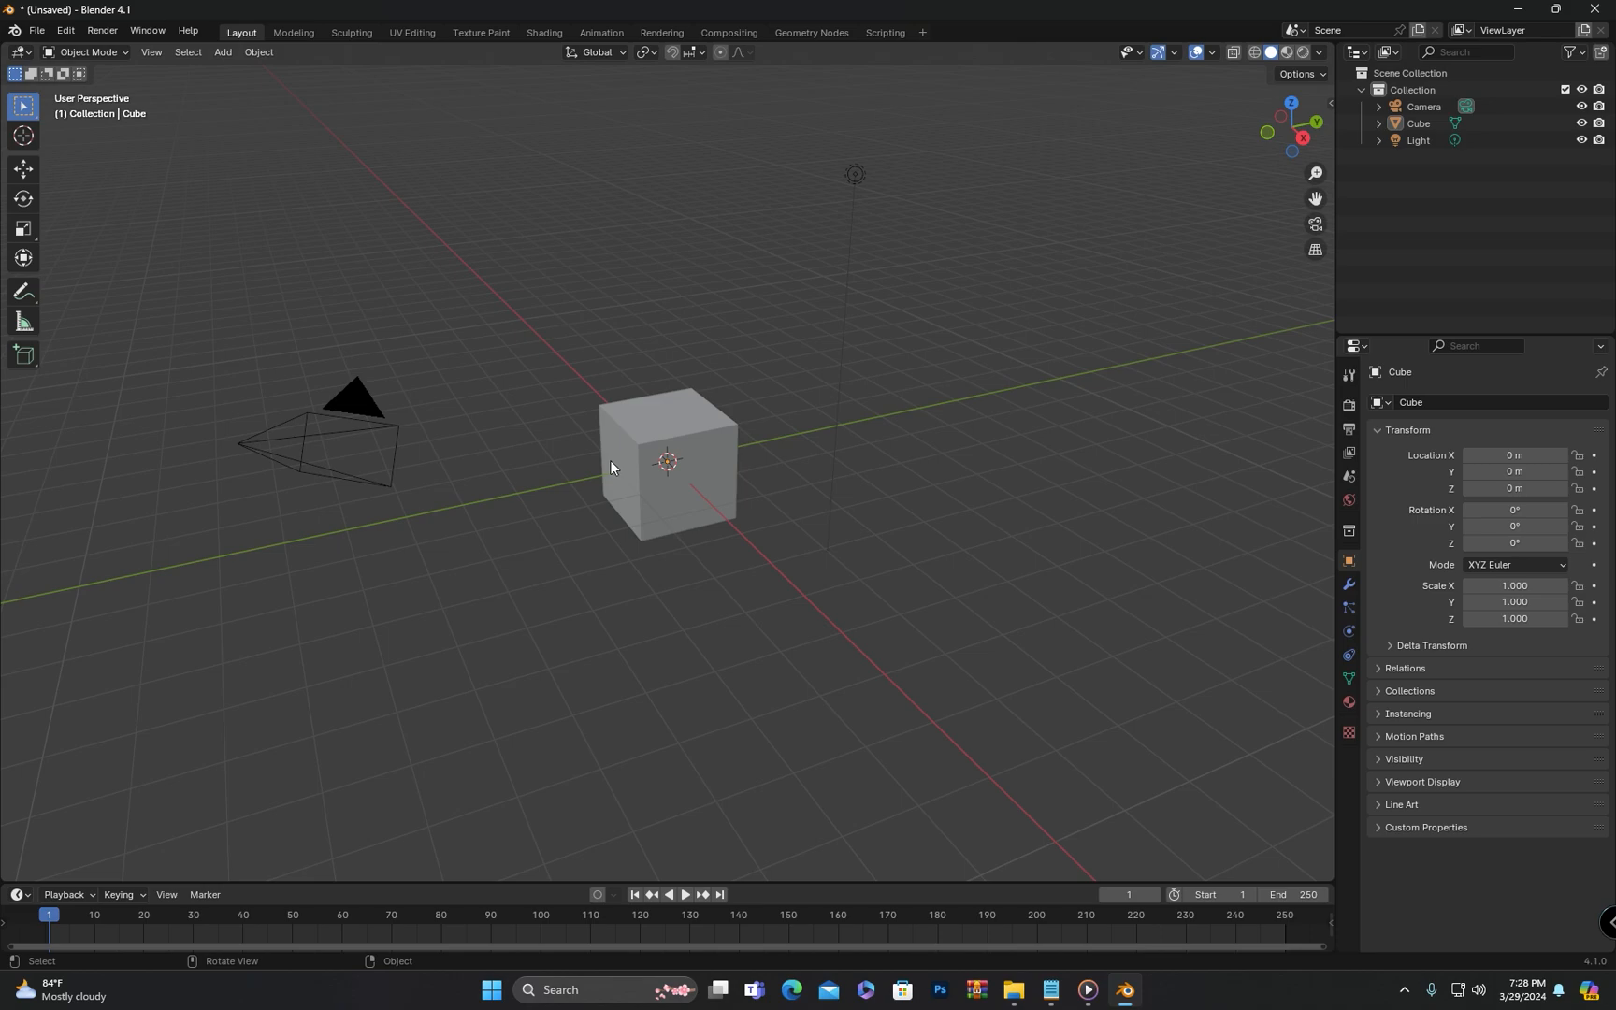
mouse_move(679, 562)
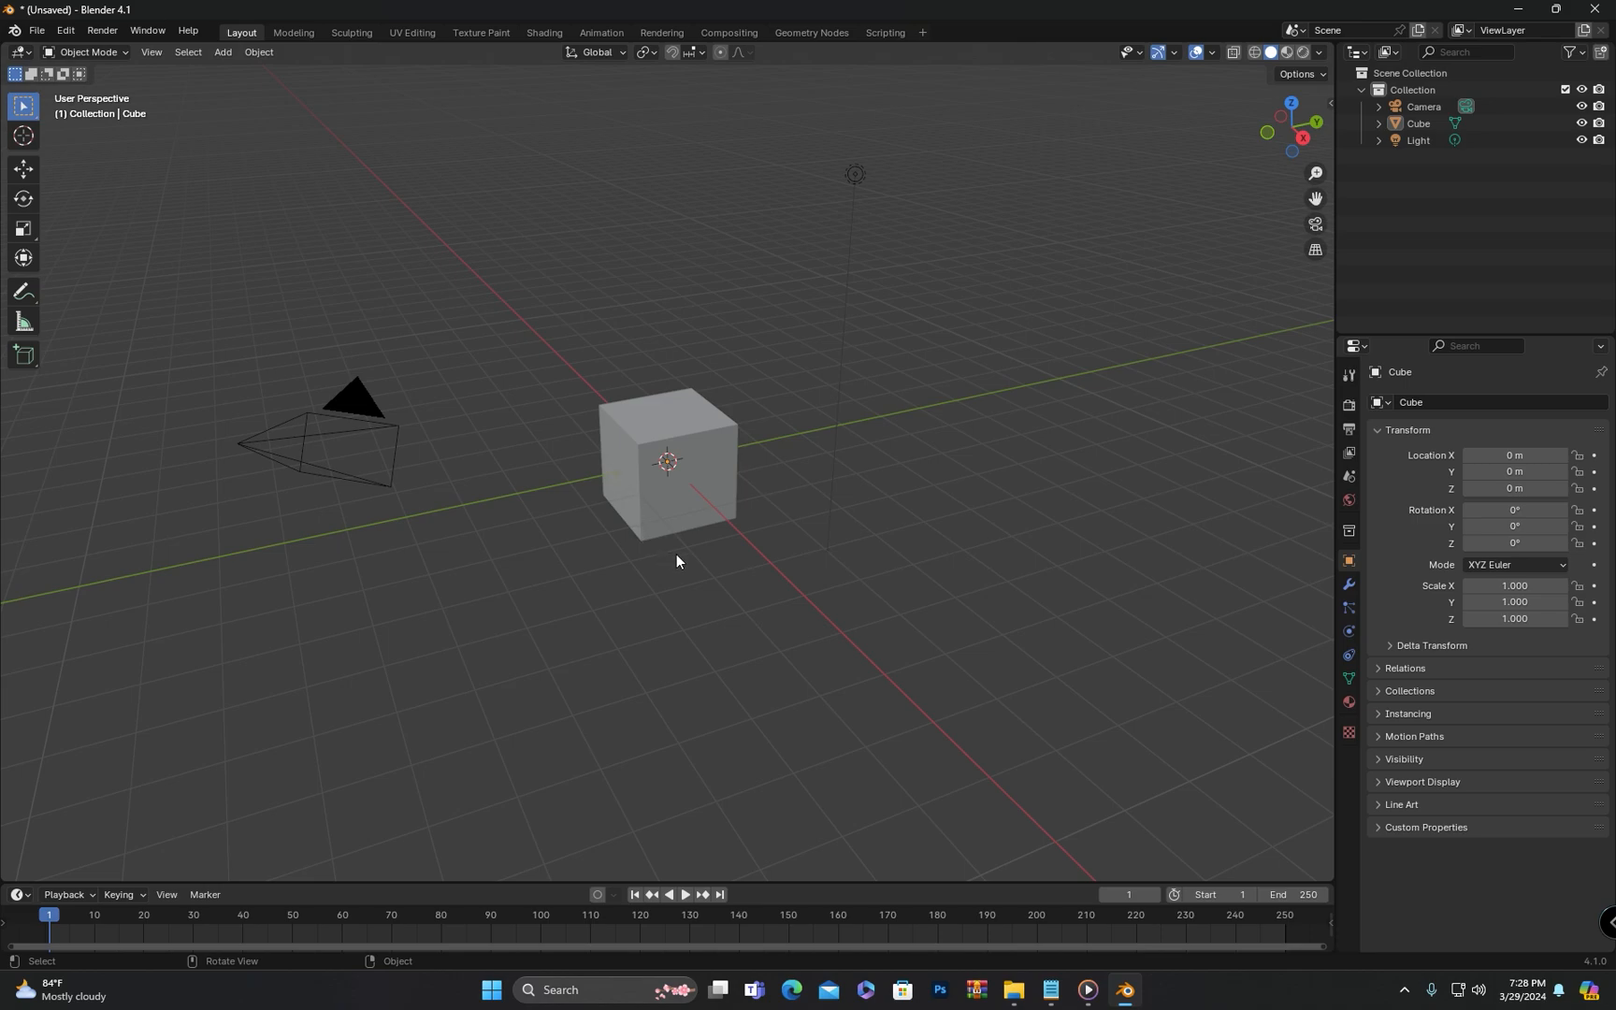
mouse_move(682, 541)
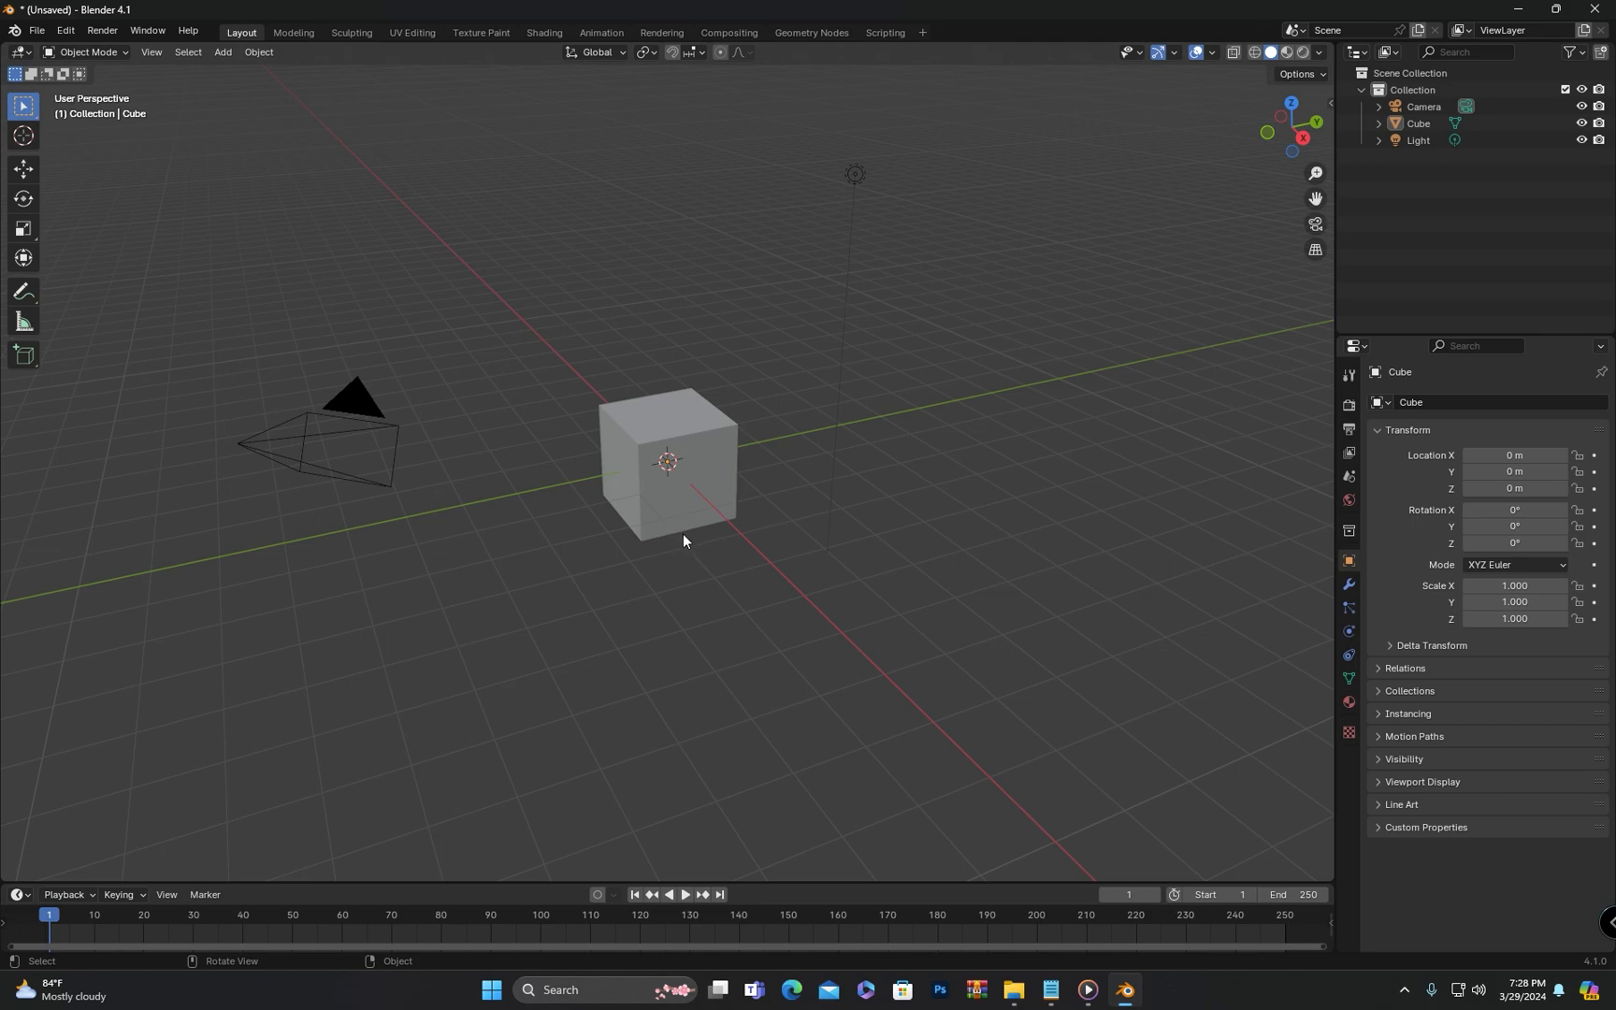
mouse_move(544, 510)
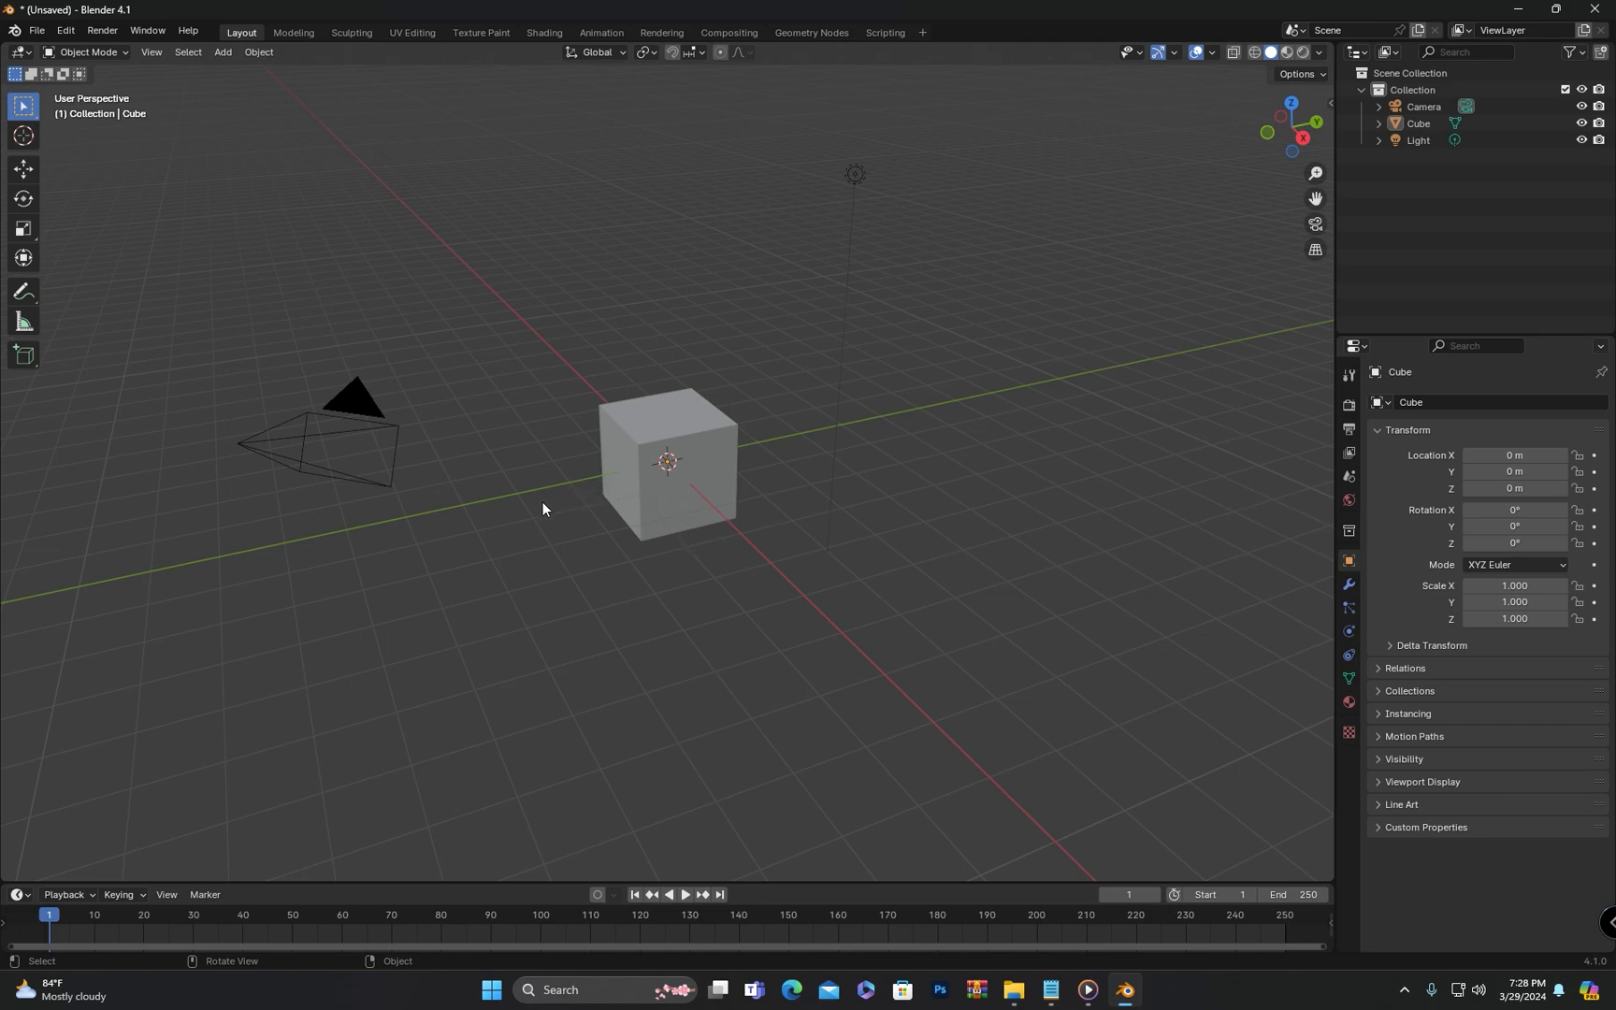
mouse_move(572, 529)
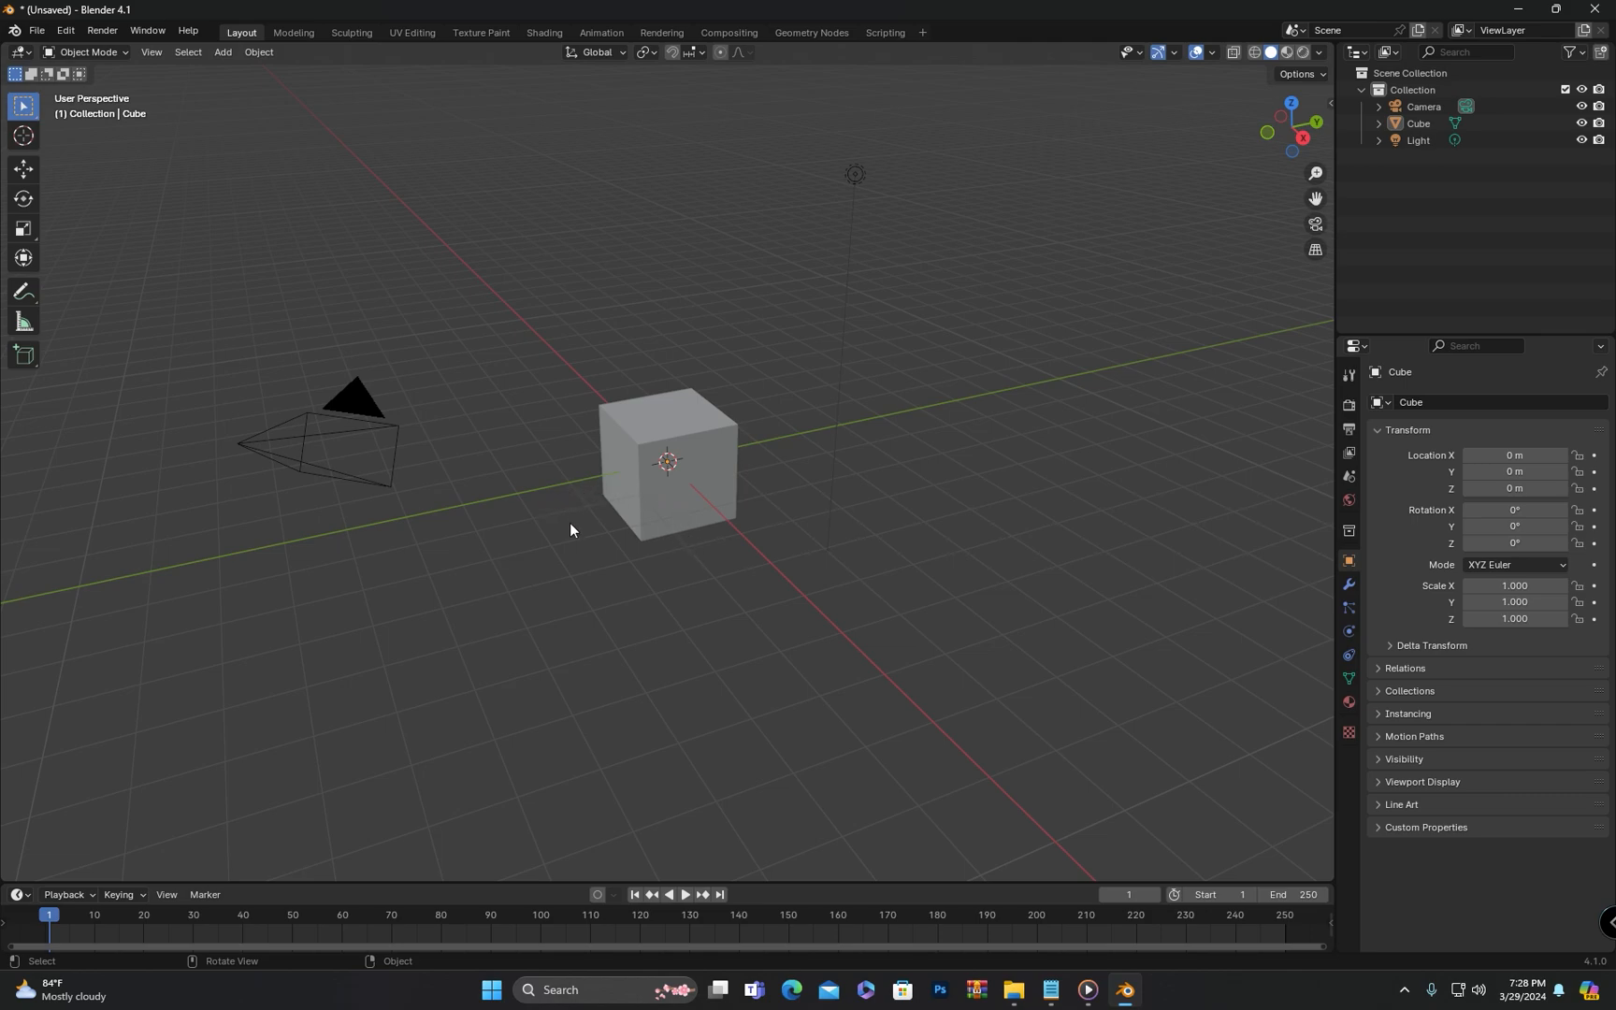
mouse_move(699, 477)
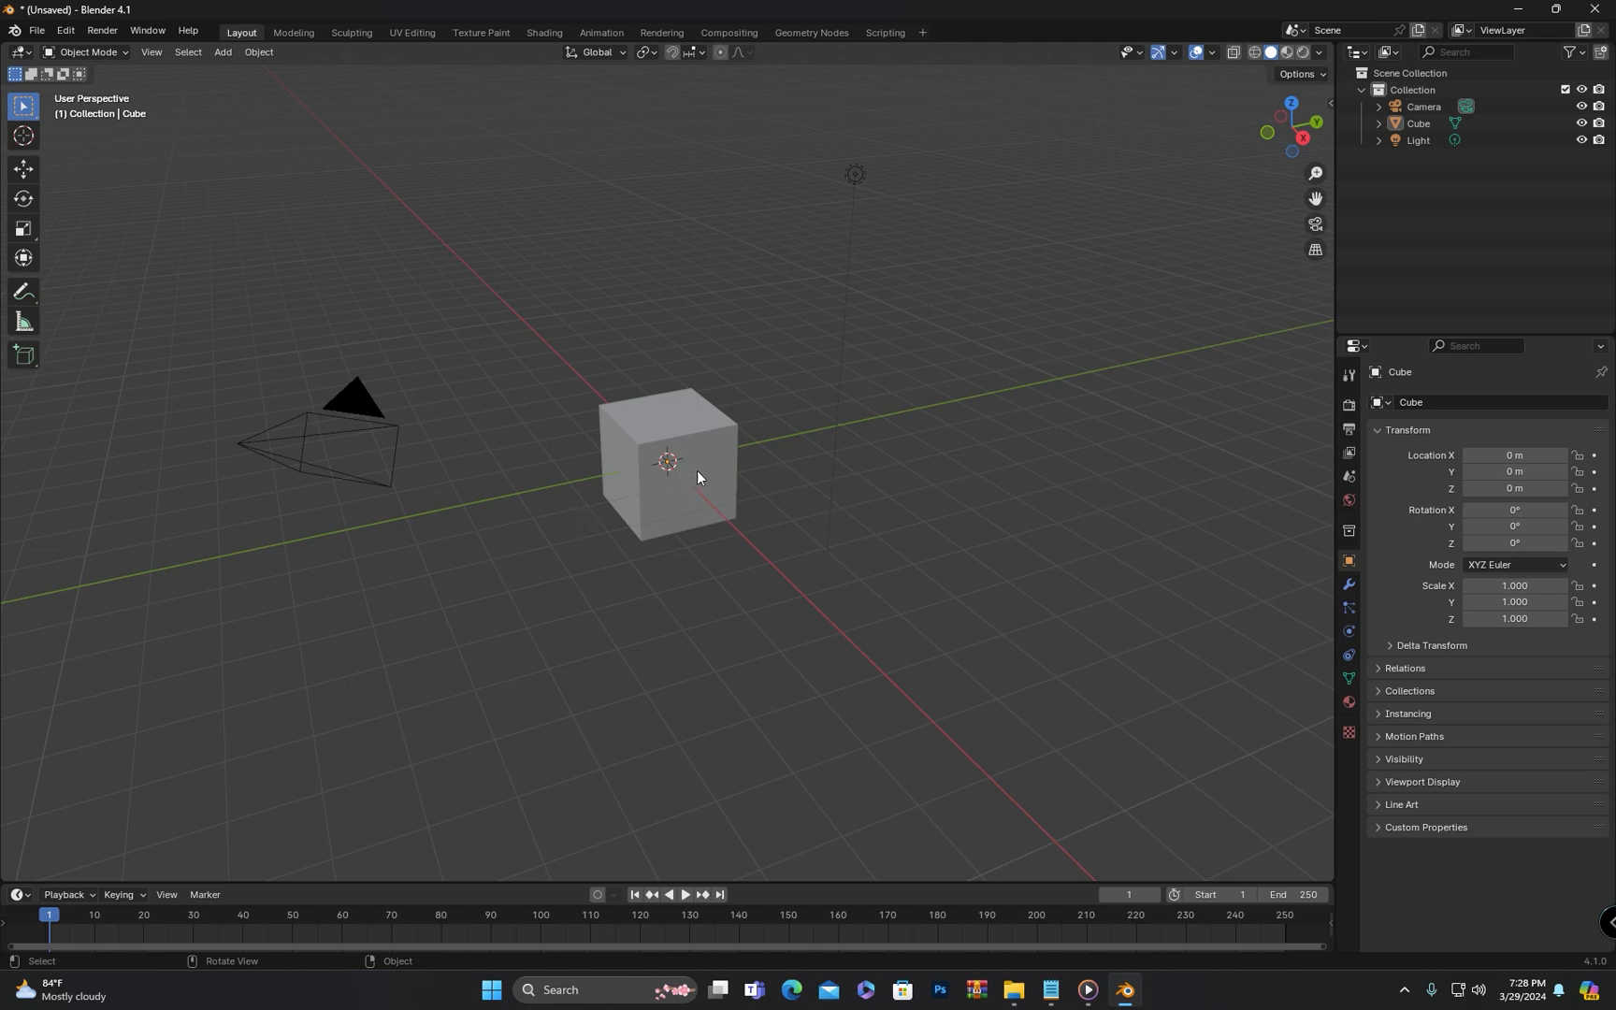
mouse_move(1084, 748)
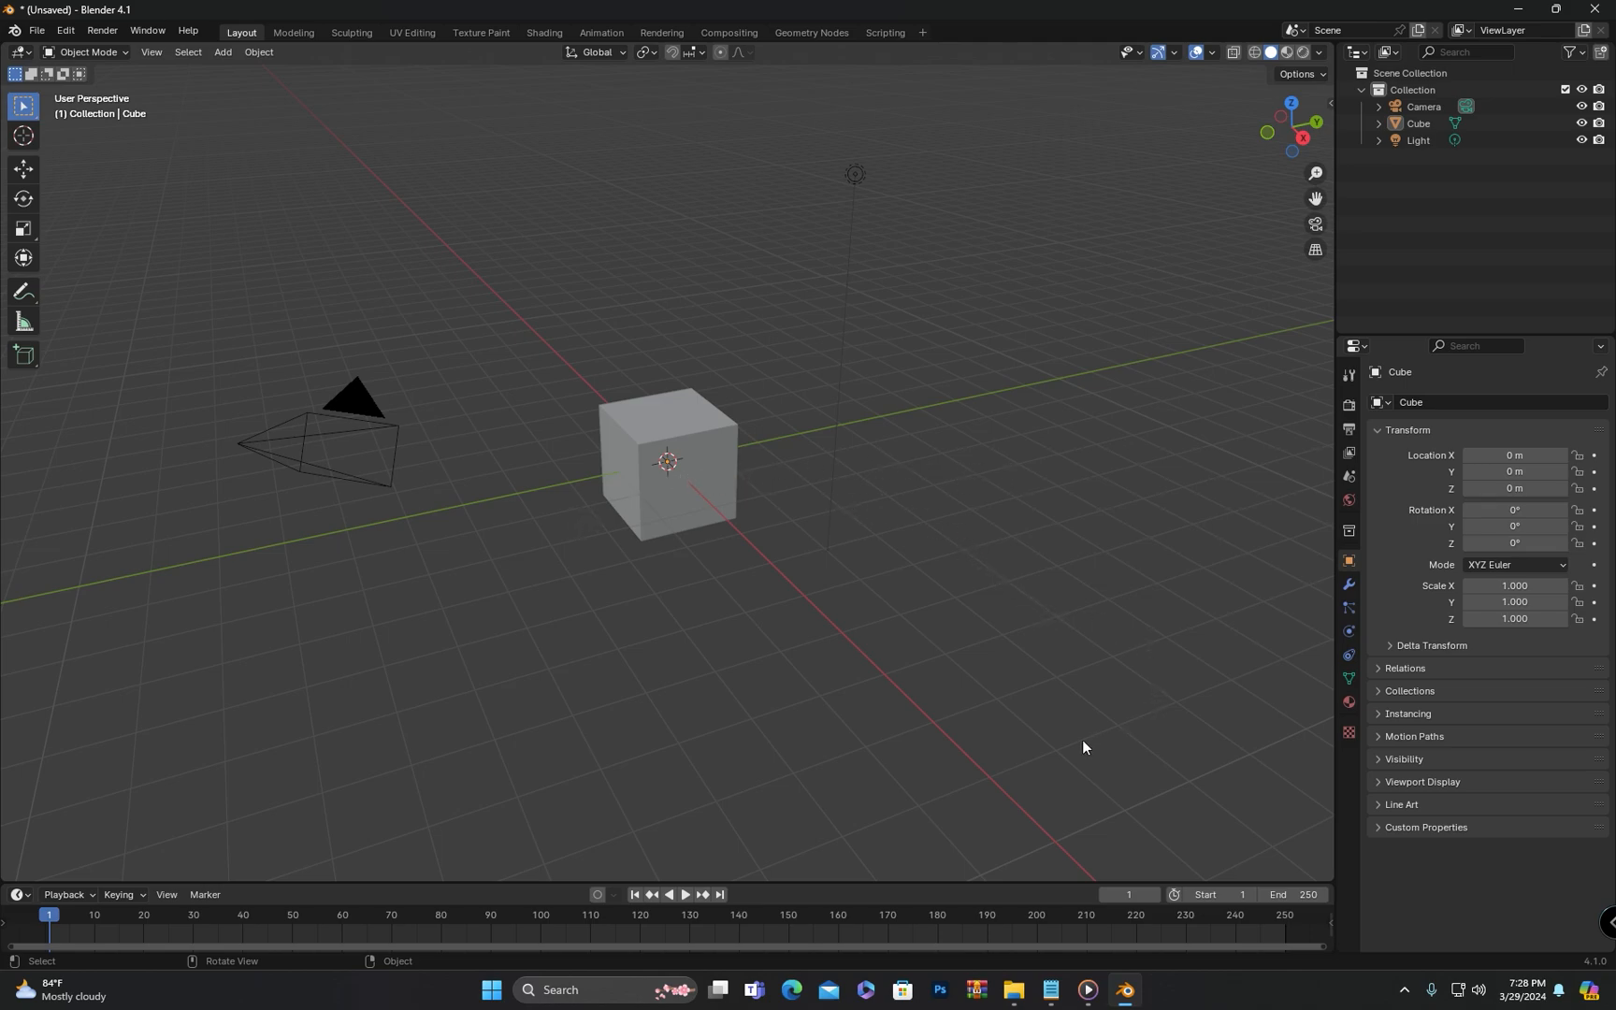
mouse_move(305, 400)
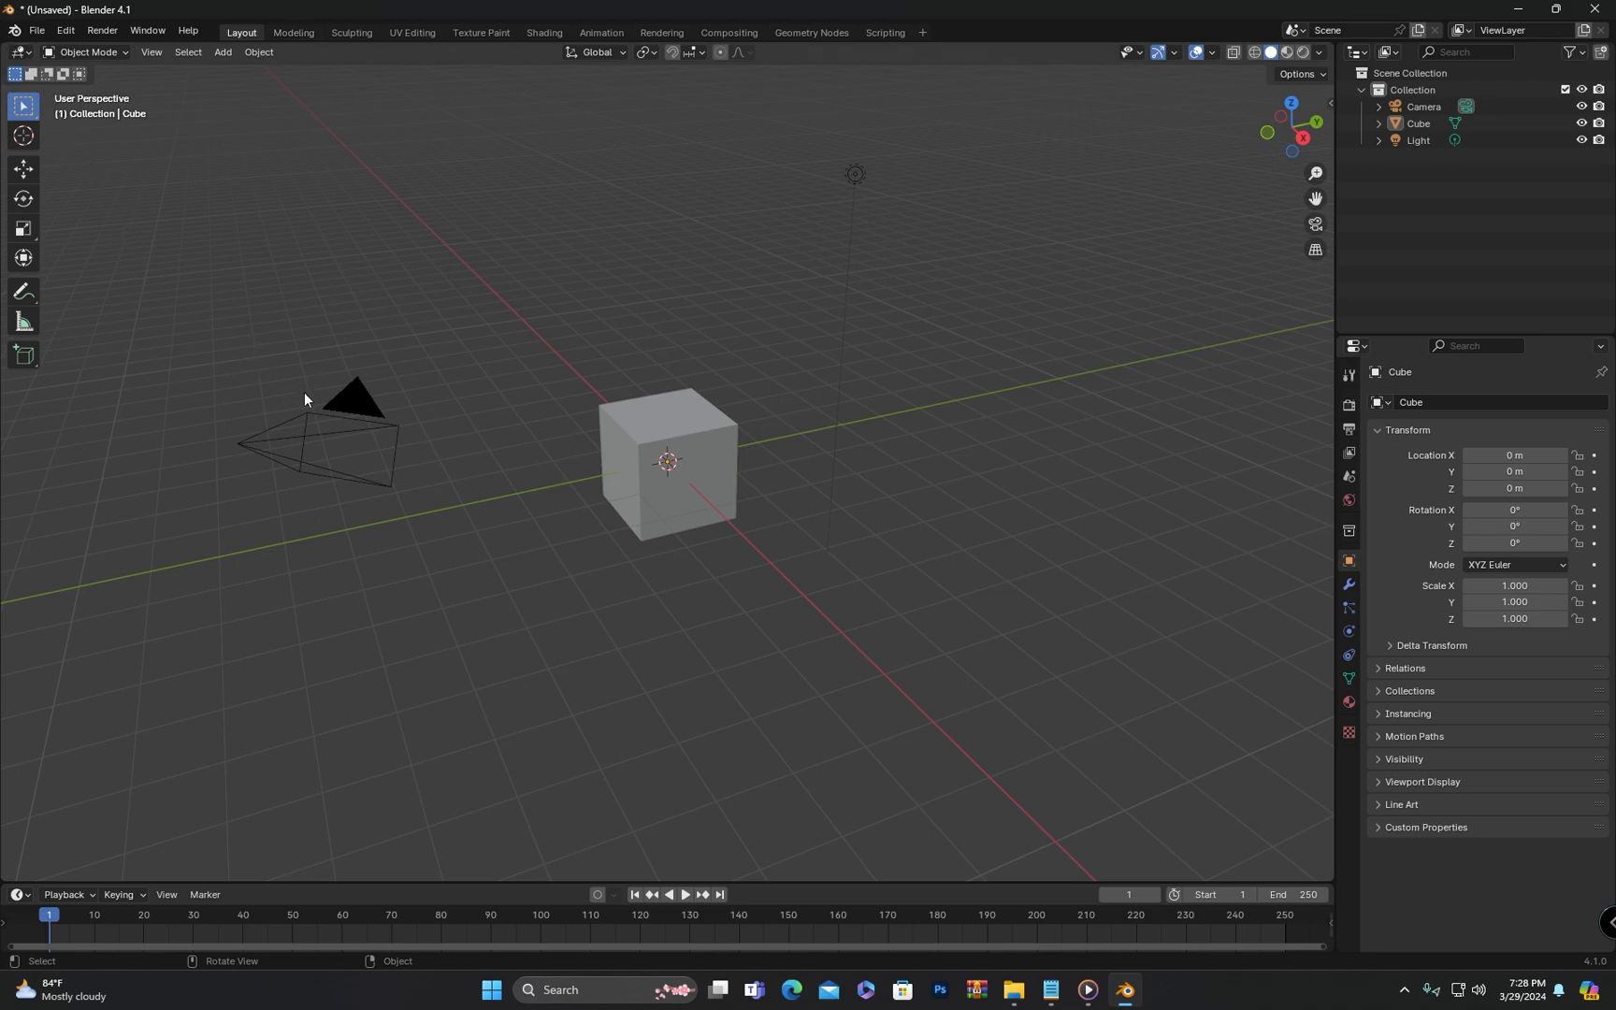
mouse_move(730, 426)
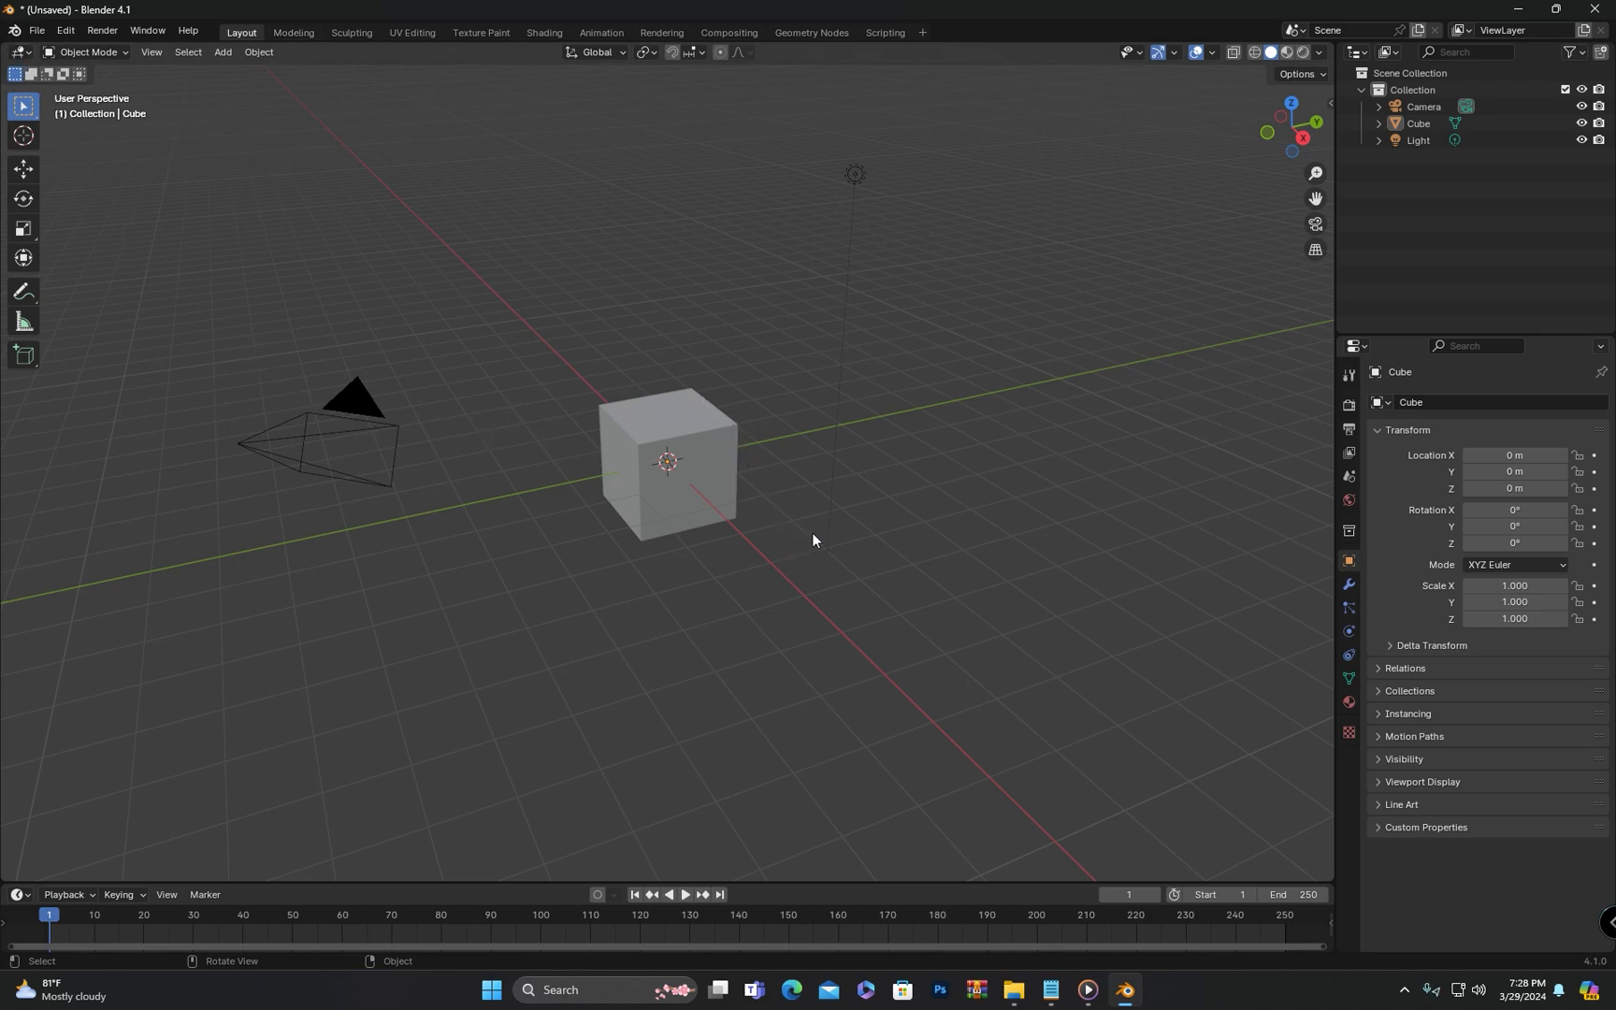
mouse_move(961, 654)
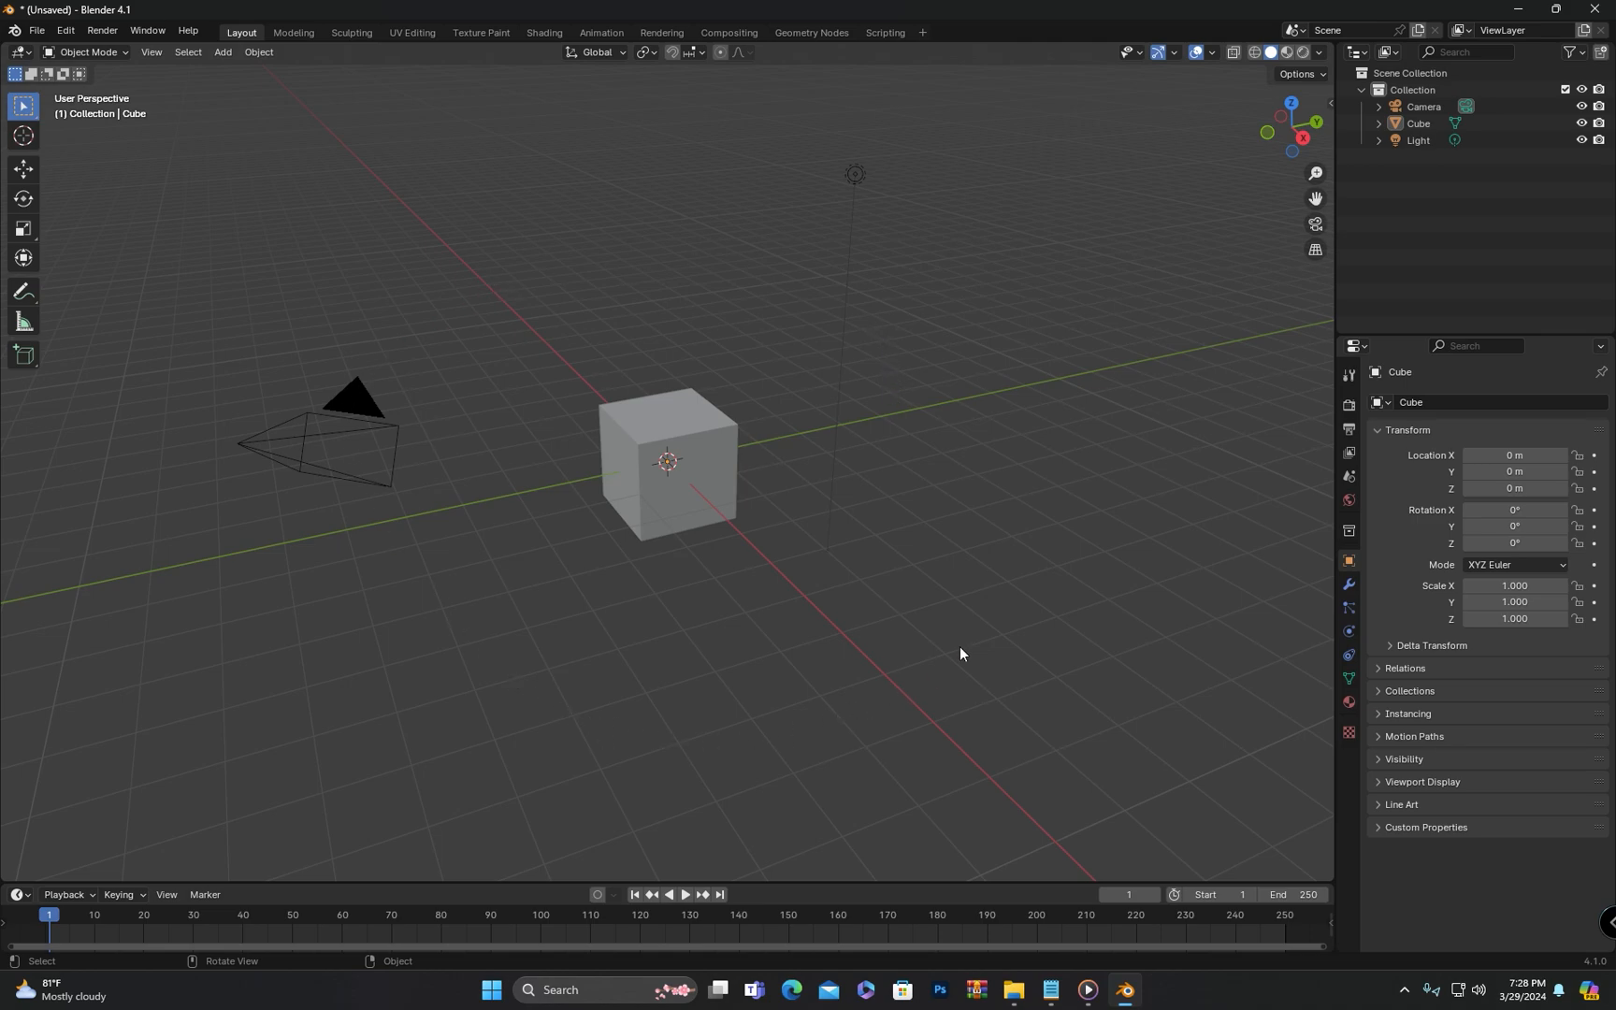
mouse_move(1004, 518)
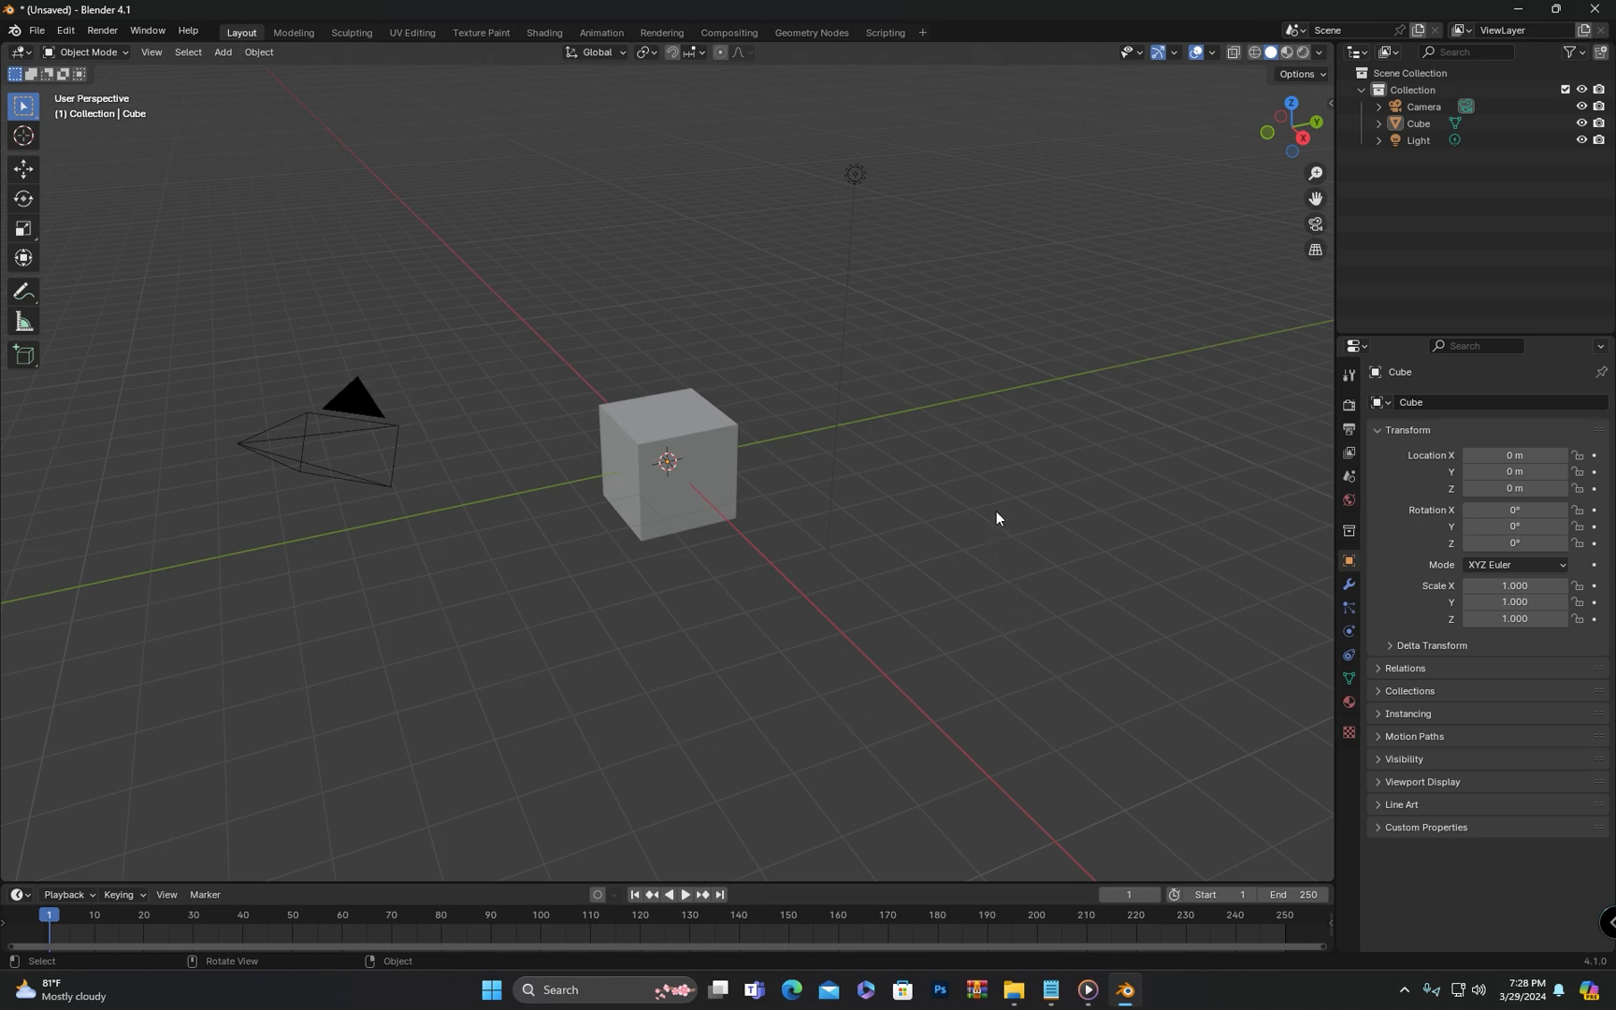
mouse_move(952, 487)
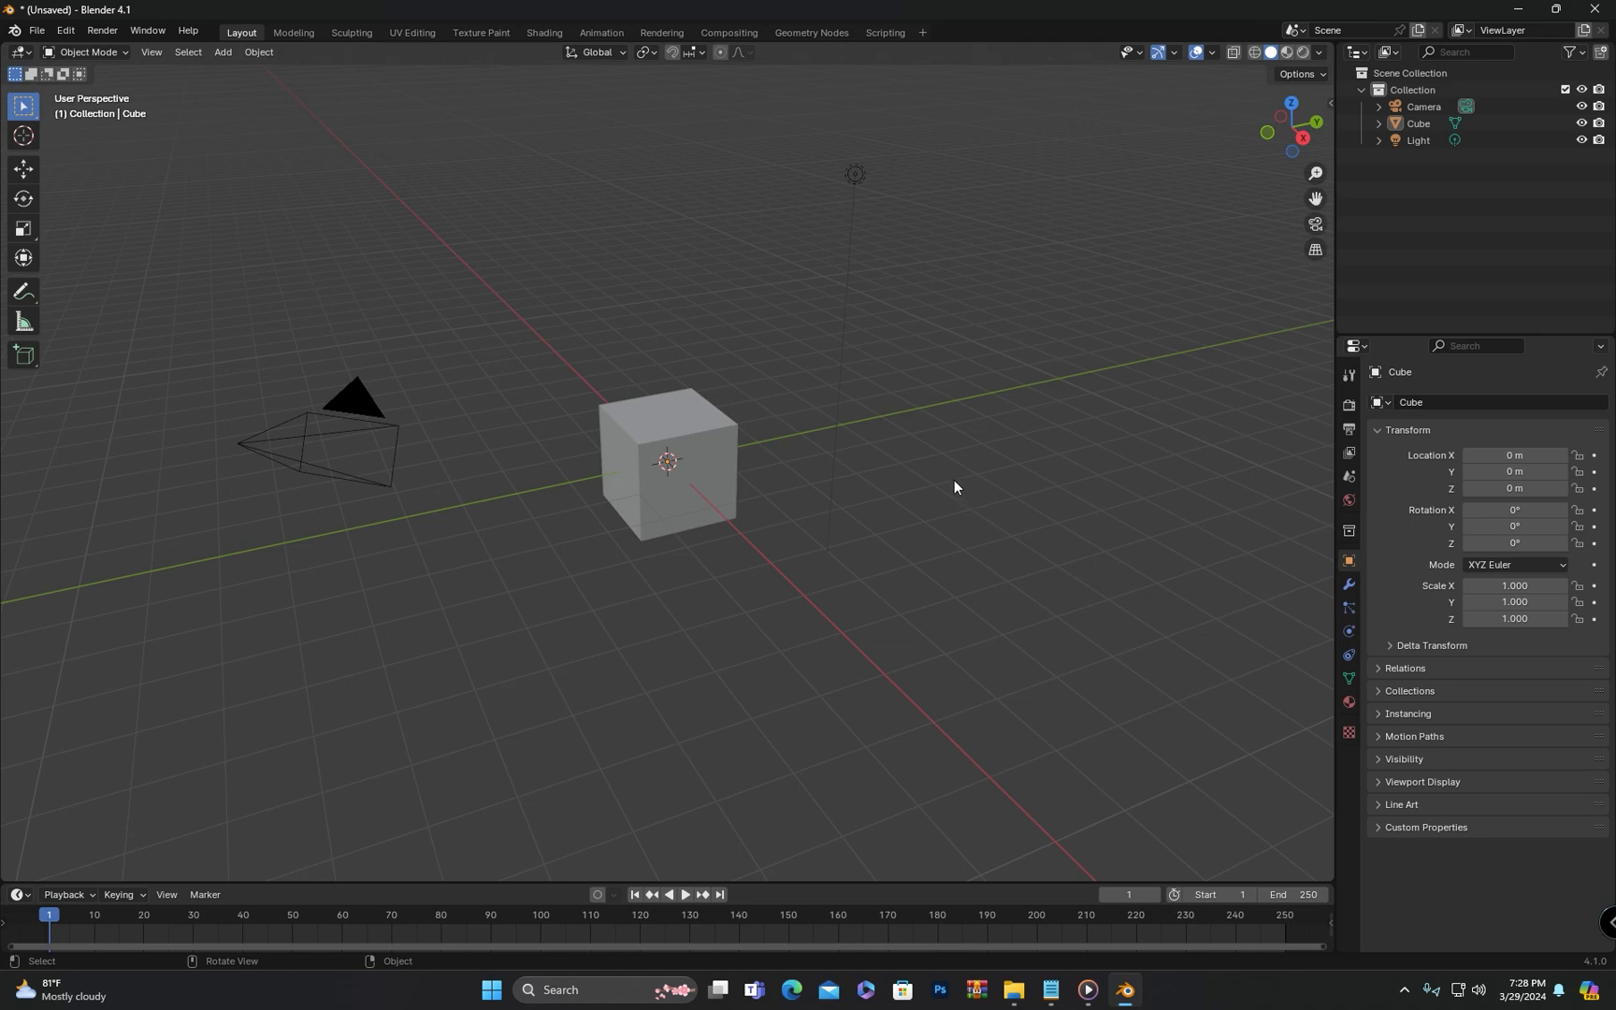
mouse_move(956, 471)
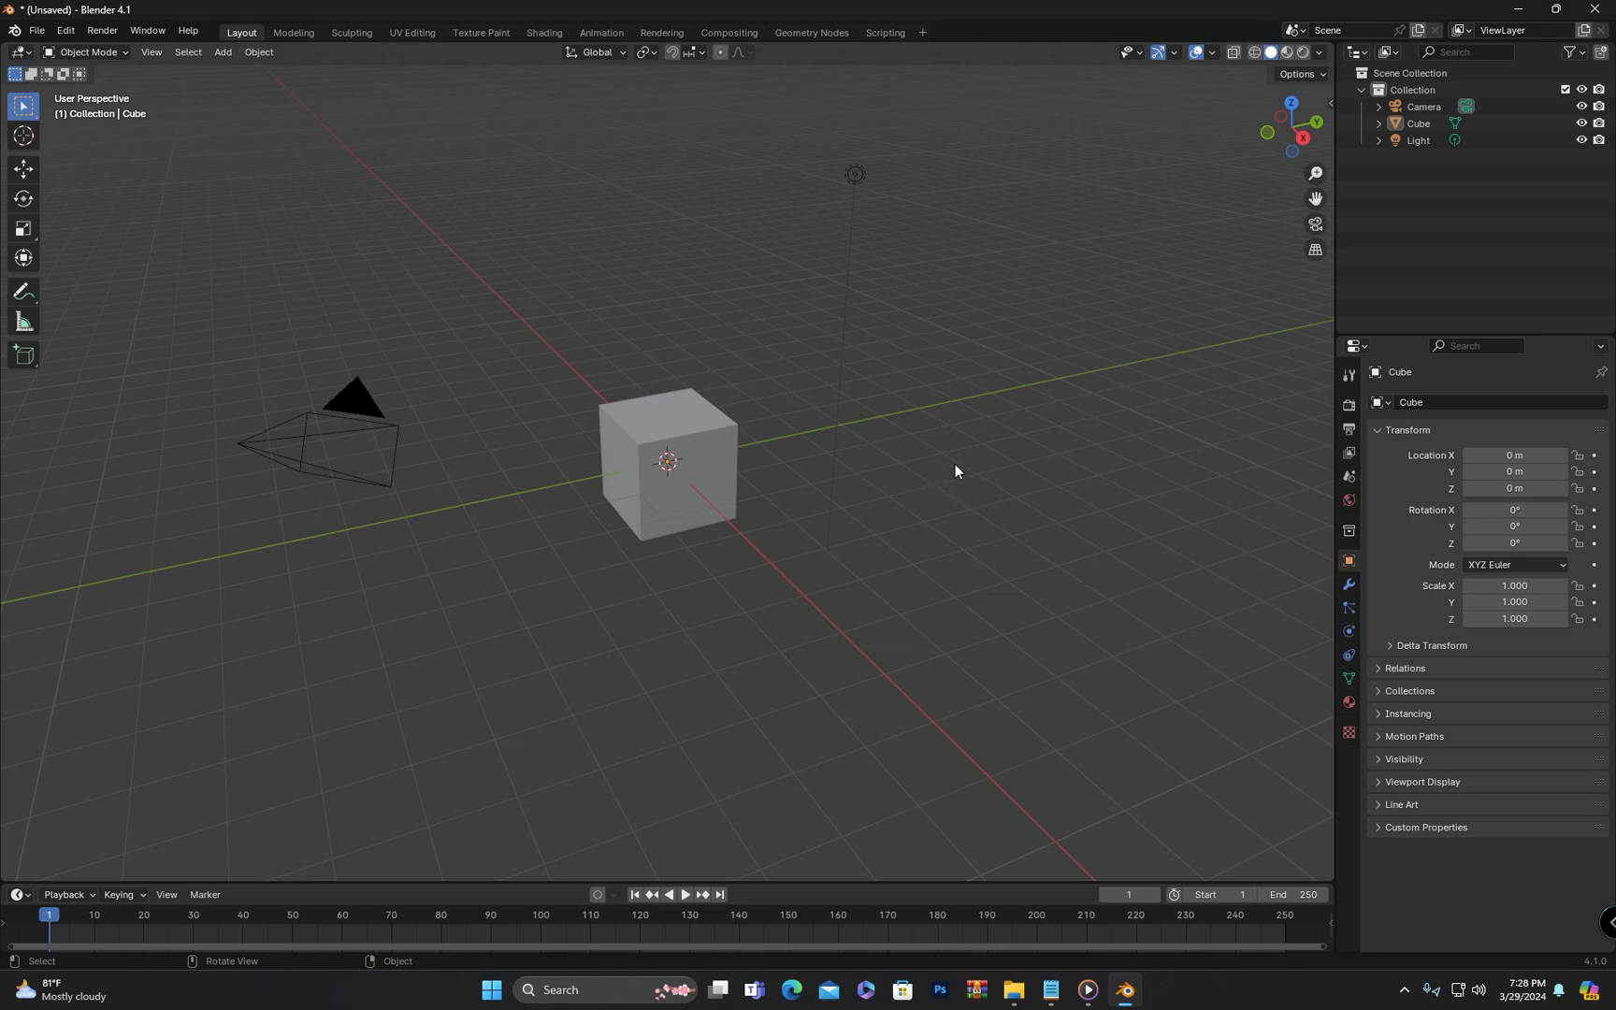
mouse_move(680, 638)
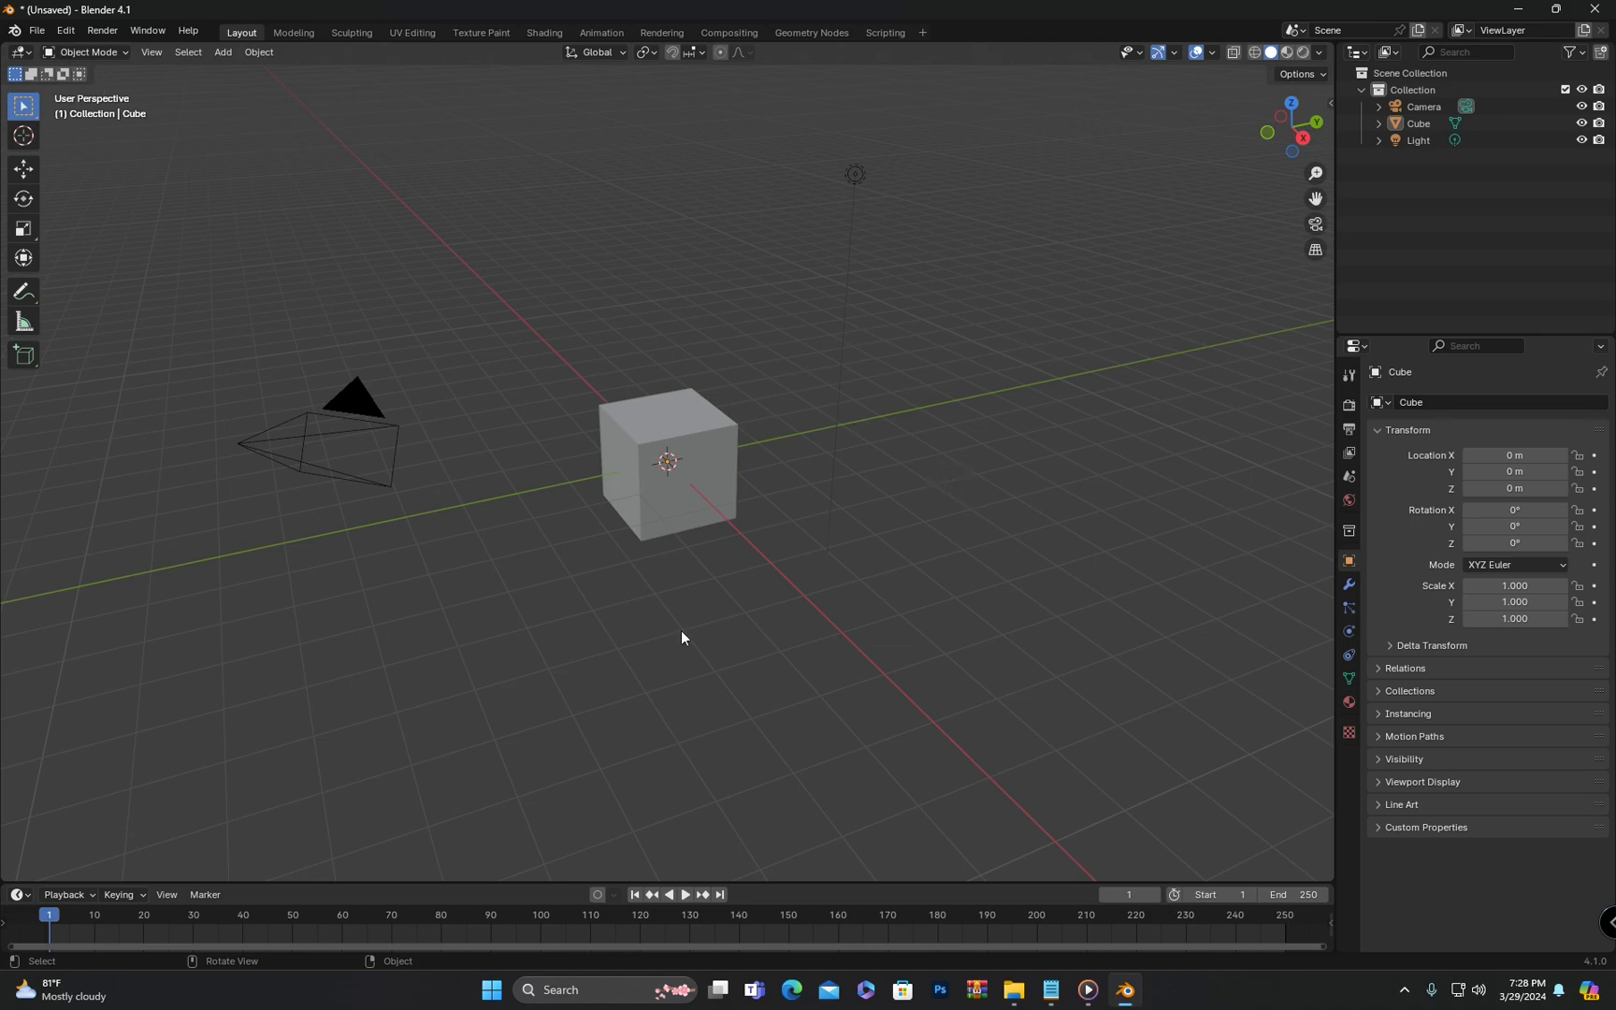
mouse_move(972, 724)
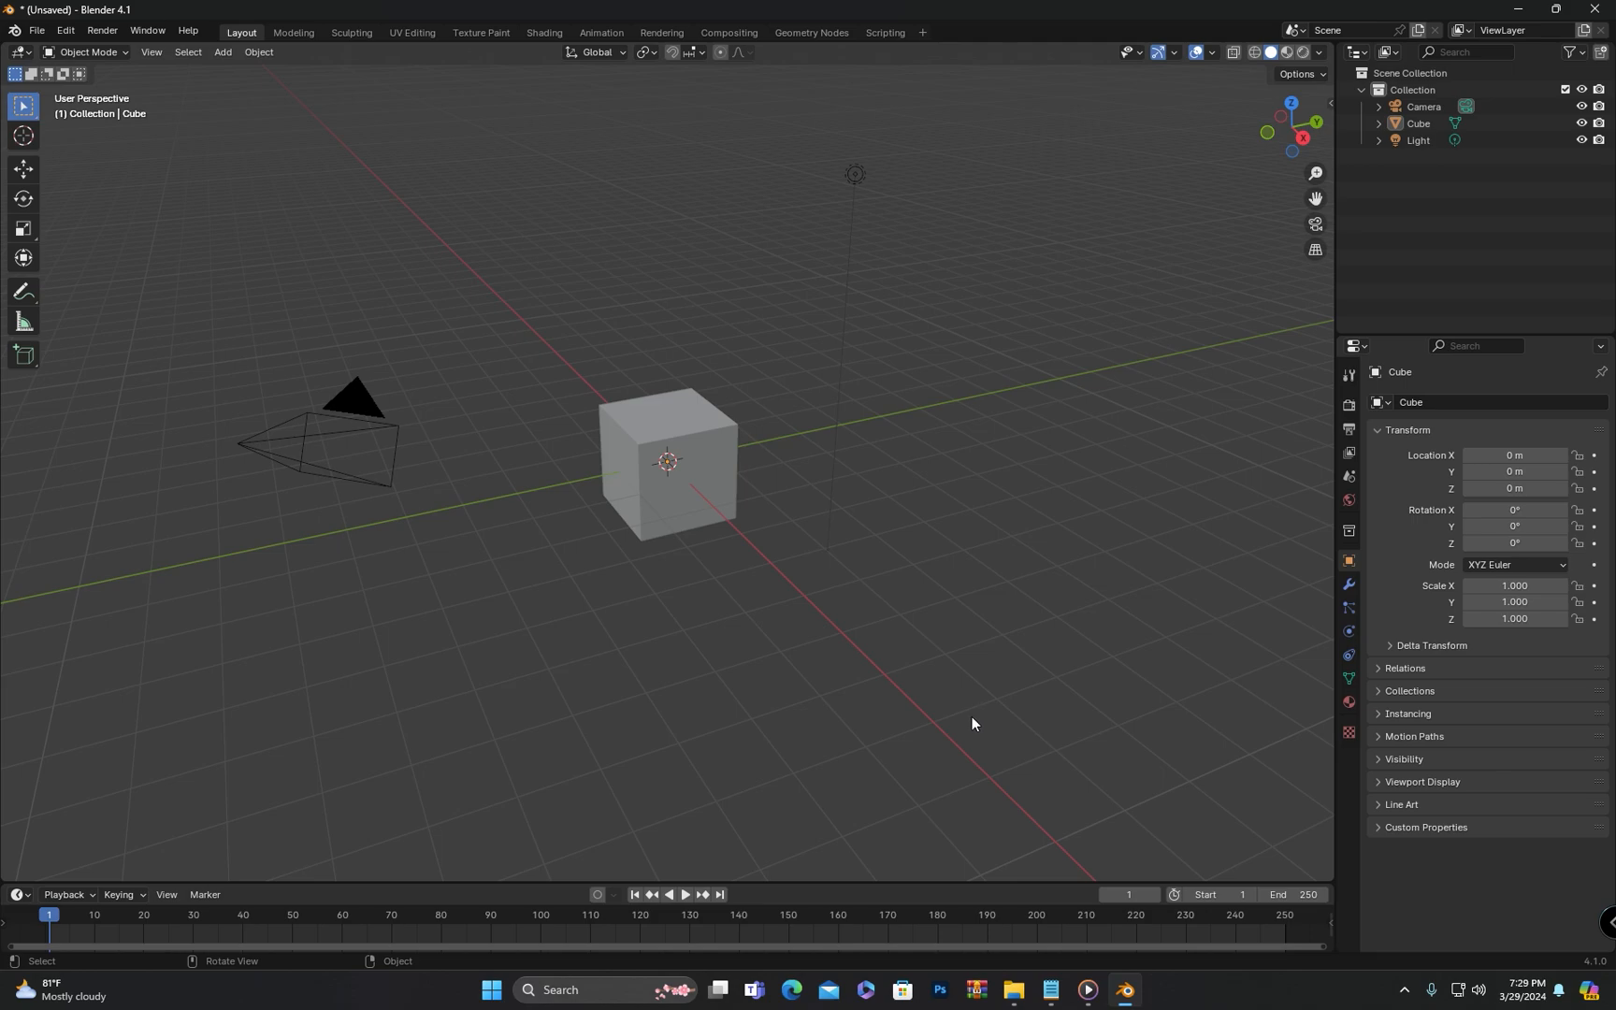
mouse_move(961, 505)
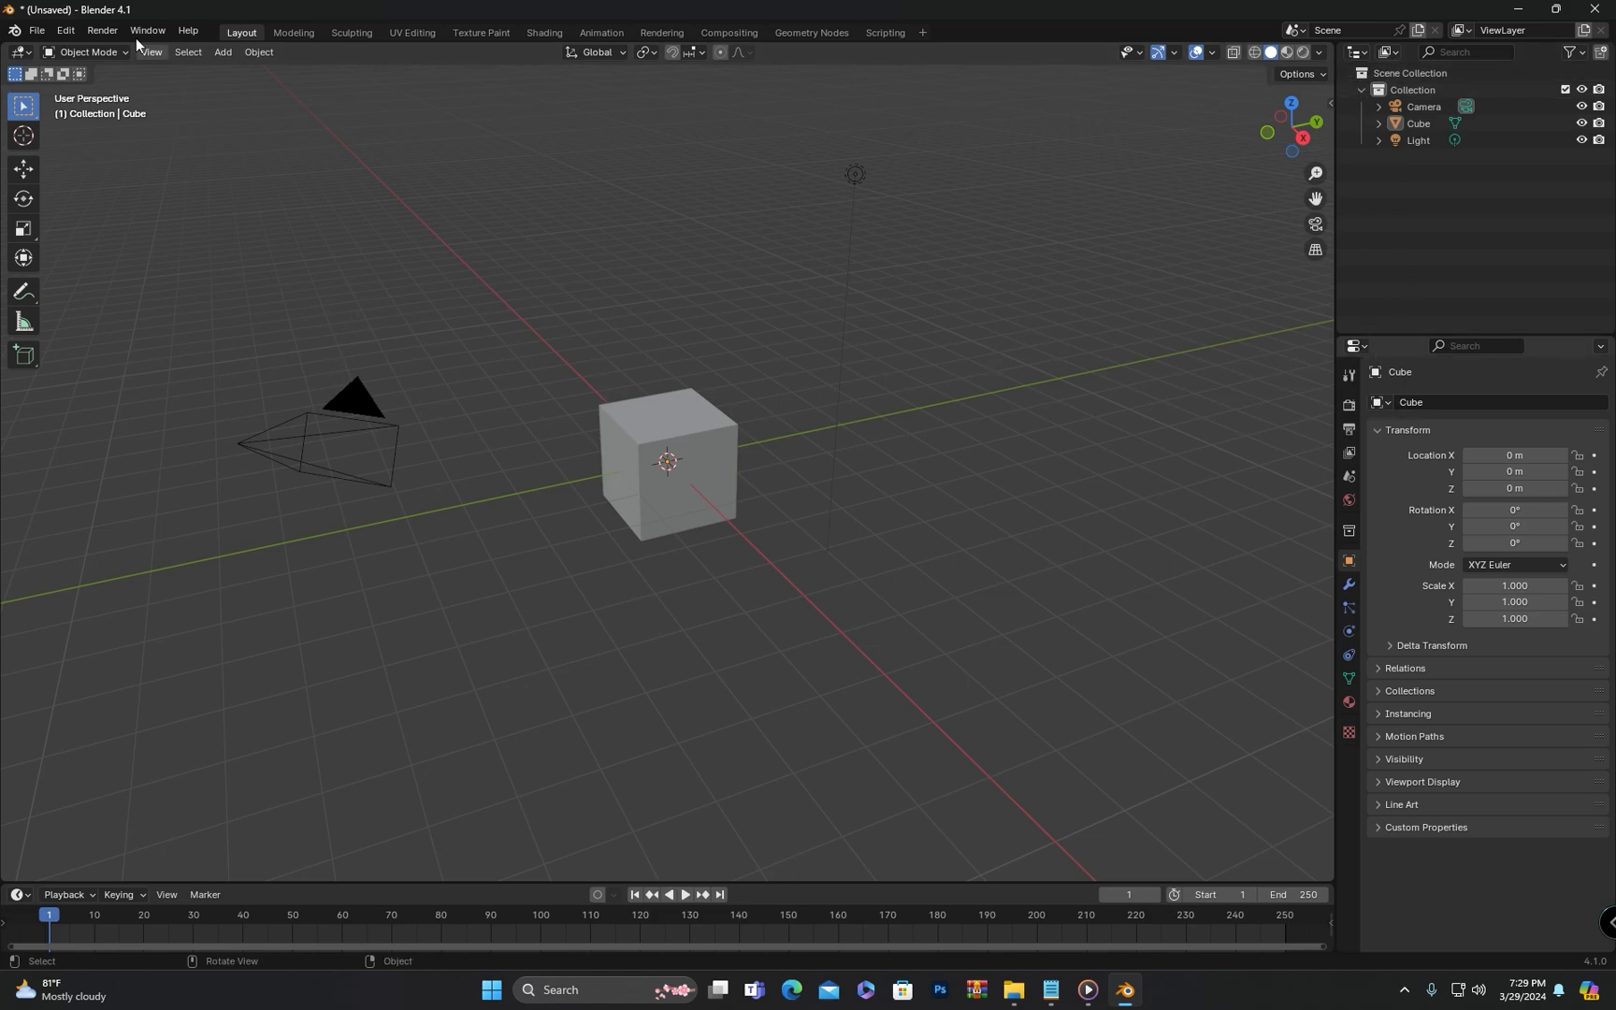
mouse_move(41, 62)
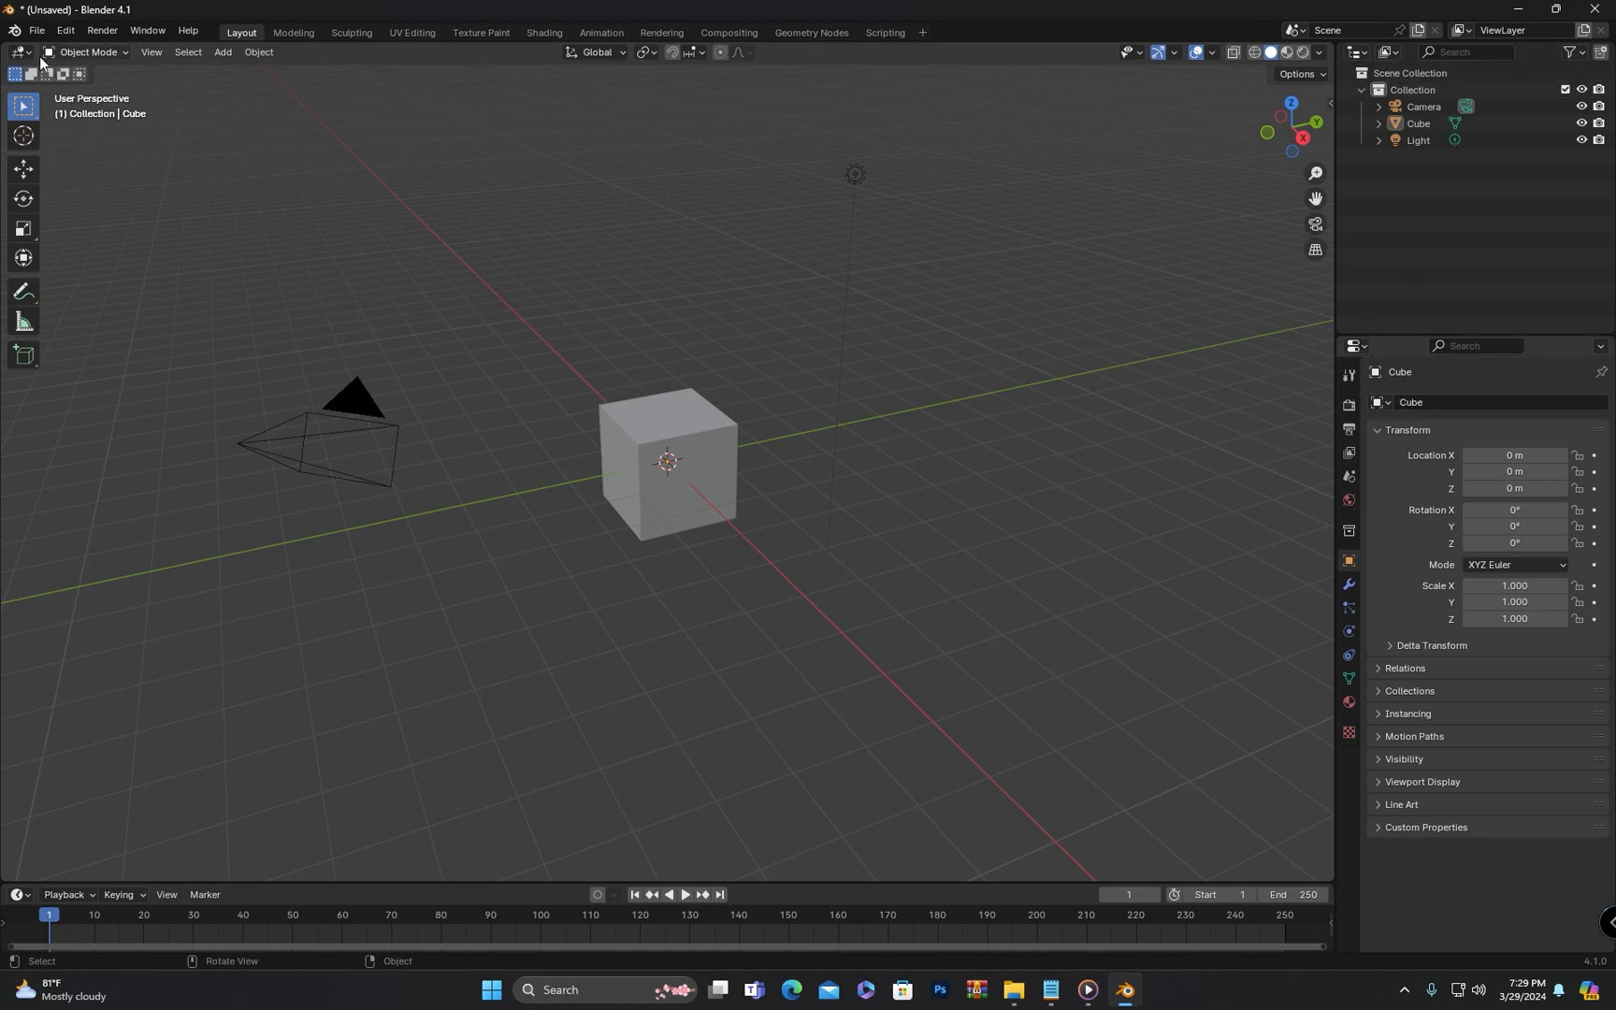
- Make the timeline area taller and turn it into a second 3D Viewport
click(20, 53)
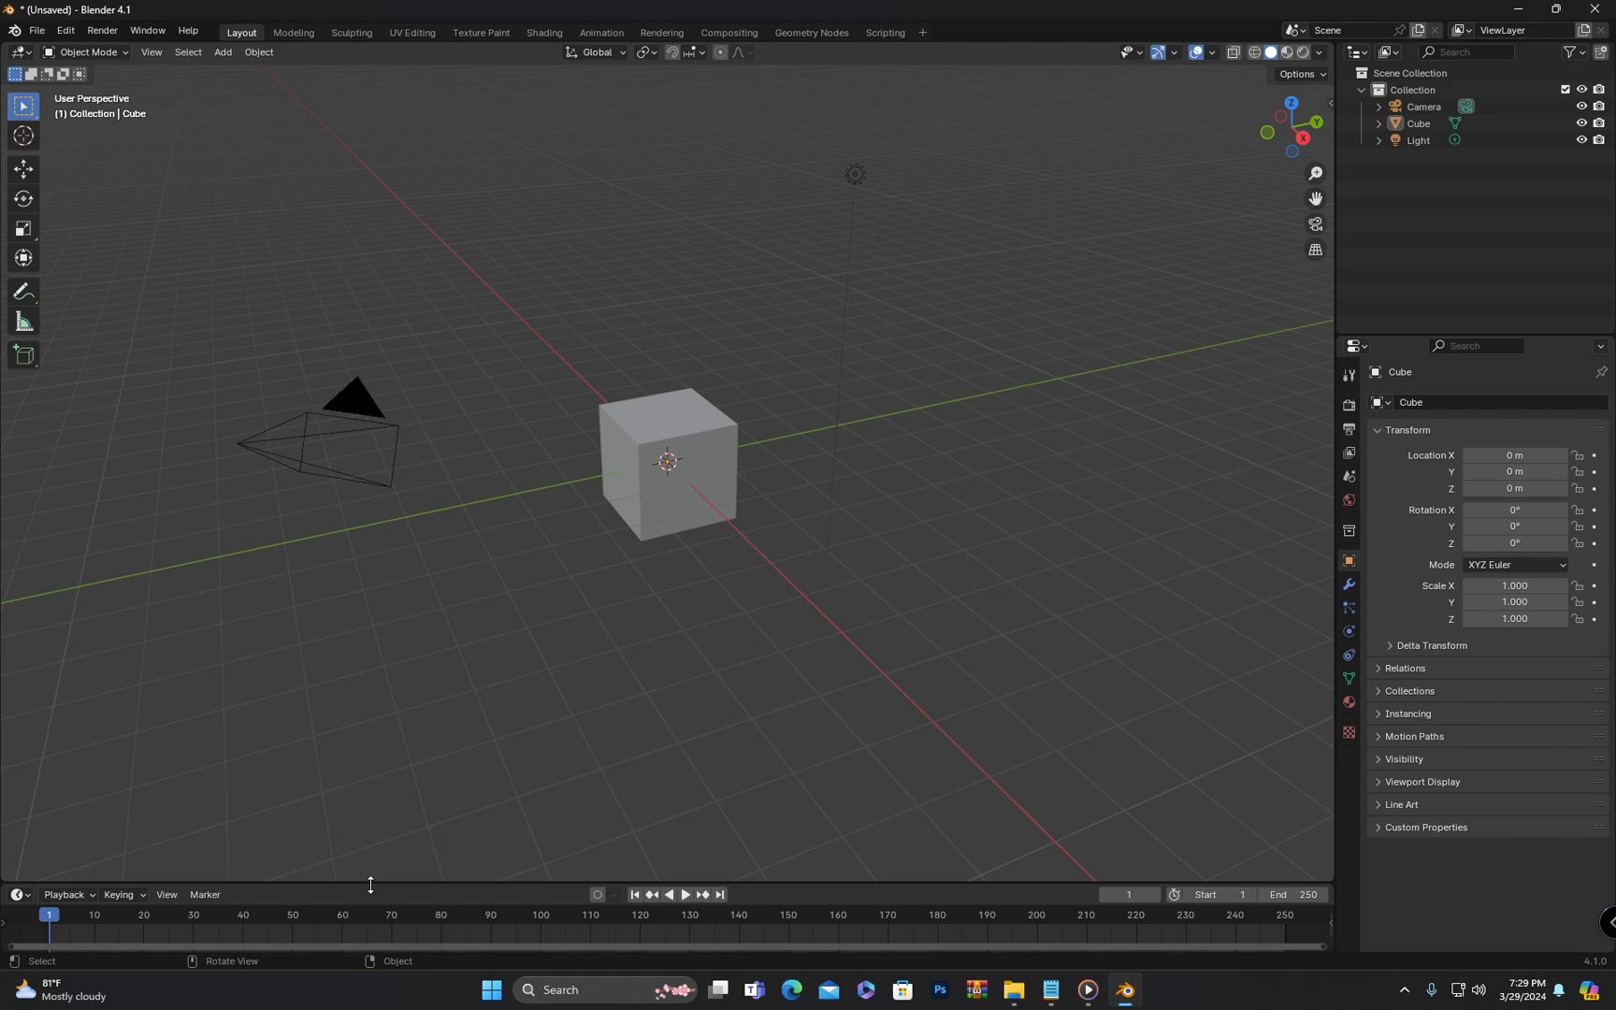
drag(371, 885, 433, 515)
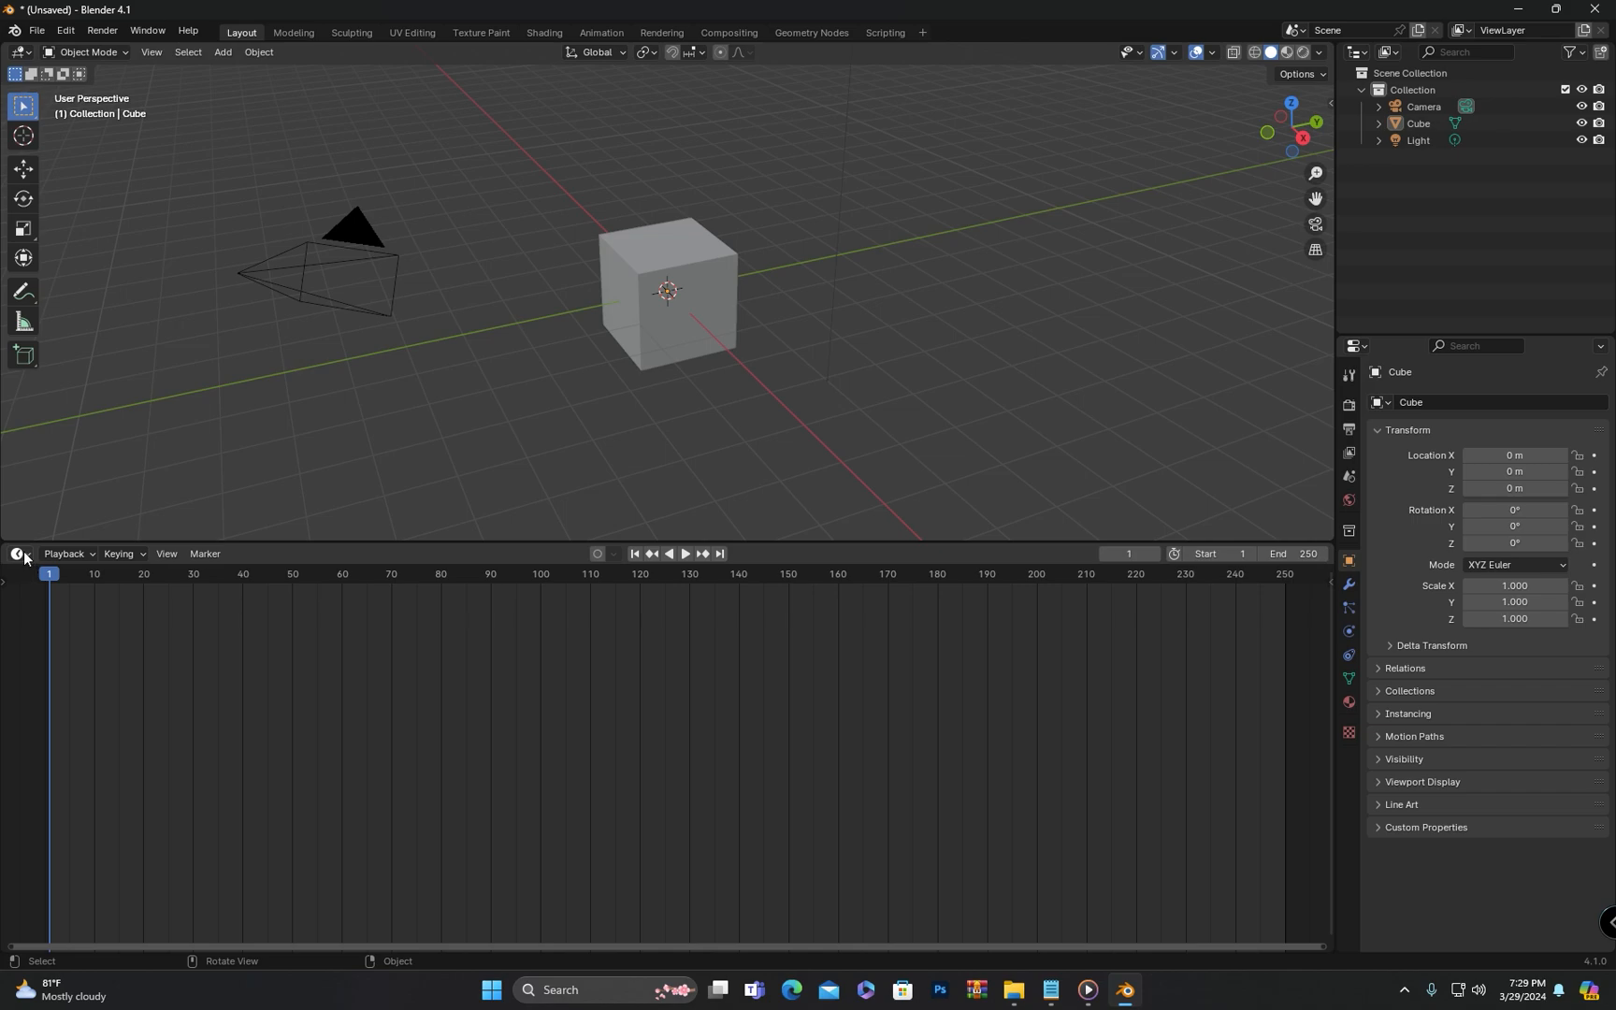
click(17, 554)
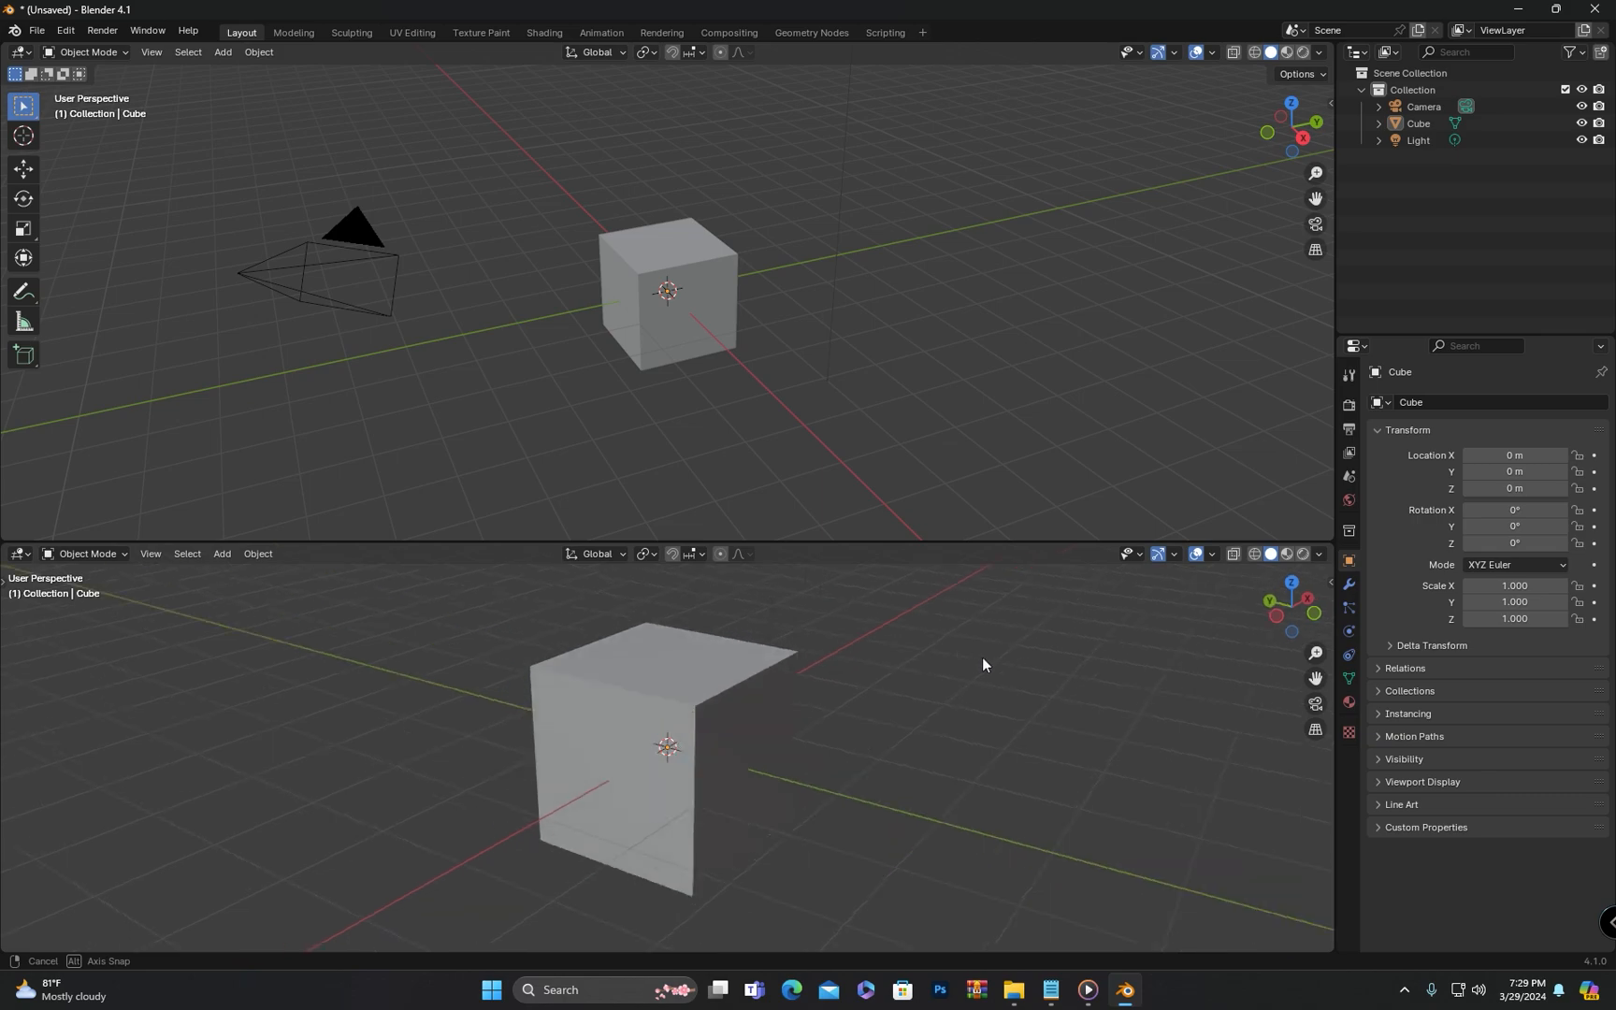
drag(980, 665, 959, 735)
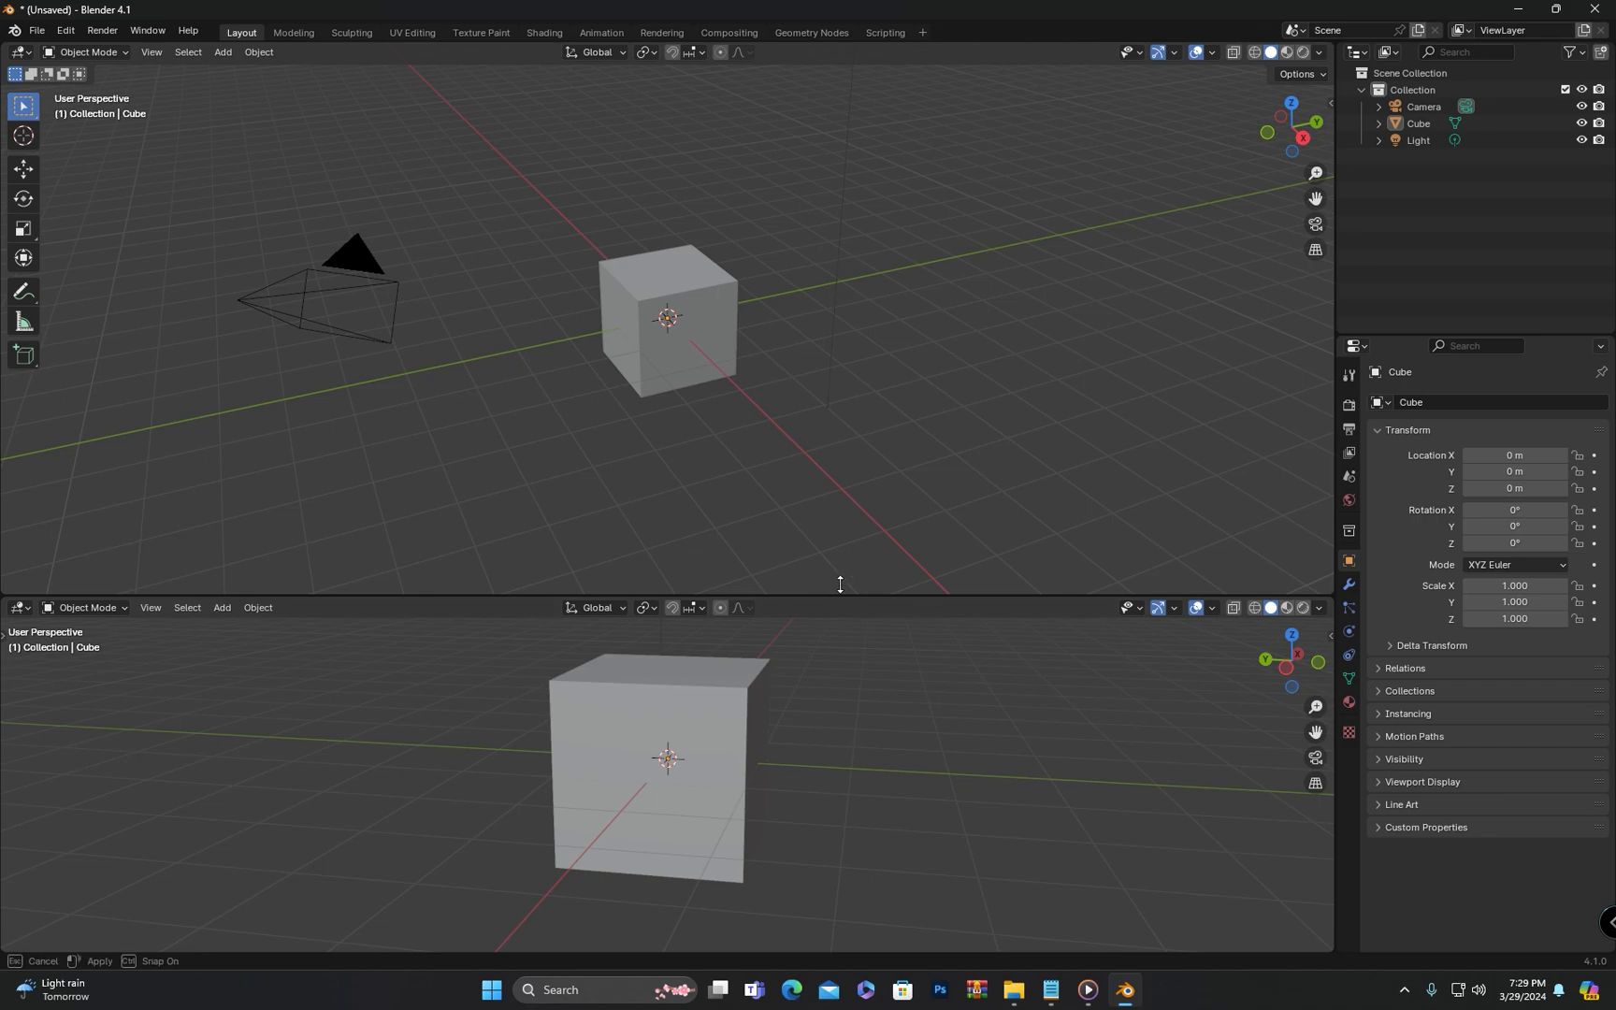
- Change the enlarged lower area into an Outliner listing Camera, Cube and Light
click(19, 553)
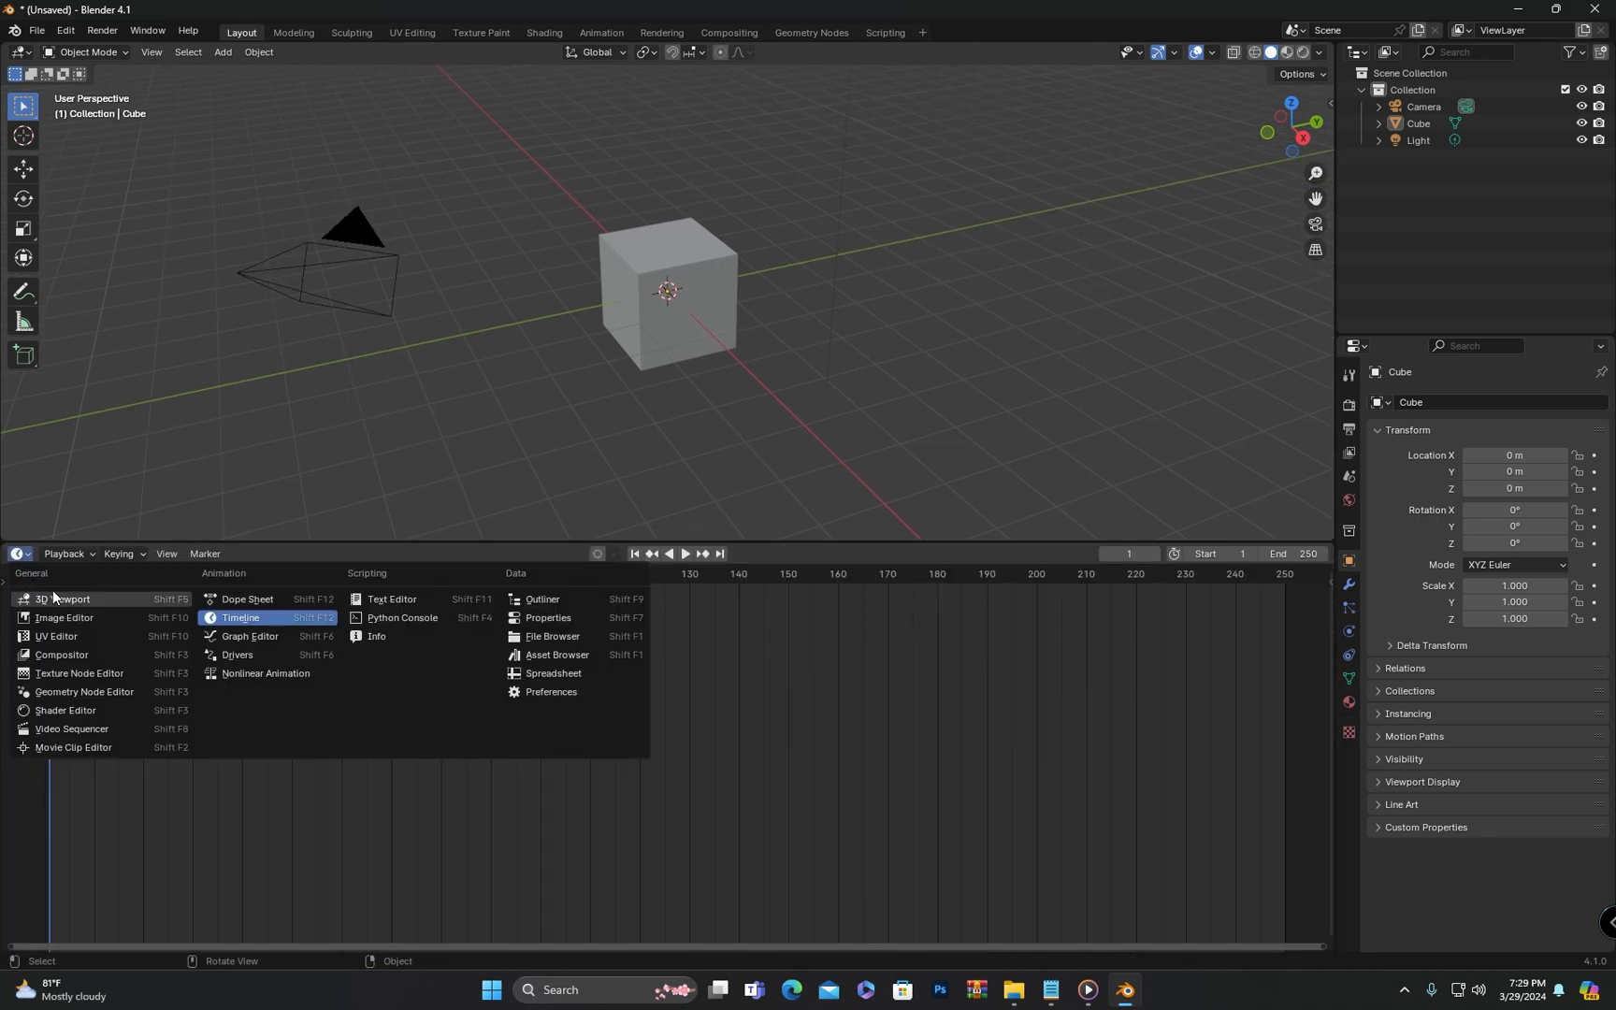
mouse_move(57, 603)
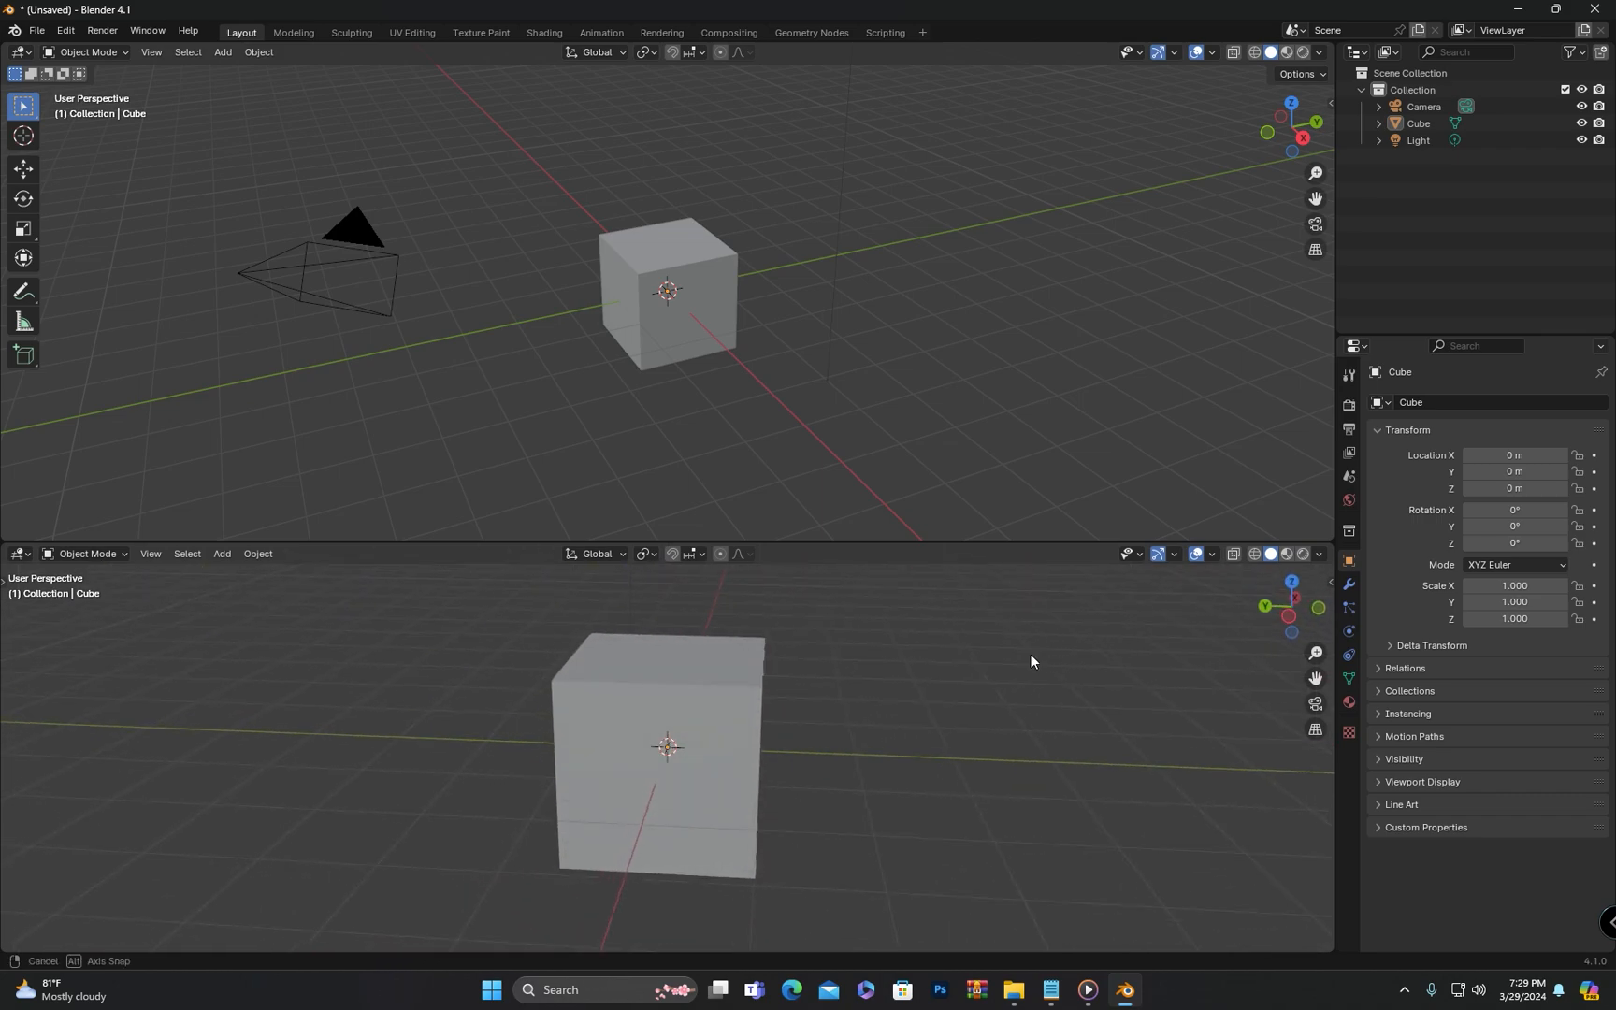
drag(659, 748, 763, 765)
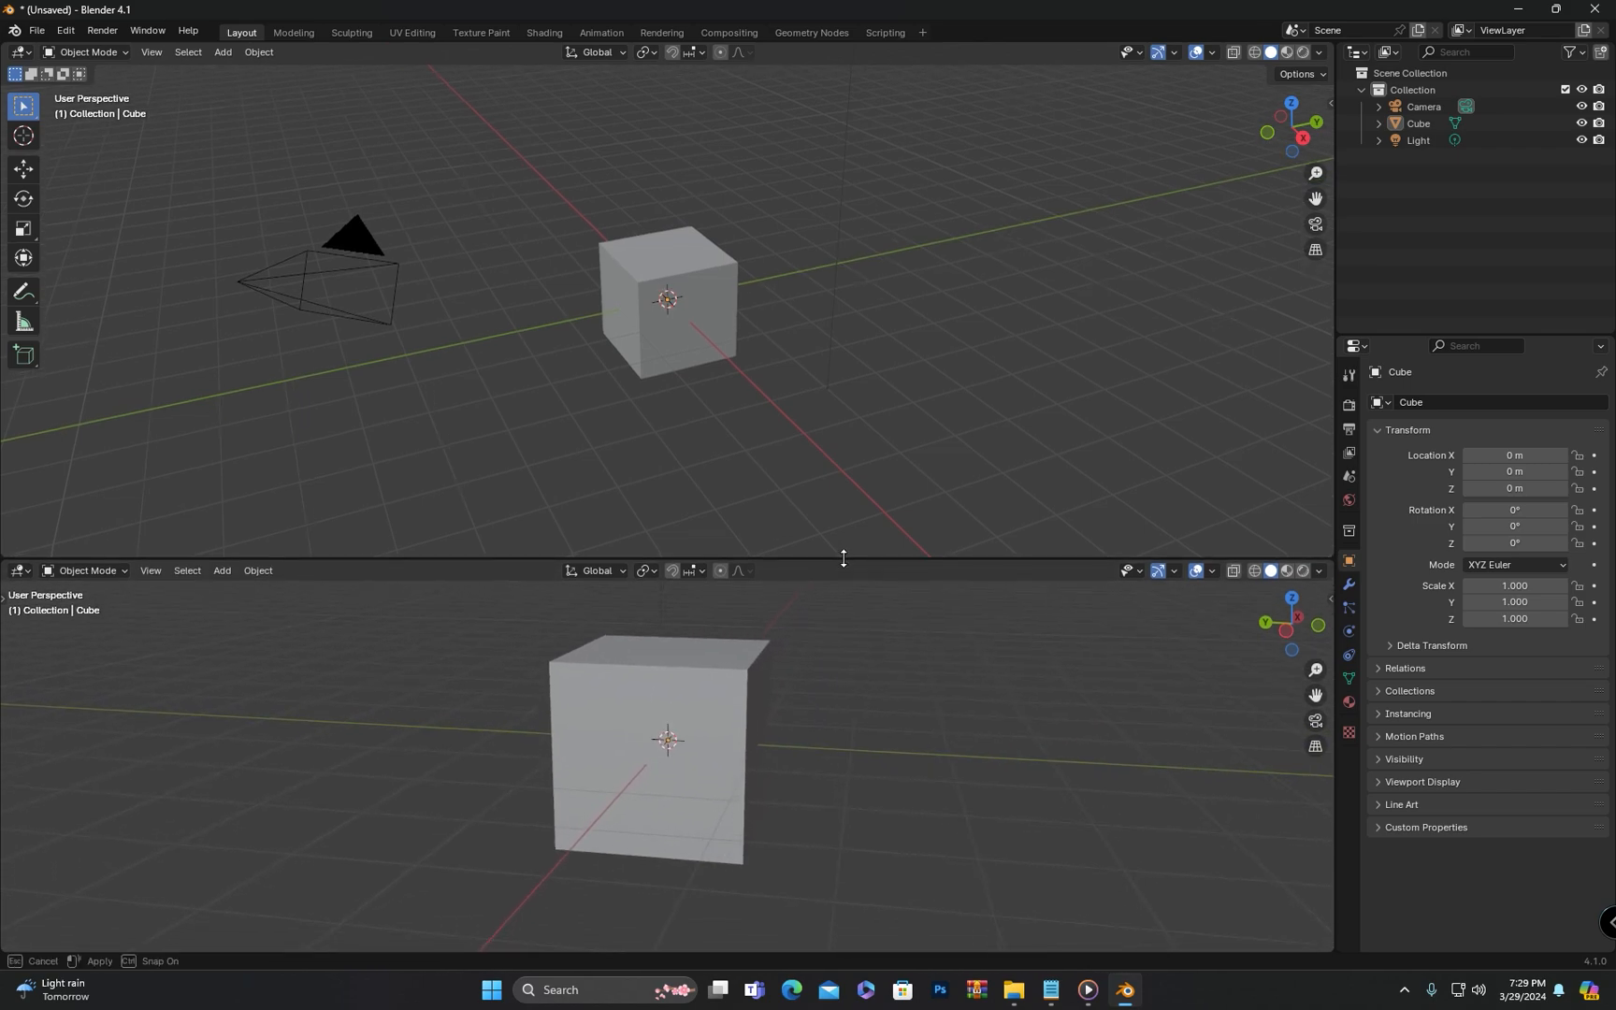
click(19, 587)
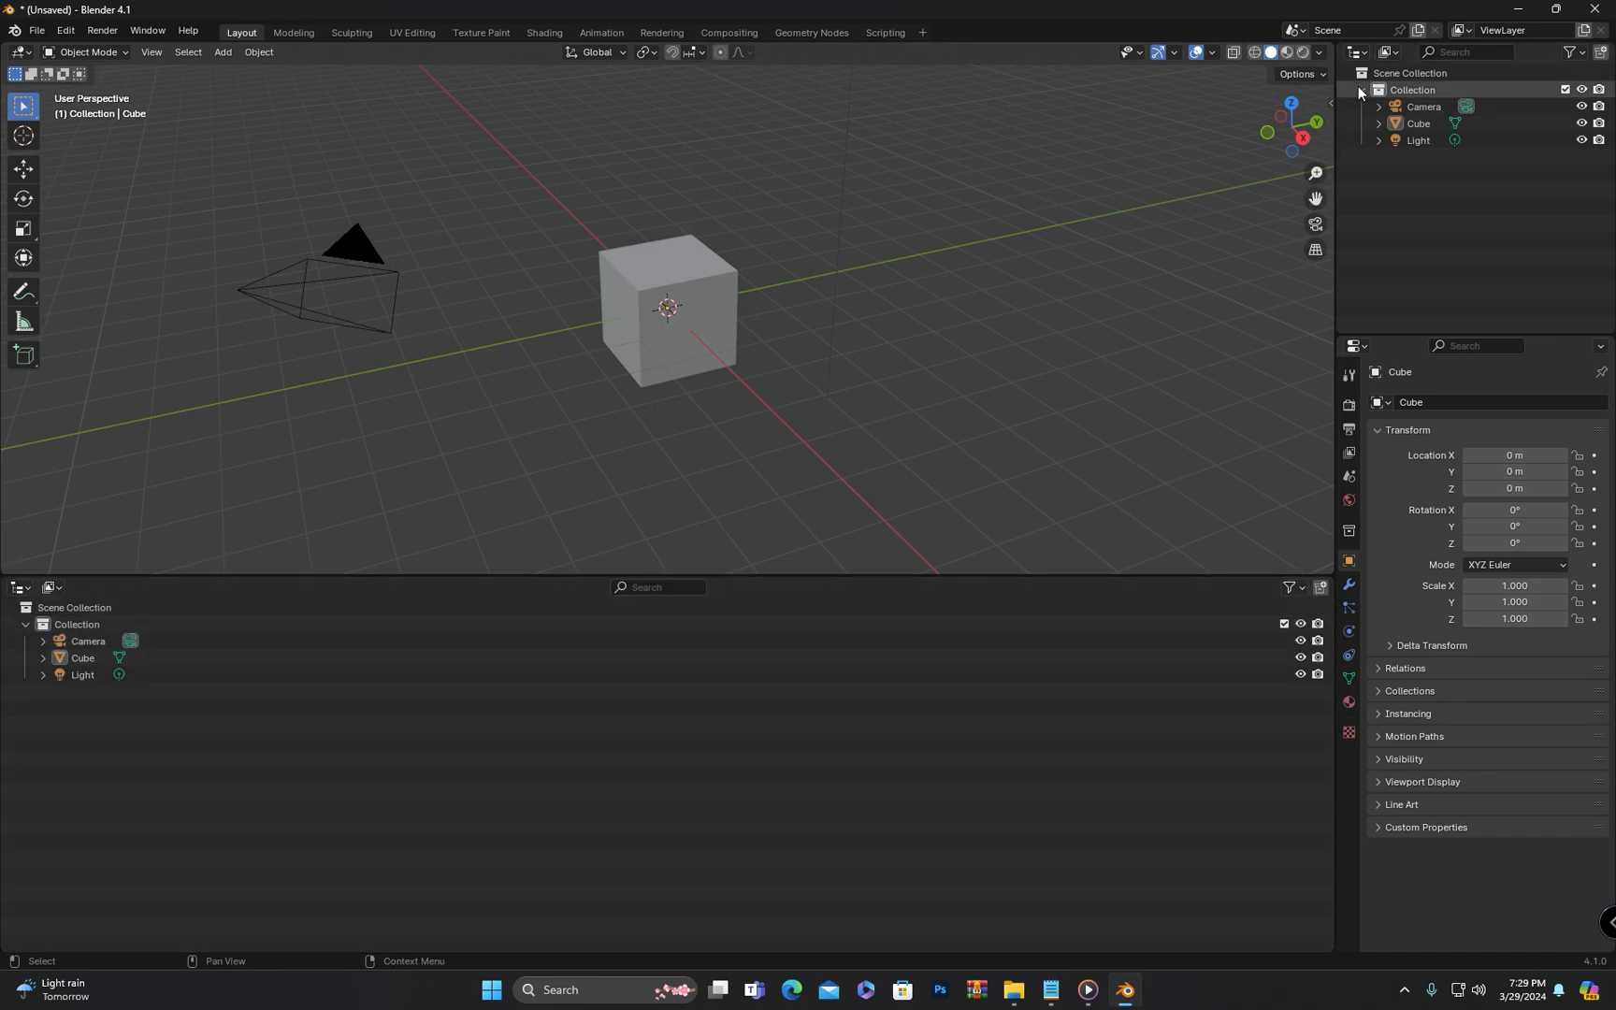
- Open the lower Outliner's editor type list to choose Timeline
click(19, 587)
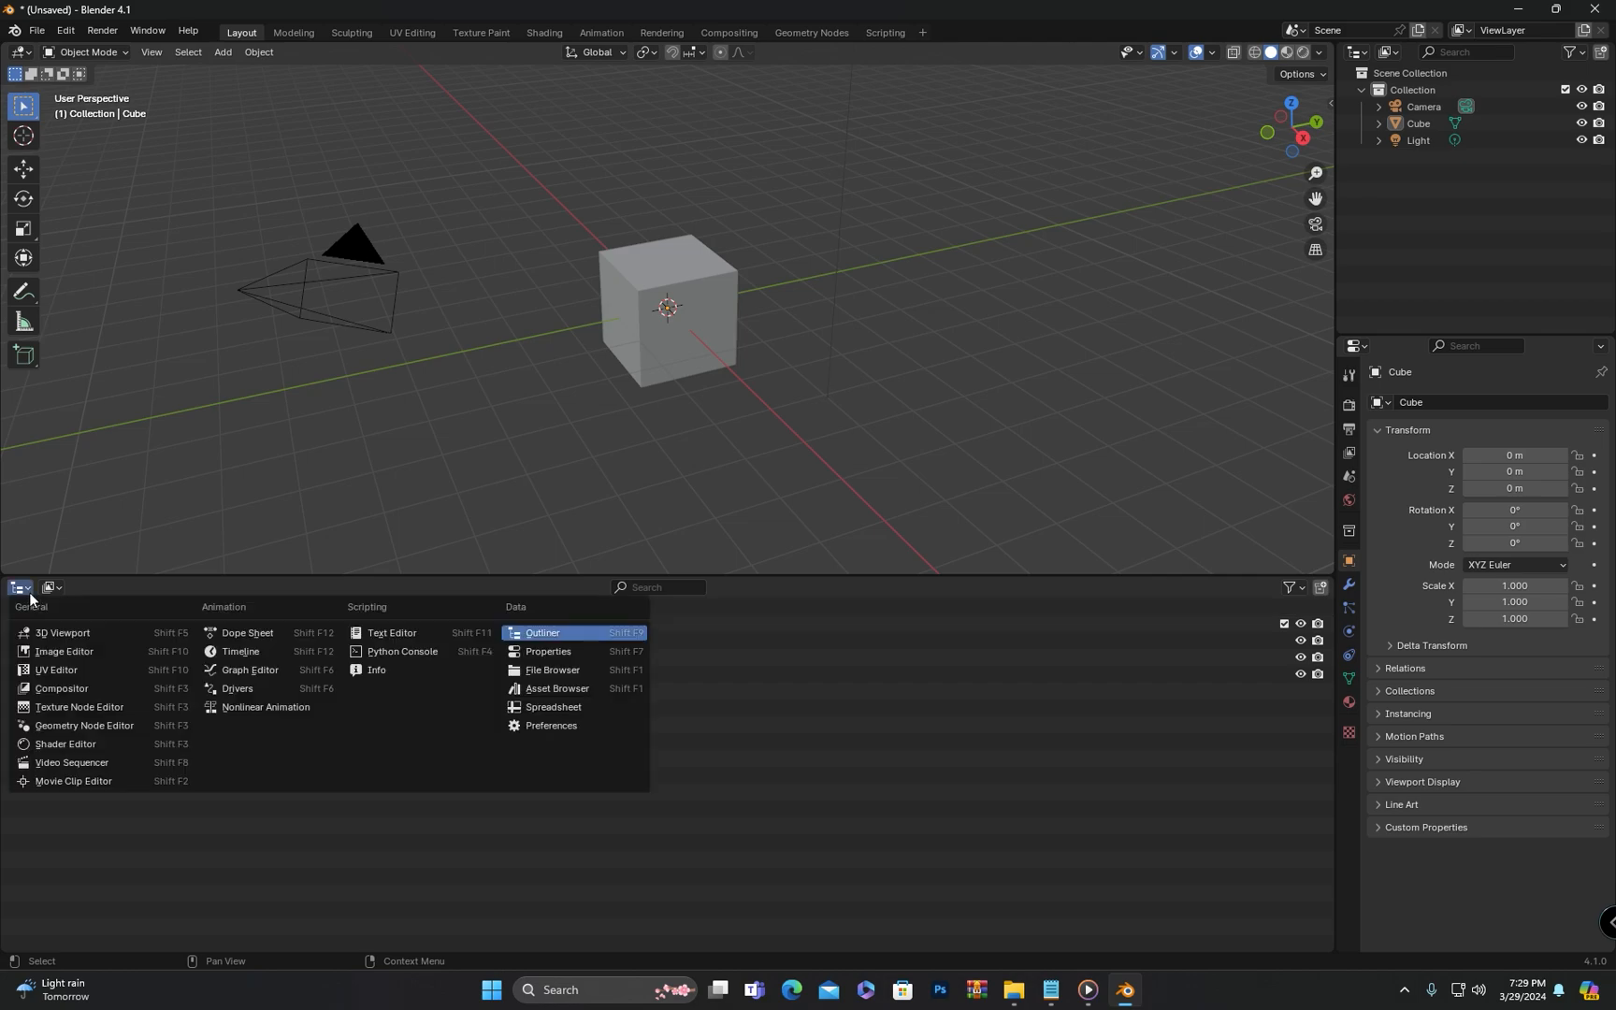
mouse_move(72, 780)
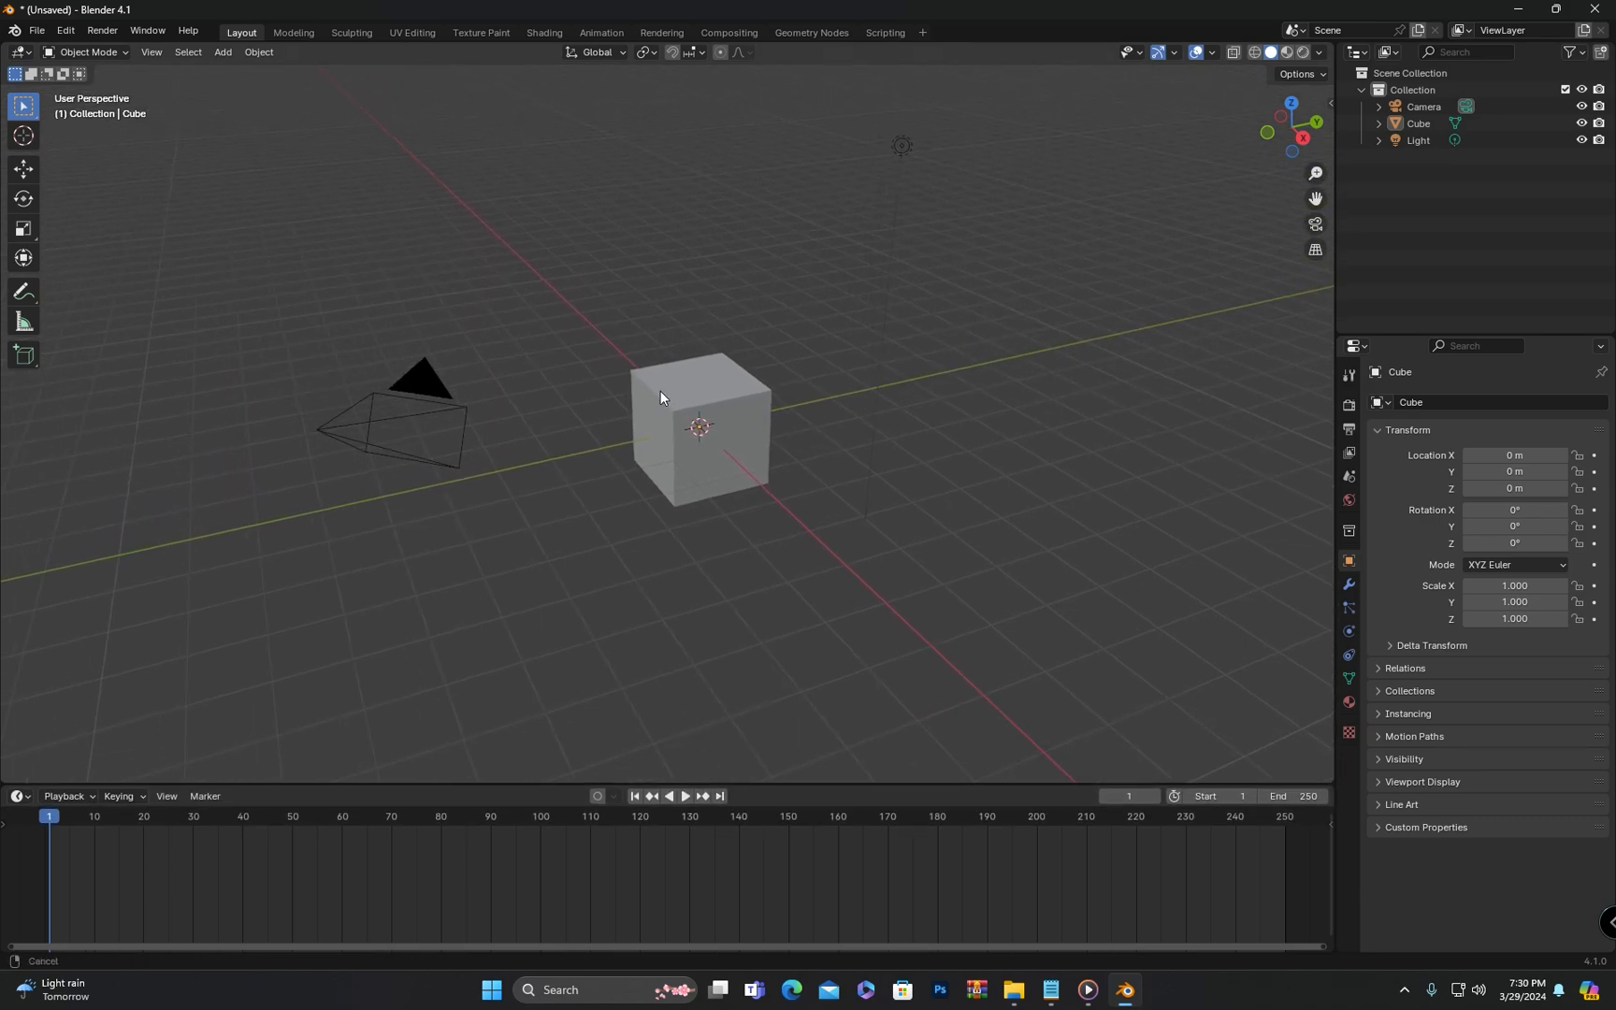
- Begin swapping the Outliner and Properties areas so the Outliner sits on top
click(1357, 53)
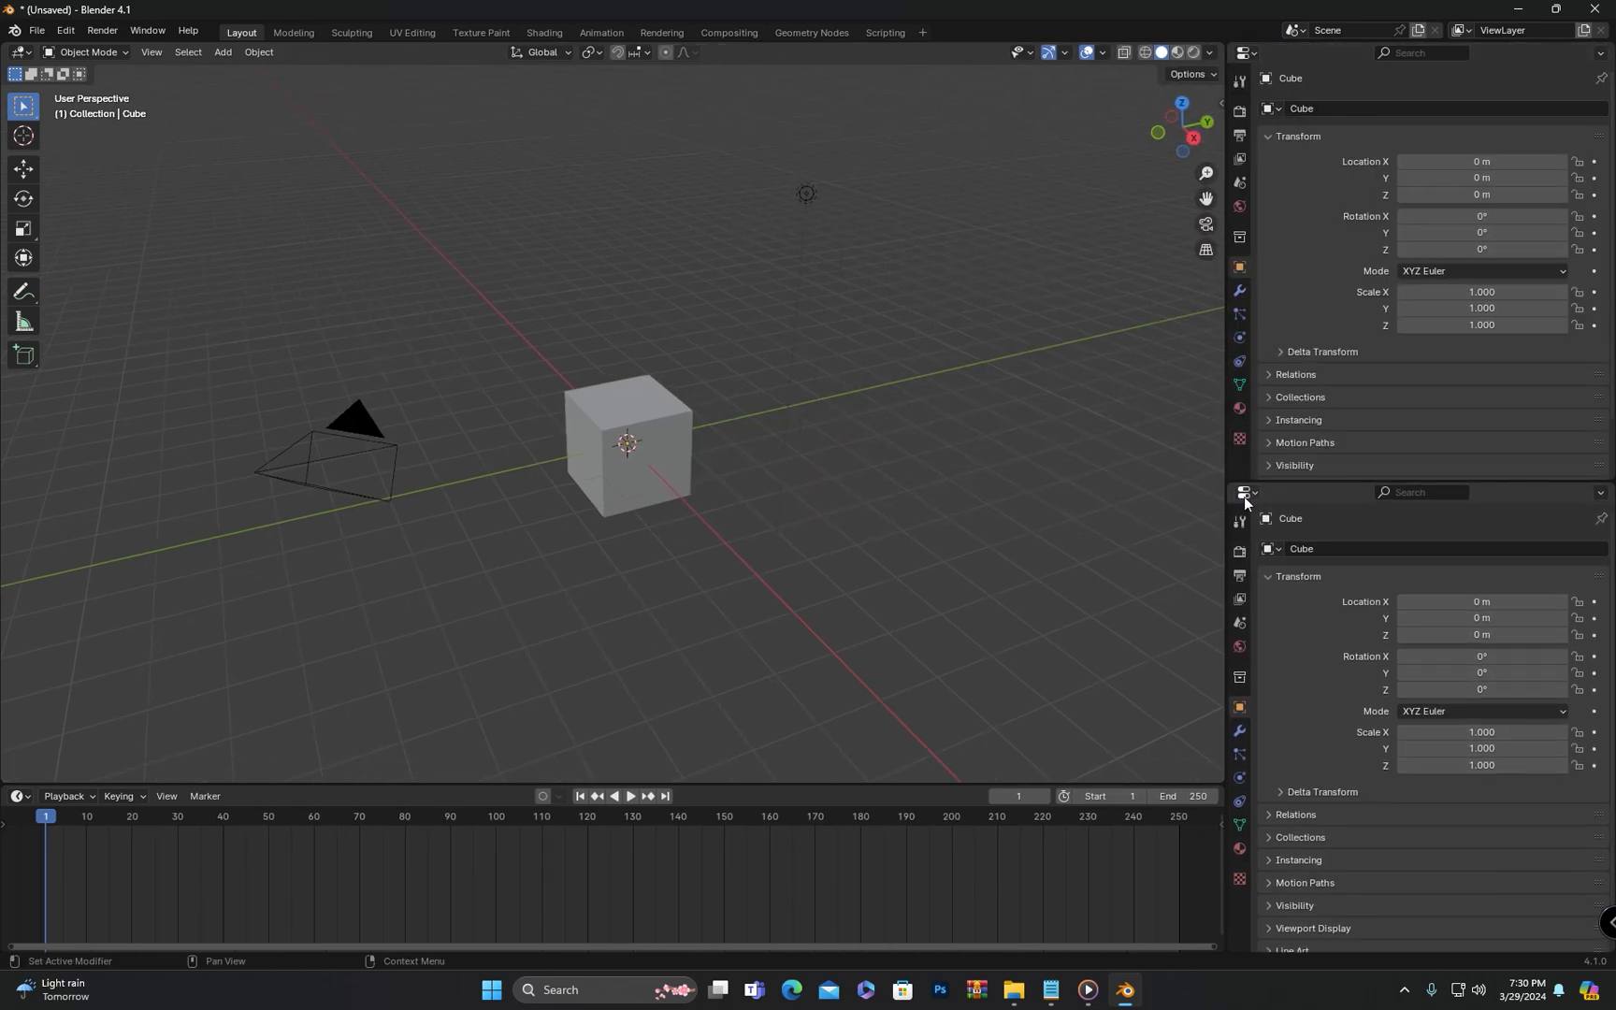
click(1243, 492)
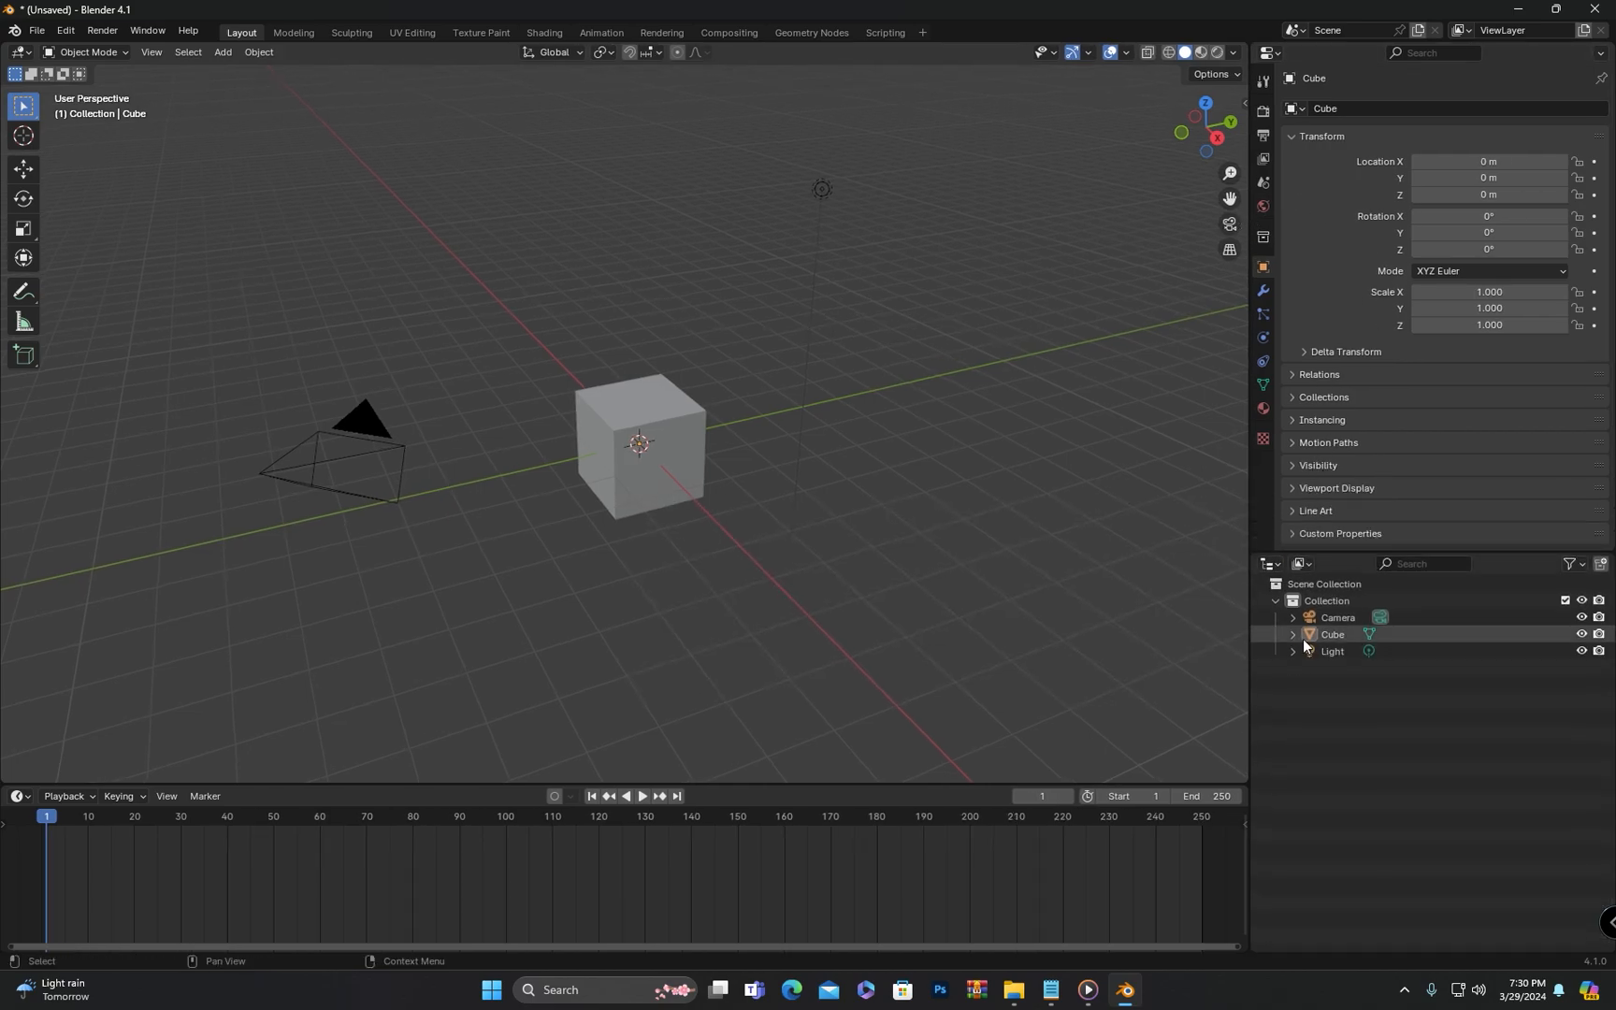
mouse_move(1272, 568)
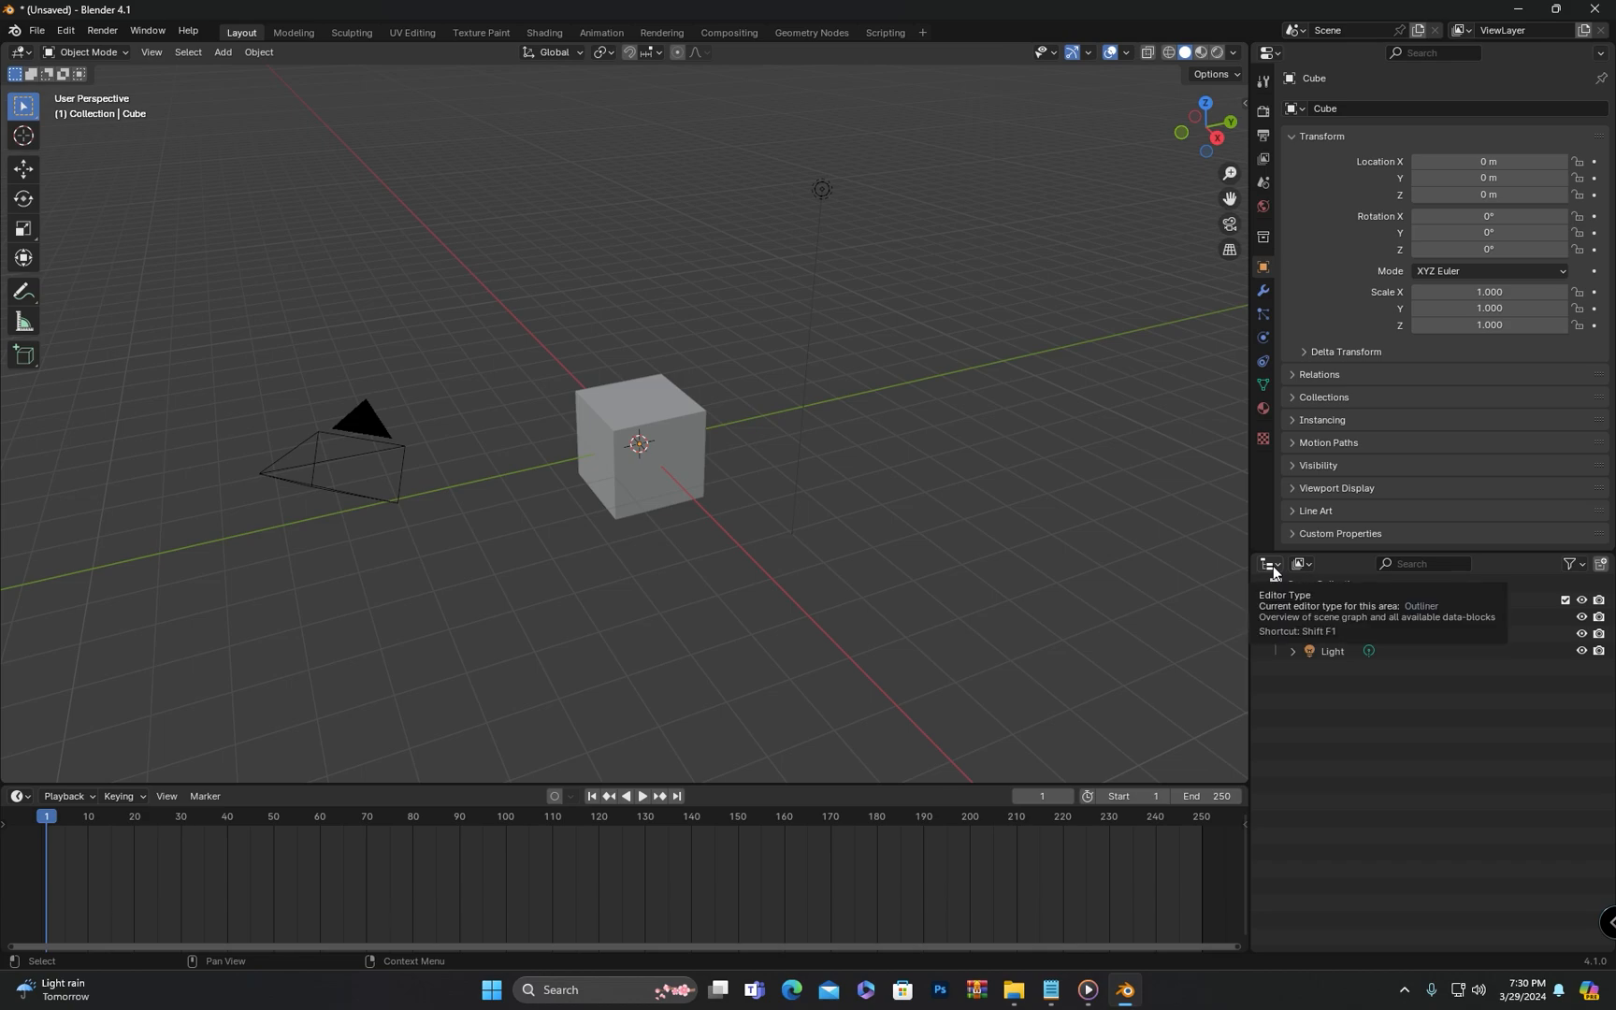
click(1270, 564)
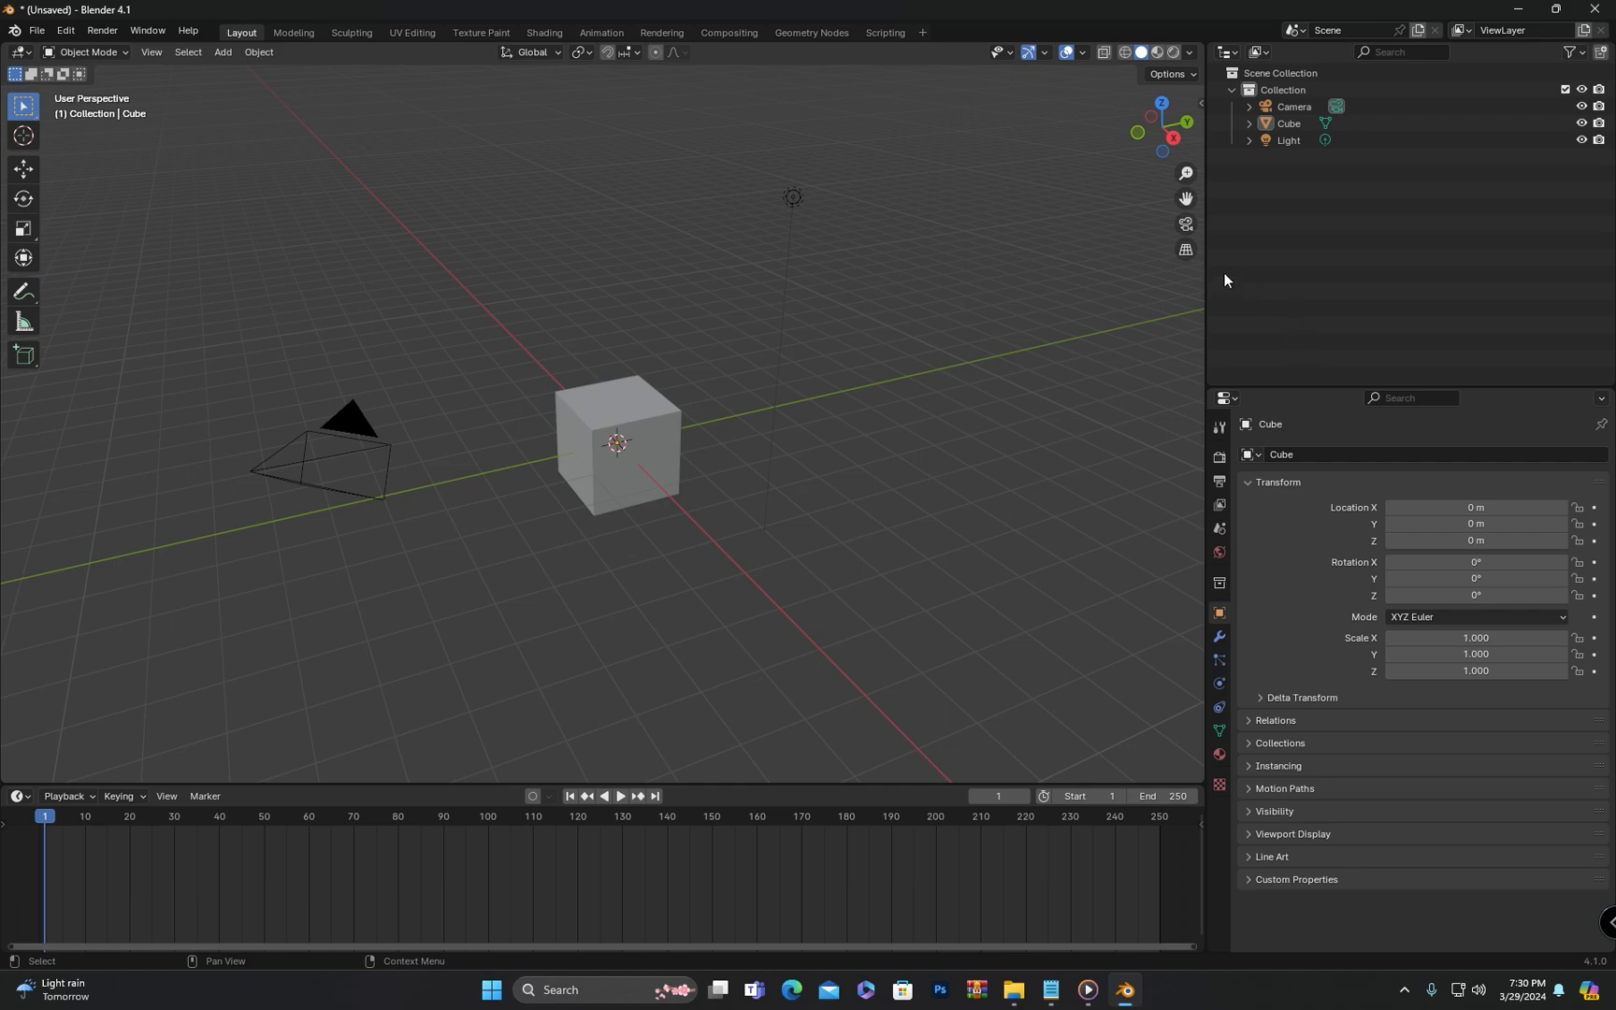
mouse_move(1204, 281)
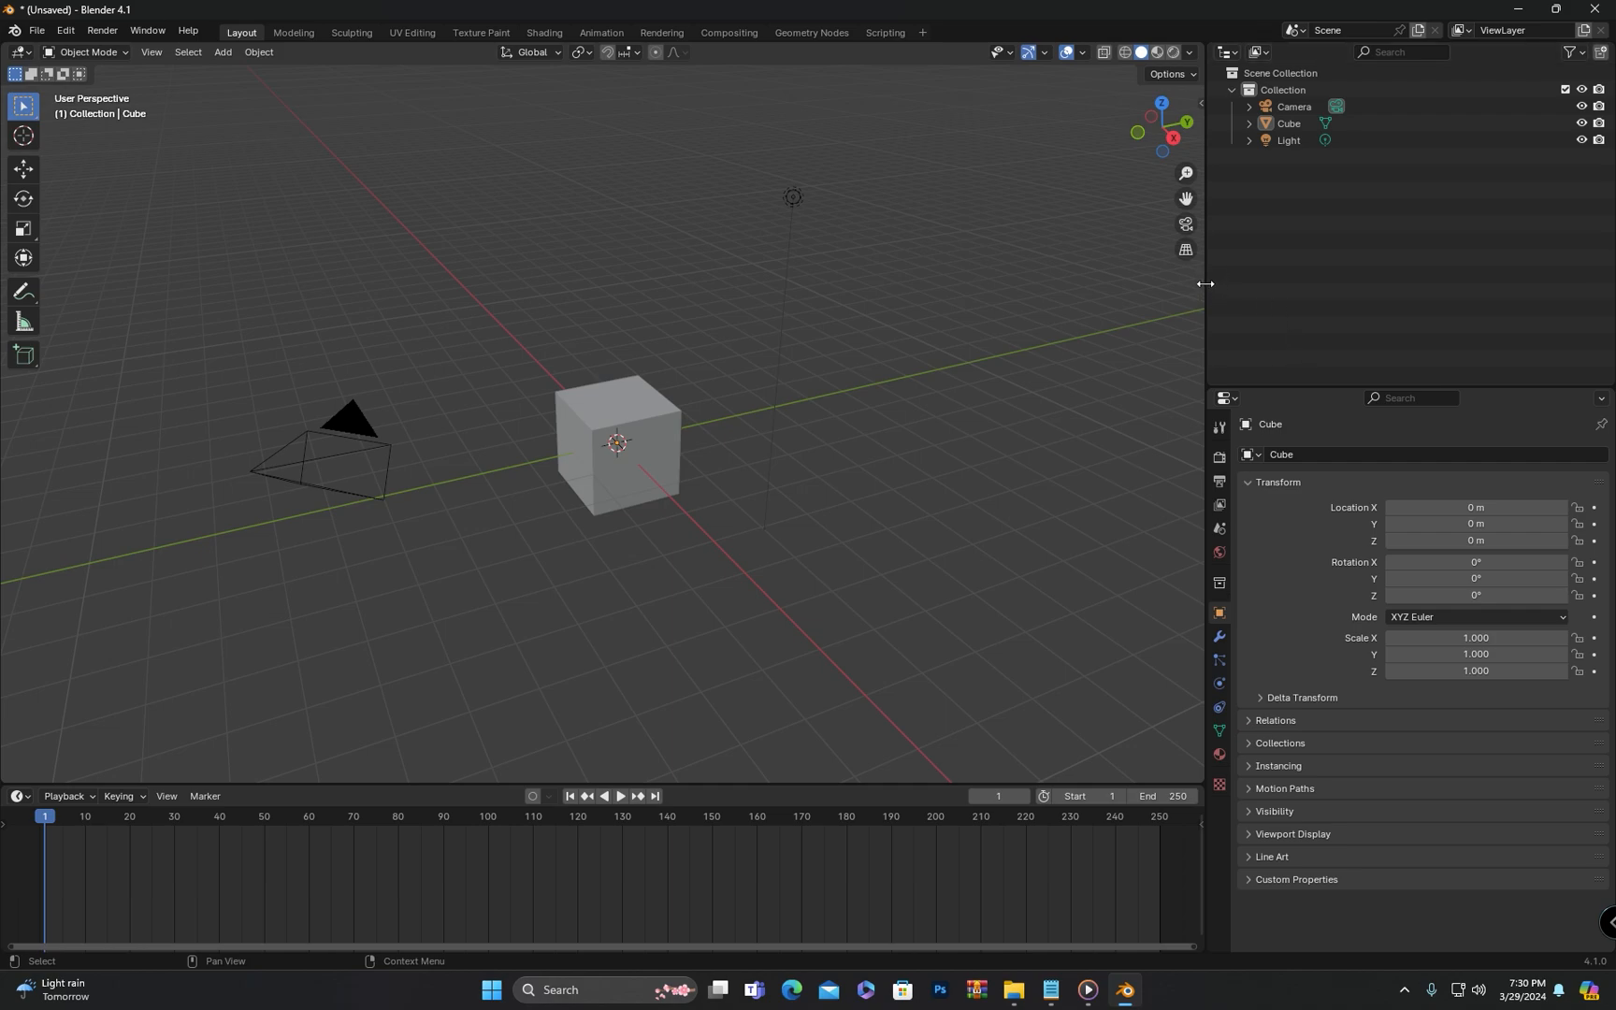
mouse_move(1206, 300)
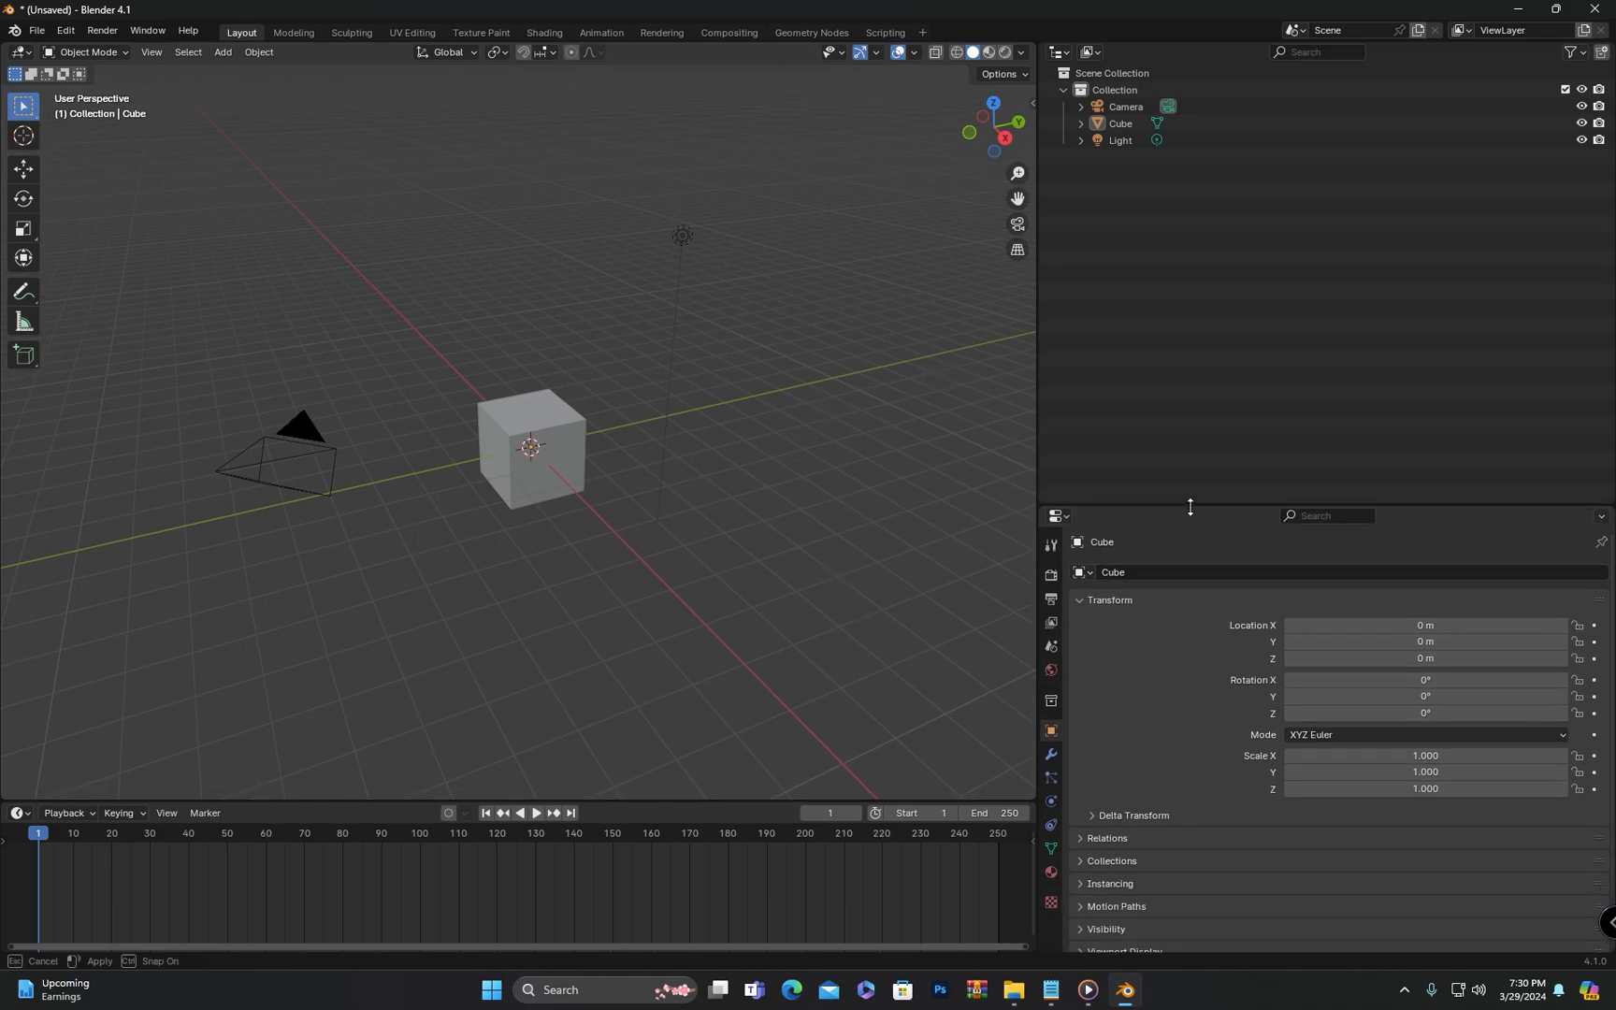
mouse_move(1046, 496)
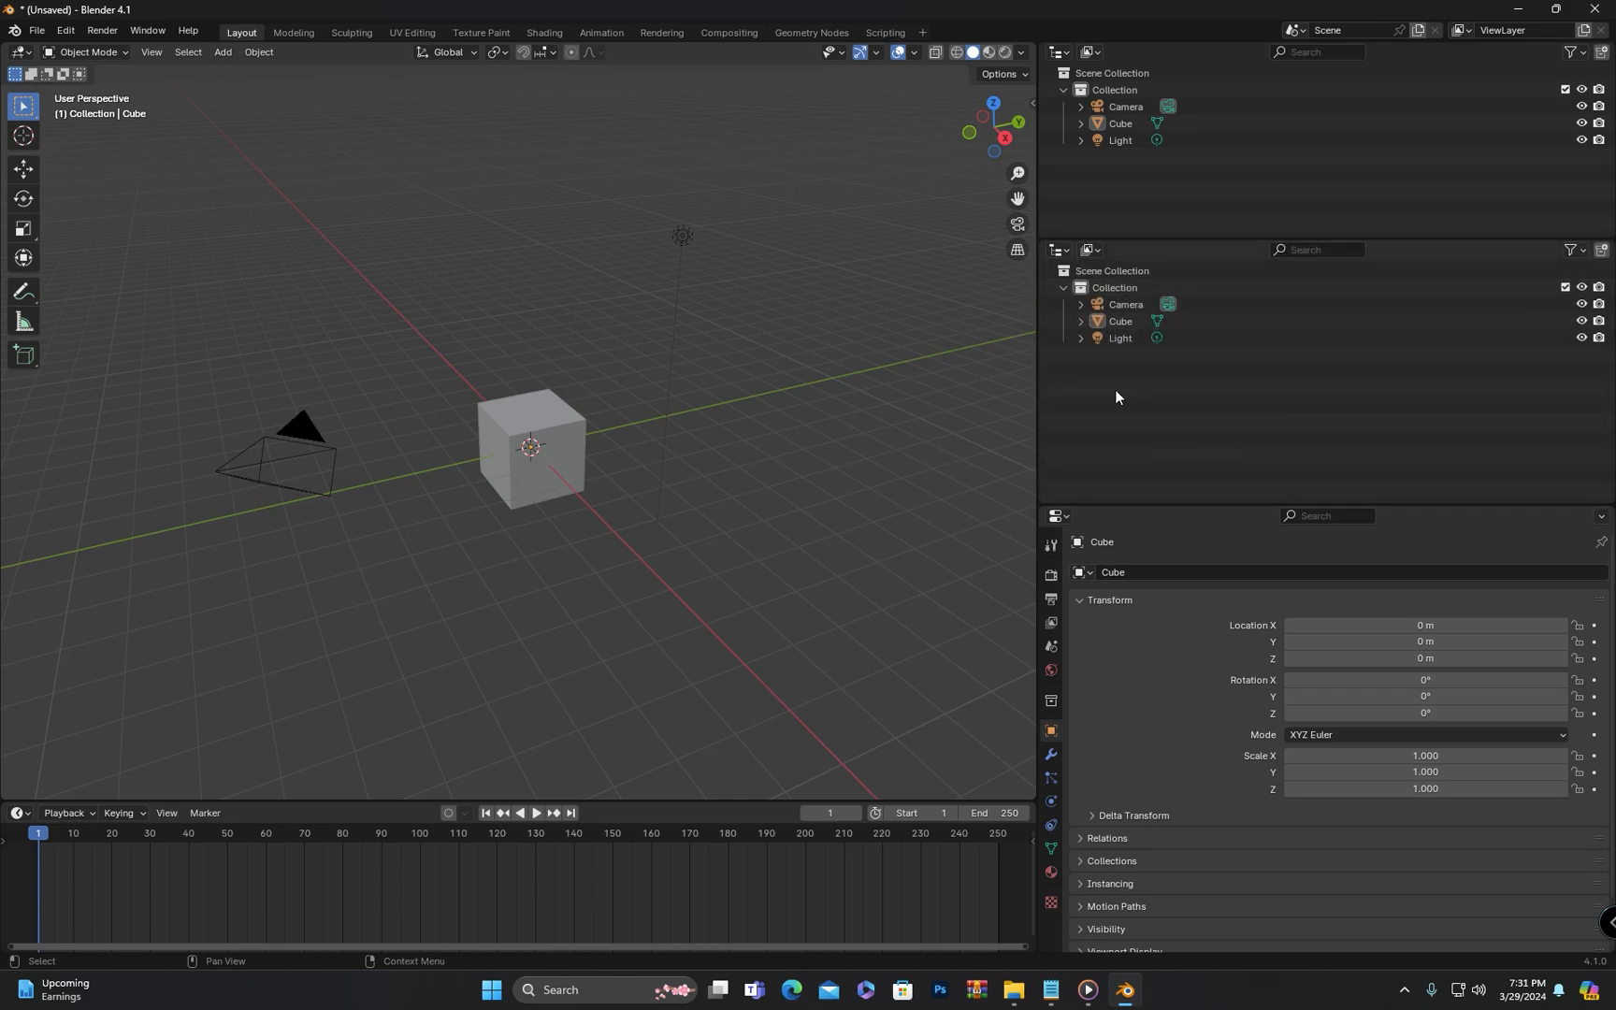
- Change the second Outliner's editor type to File Browser
click(1057, 249)
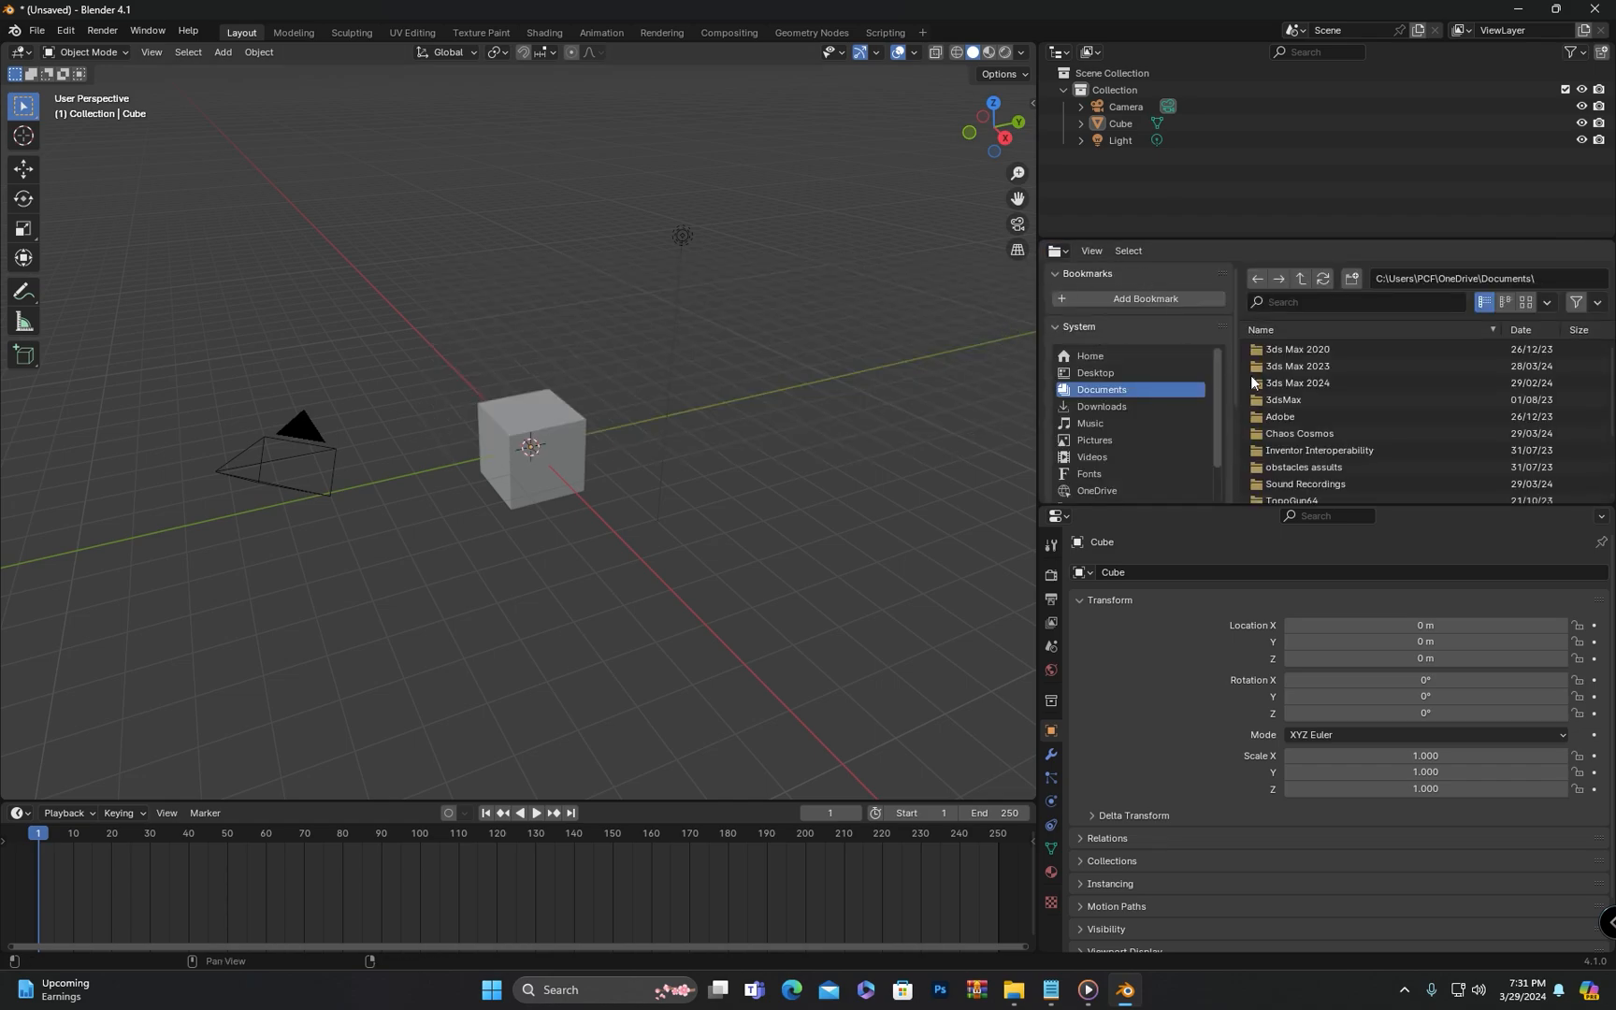
click(1058, 250)
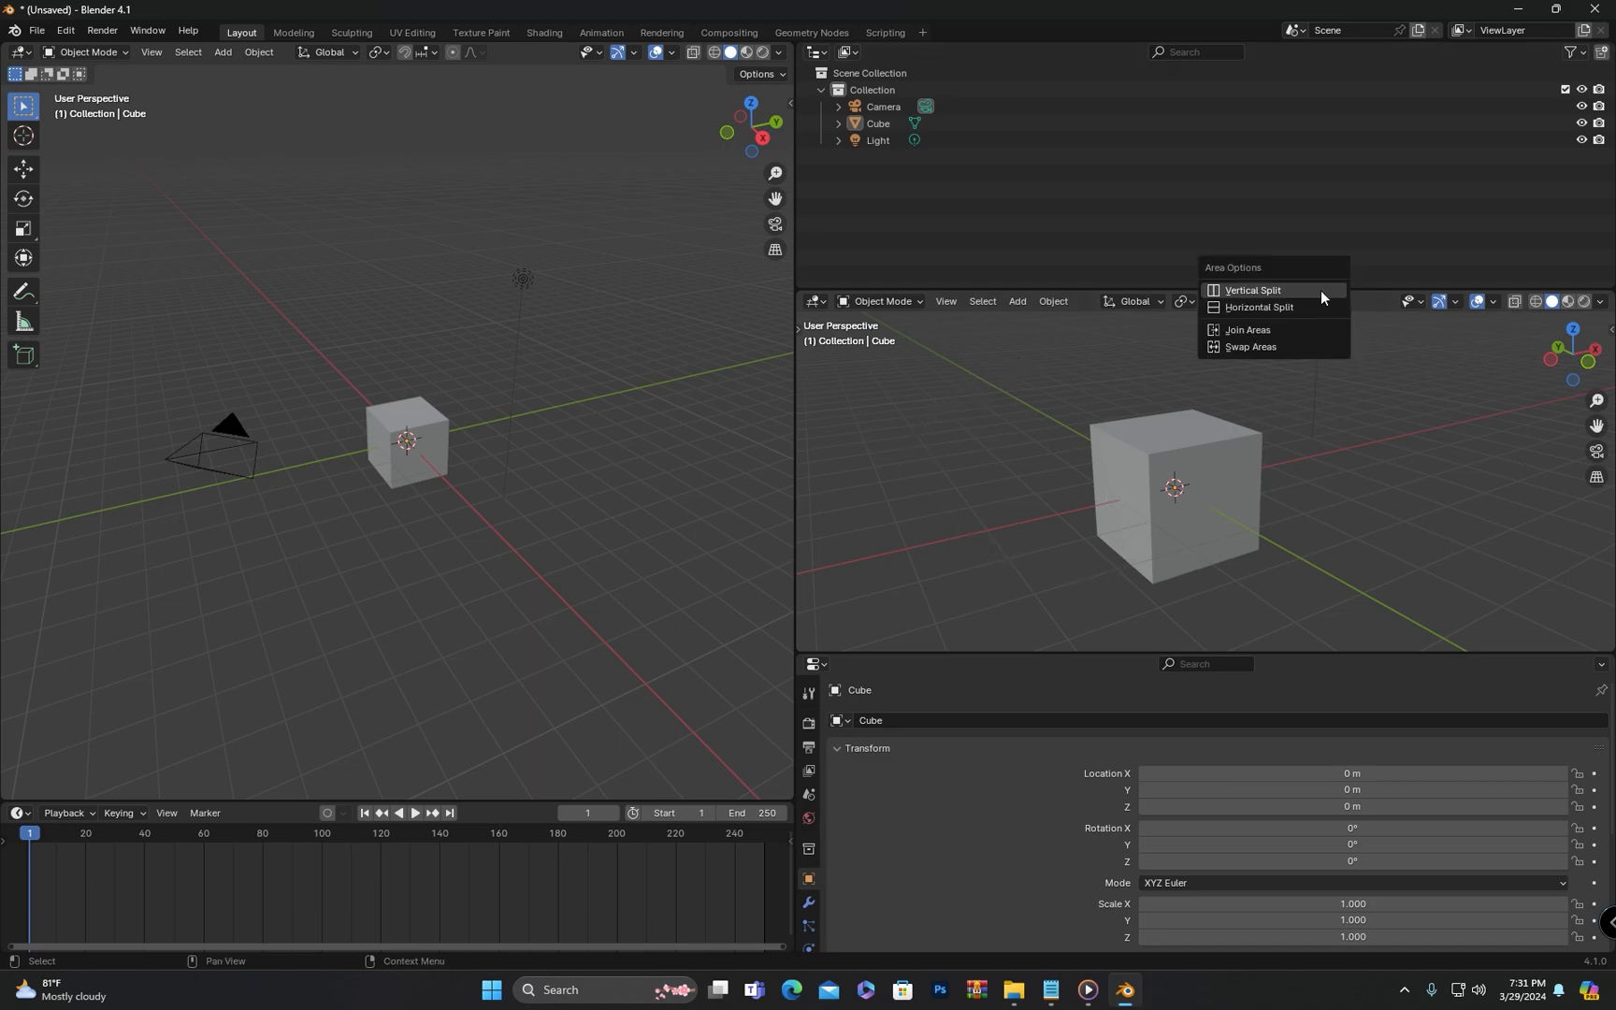
mouse_move(1364, 302)
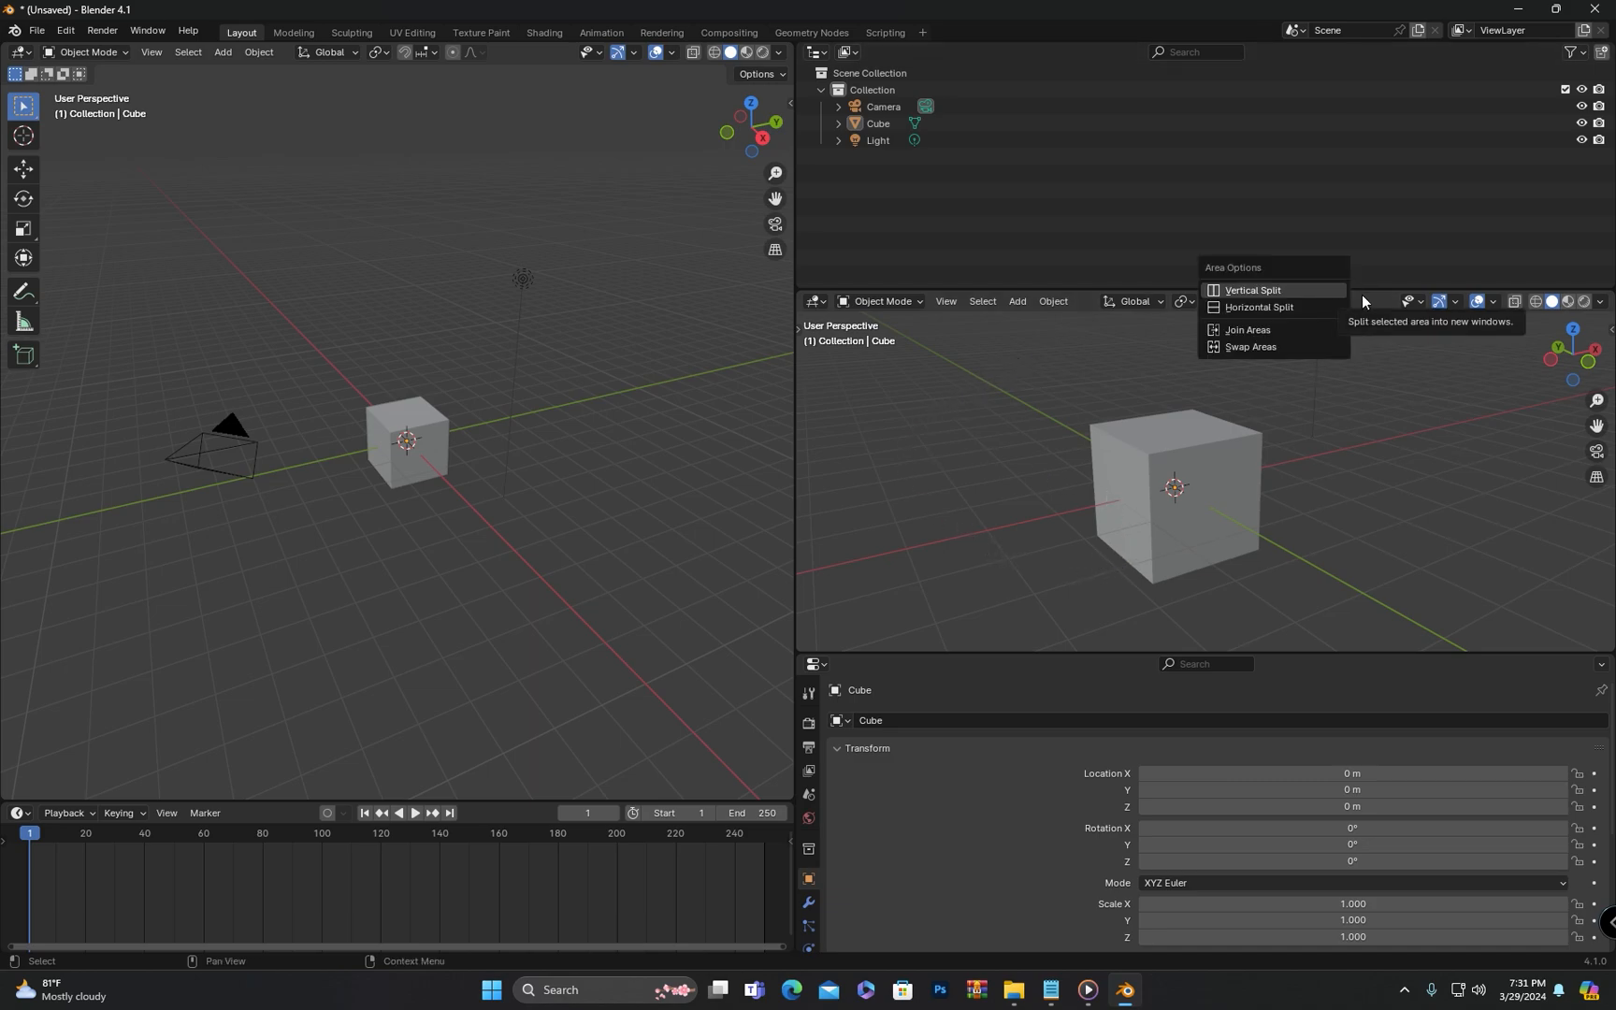
mouse_move(1251, 290)
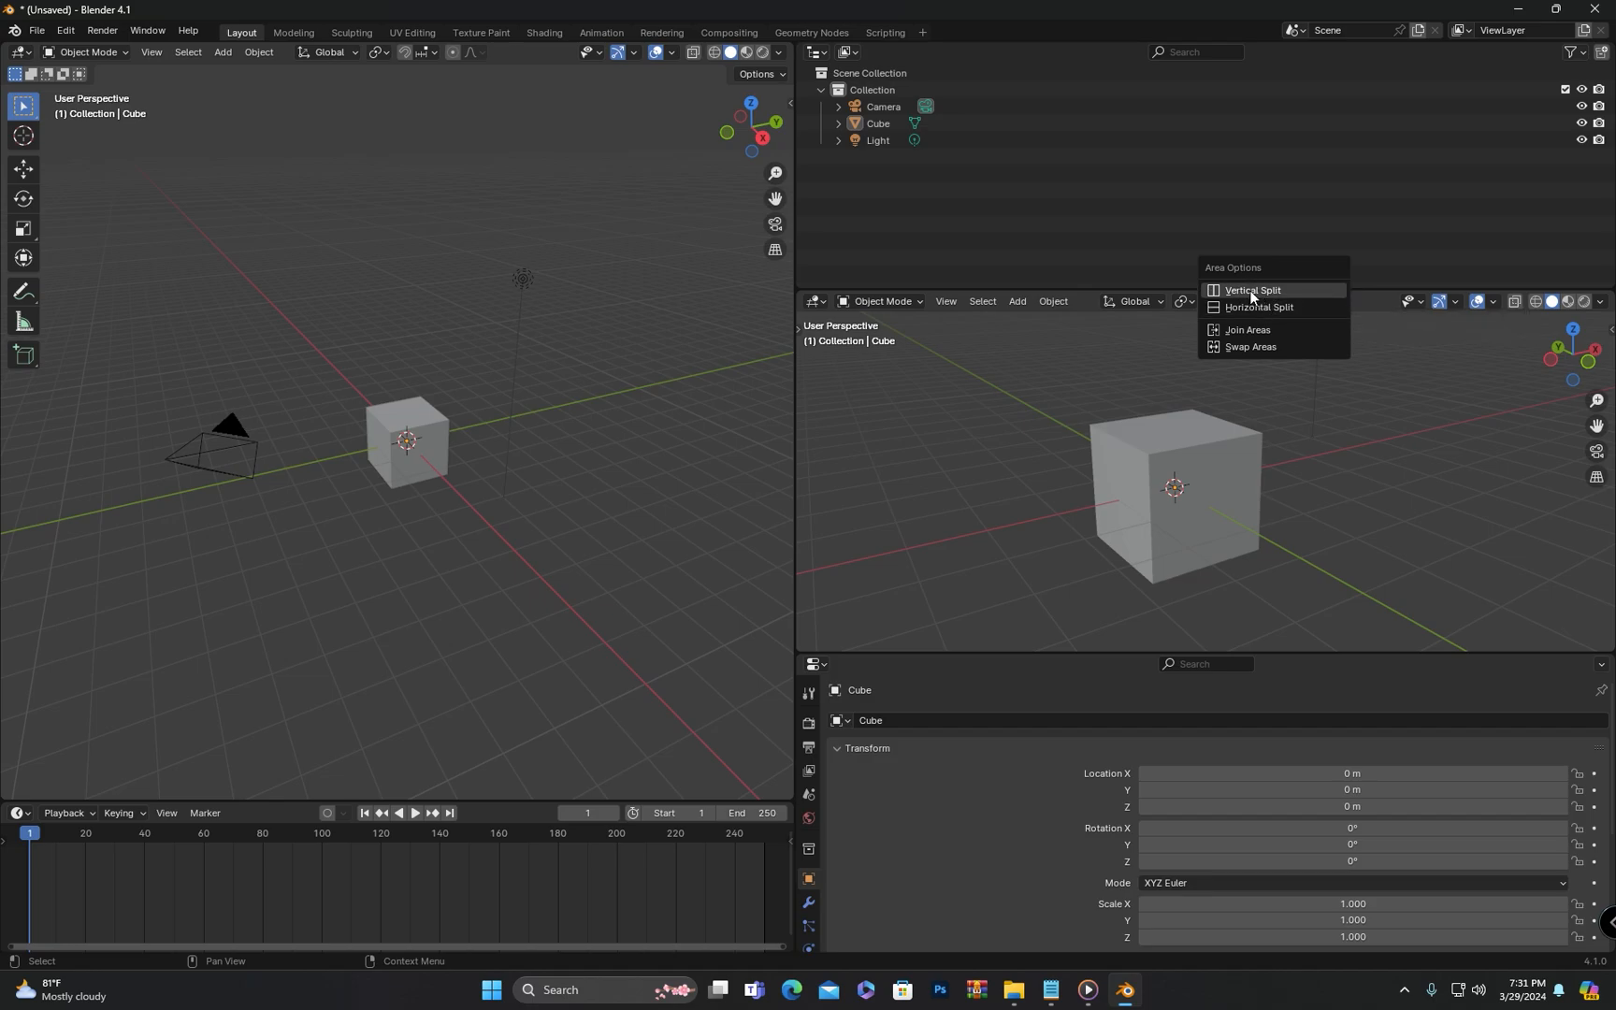
- Split the second viewport side by side, then split its left view into stacked views
click(1252, 290)
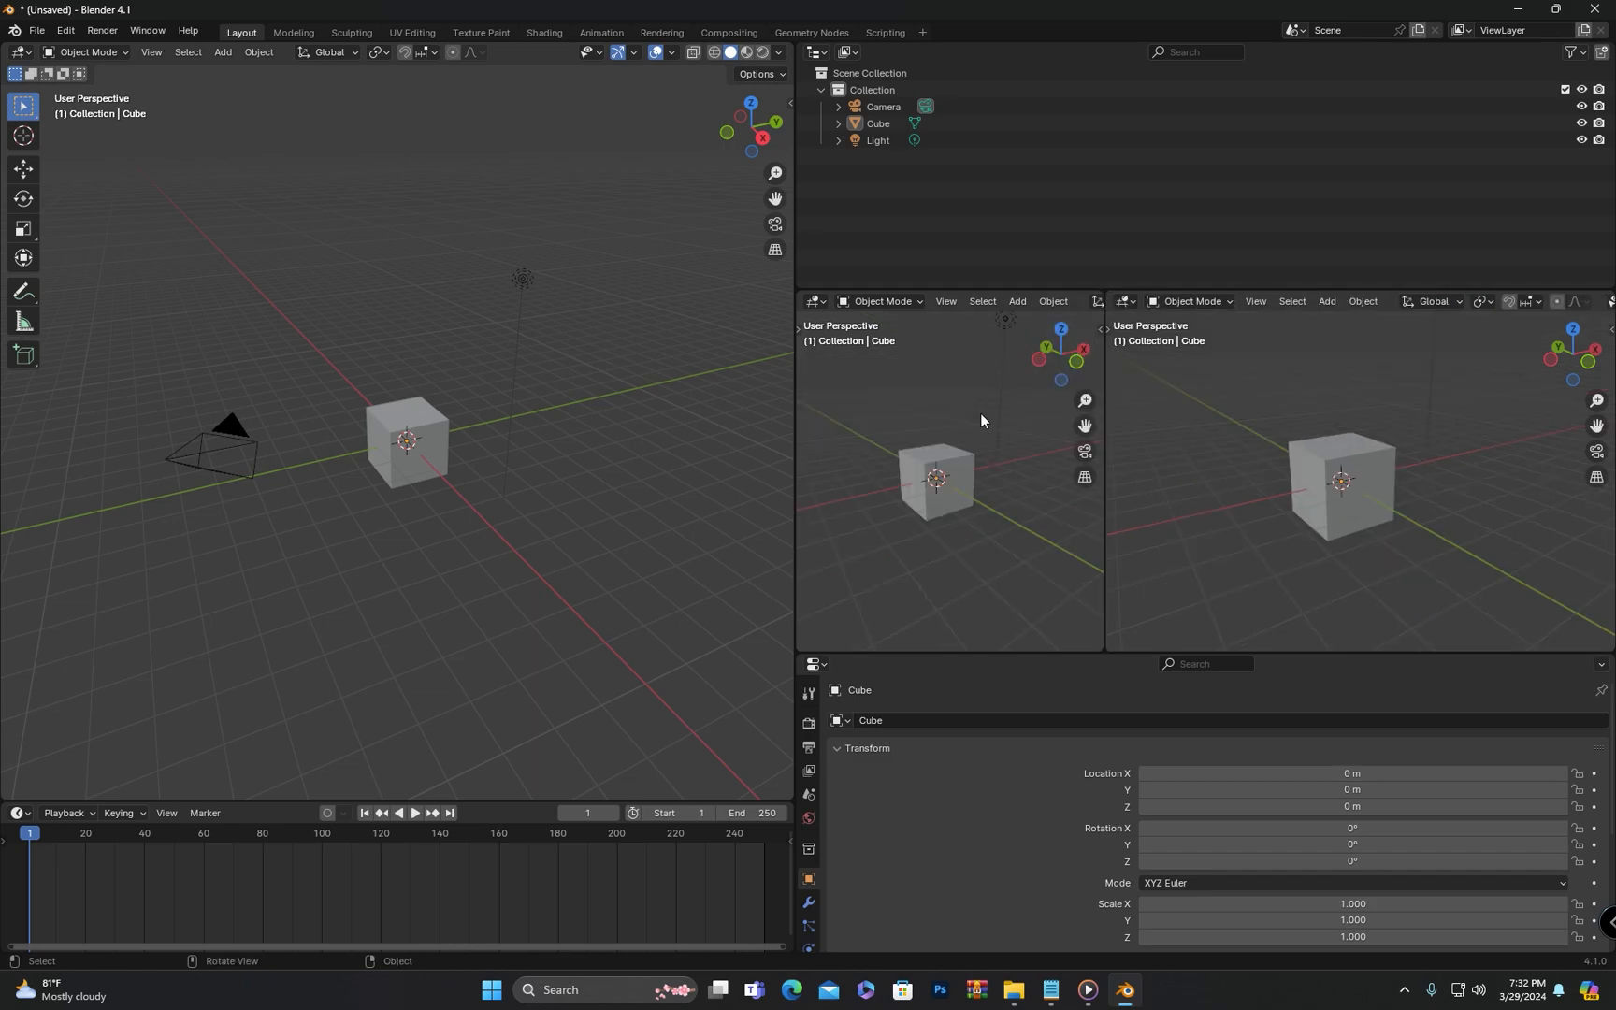
drag(1101, 464, 1245, 464)
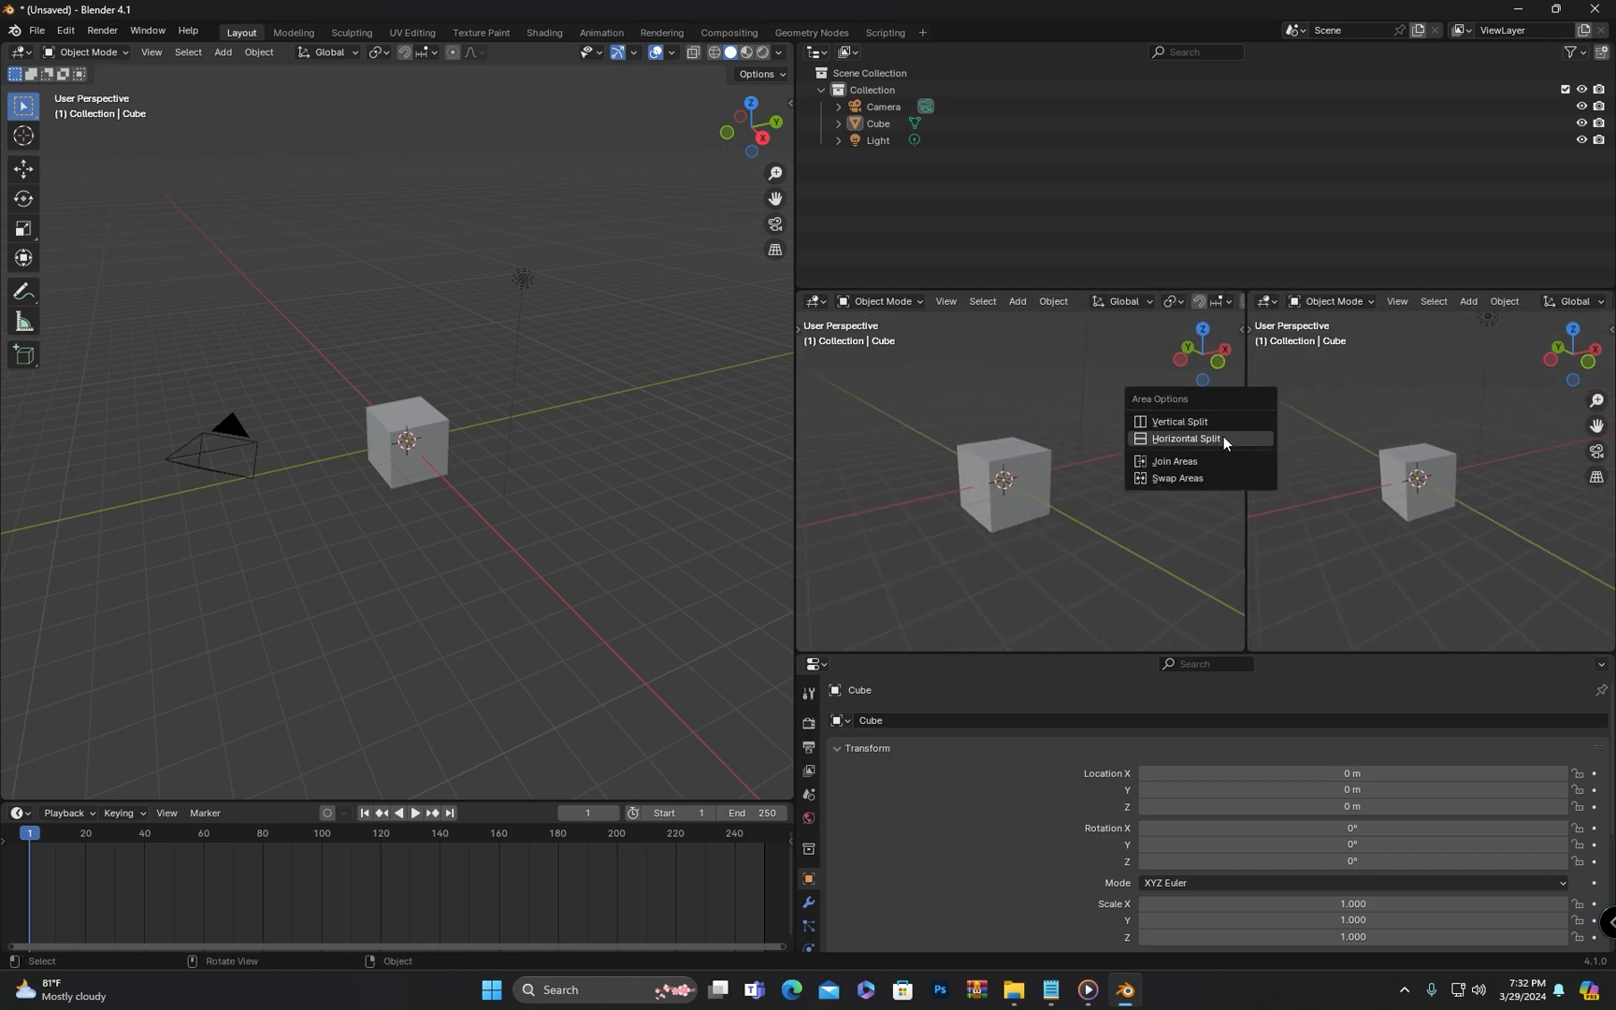
click(1185, 438)
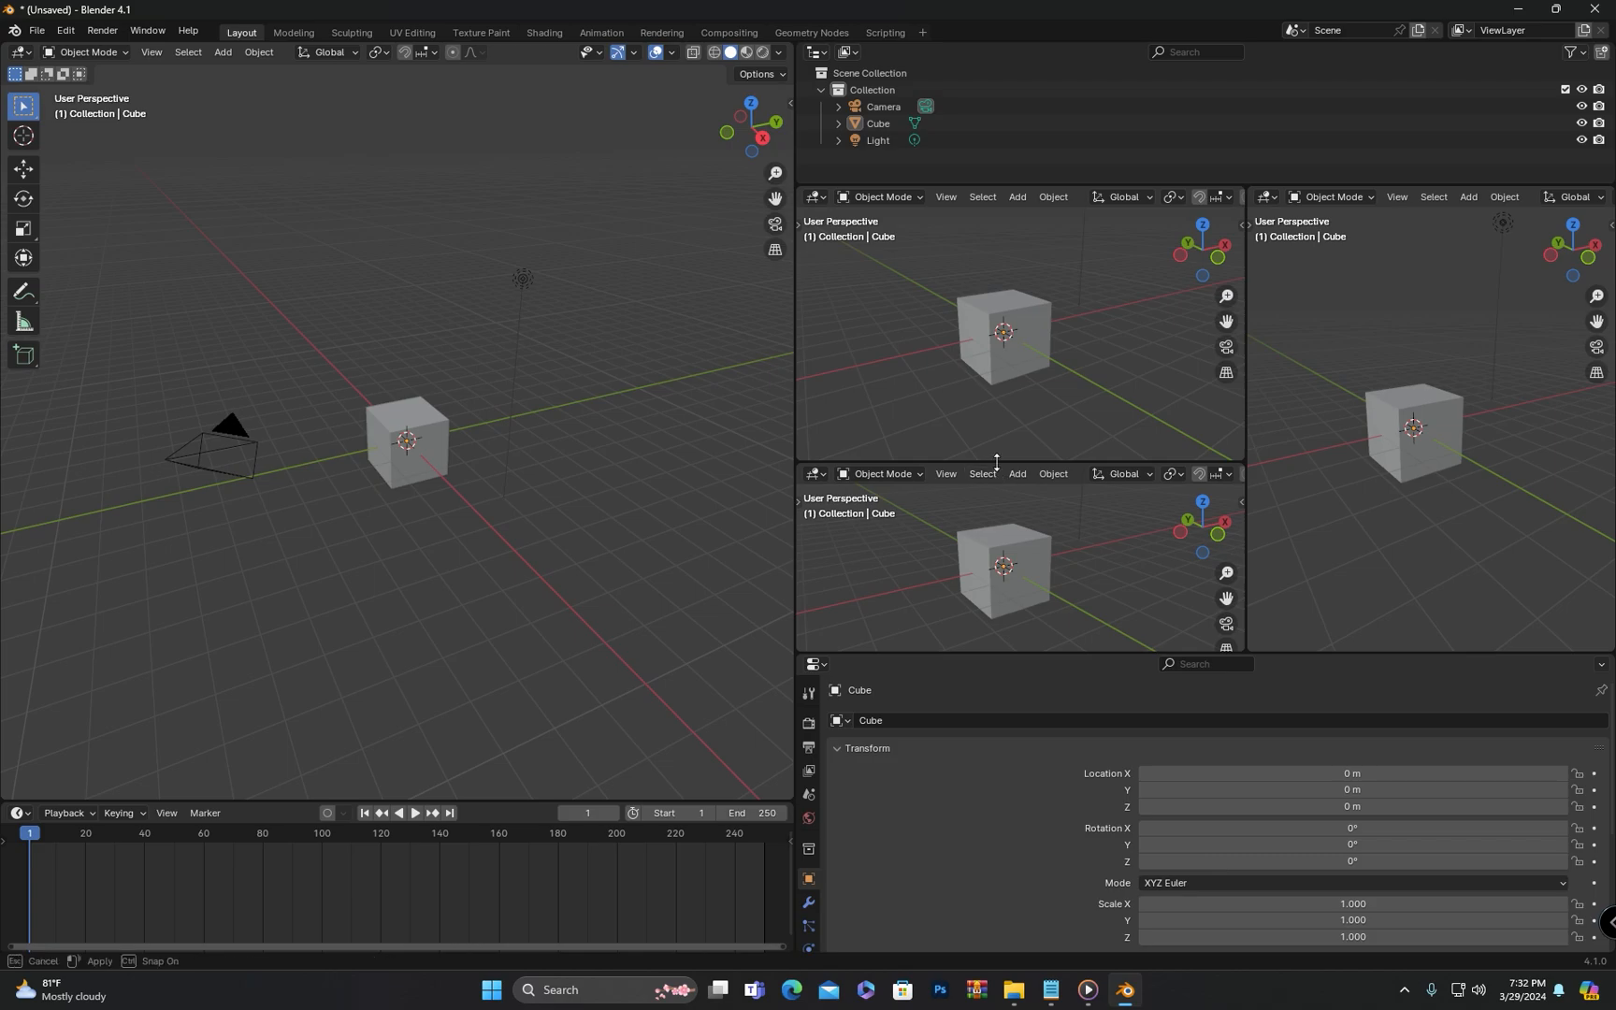
click(815, 439)
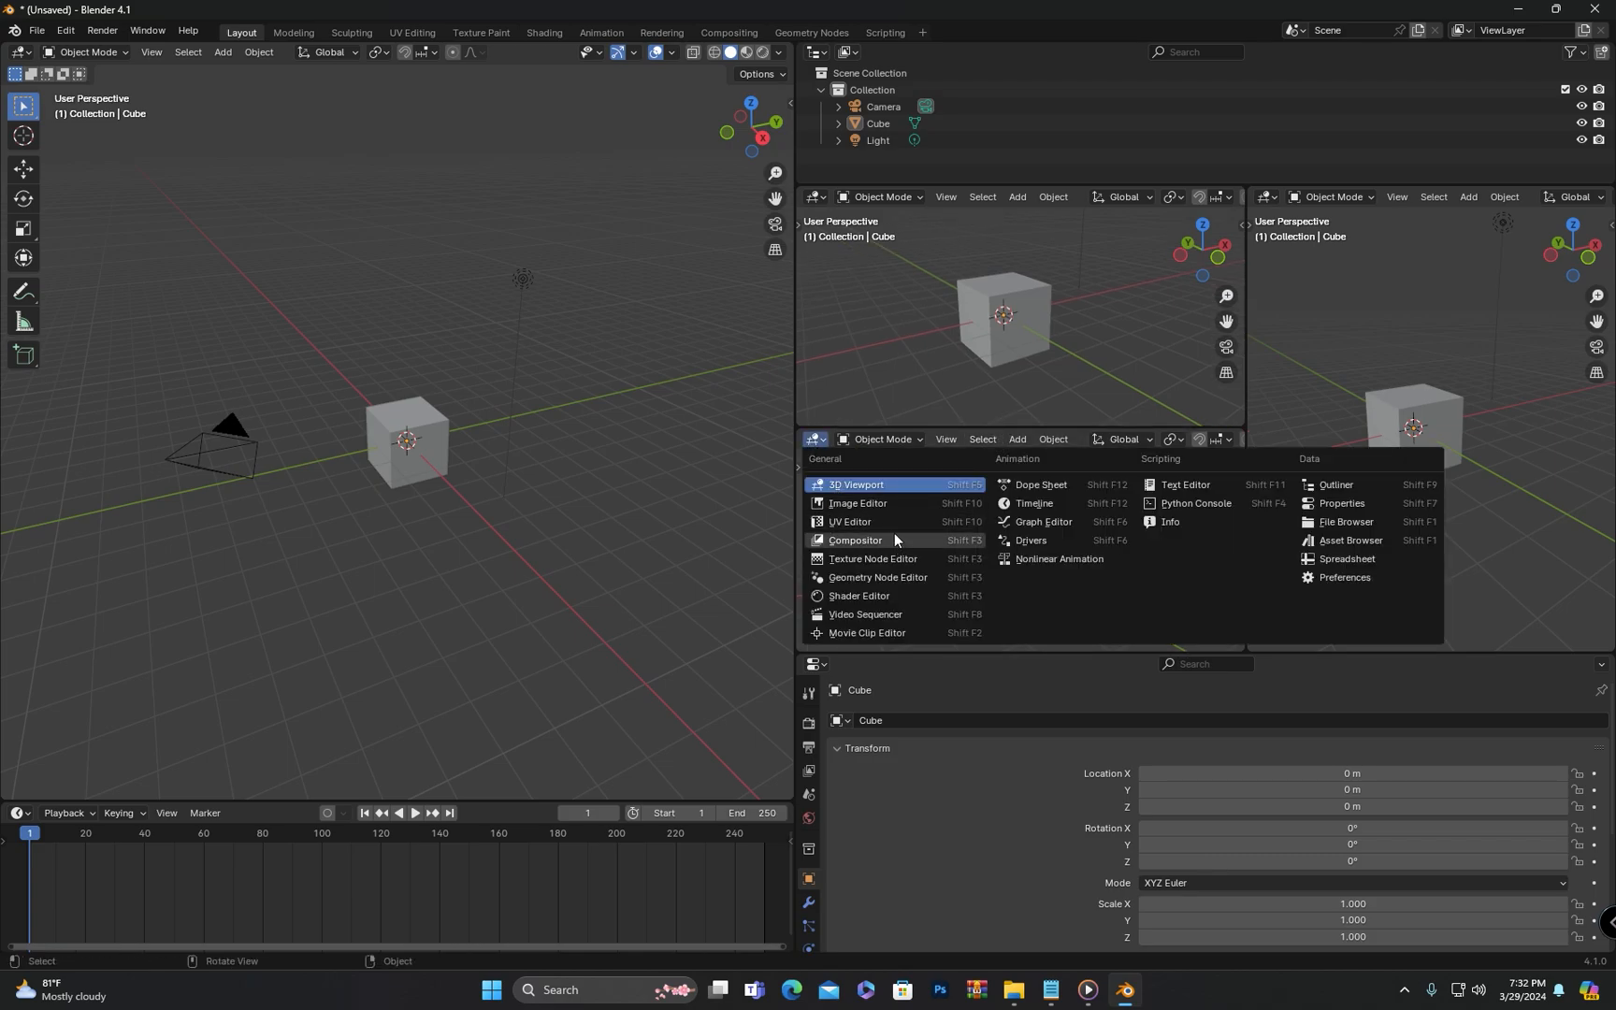
mouse_move(1041, 485)
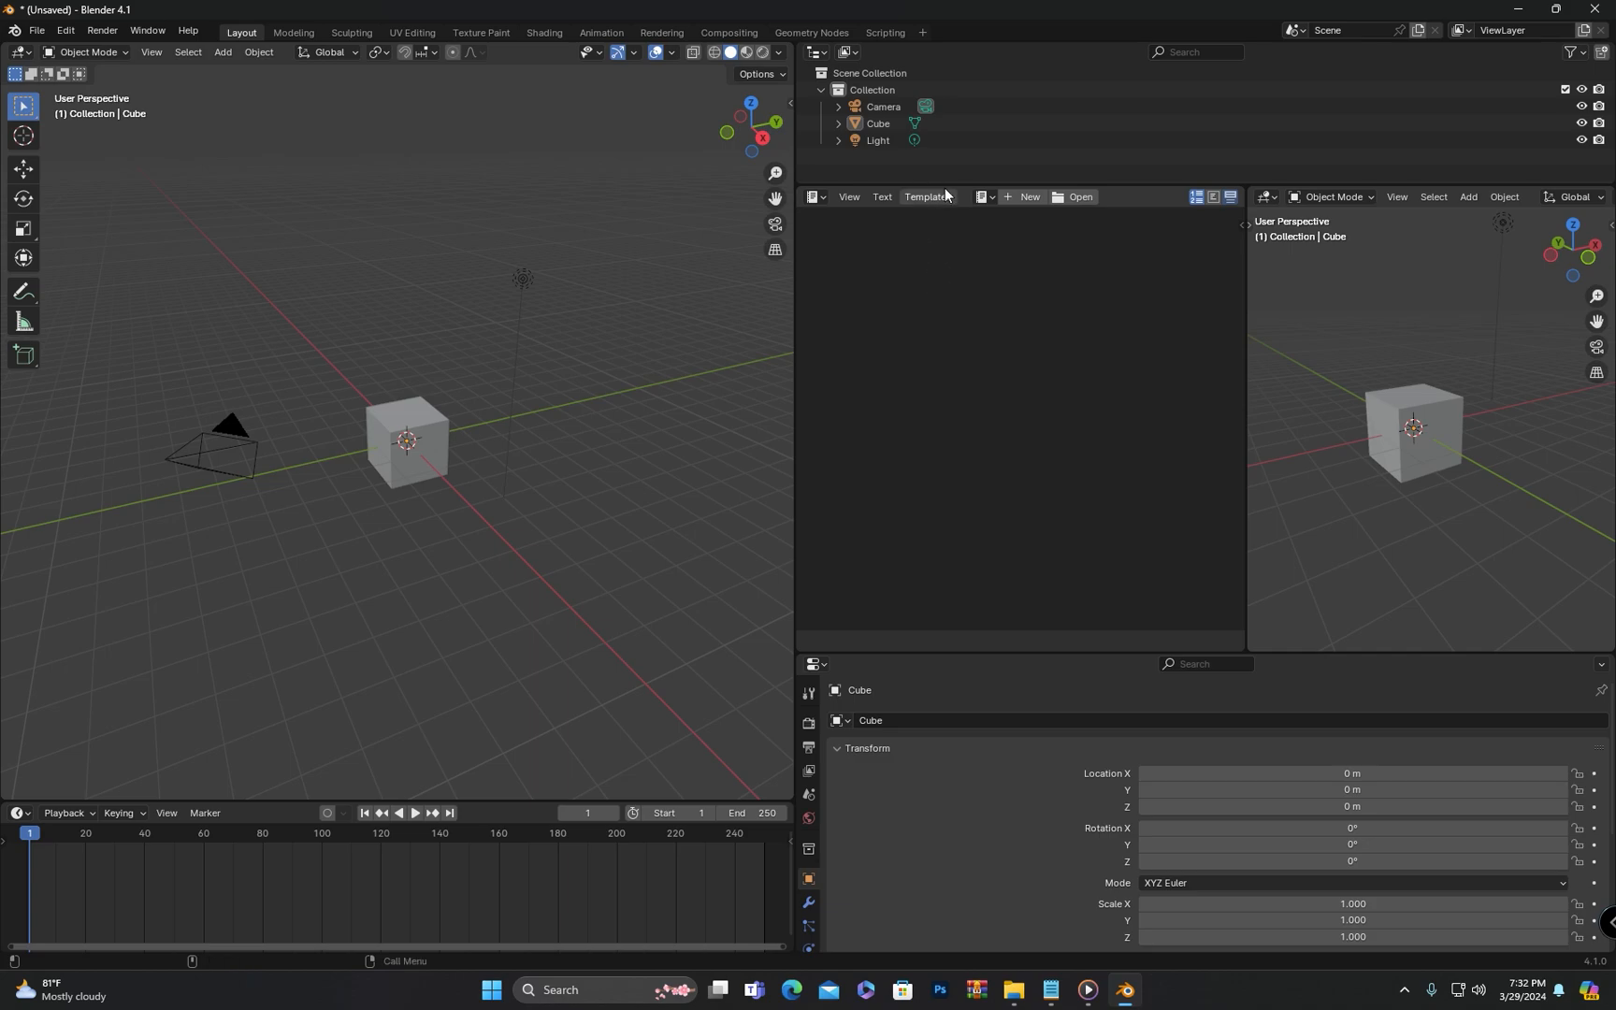
- Bring up the area actions menu for the Text Editor area
right_click(948, 190)
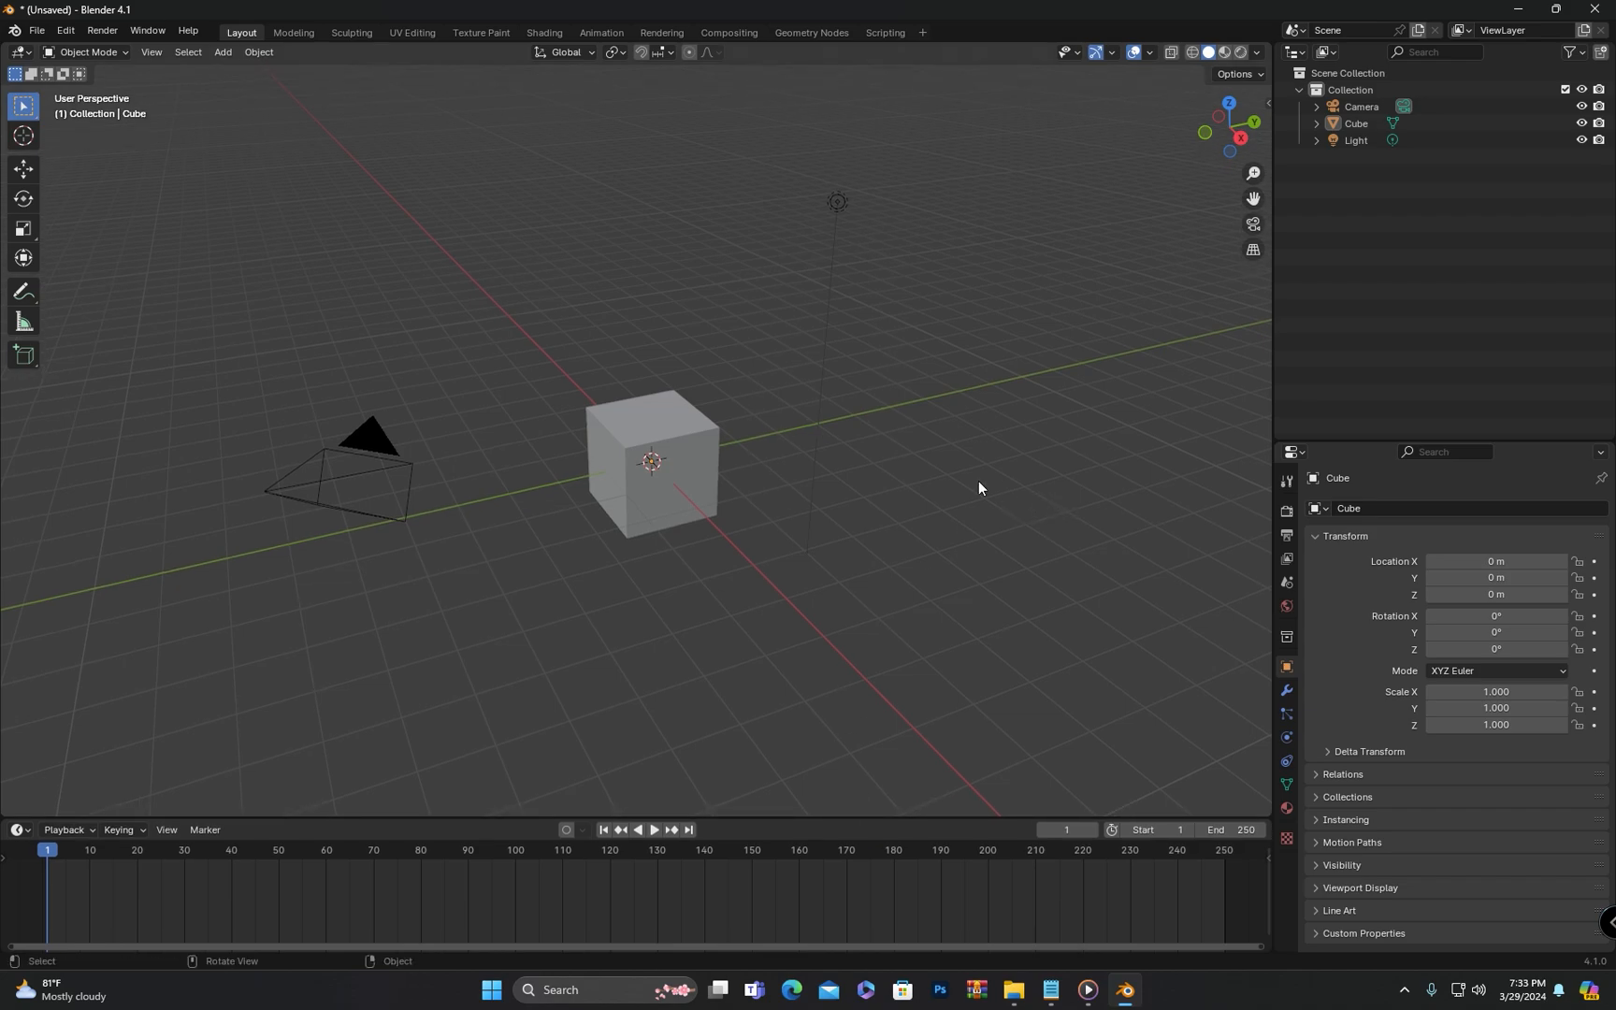
mouse_move(1142, 519)
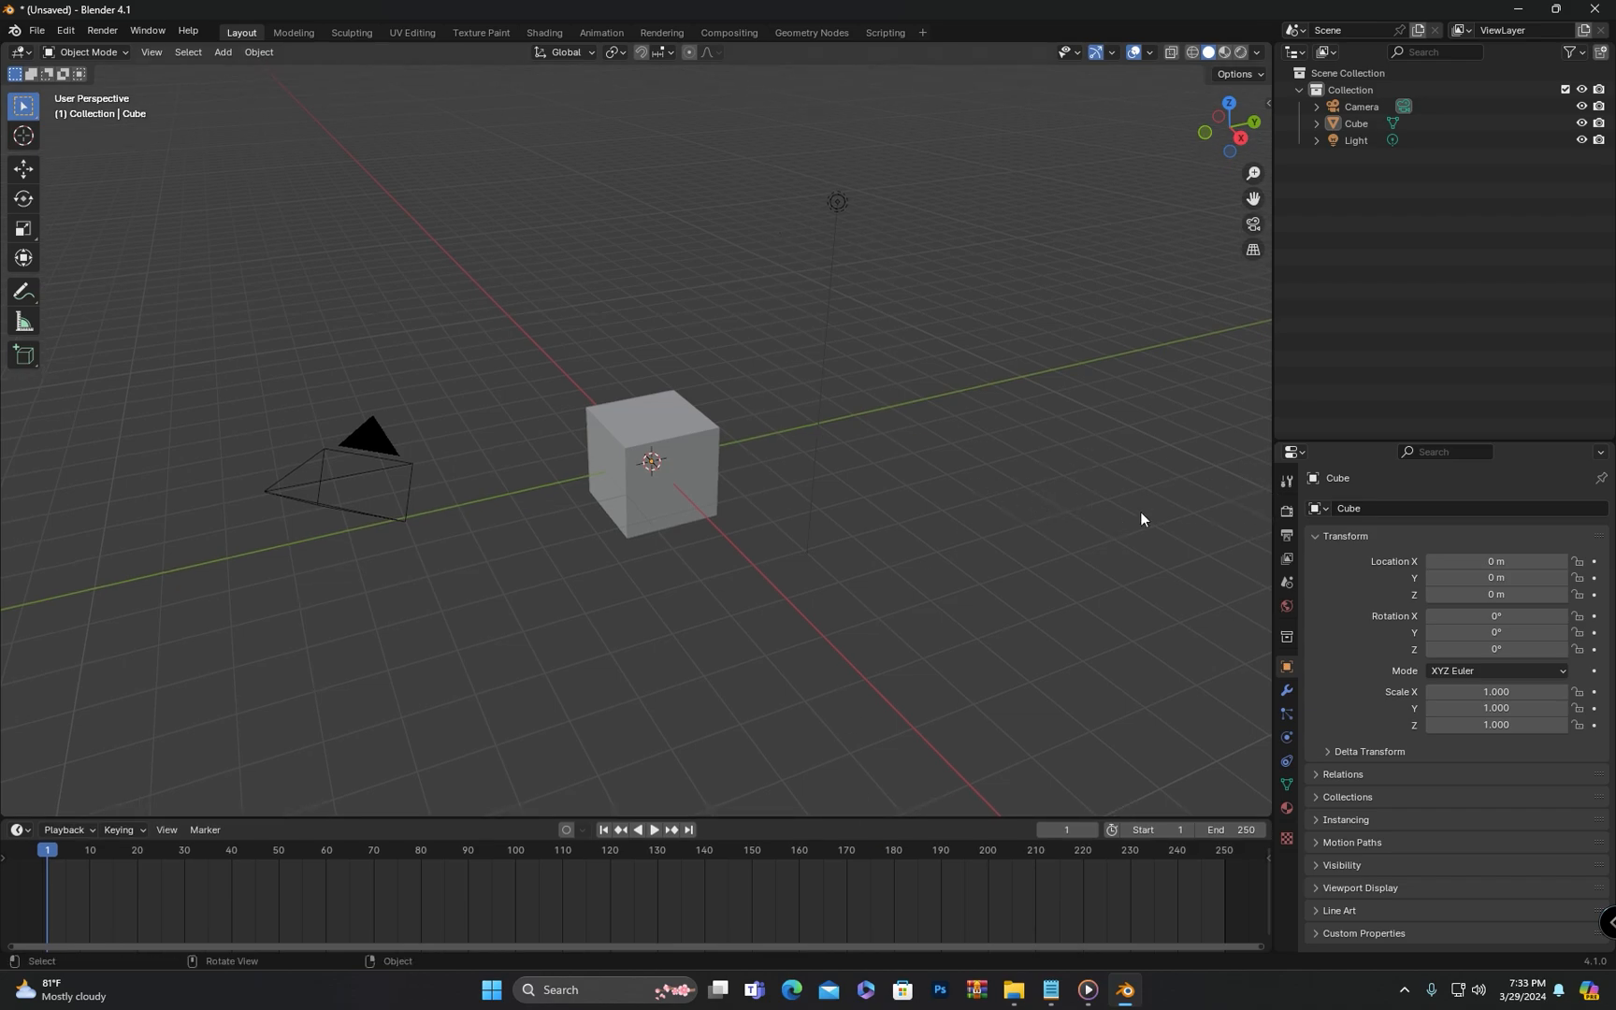
mouse_move(1120, 516)
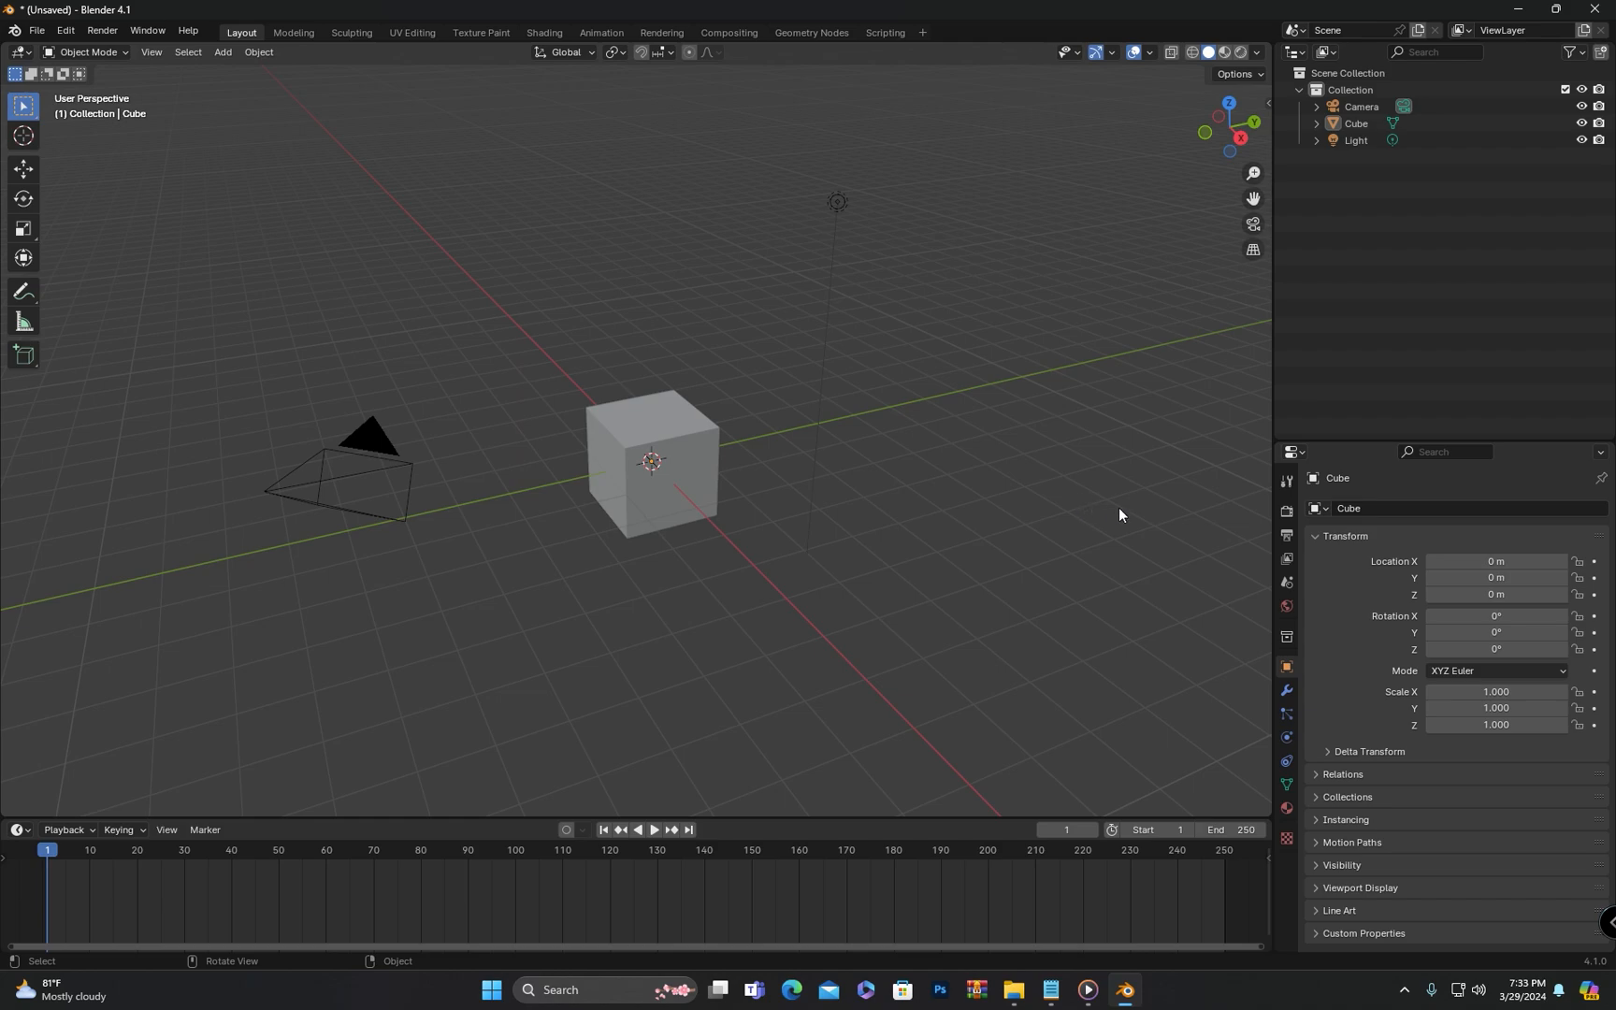
mouse_move(1123, 527)
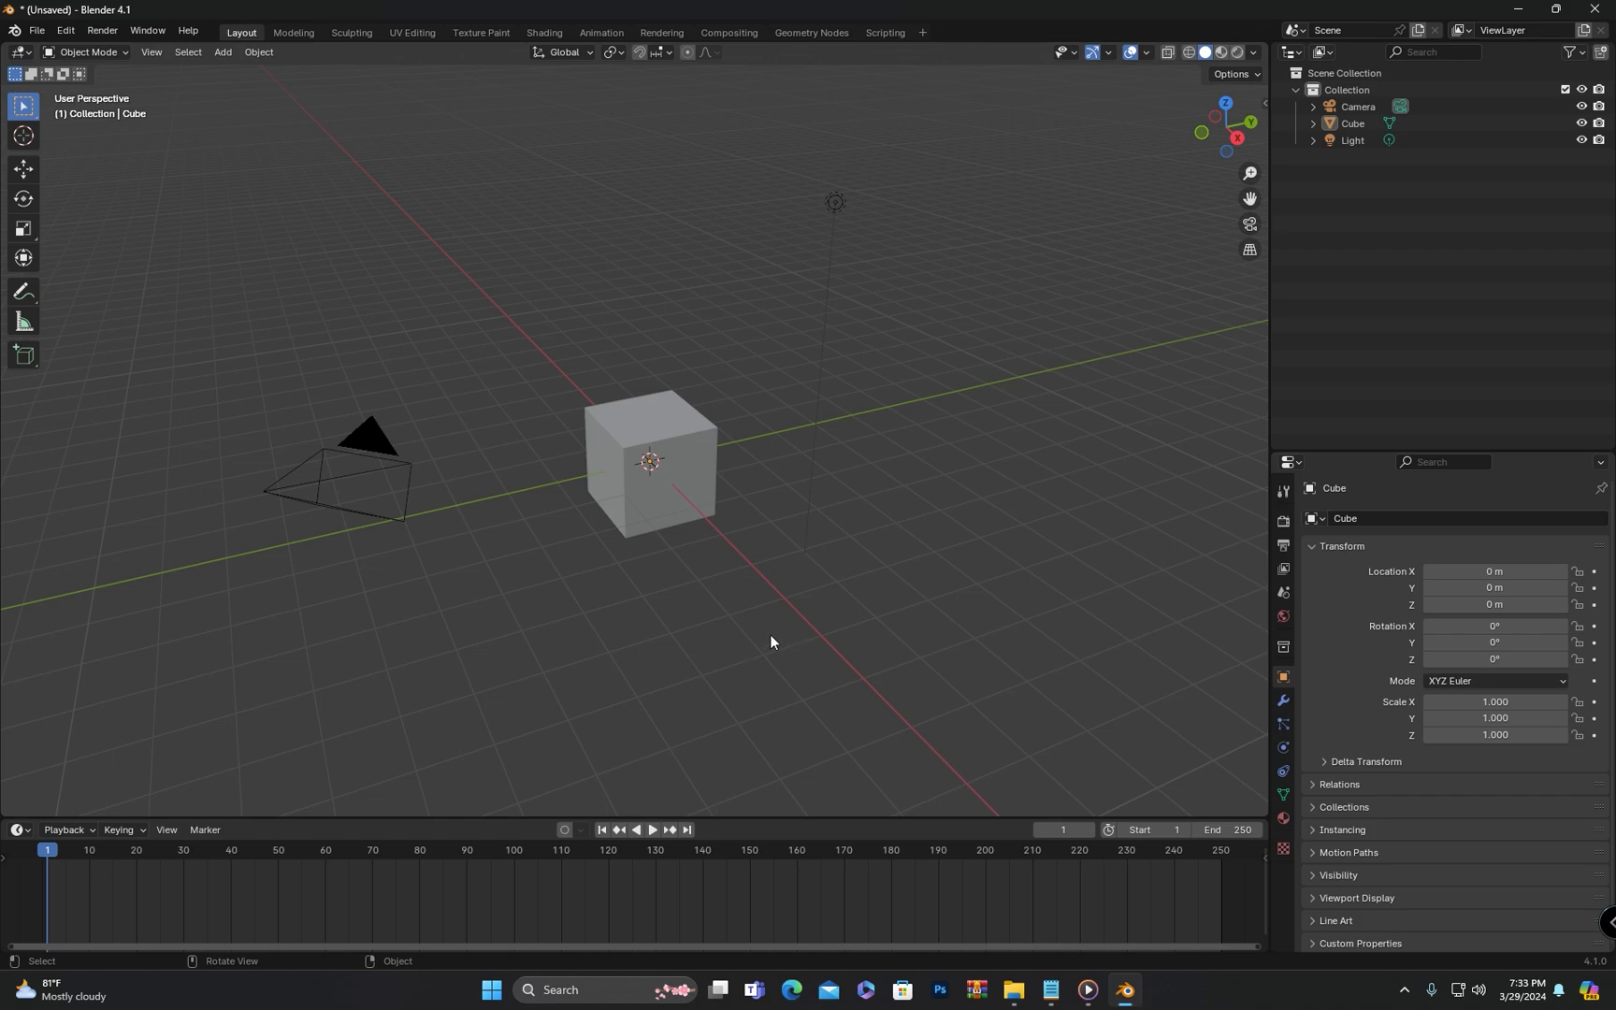
mouse_move(1166, 511)
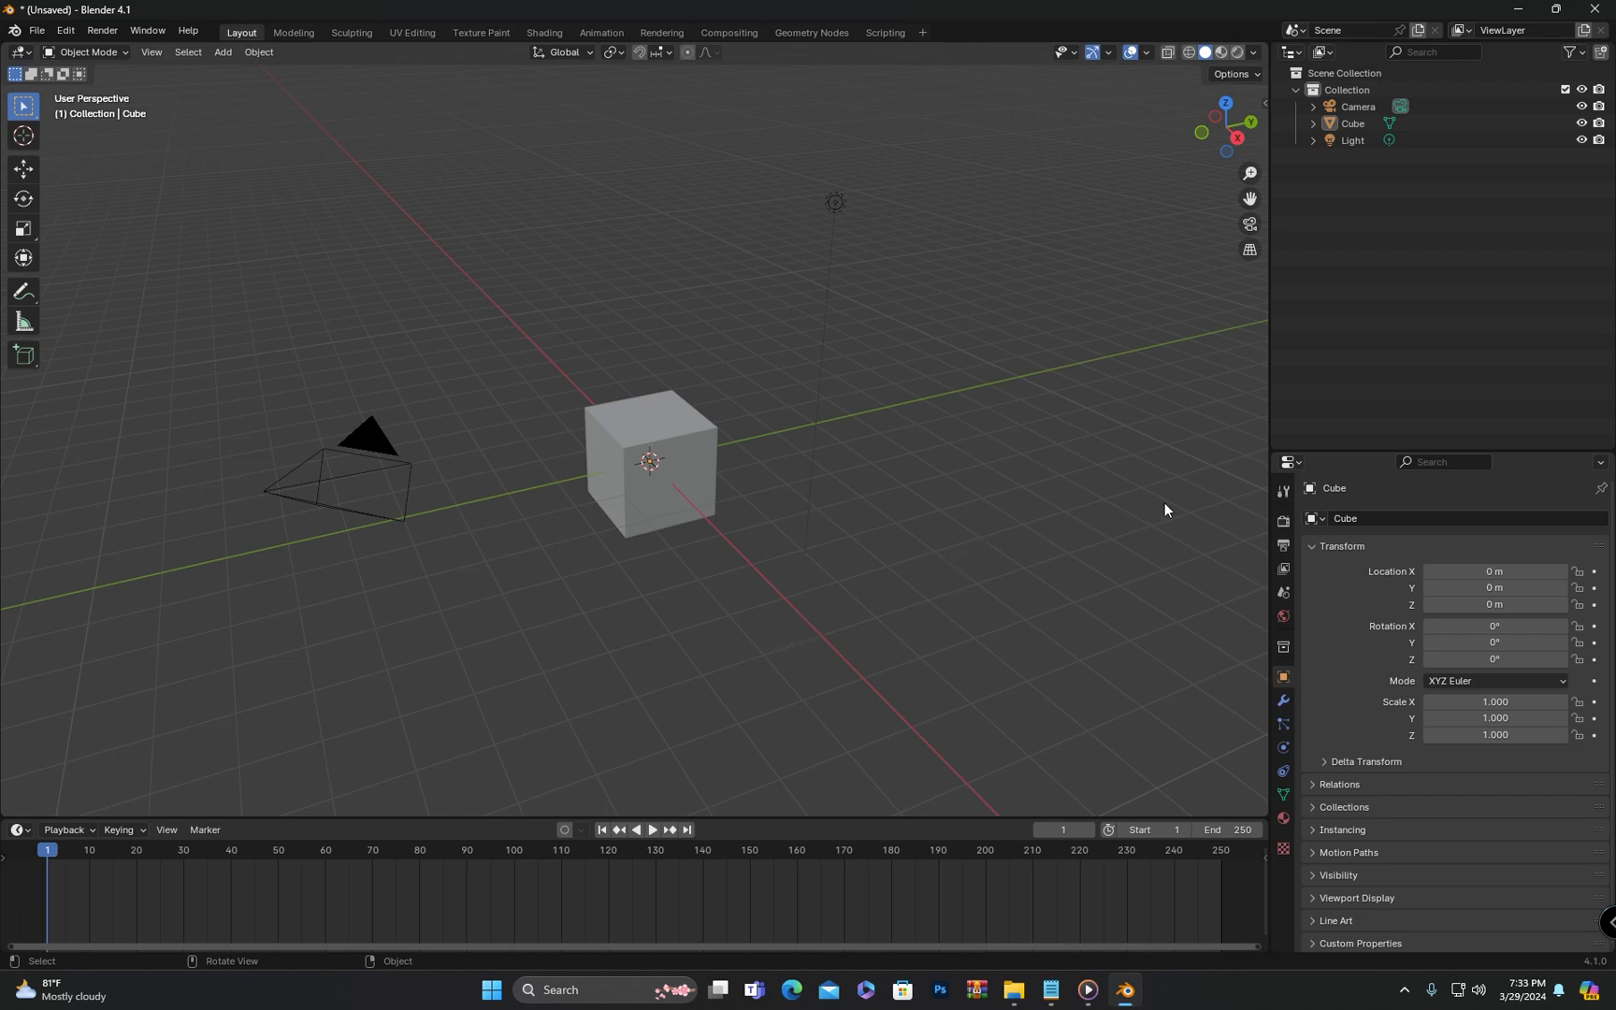
mouse_move(1234, 505)
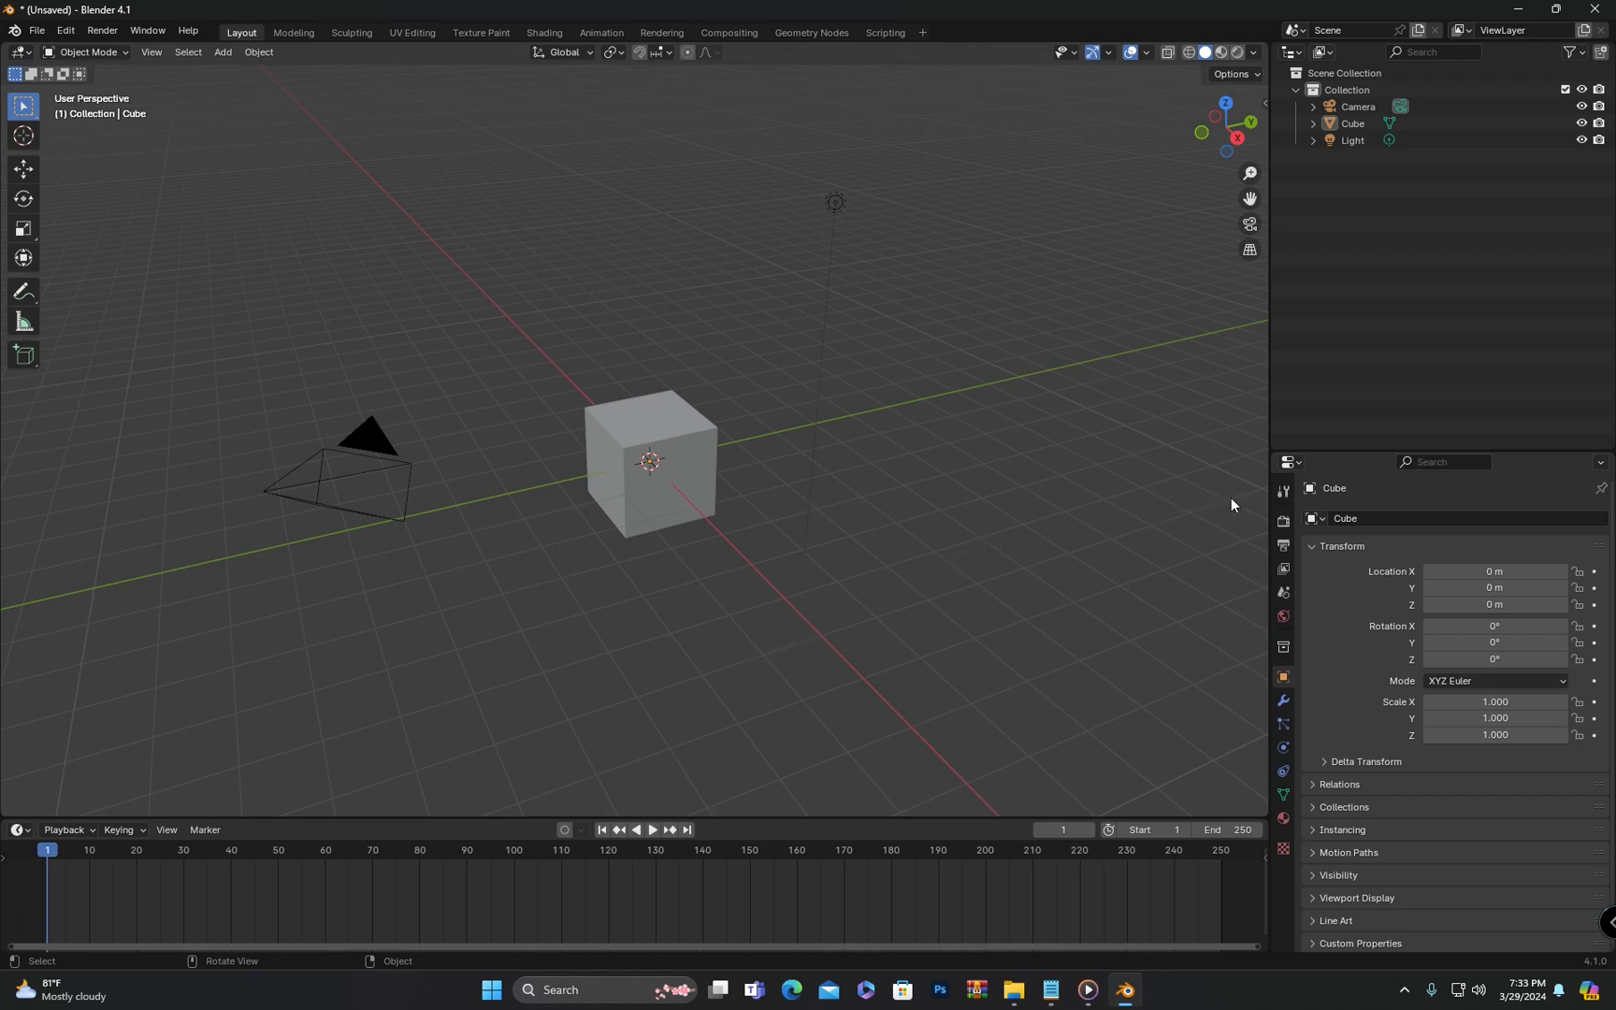
mouse_move(1243, 481)
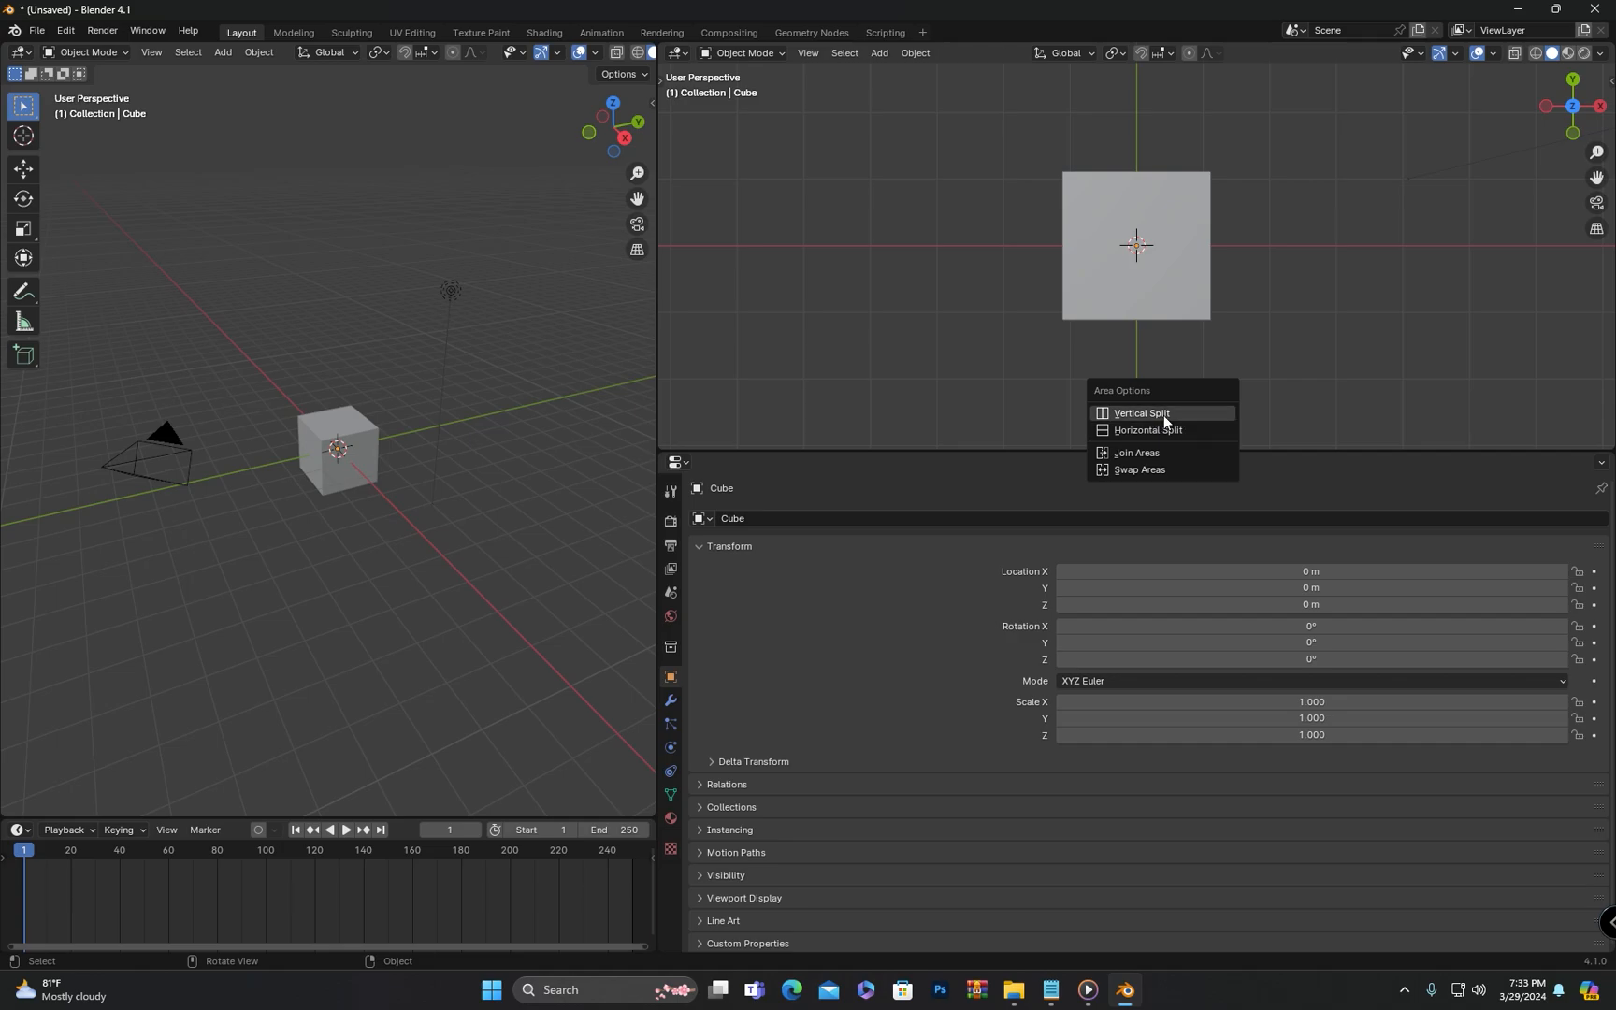
- Split the top-down viewport into two side-by-side views, then start a new default file
click(1141, 413)
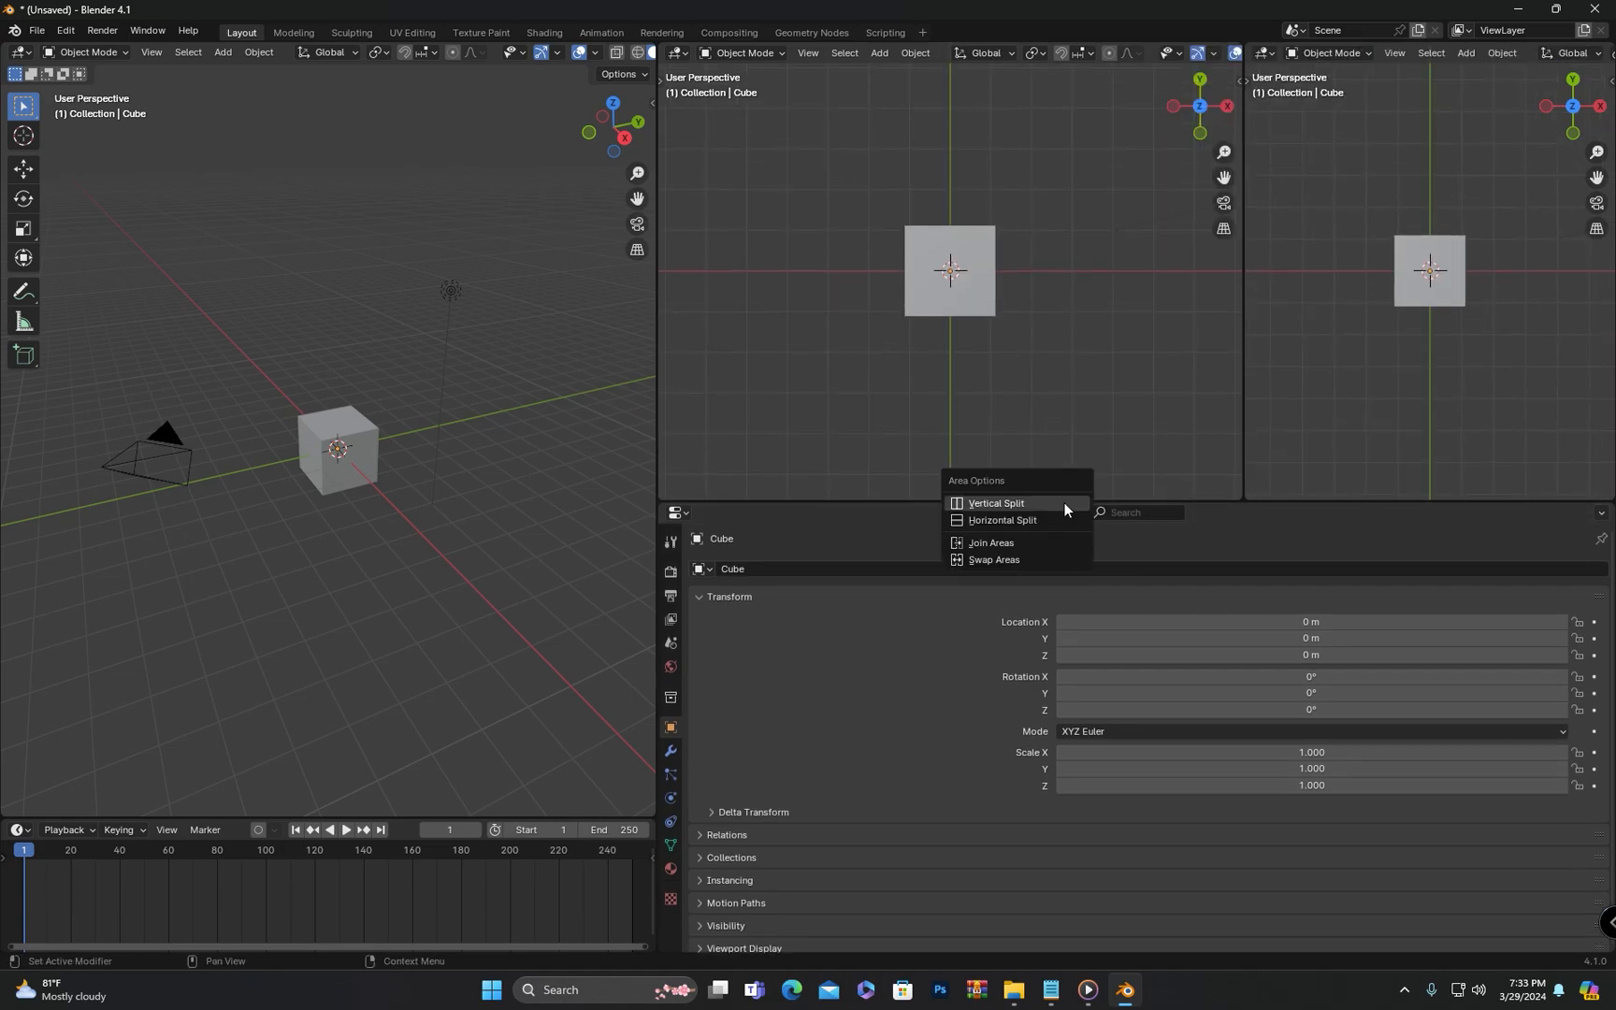
click(996, 503)
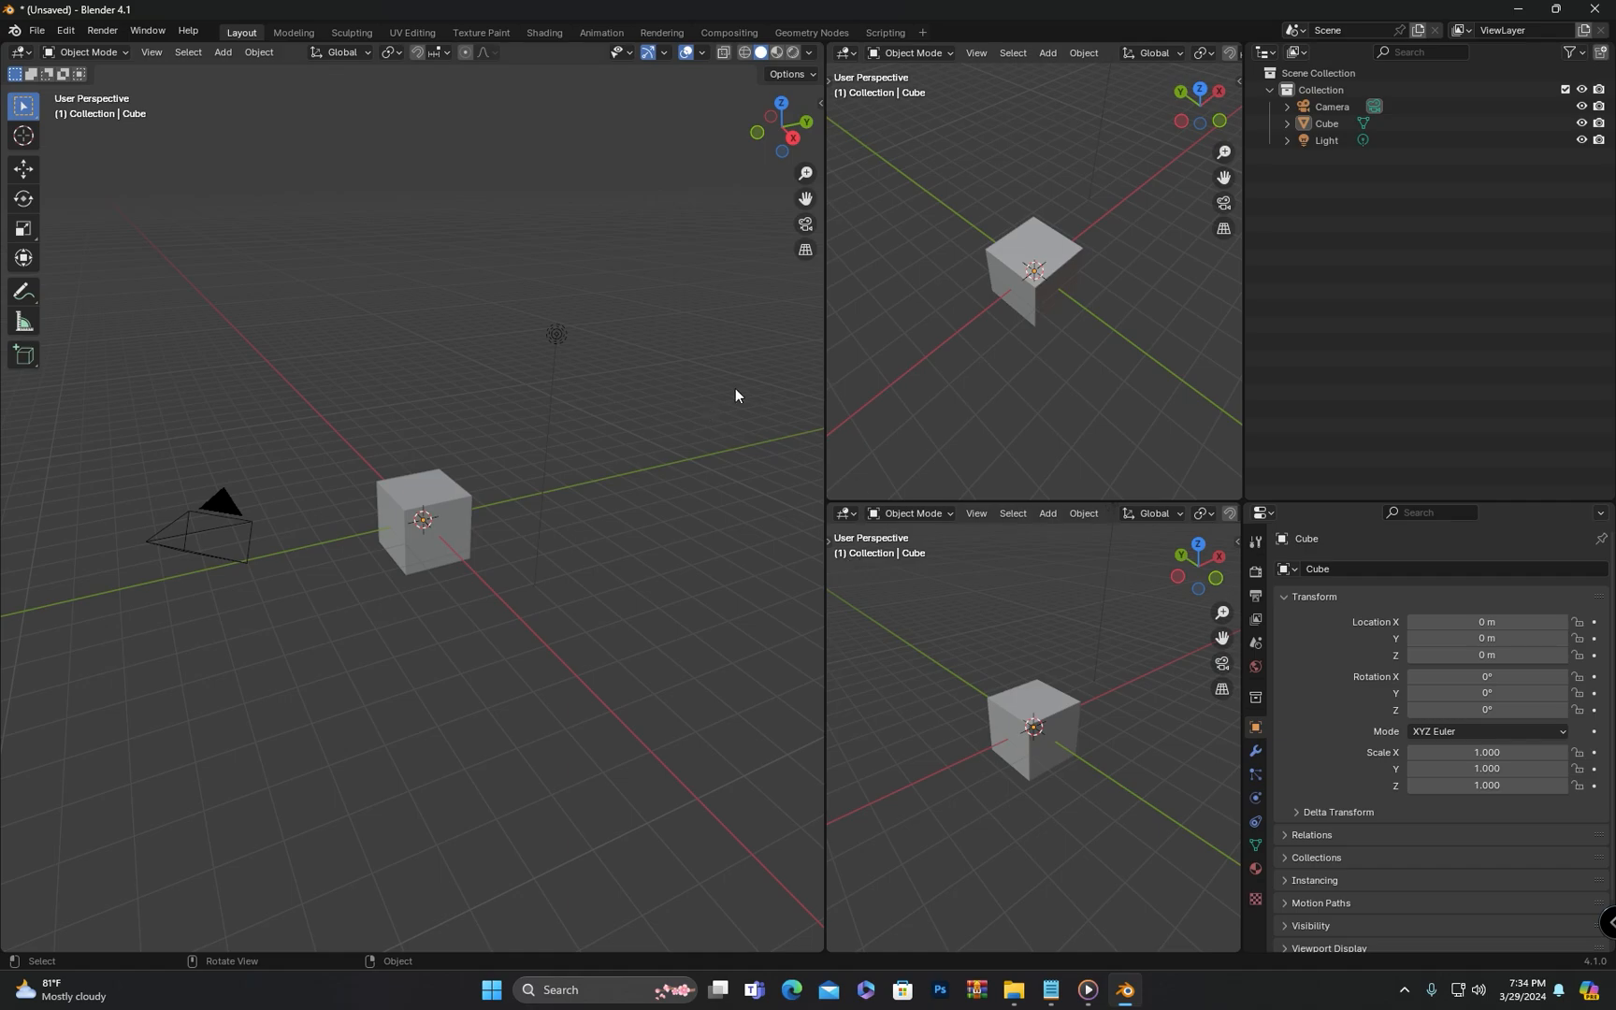
mouse_move(512, 400)
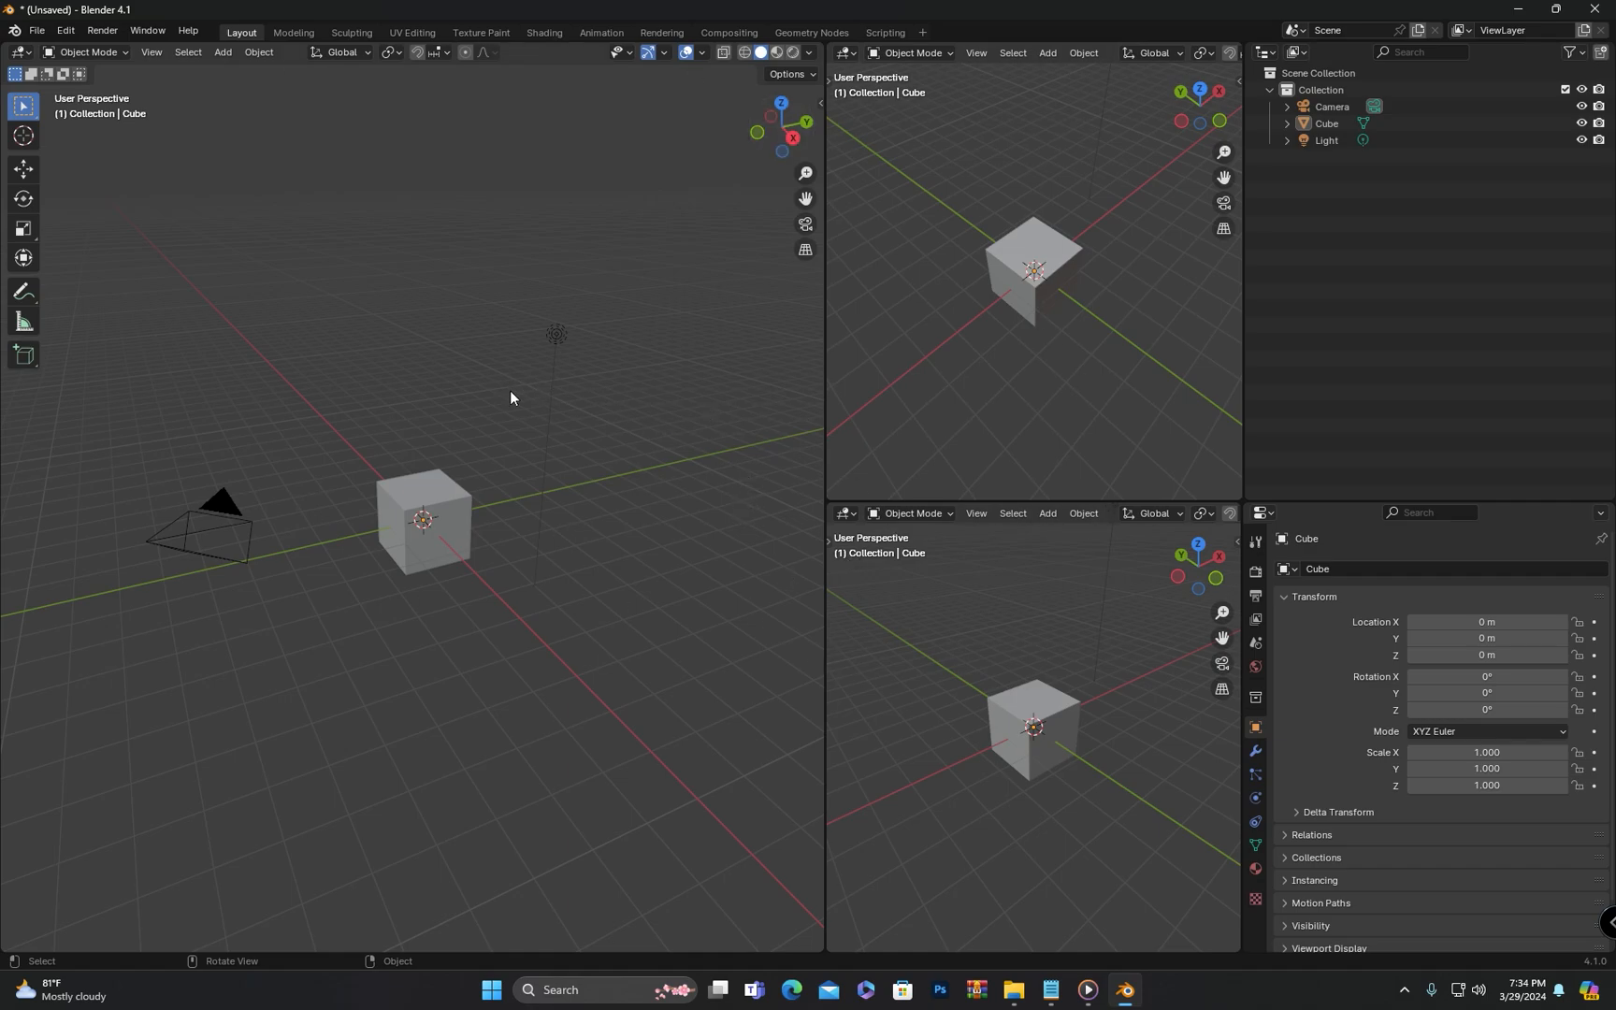
mouse_move(38, 45)
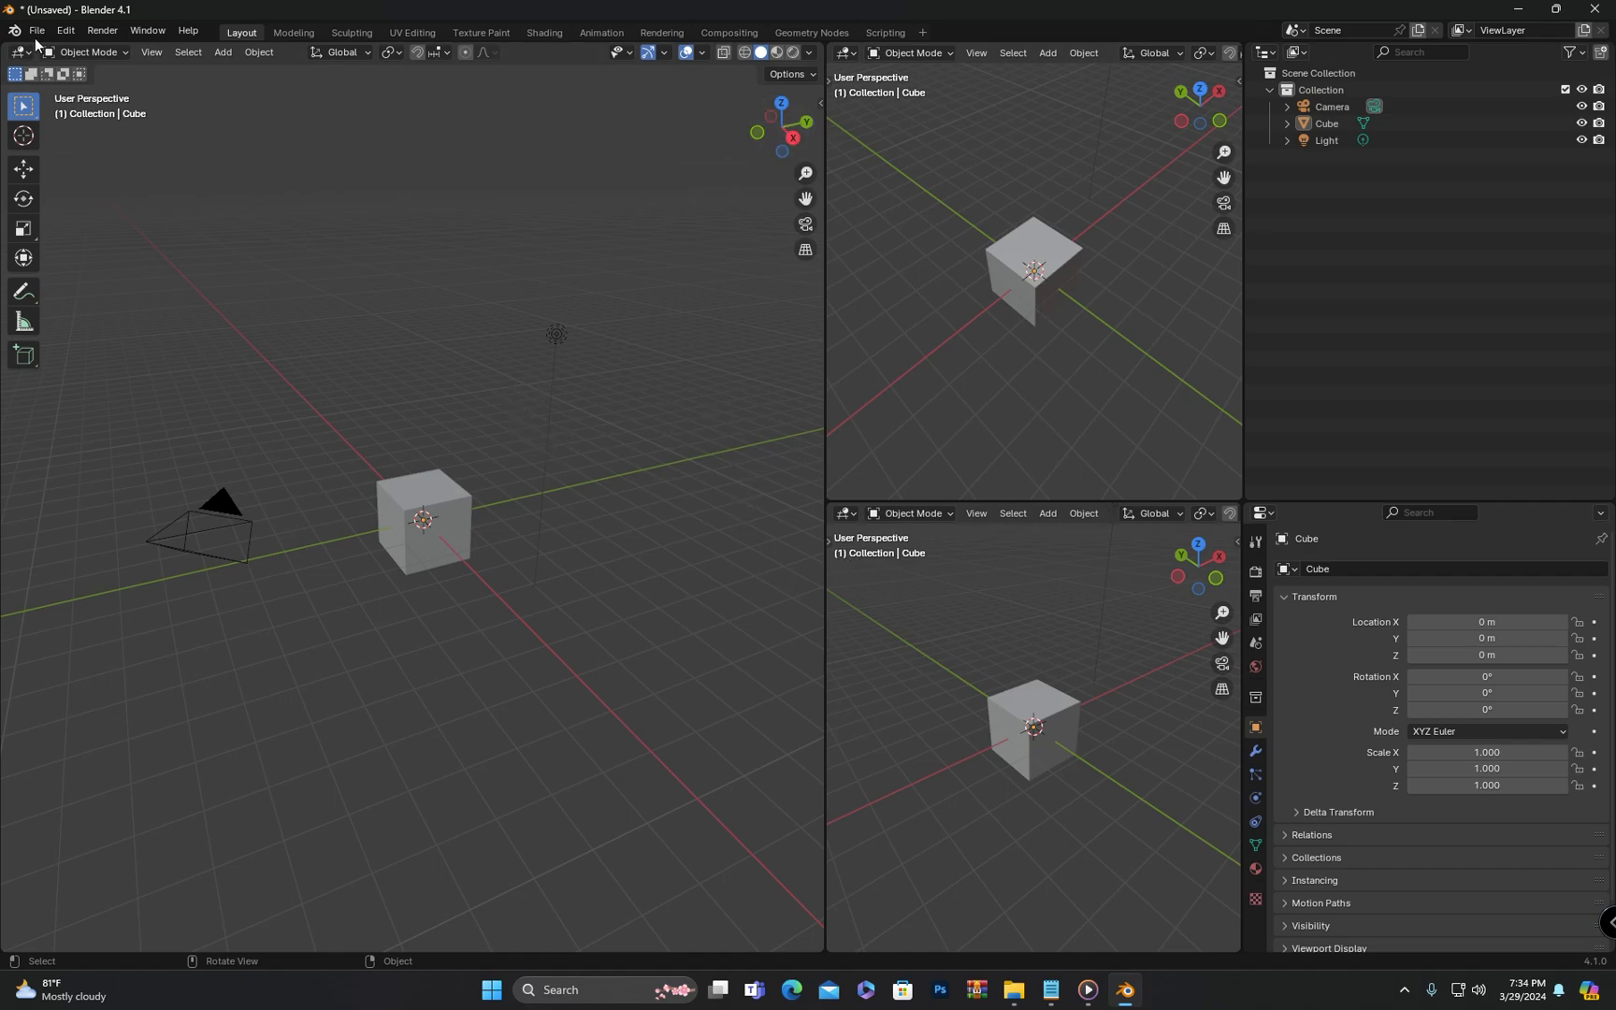
click(35, 30)
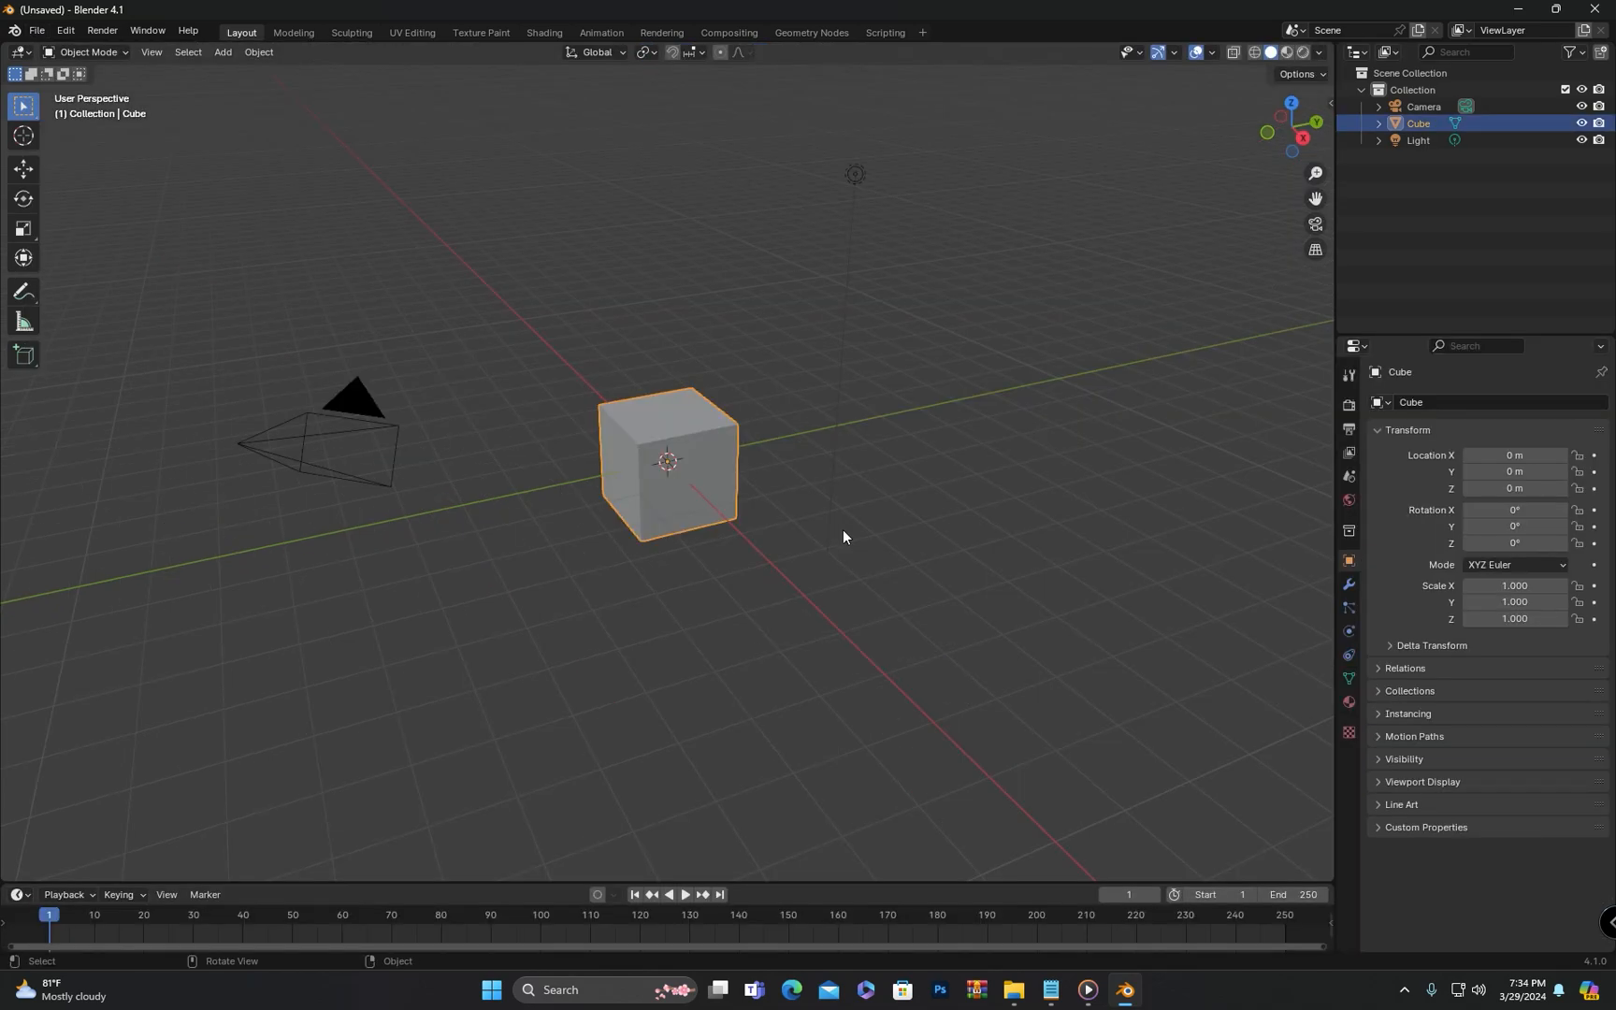
mouse_move(715, 676)
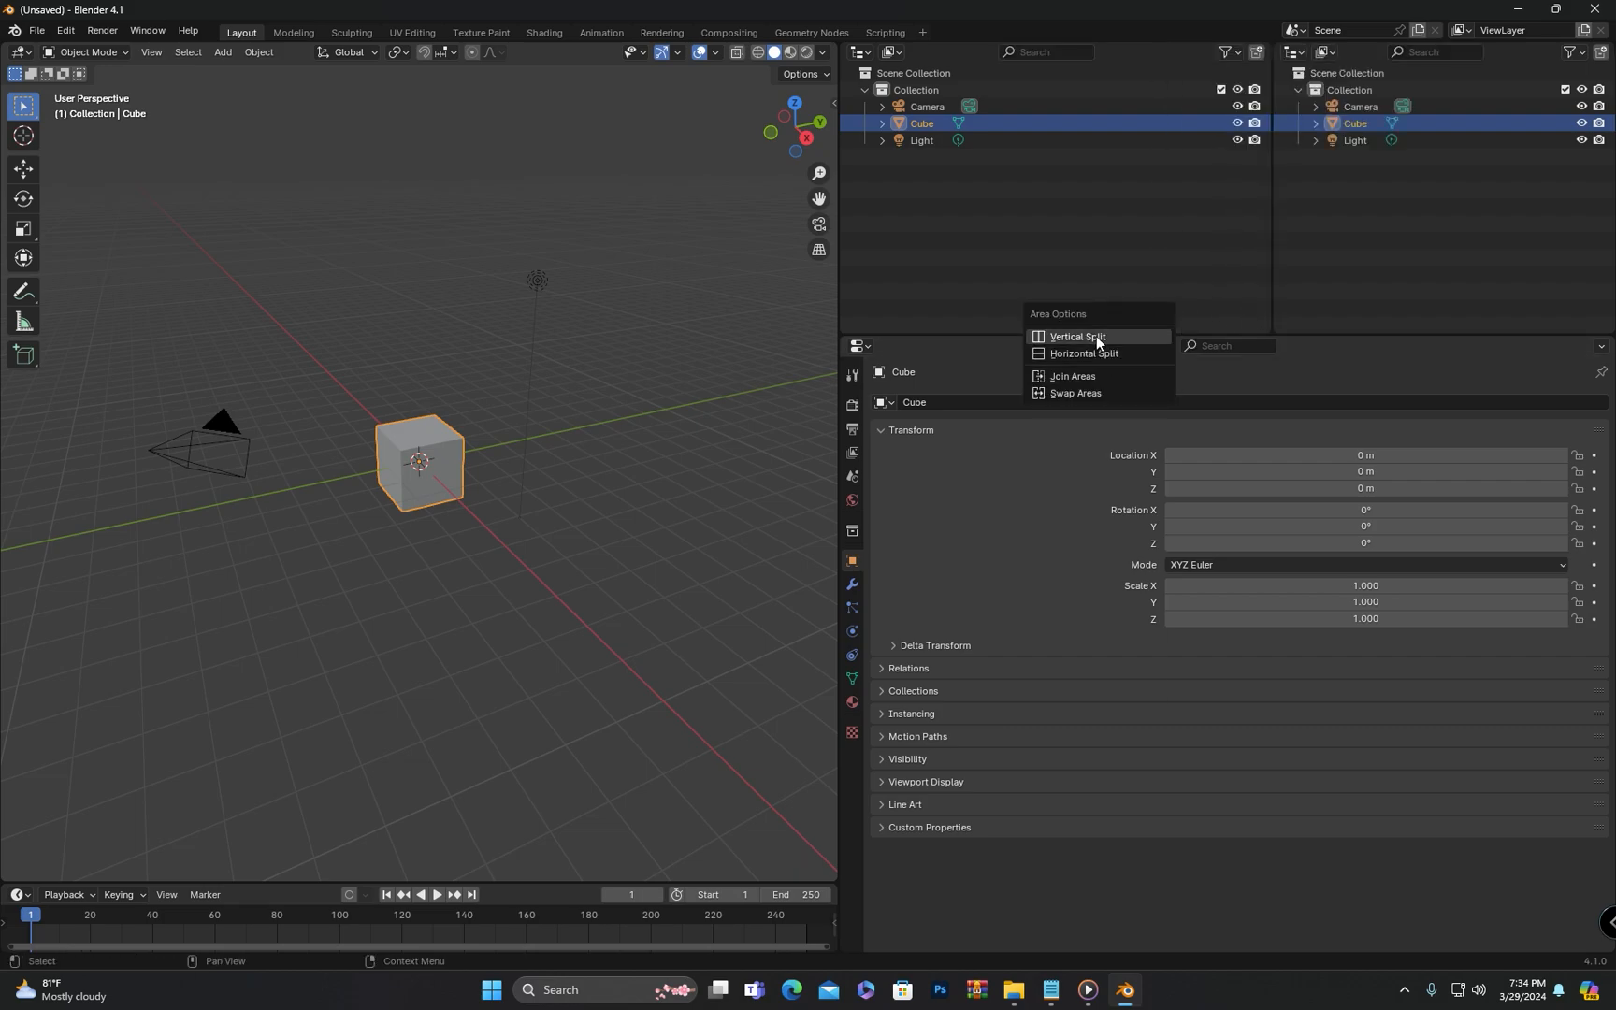
- Save the three-viewport layout as the startup file through File > Defaults
click(1083, 353)
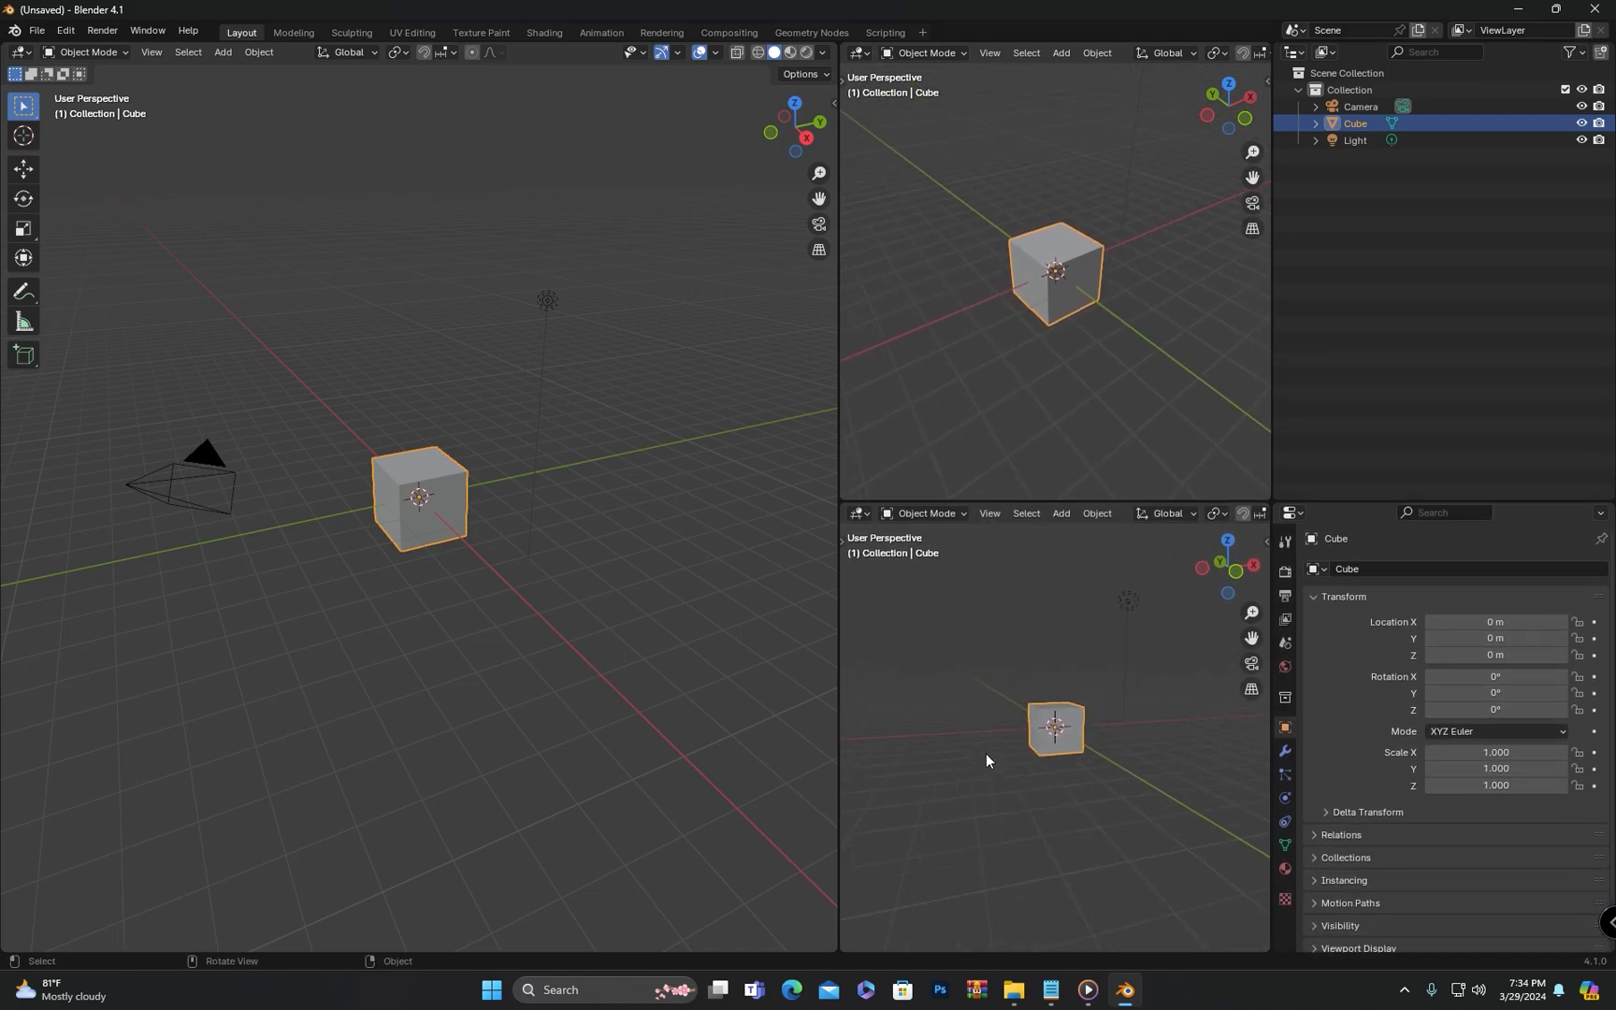
click(36, 30)
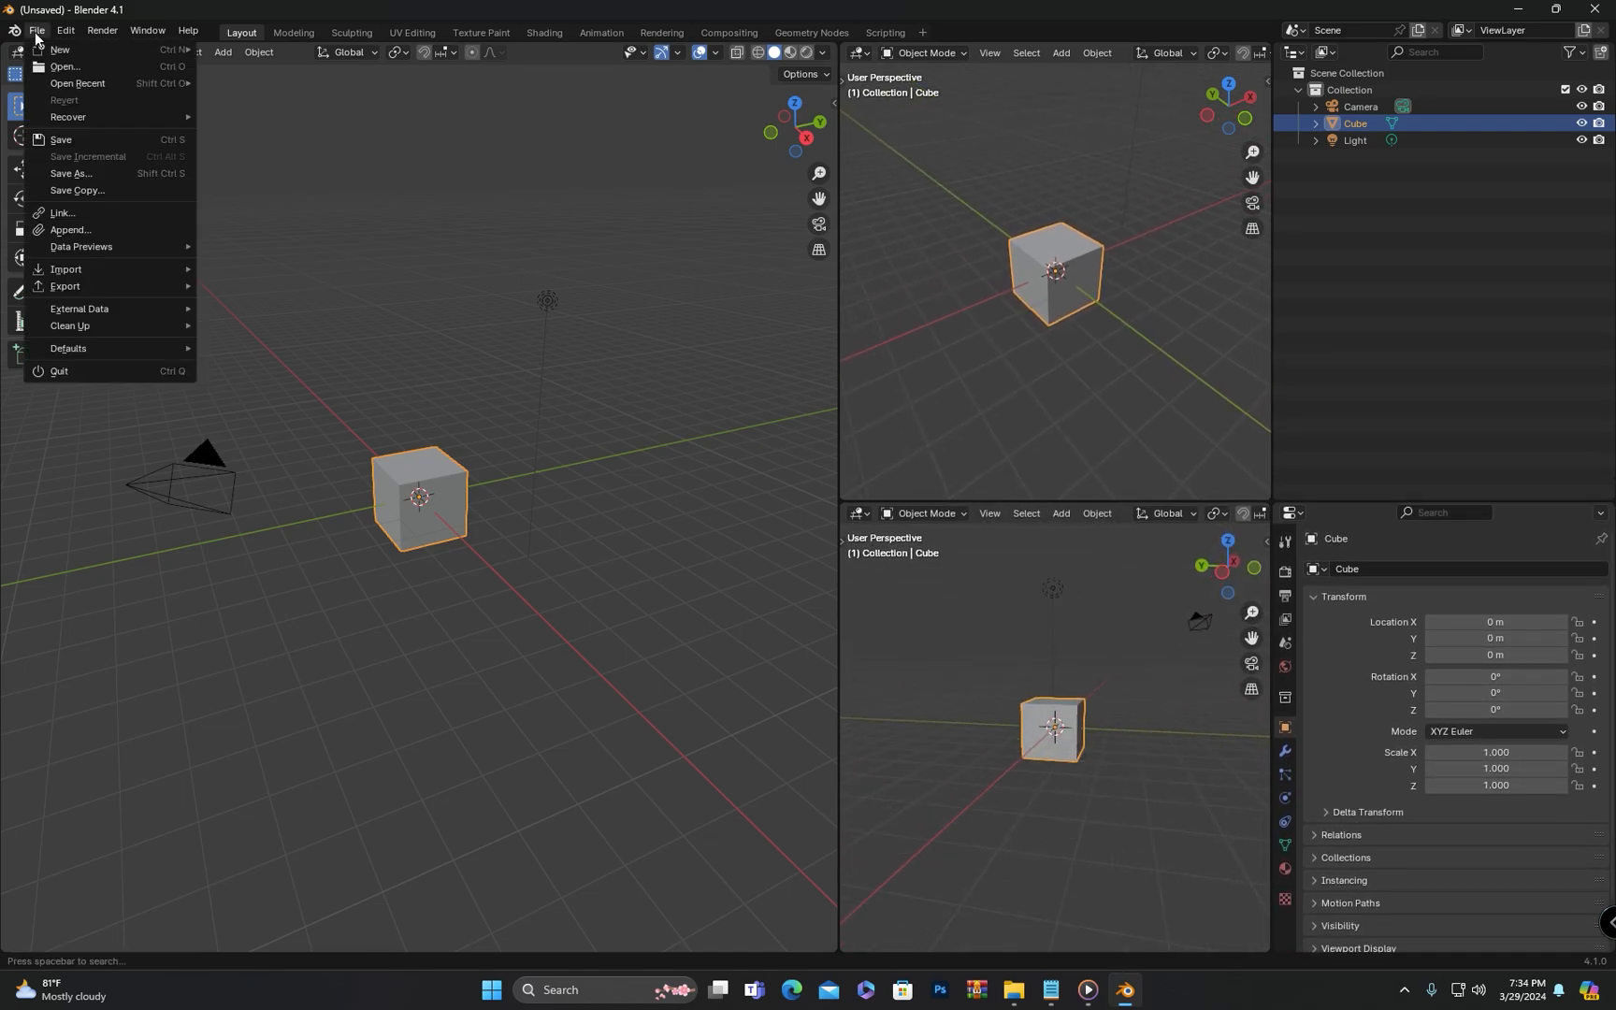
mouse_move(68, 348)
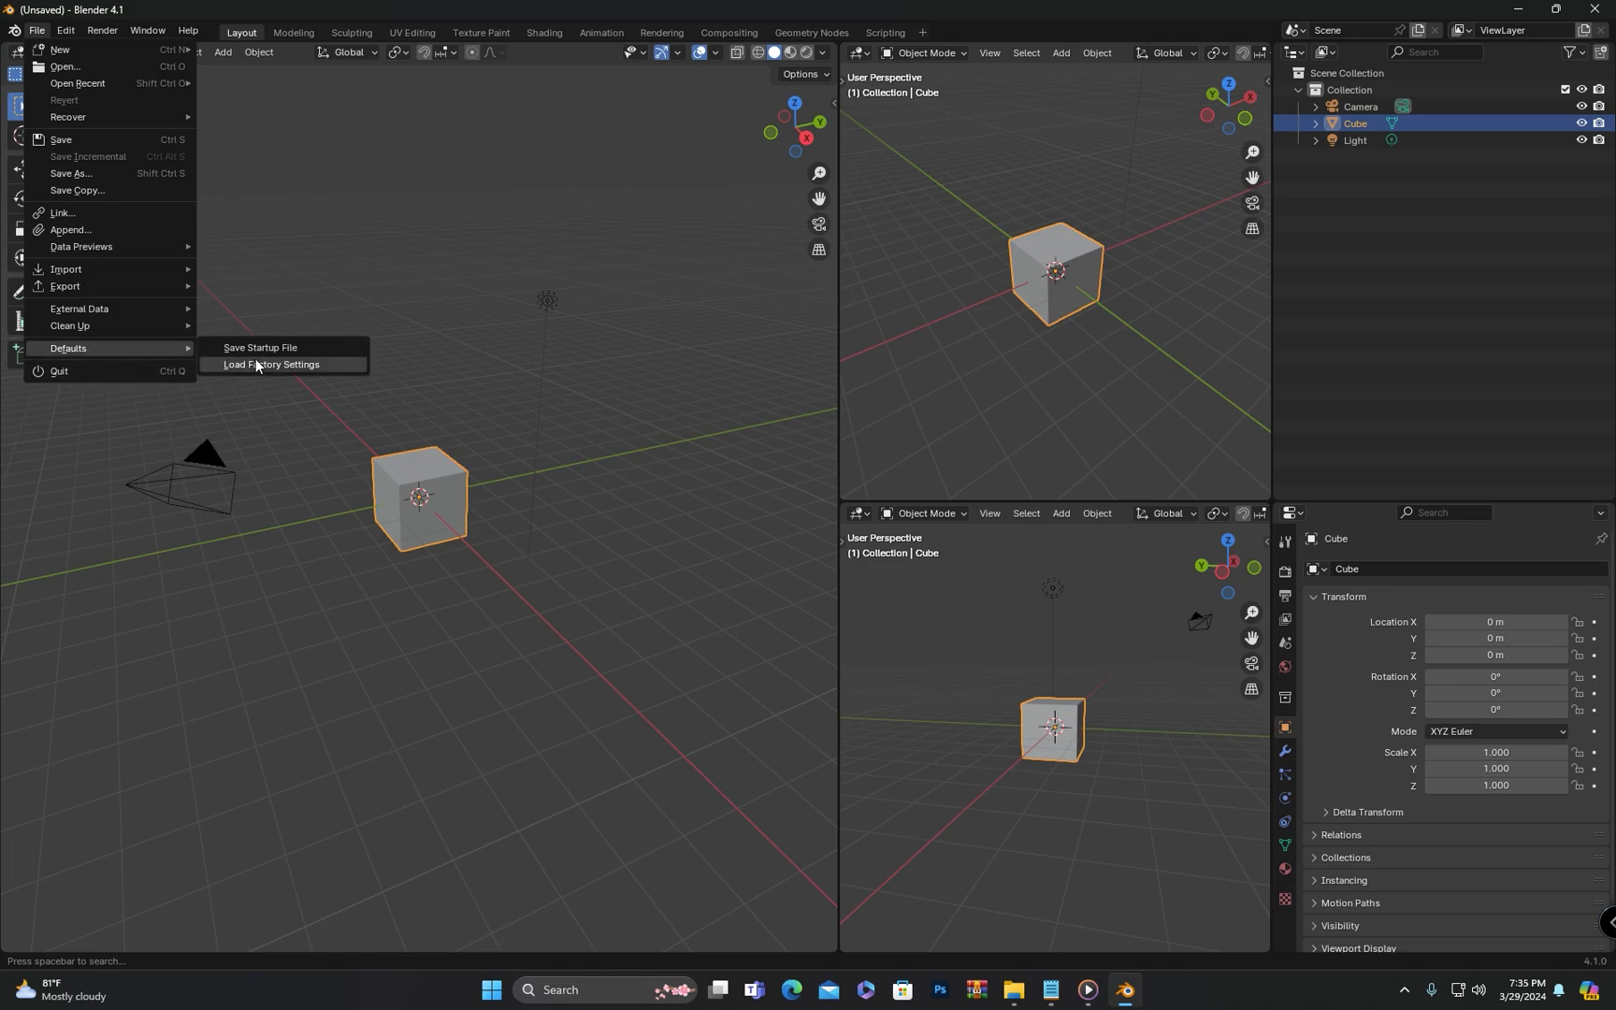
click(259, 347)
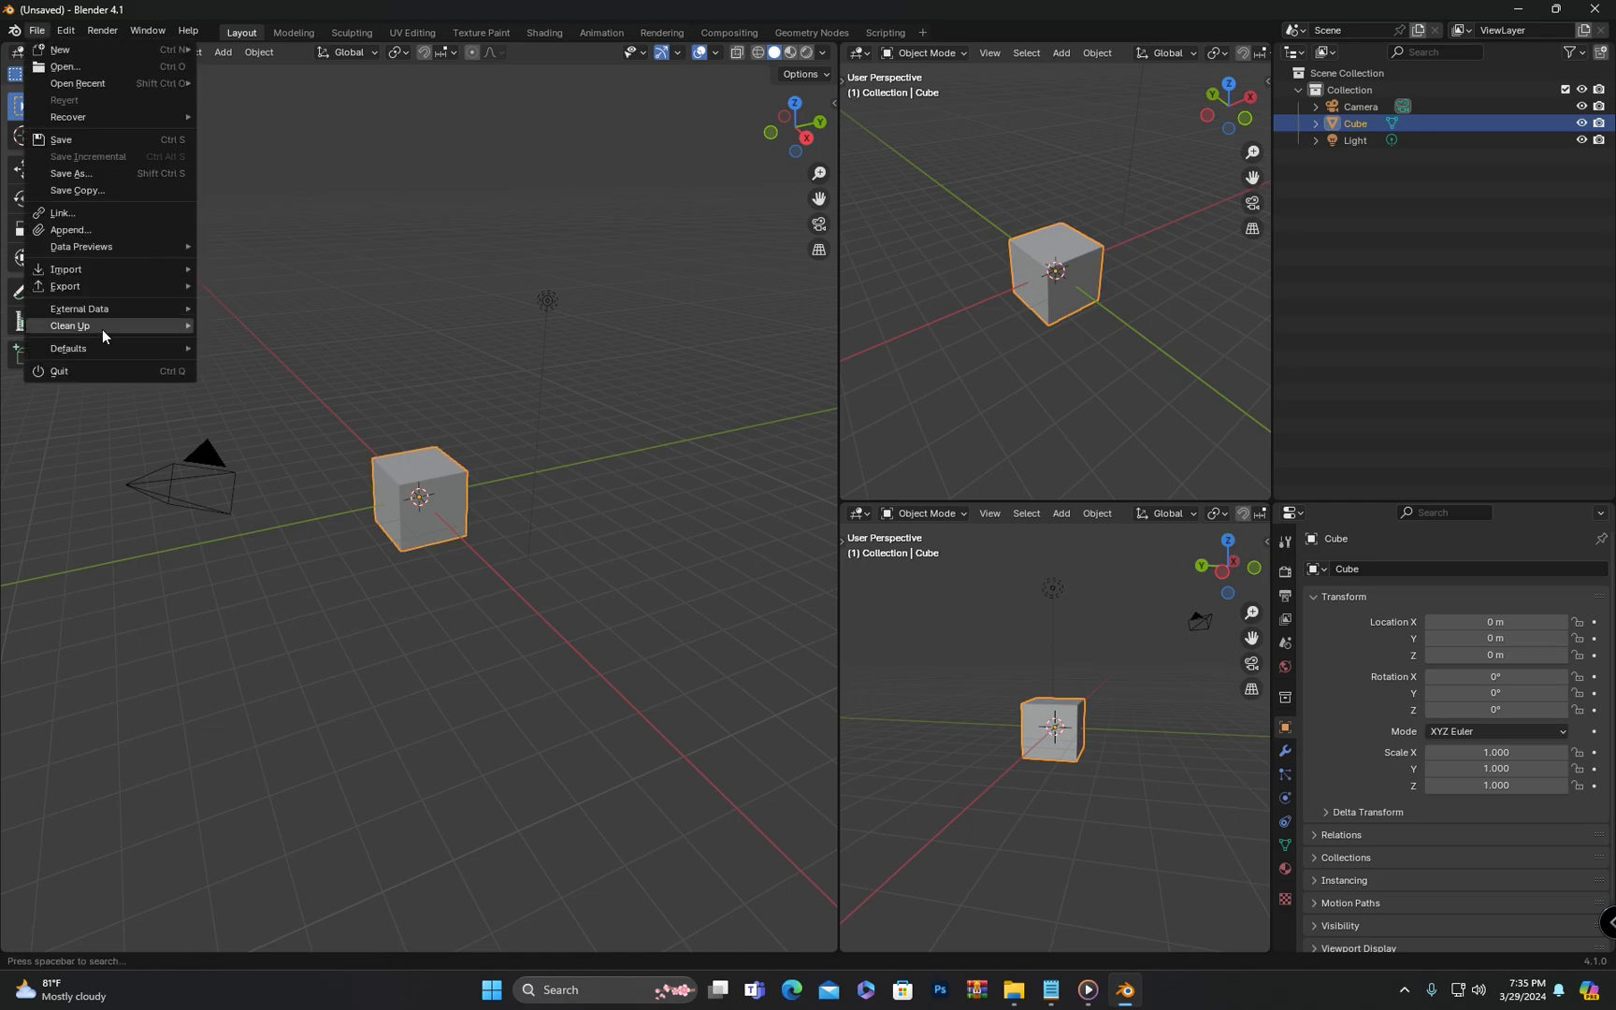
mouse_move(69, 348)
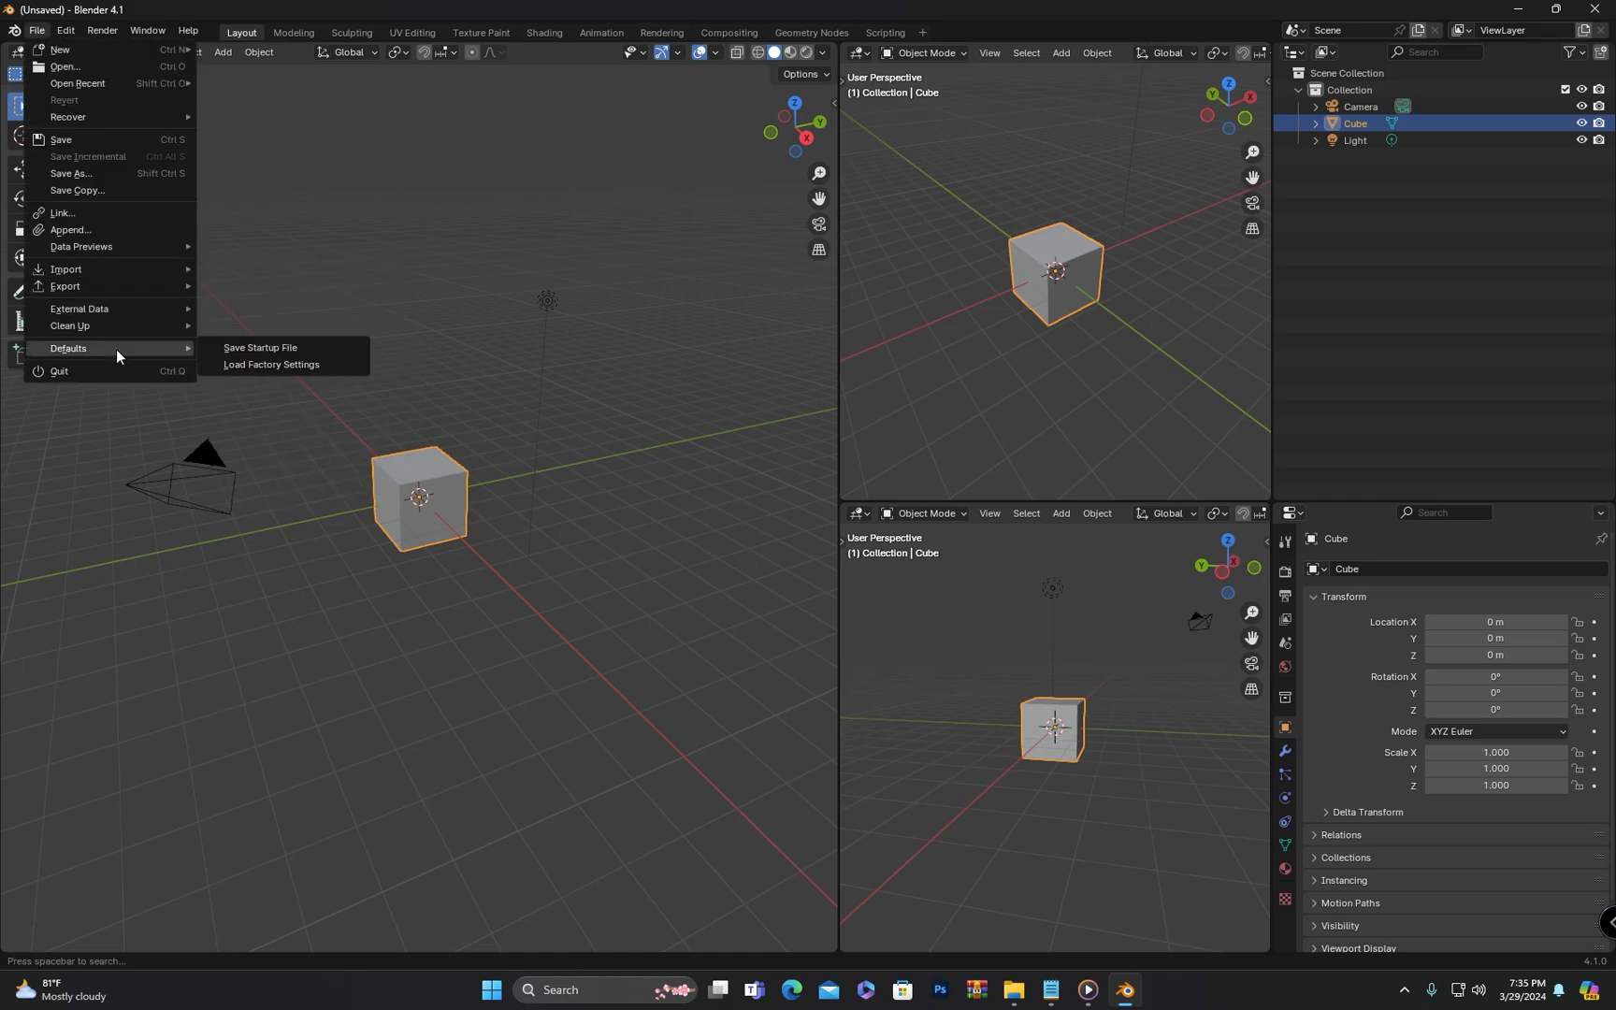
click(260, 347)
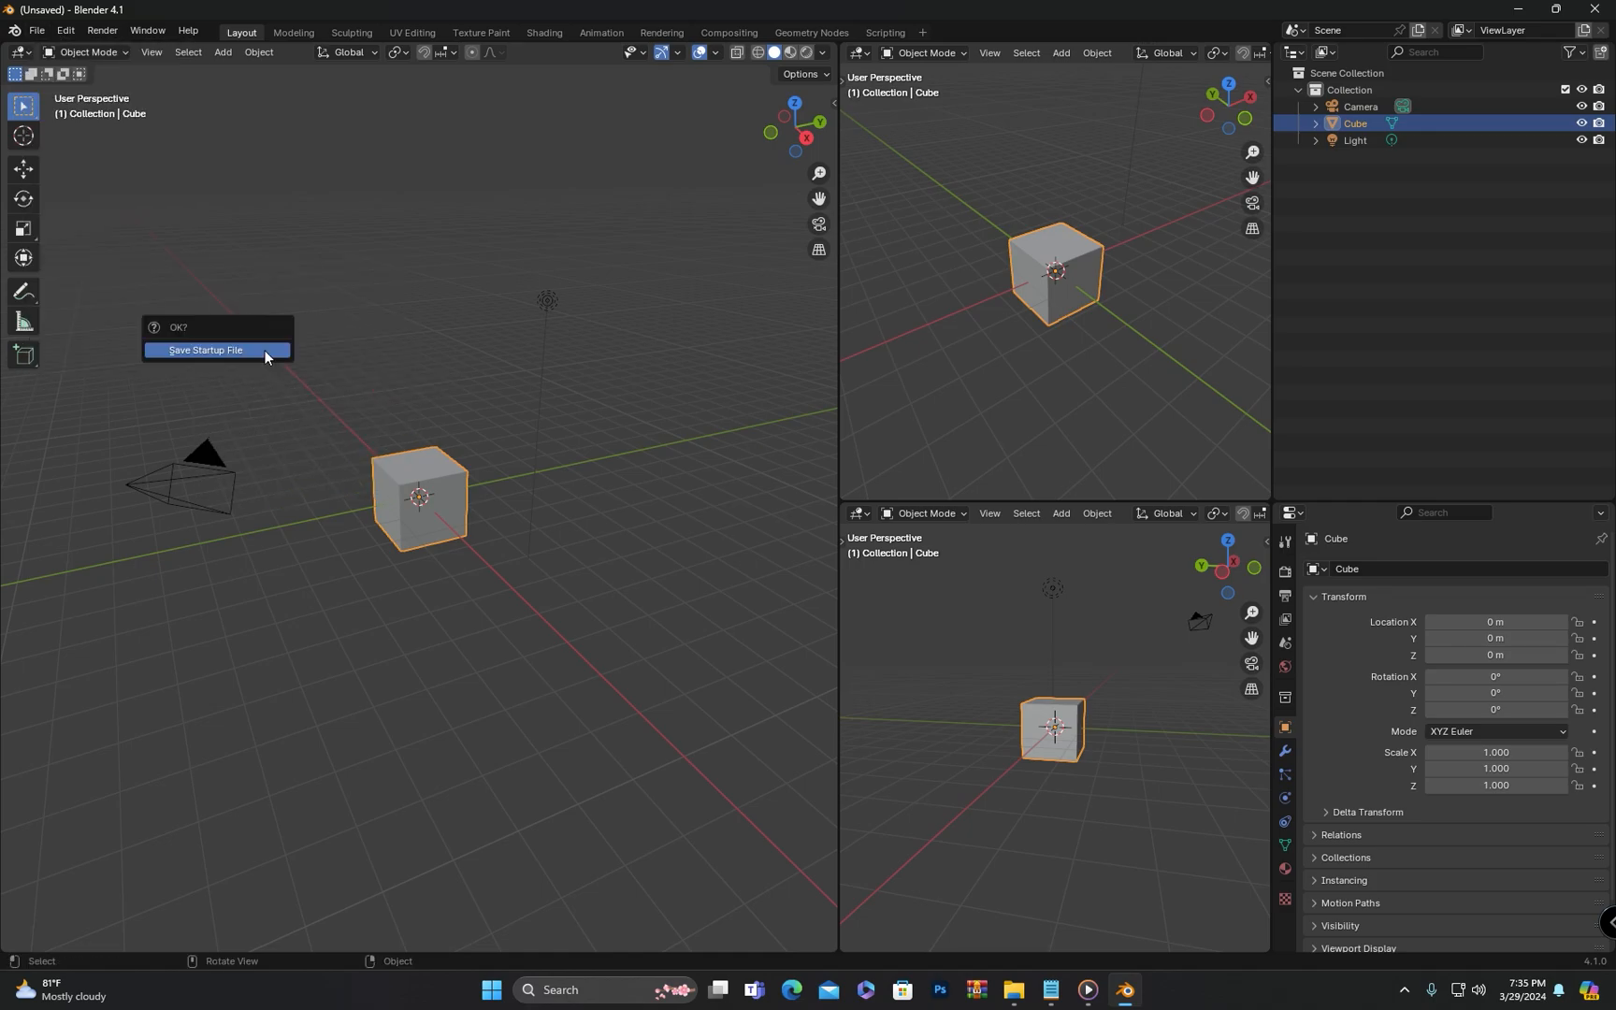
click(216, 351)
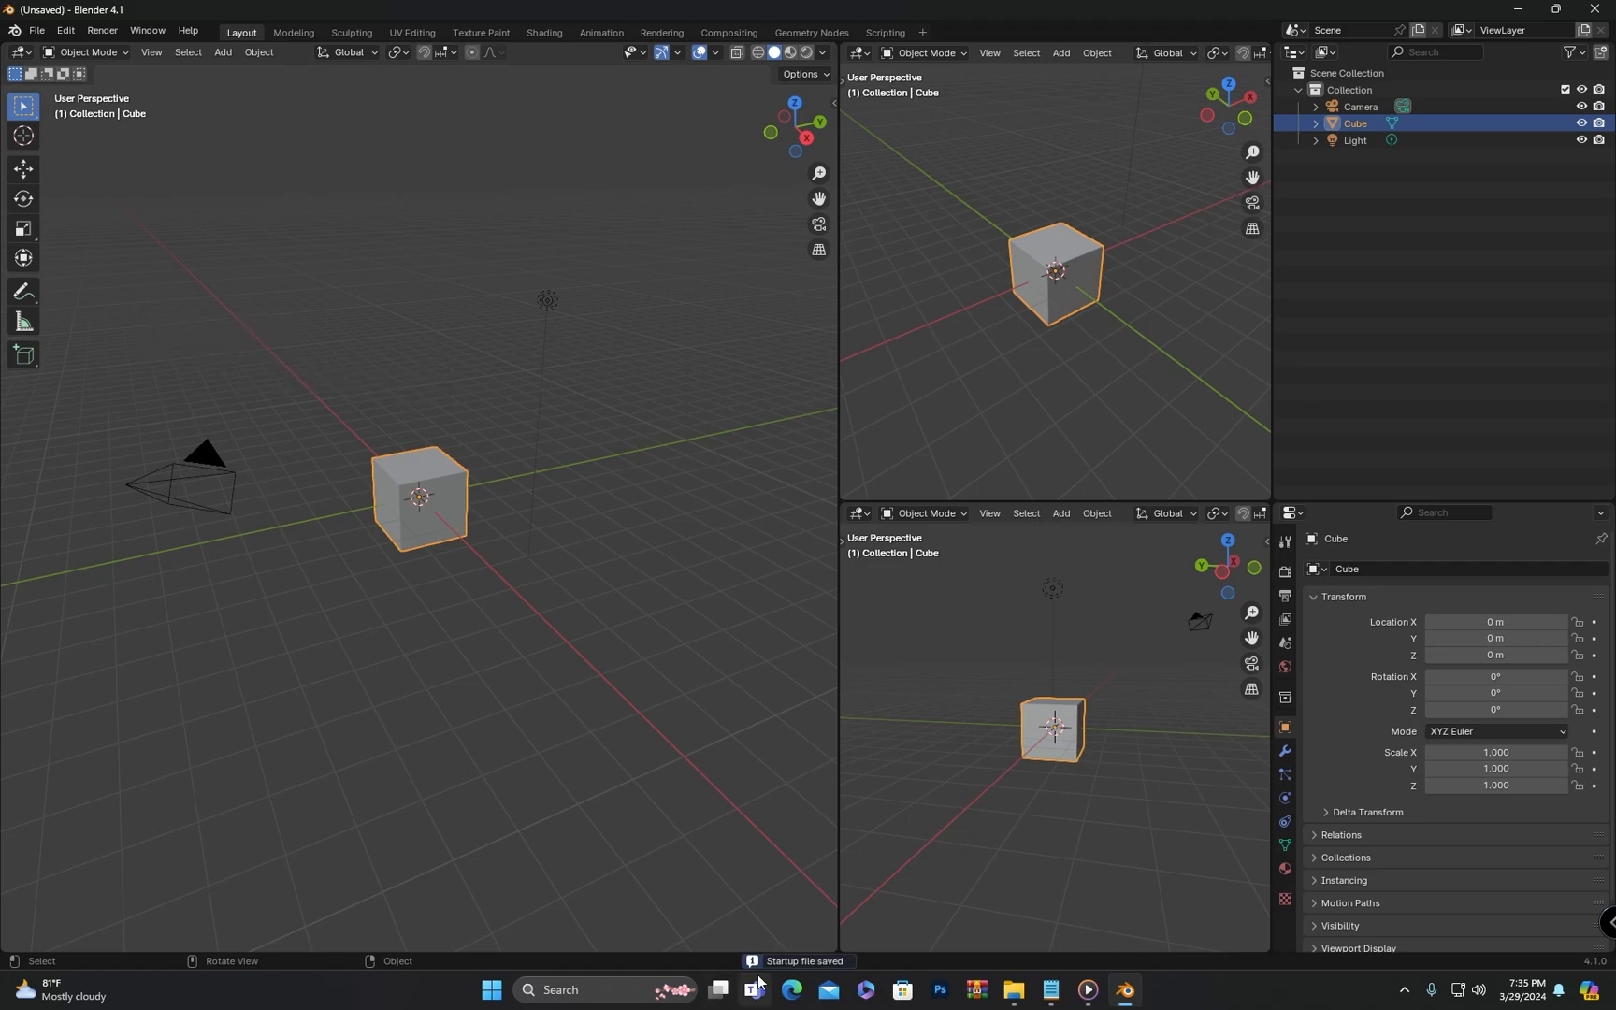
mouse_move(795, 990)
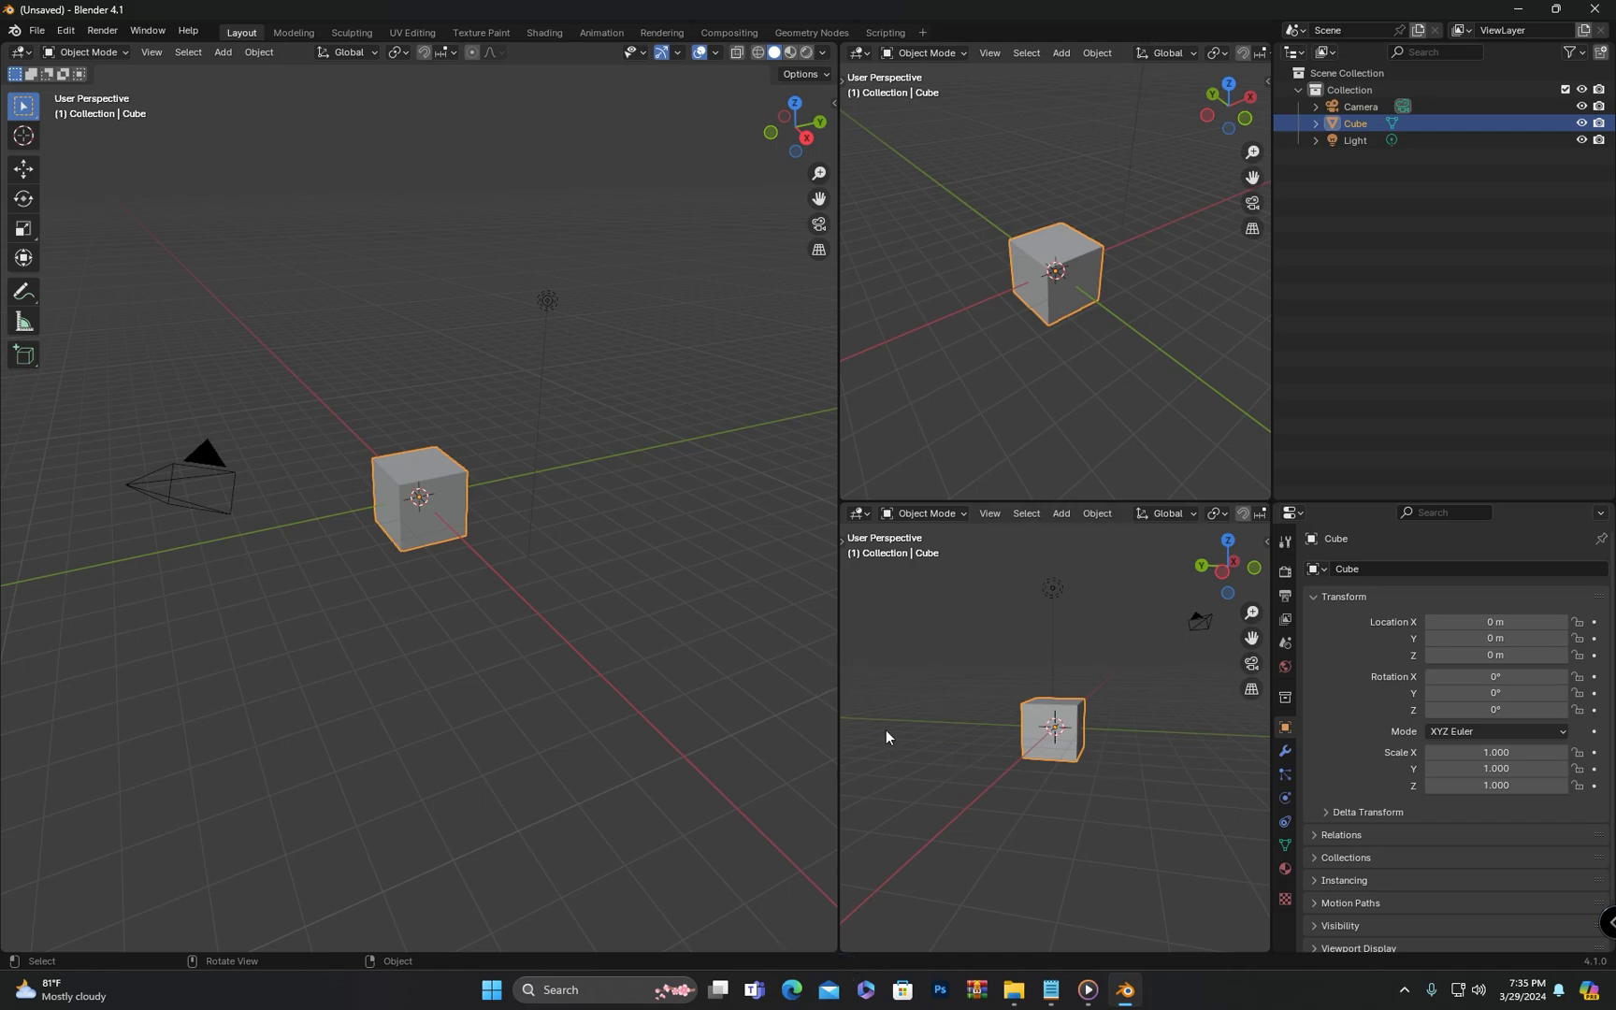
click(36, 31)
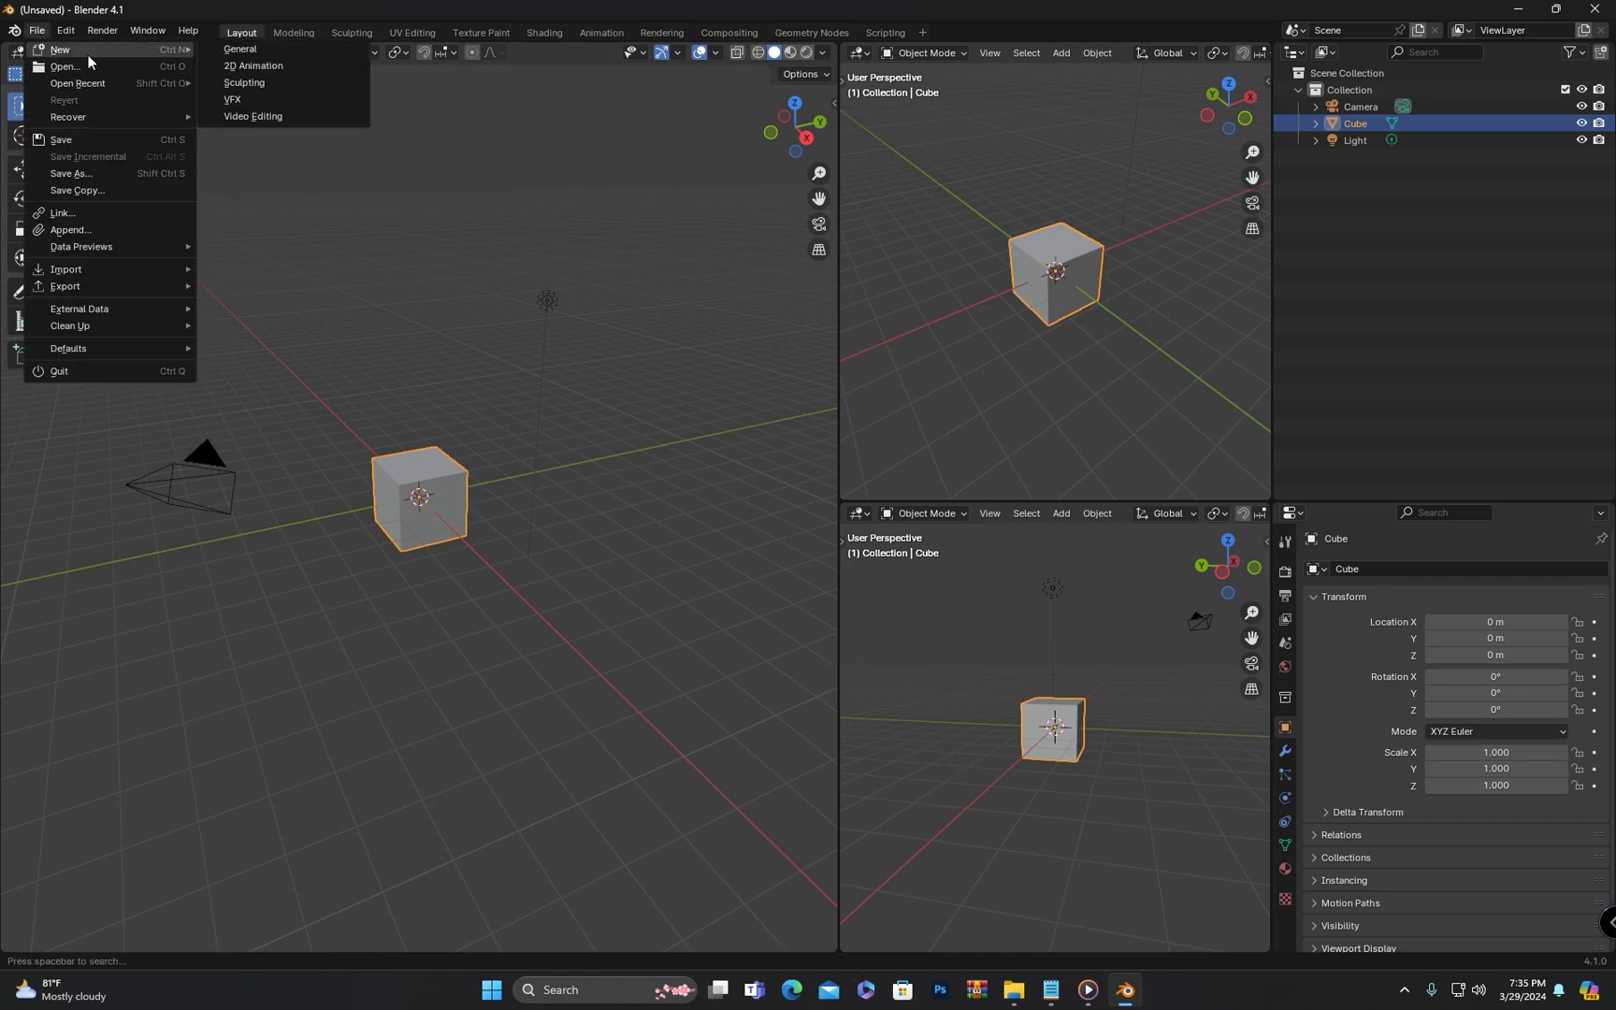
click(740, 471)
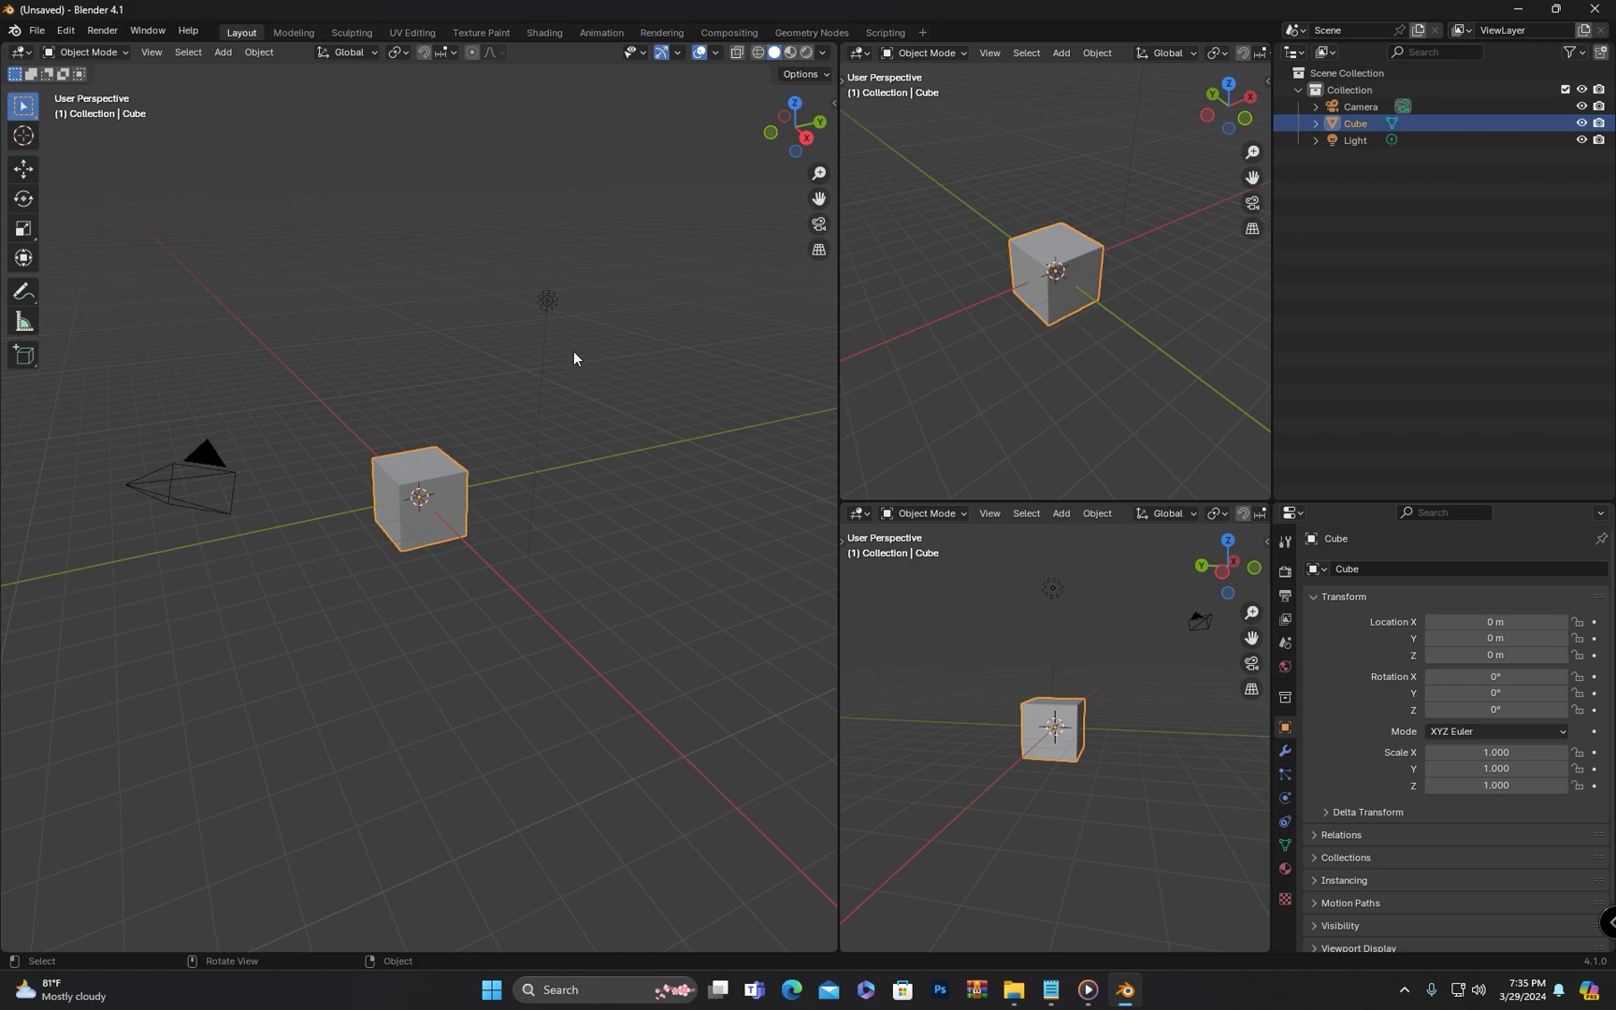
mouse_move(499, 557)
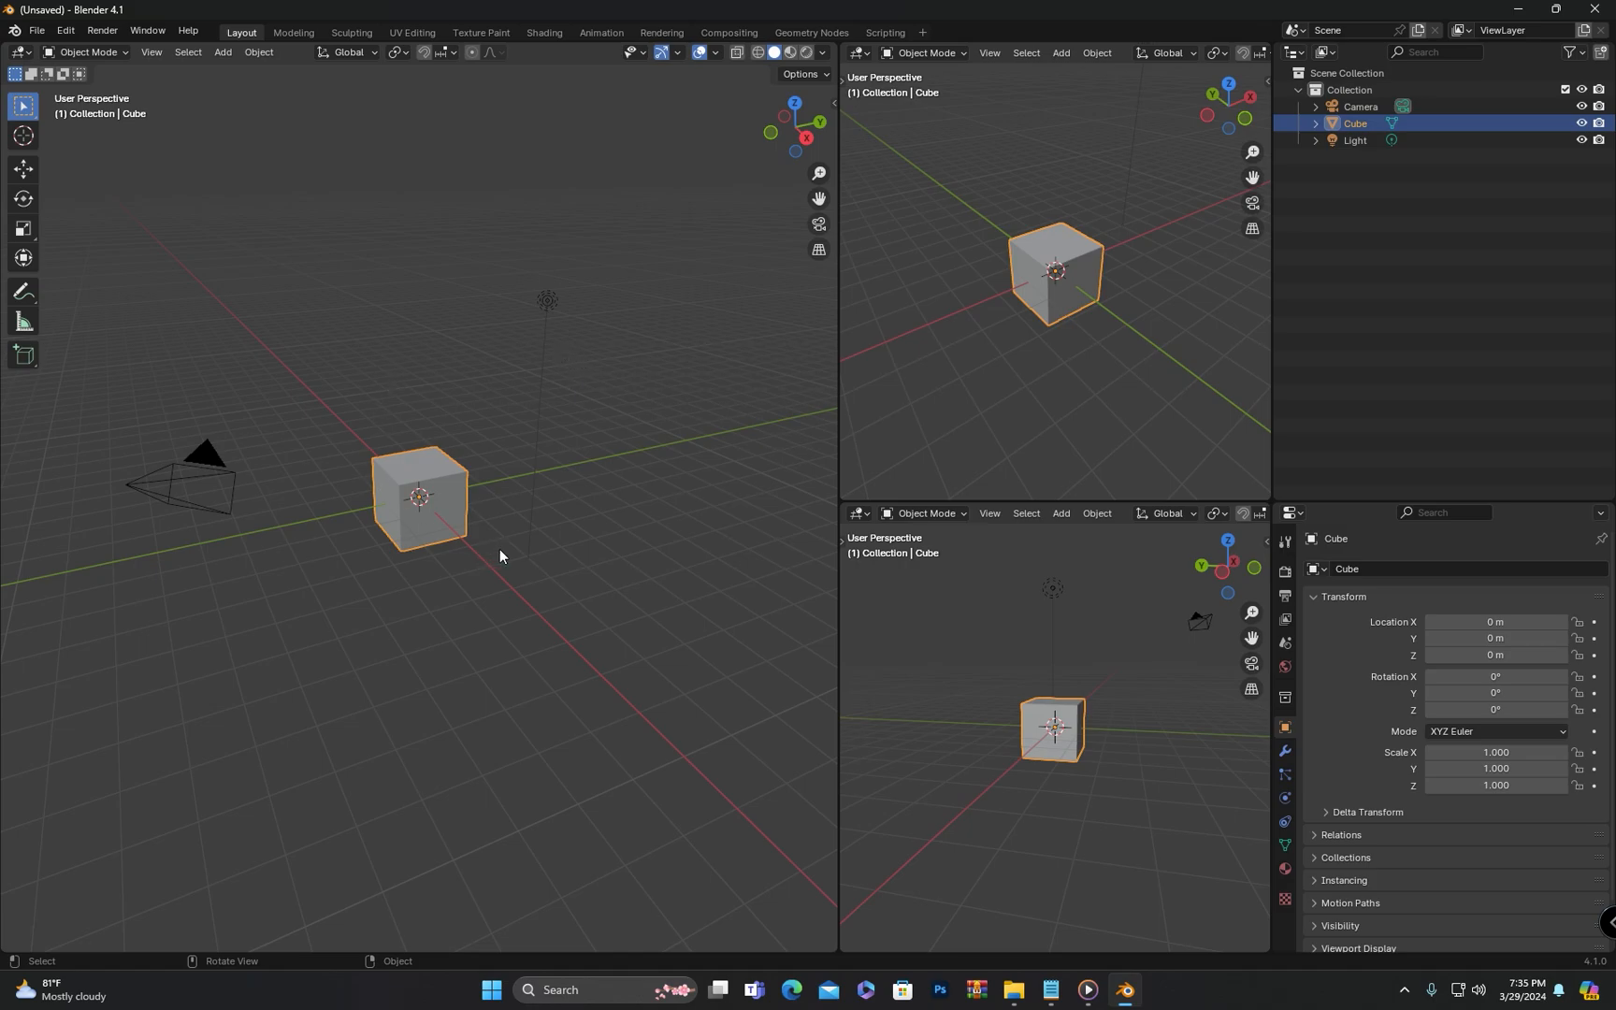
mouse_move(551, 627)
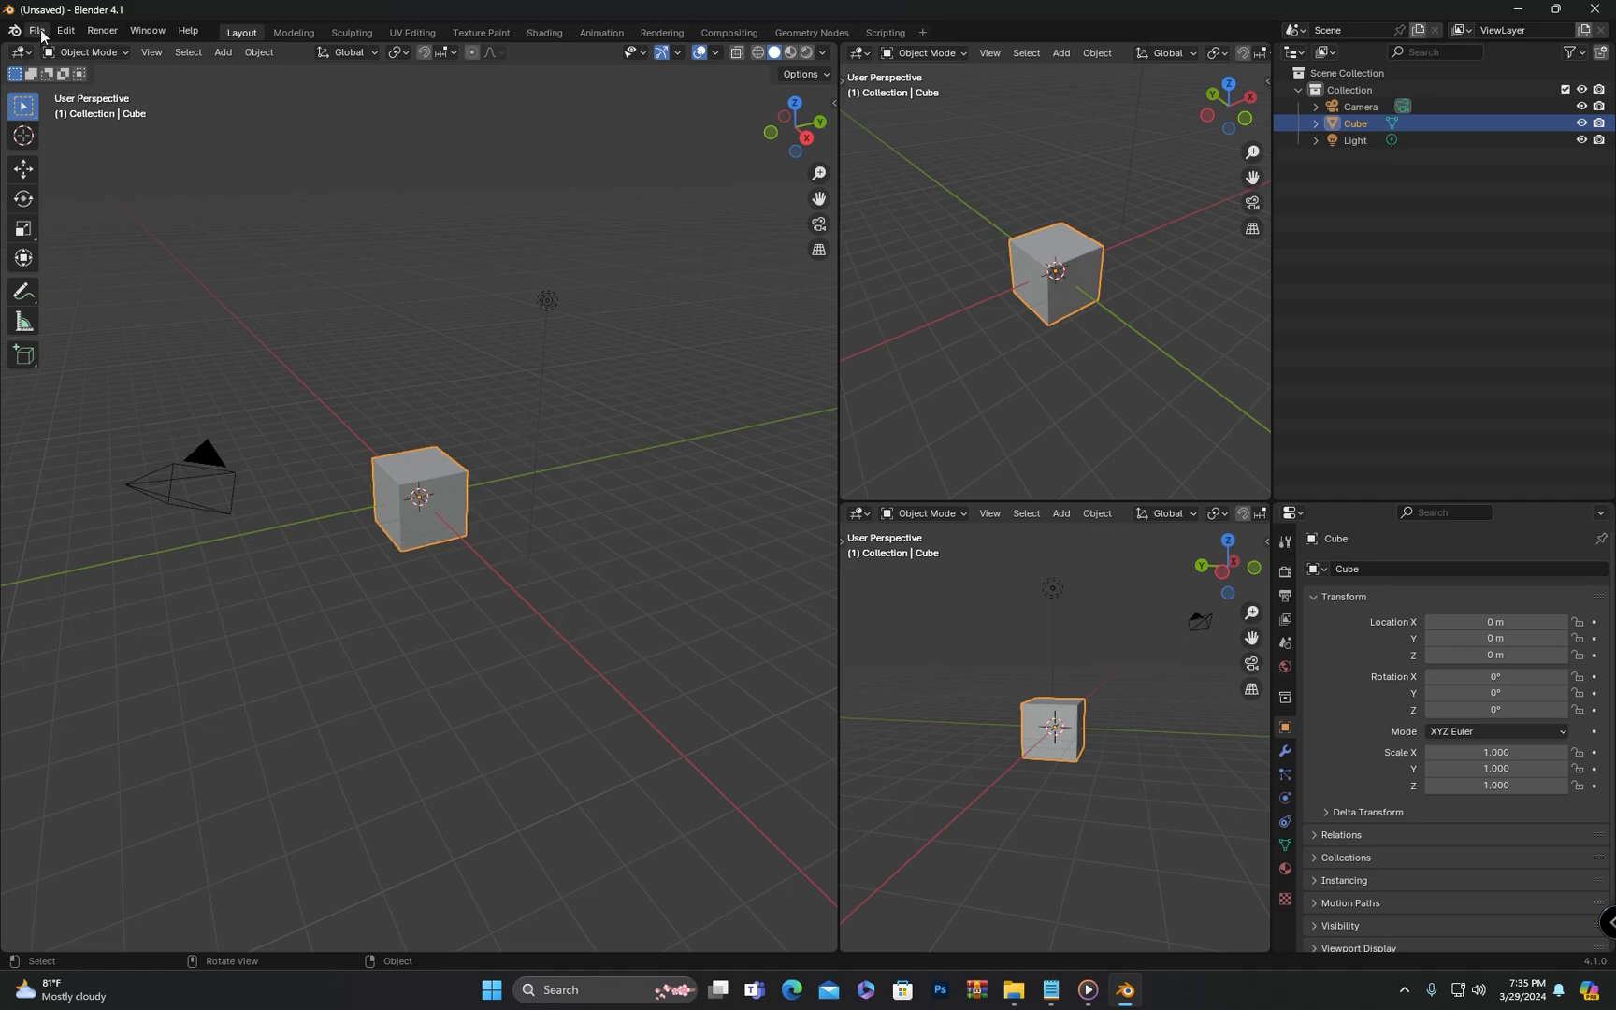
- Load Factory Settings from File > Defaults and confirm the reset
click(39, 30)
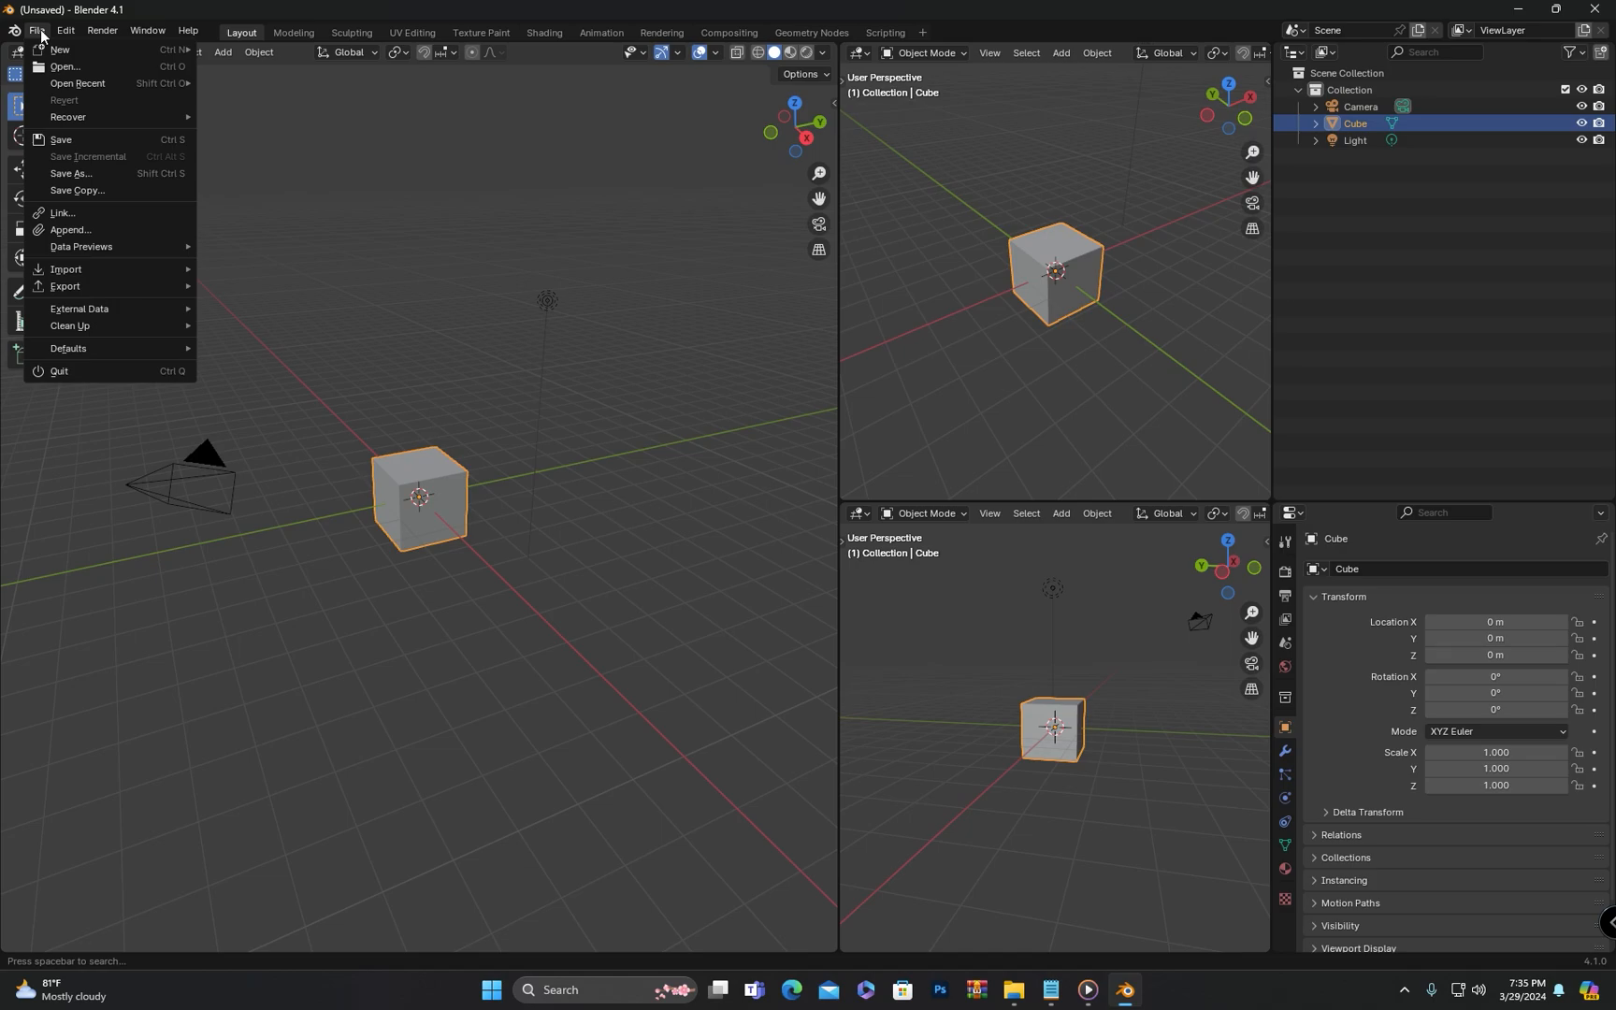
mouse_move(69, 348)
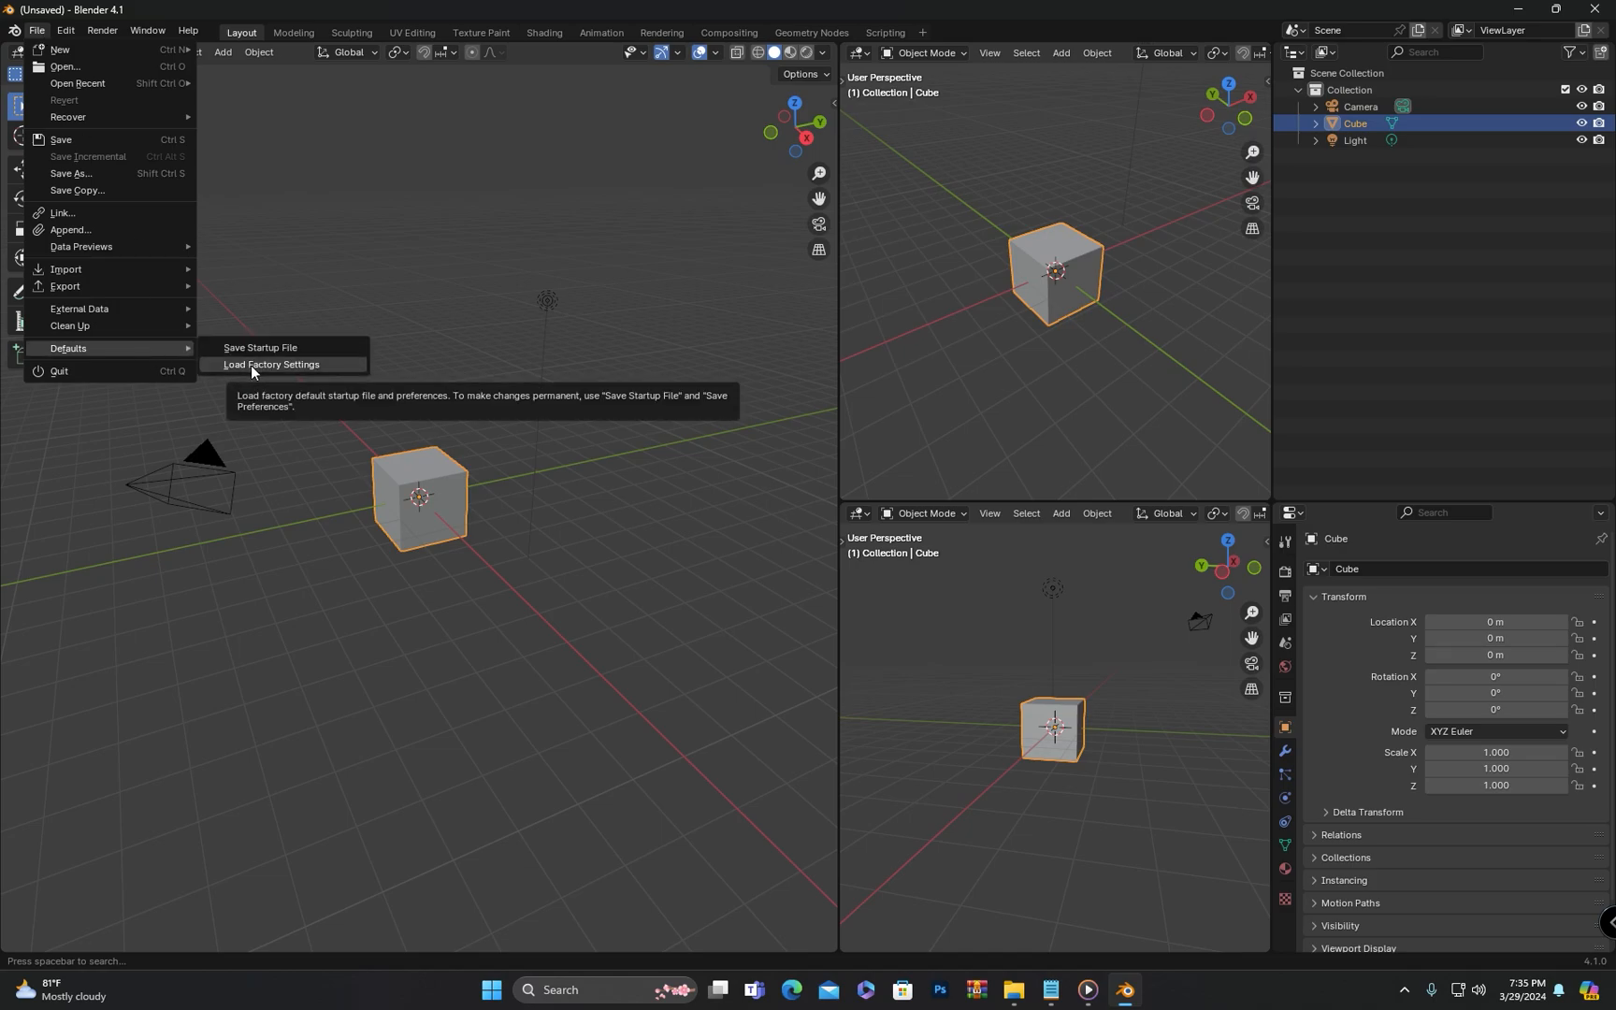
click(271, 364)
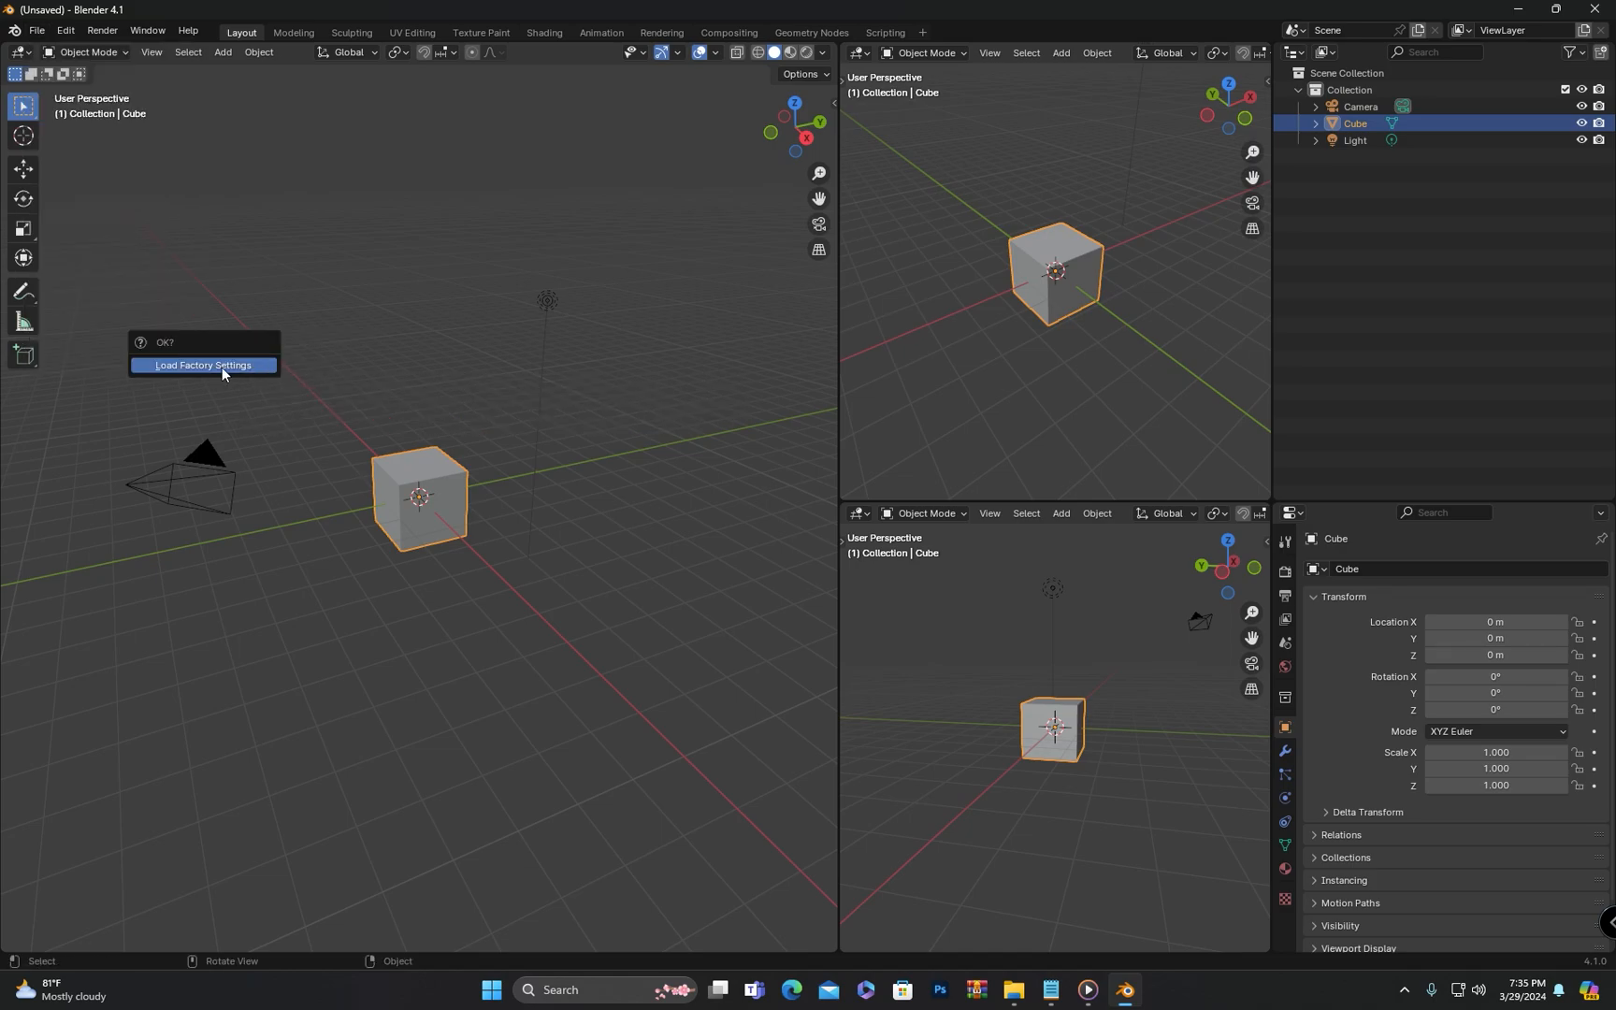
click(203, 365)
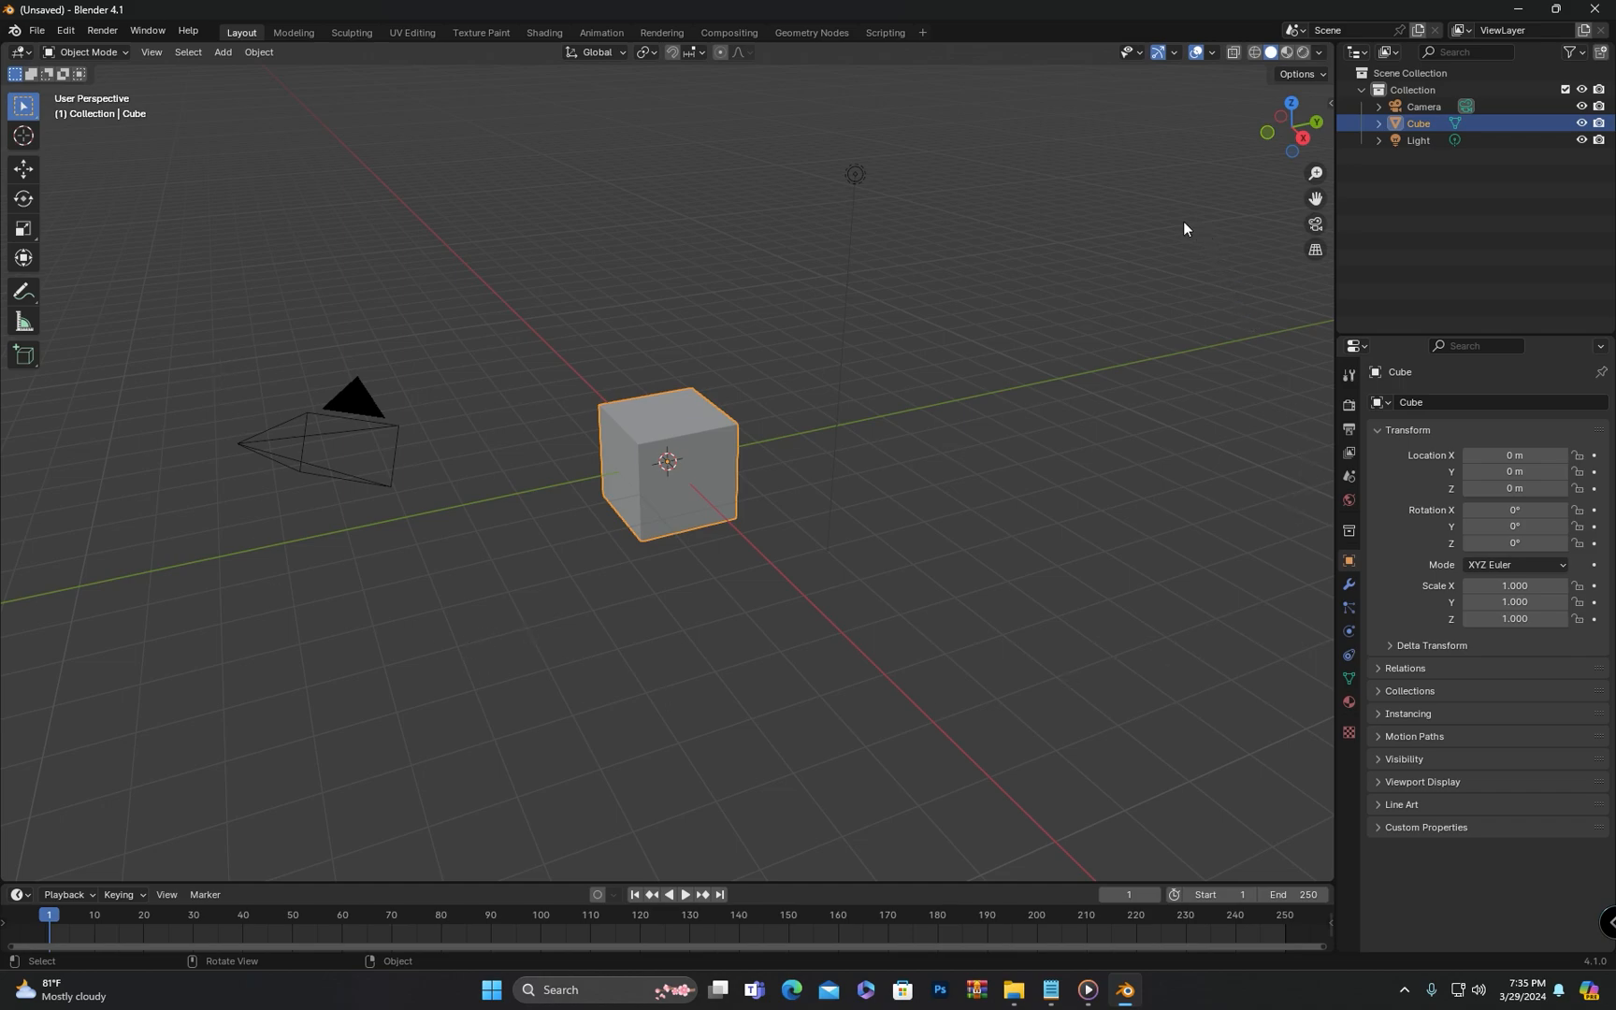
mouse_move(752, 903)
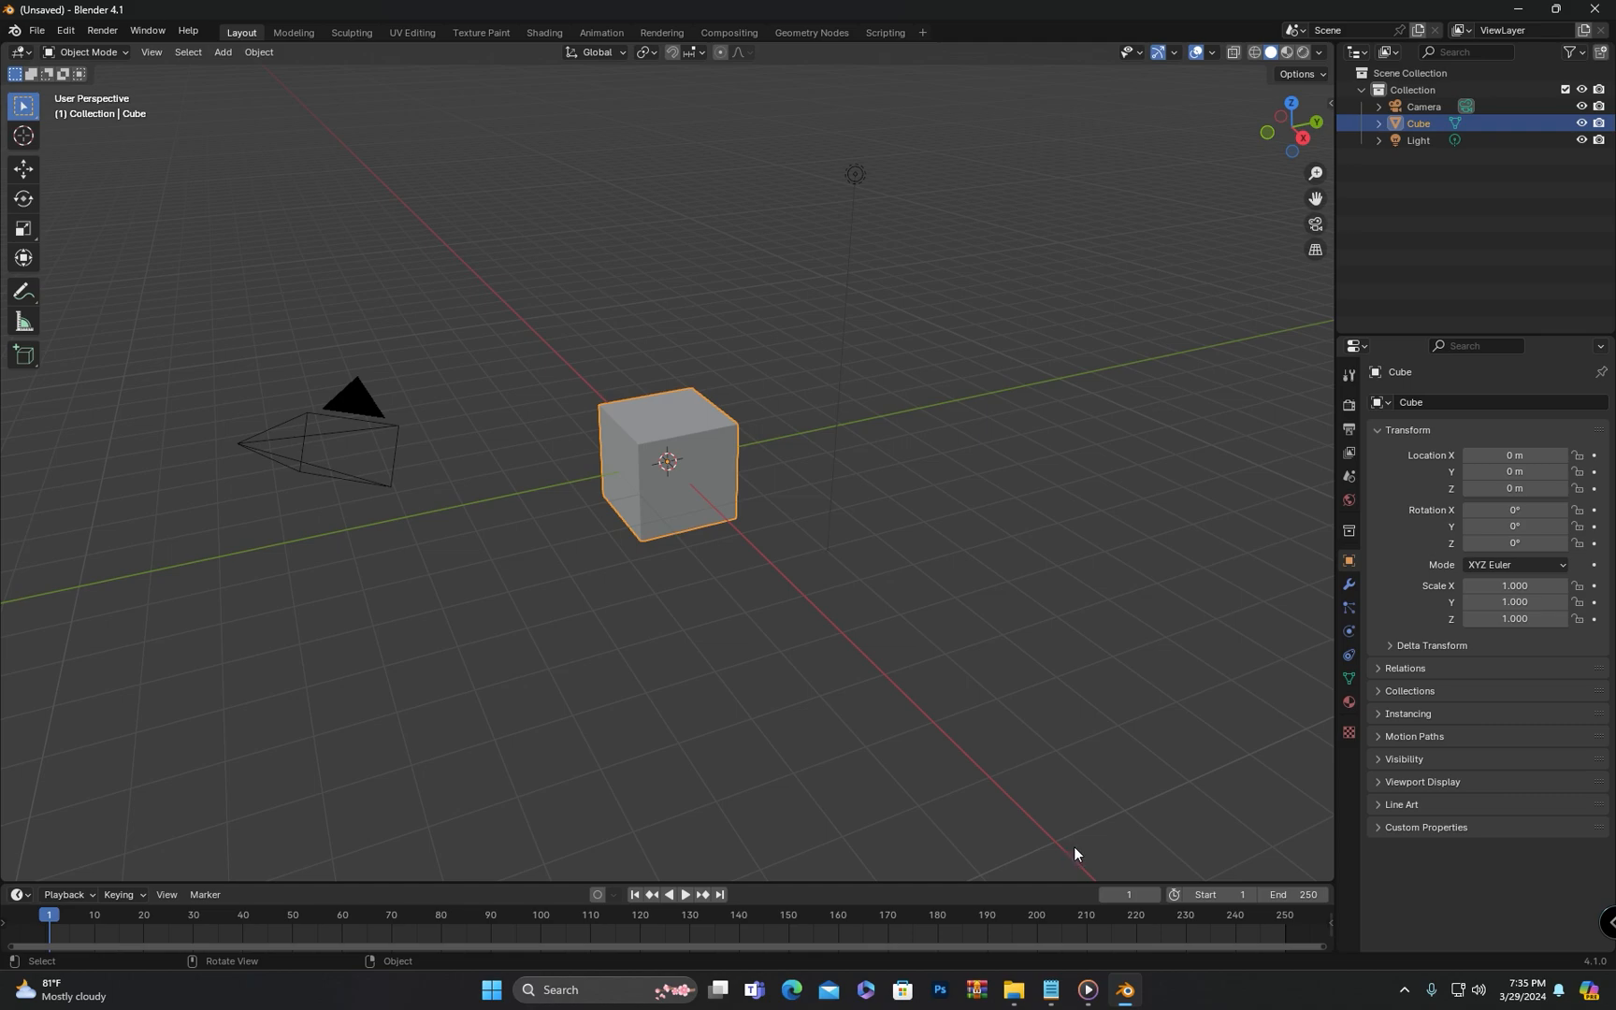
mouse_move(1143, 808)
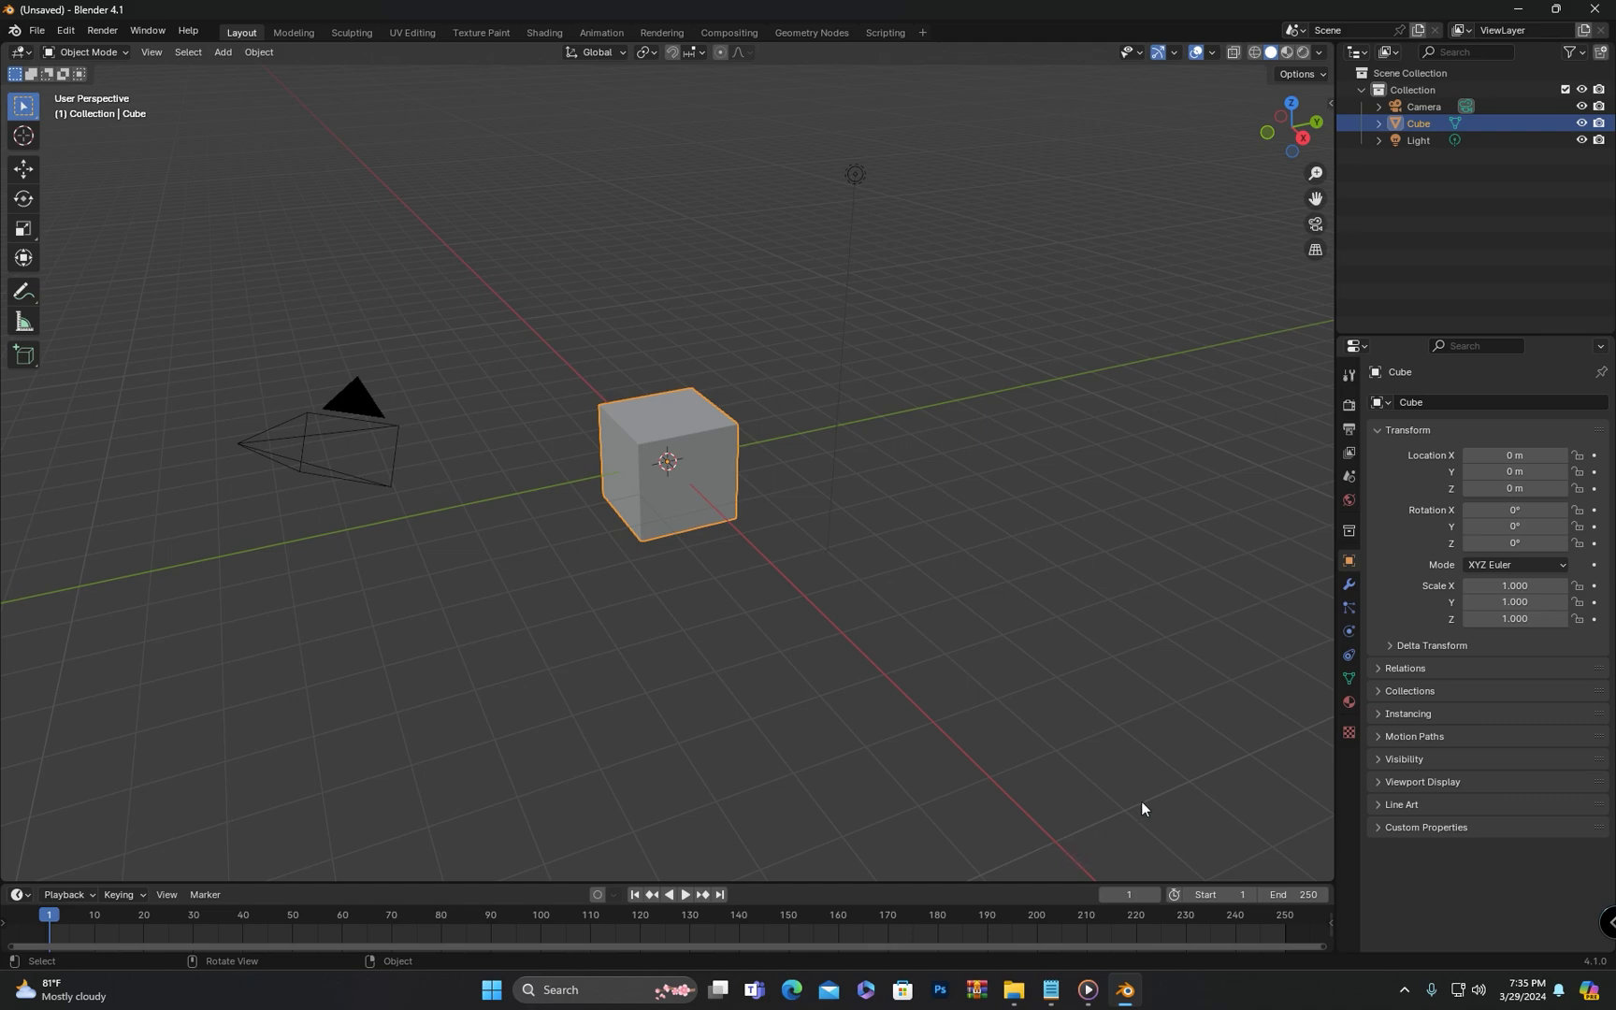
mouse_move(685, 476)
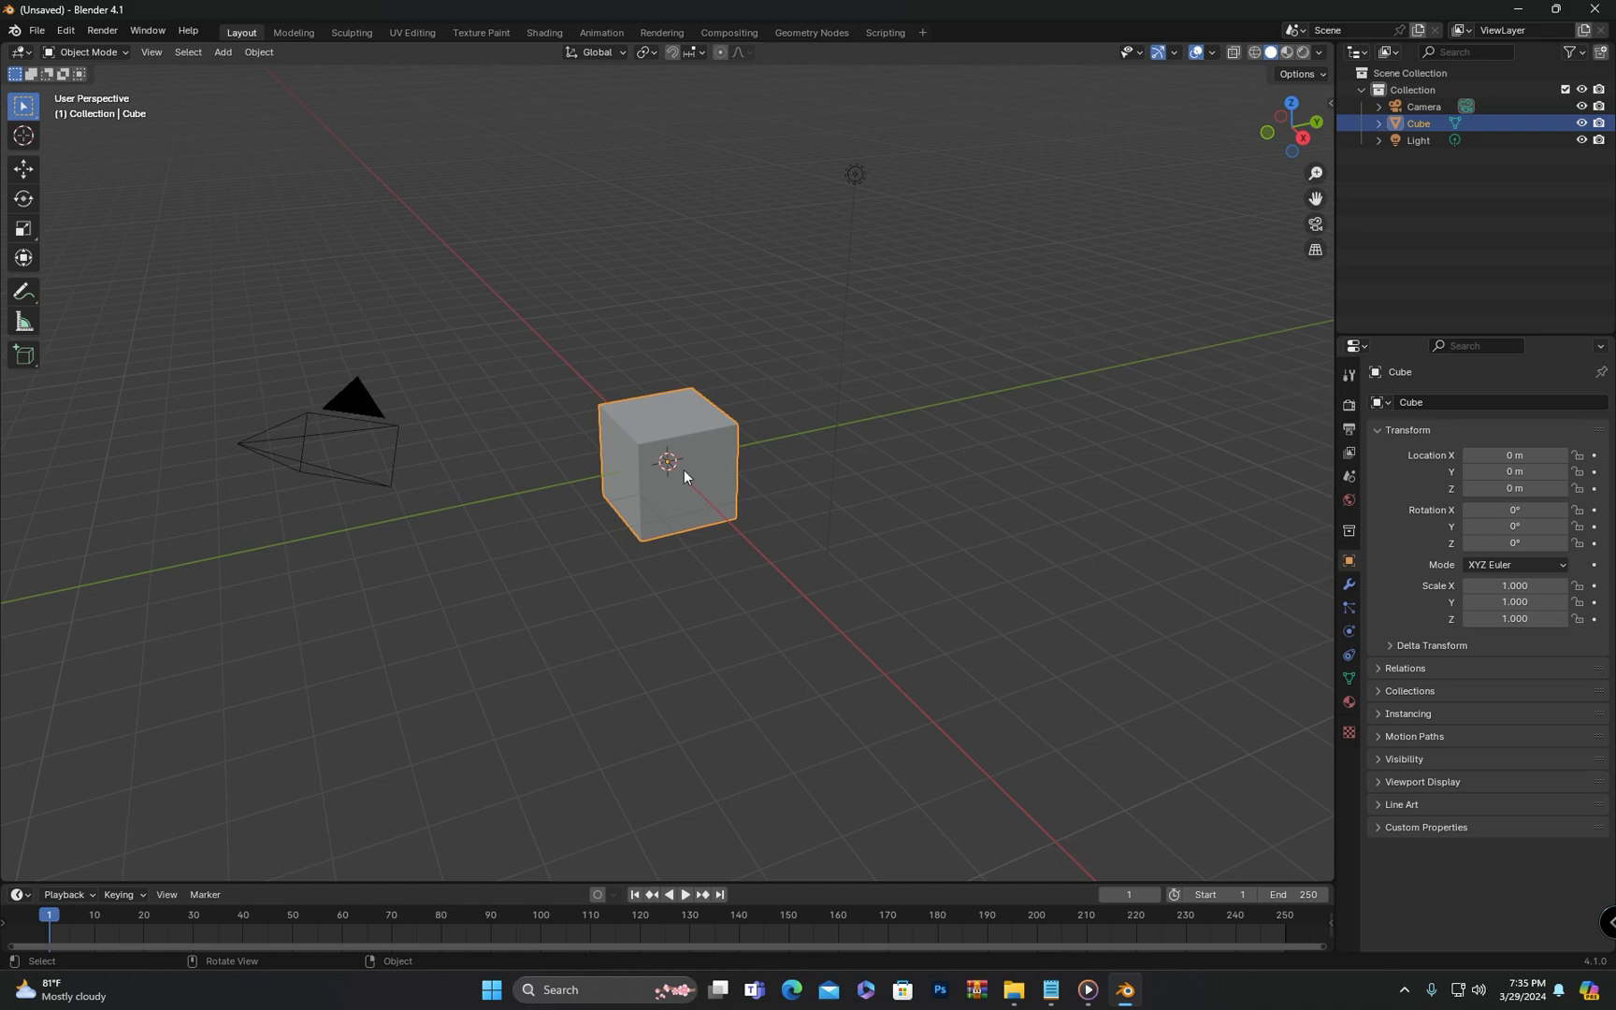
mouse_move(866, 676)
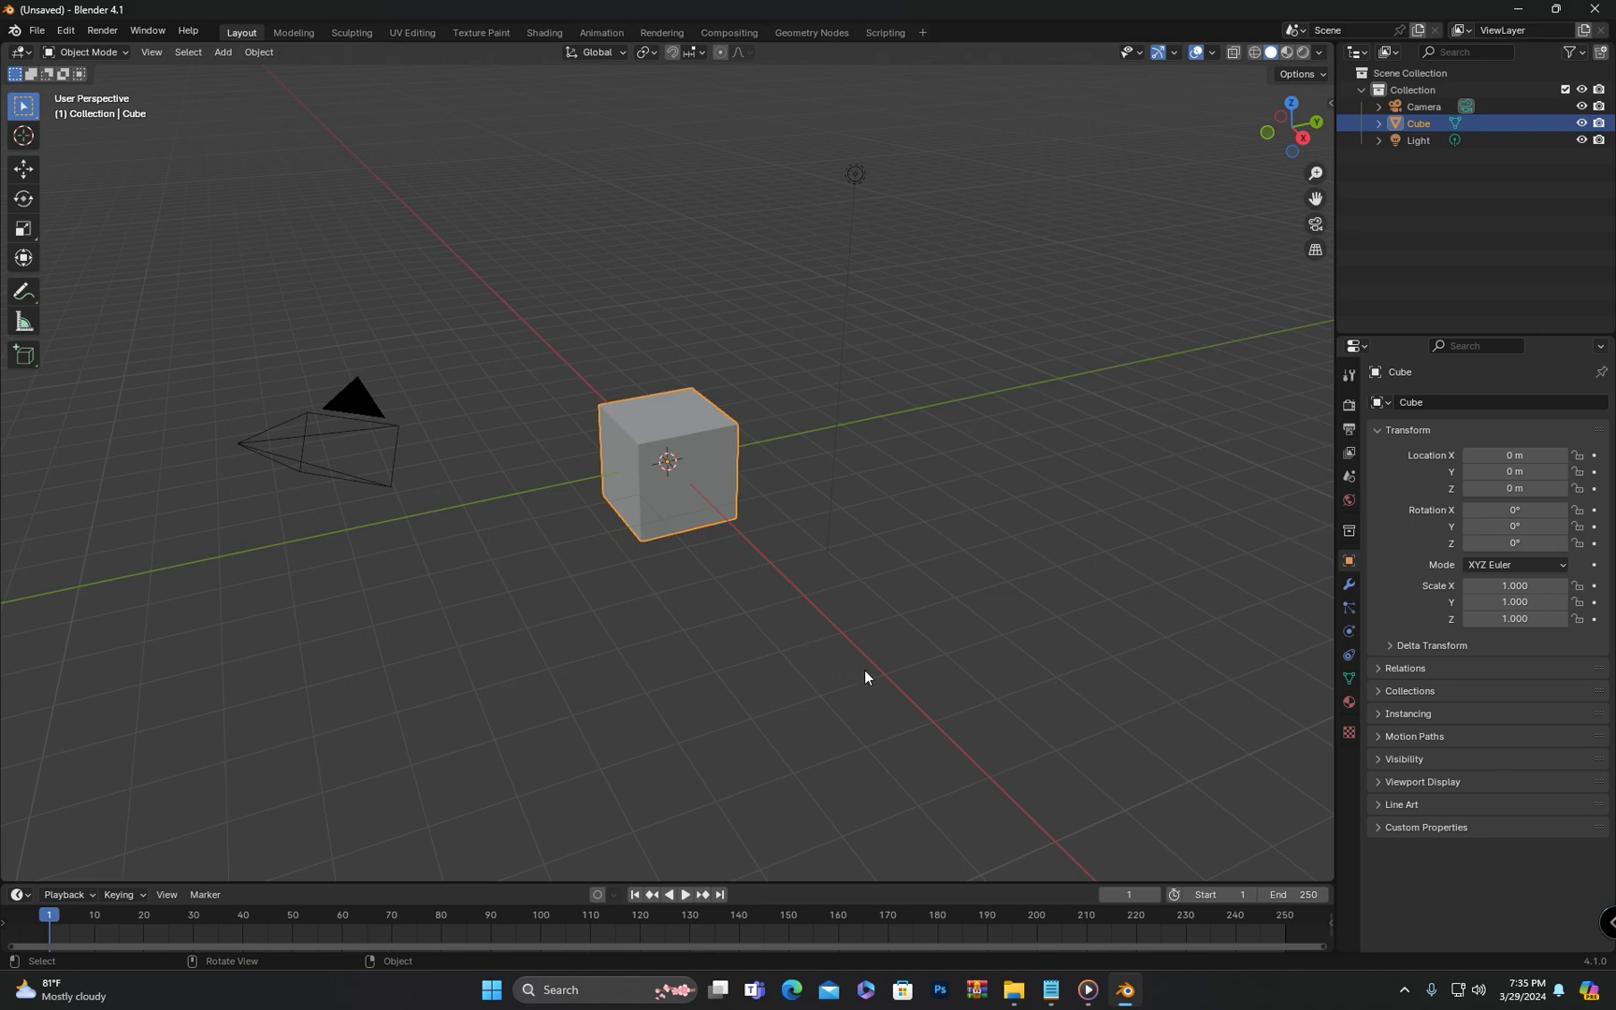
mouse_move(921, 691)
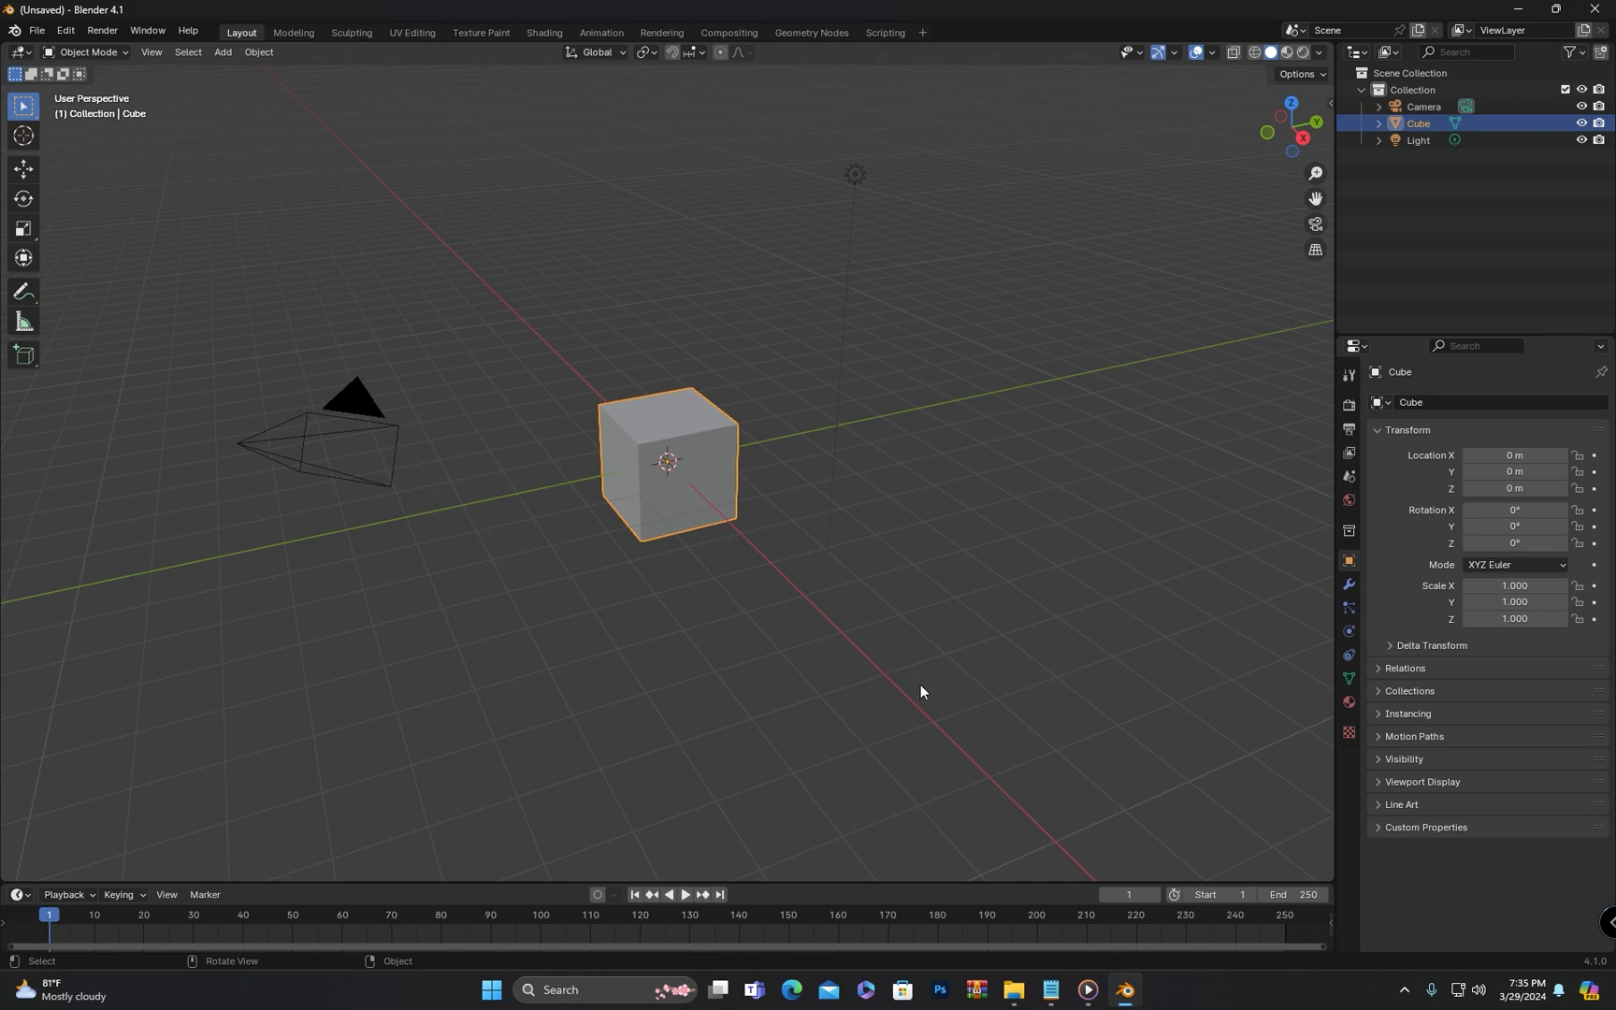
mouse_move(677, 577)
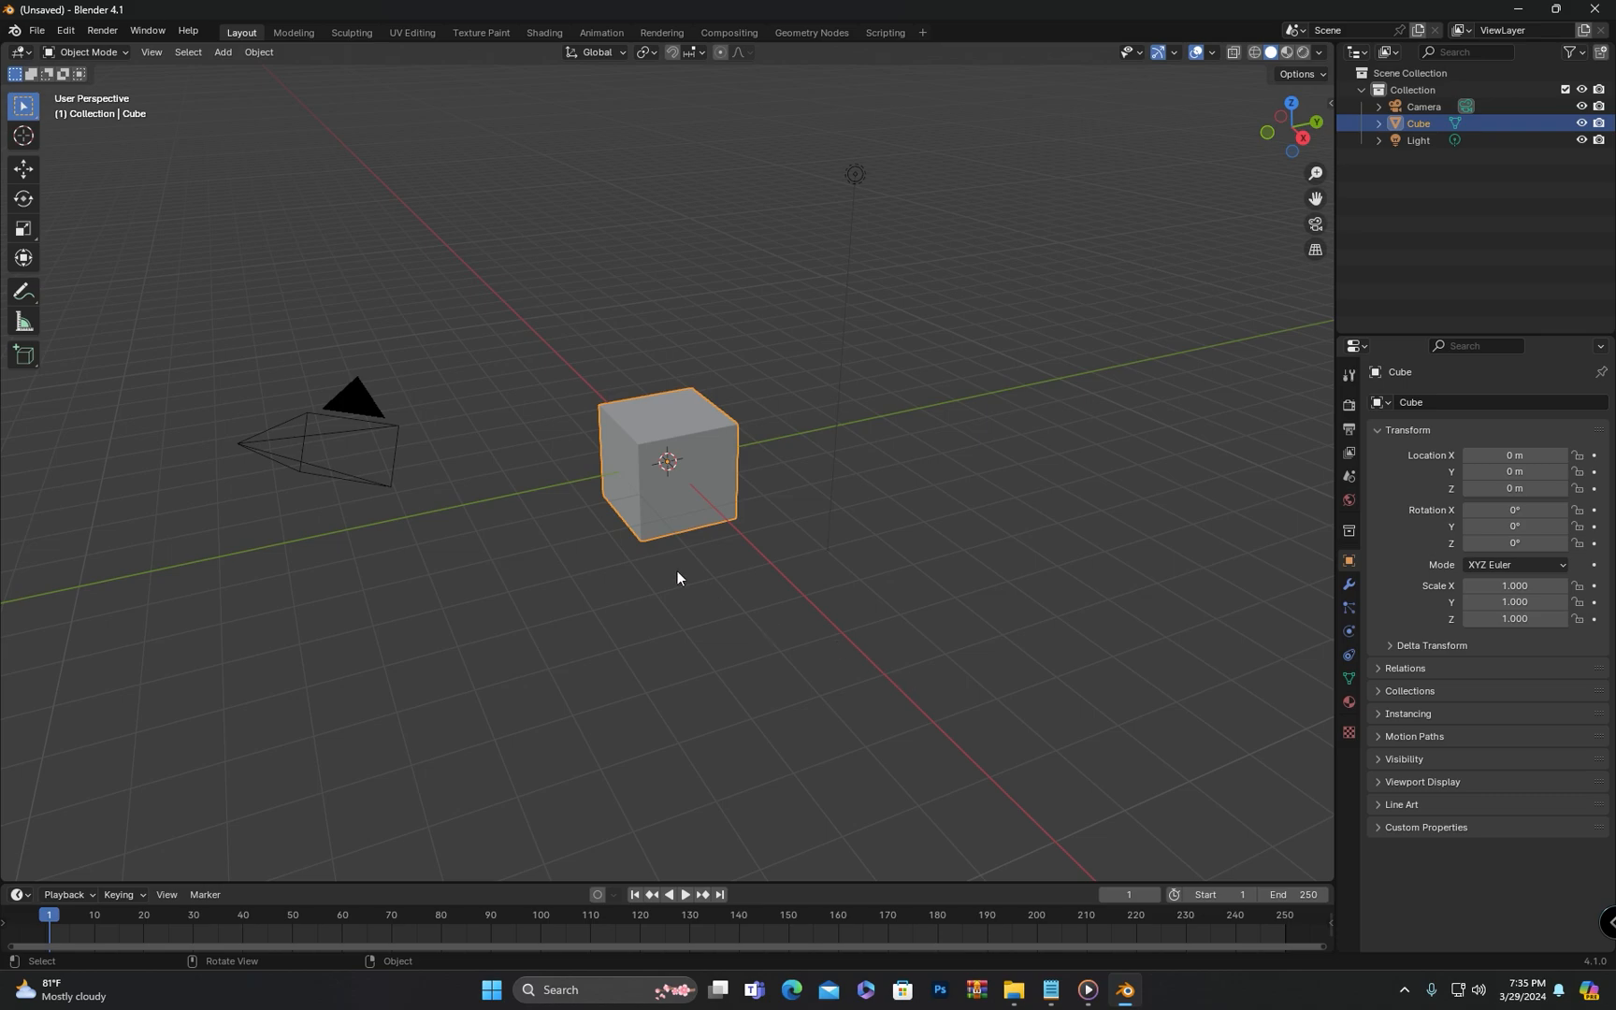
mouse_move(549, 537)
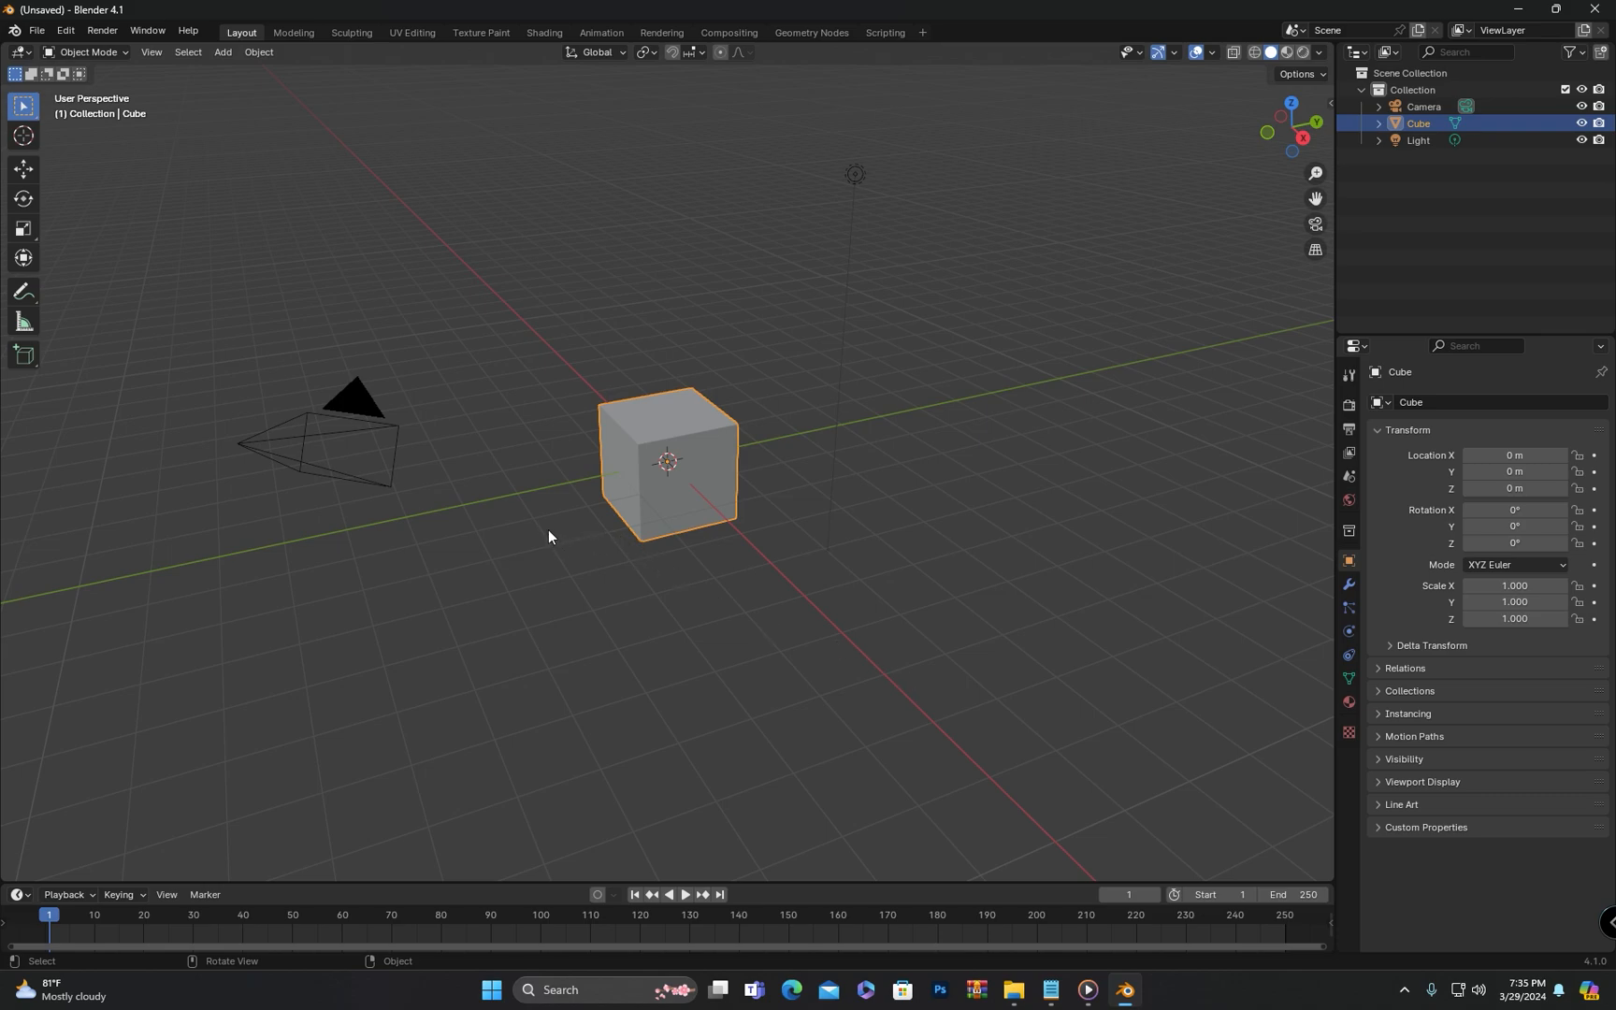
mouse_move(552, 522)
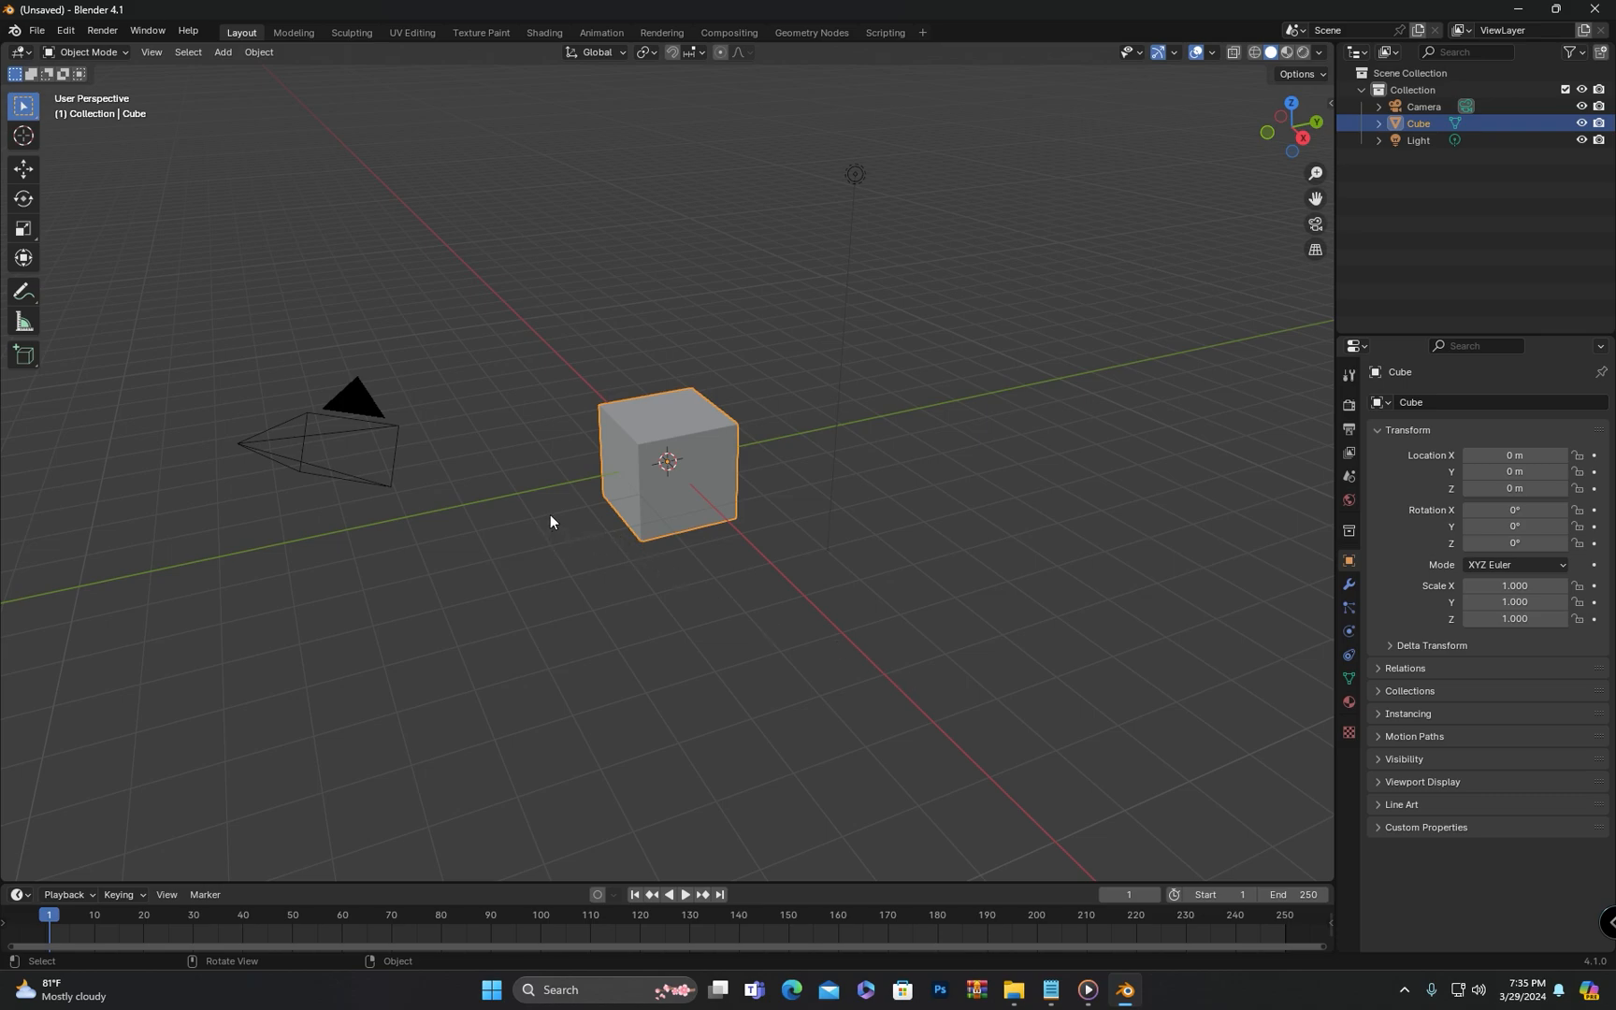
mouse_move(562, 503)
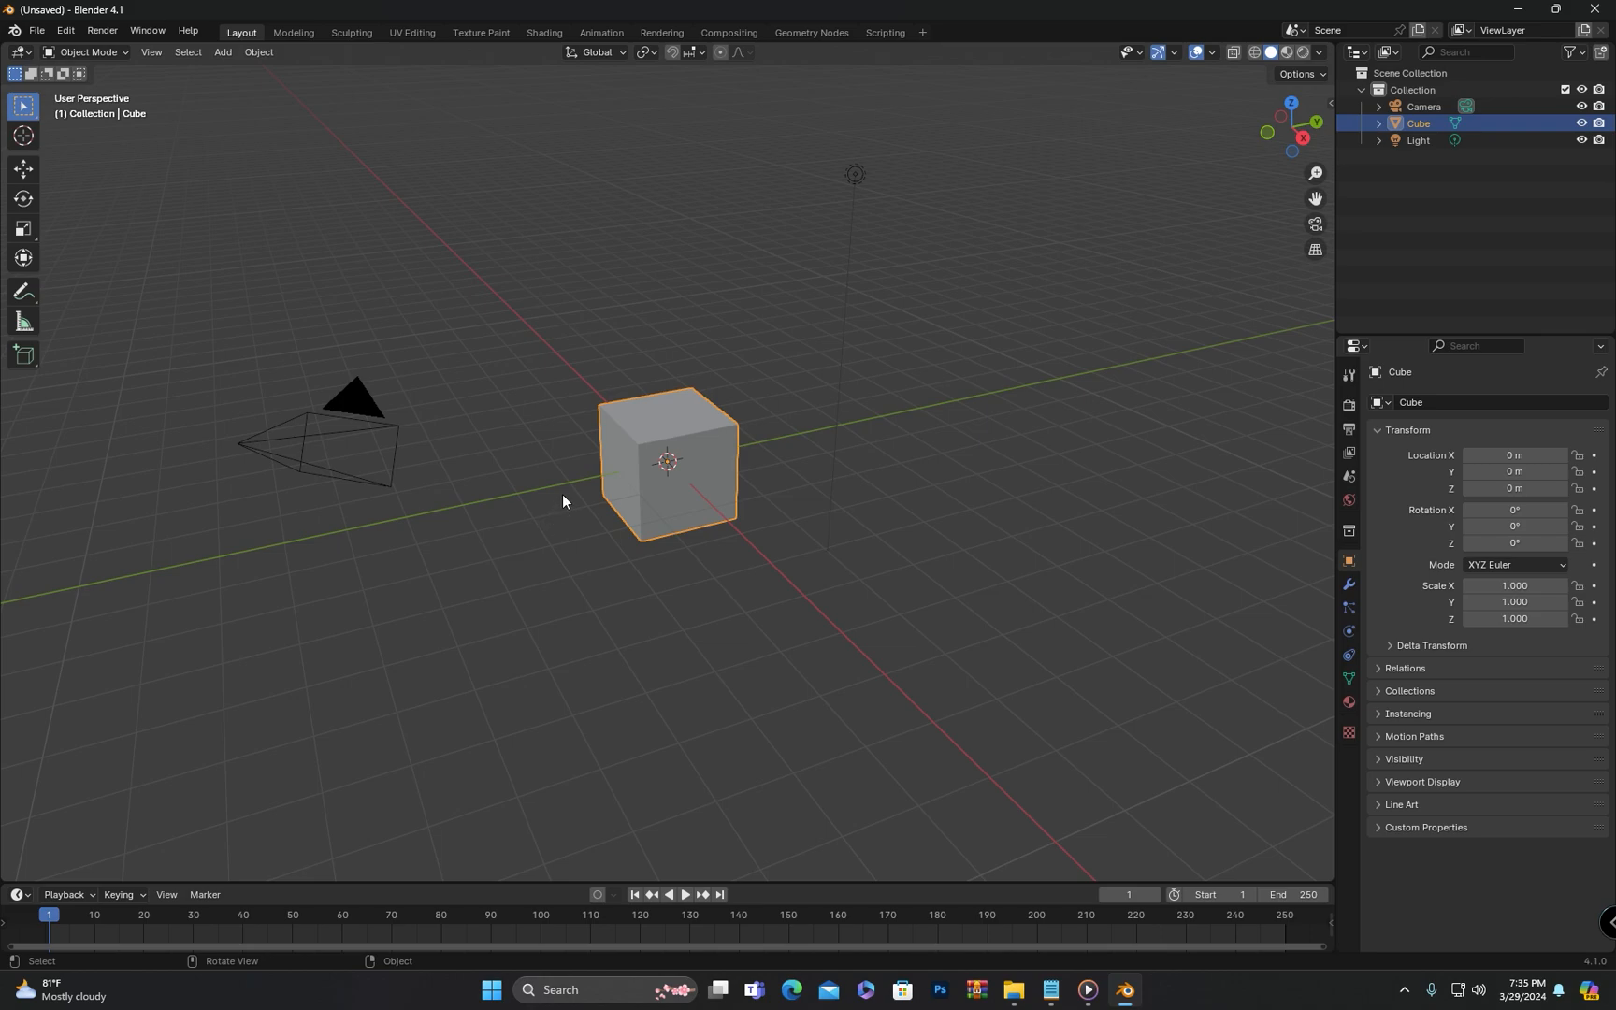
mouse_move(815, 279)
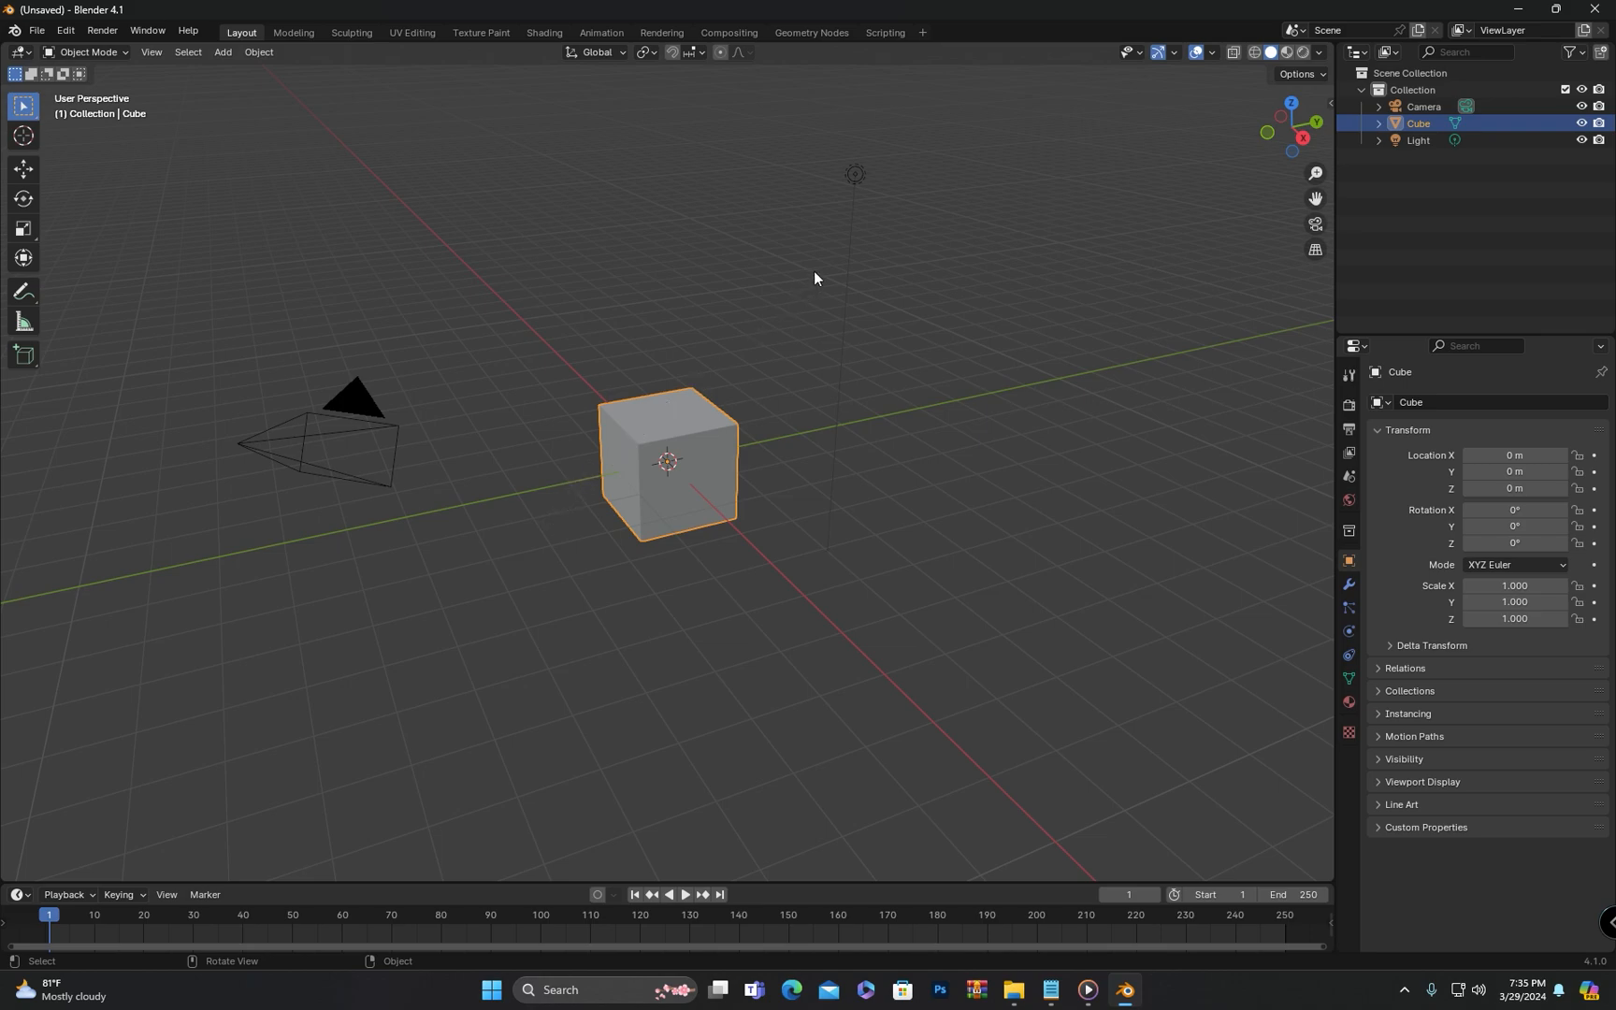
mouse_move(678, 233)
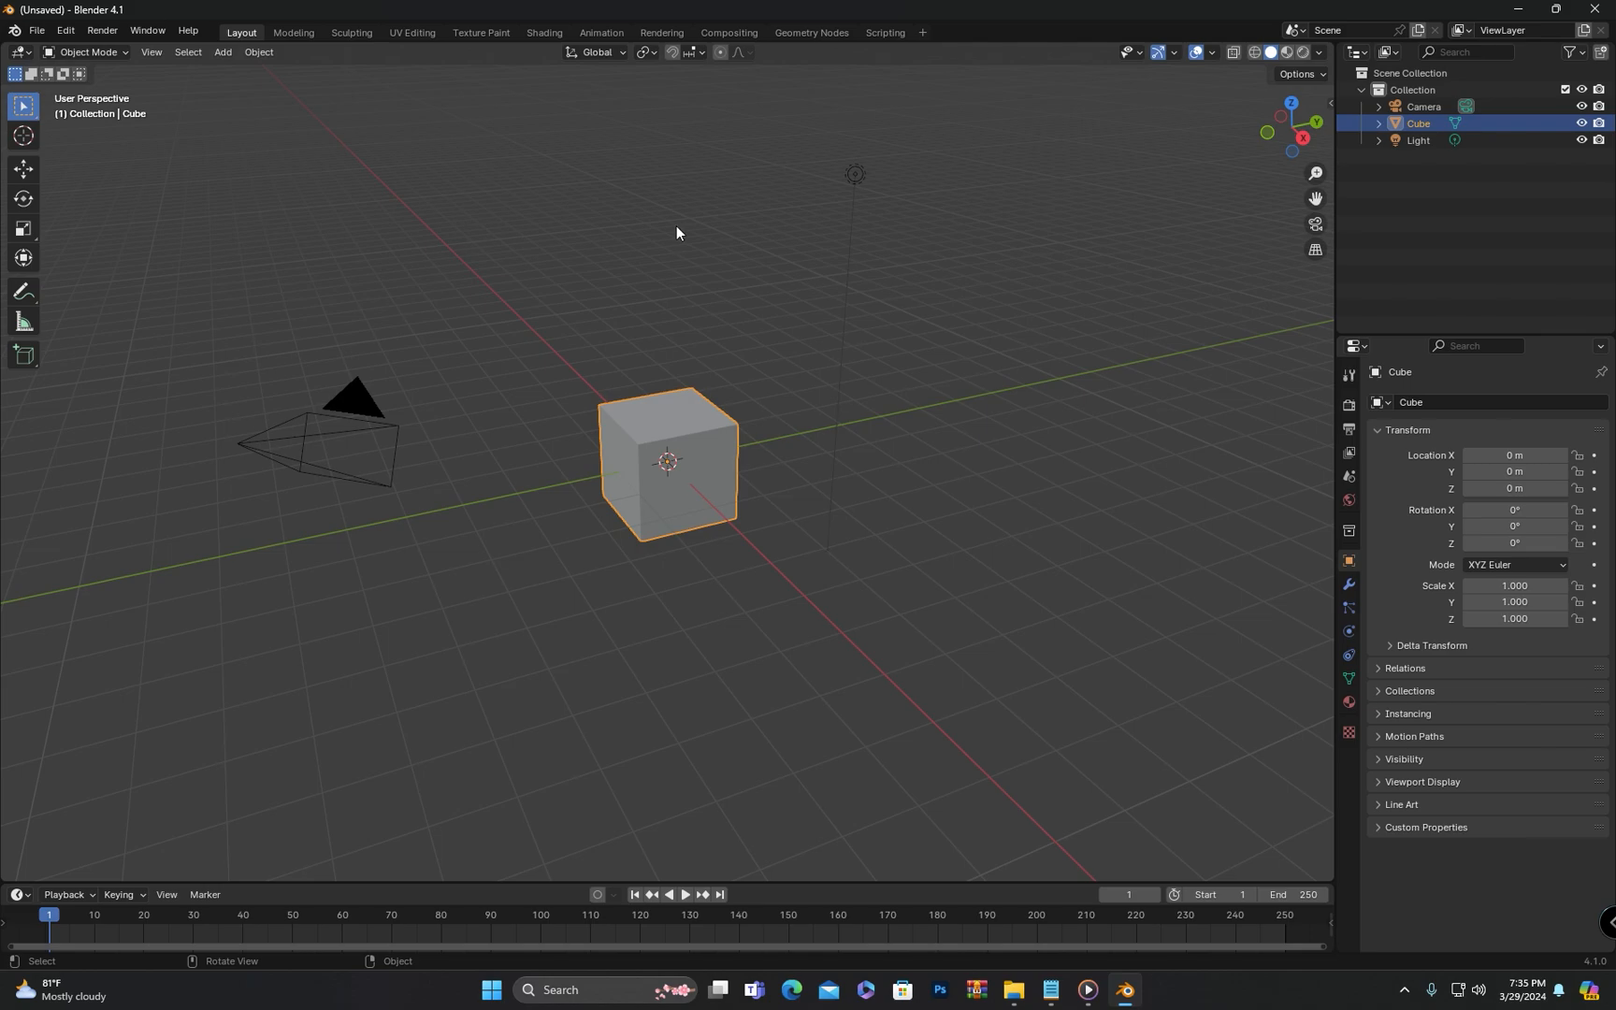
mouse_move(286, 96)
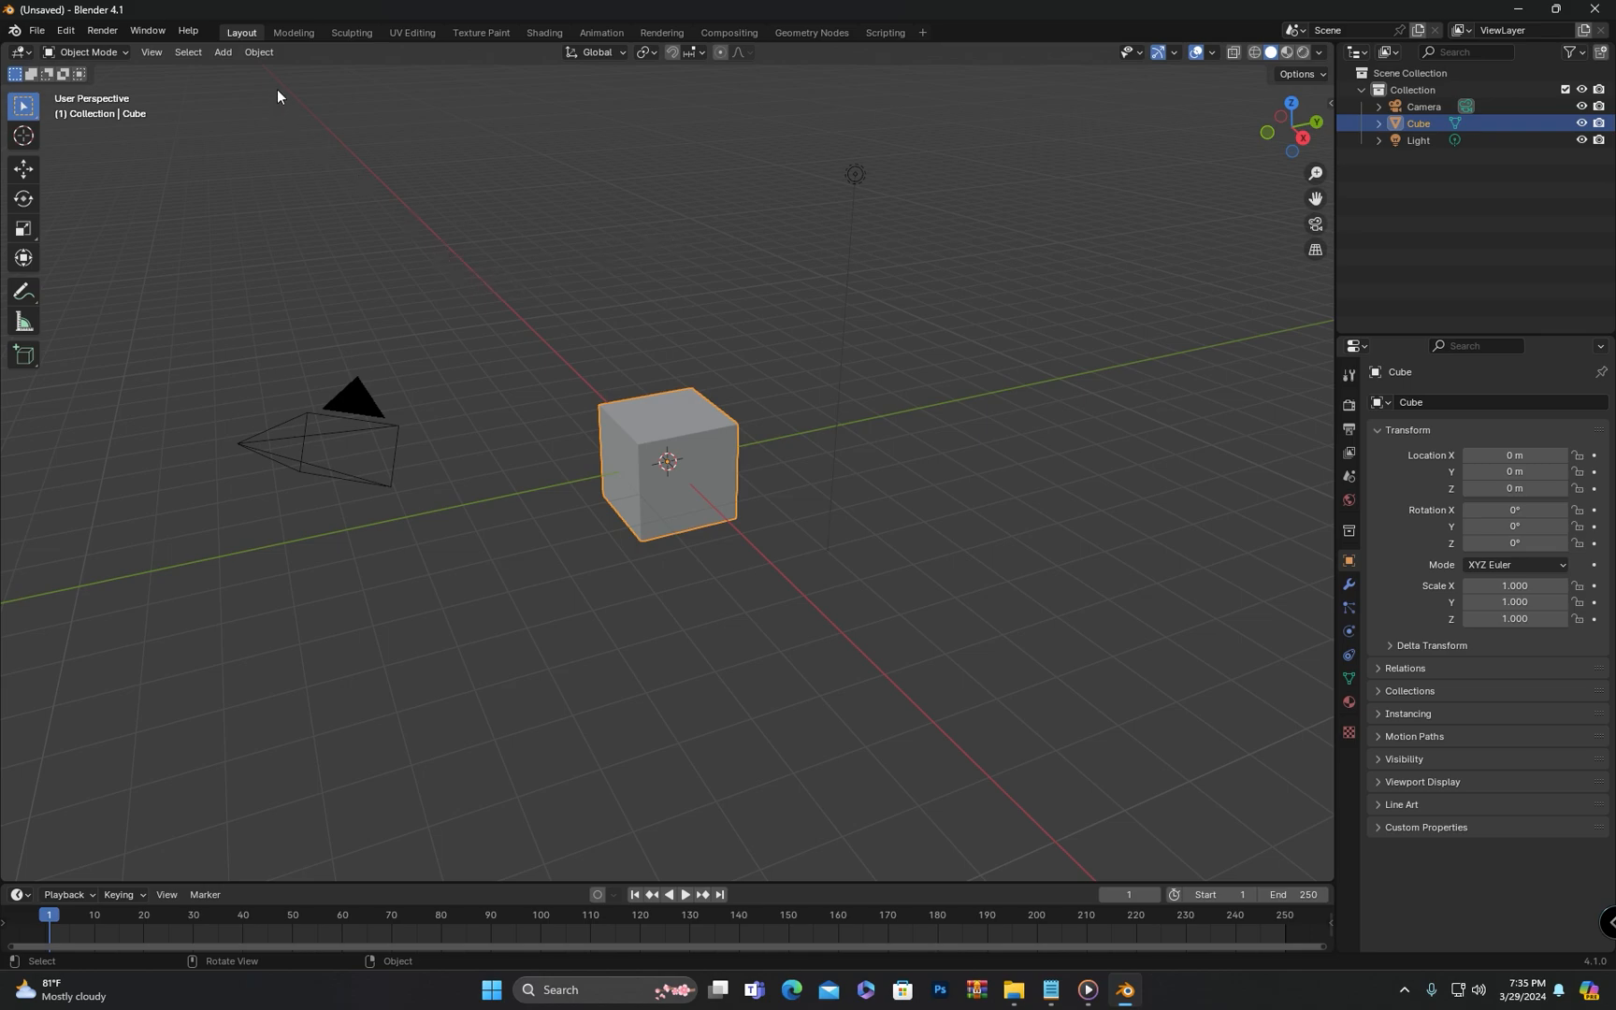
mouse_move(293, 33)
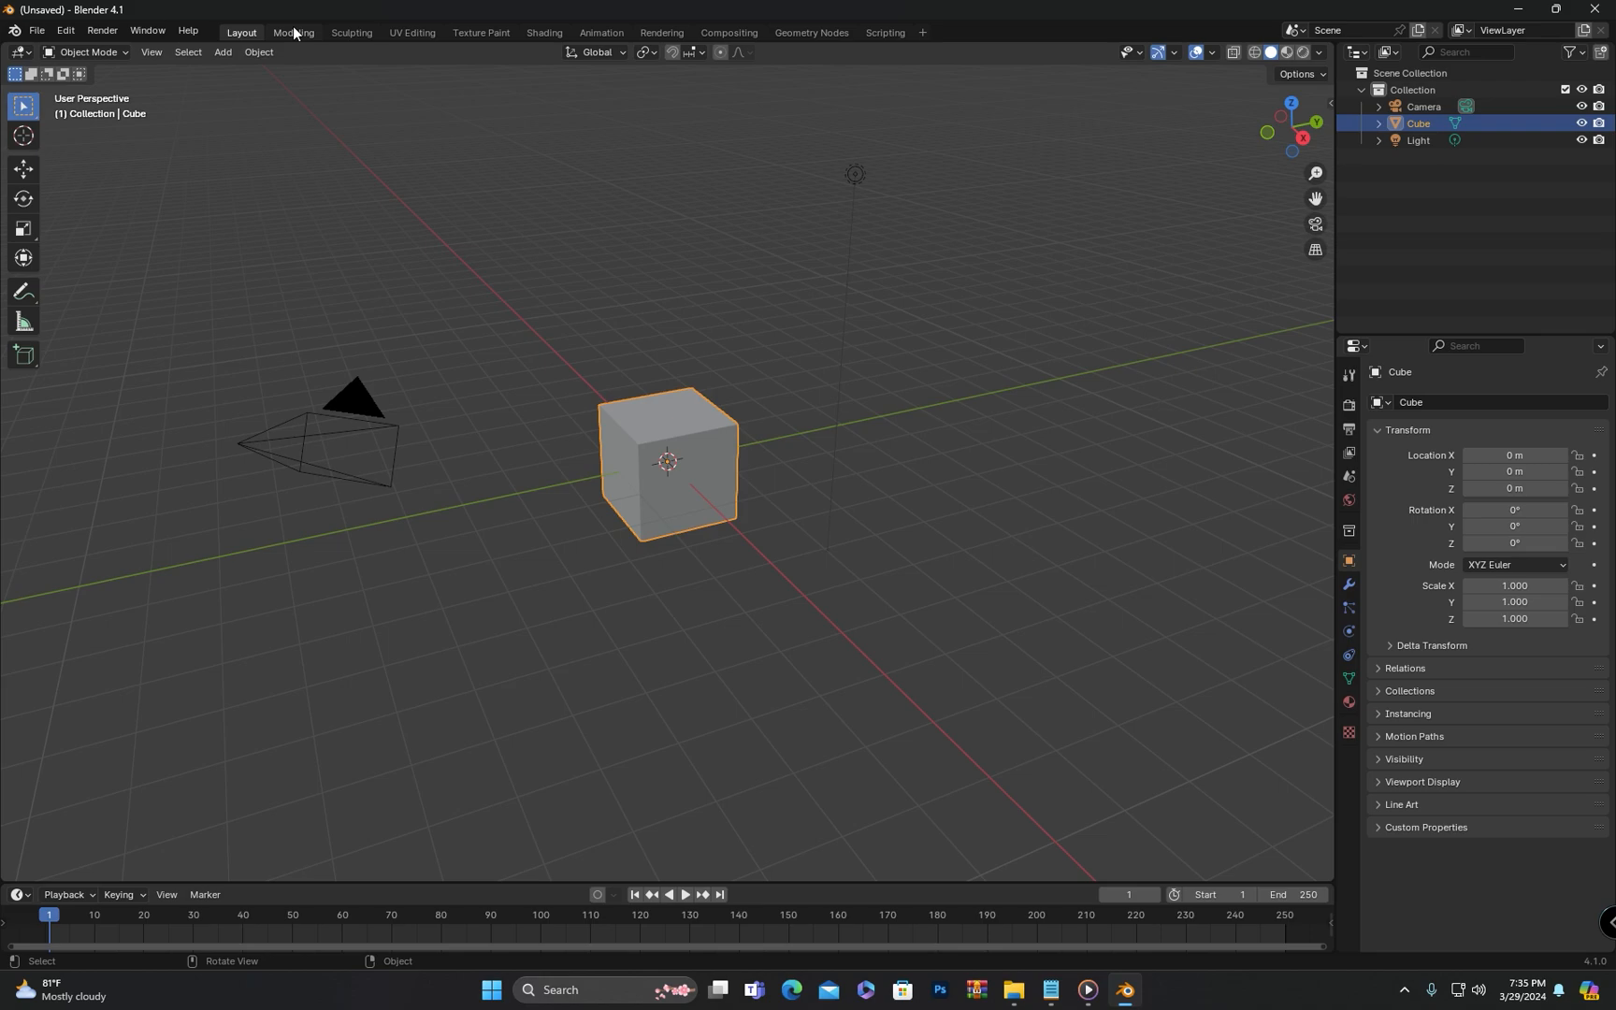
- Visit the Modeling, Sculpting, UV Editing, Texture Paint, Shading and Animation workspaces, then return to Layout
click(294, 32)
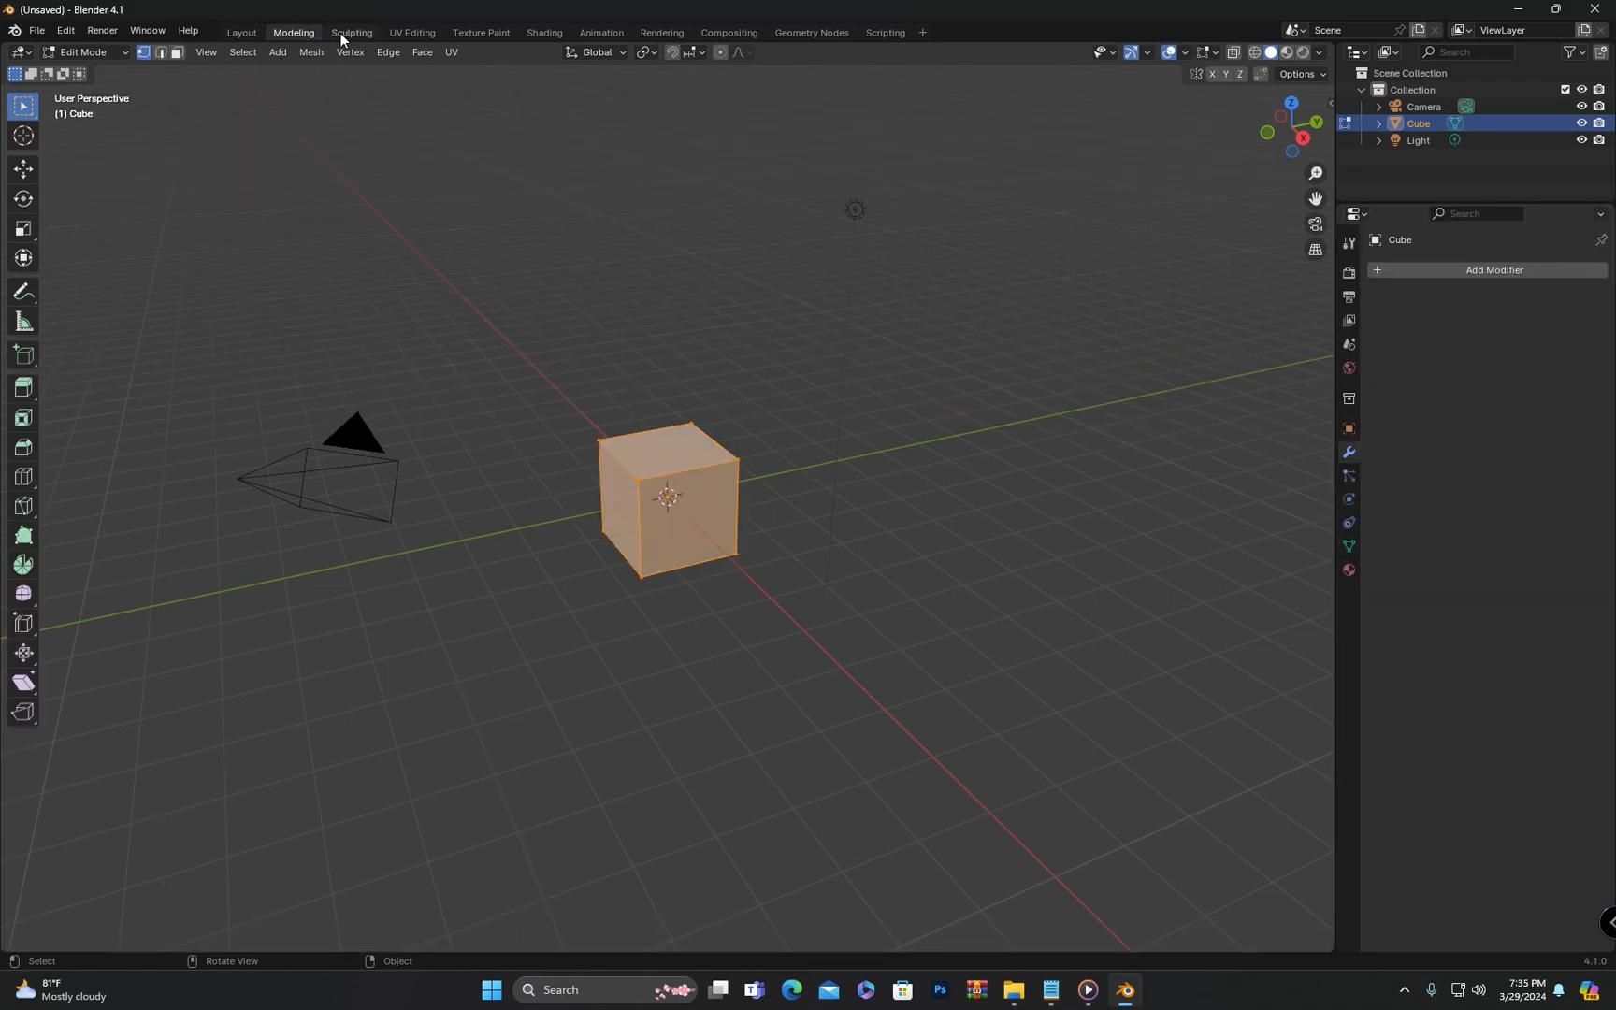
click(352, 32)
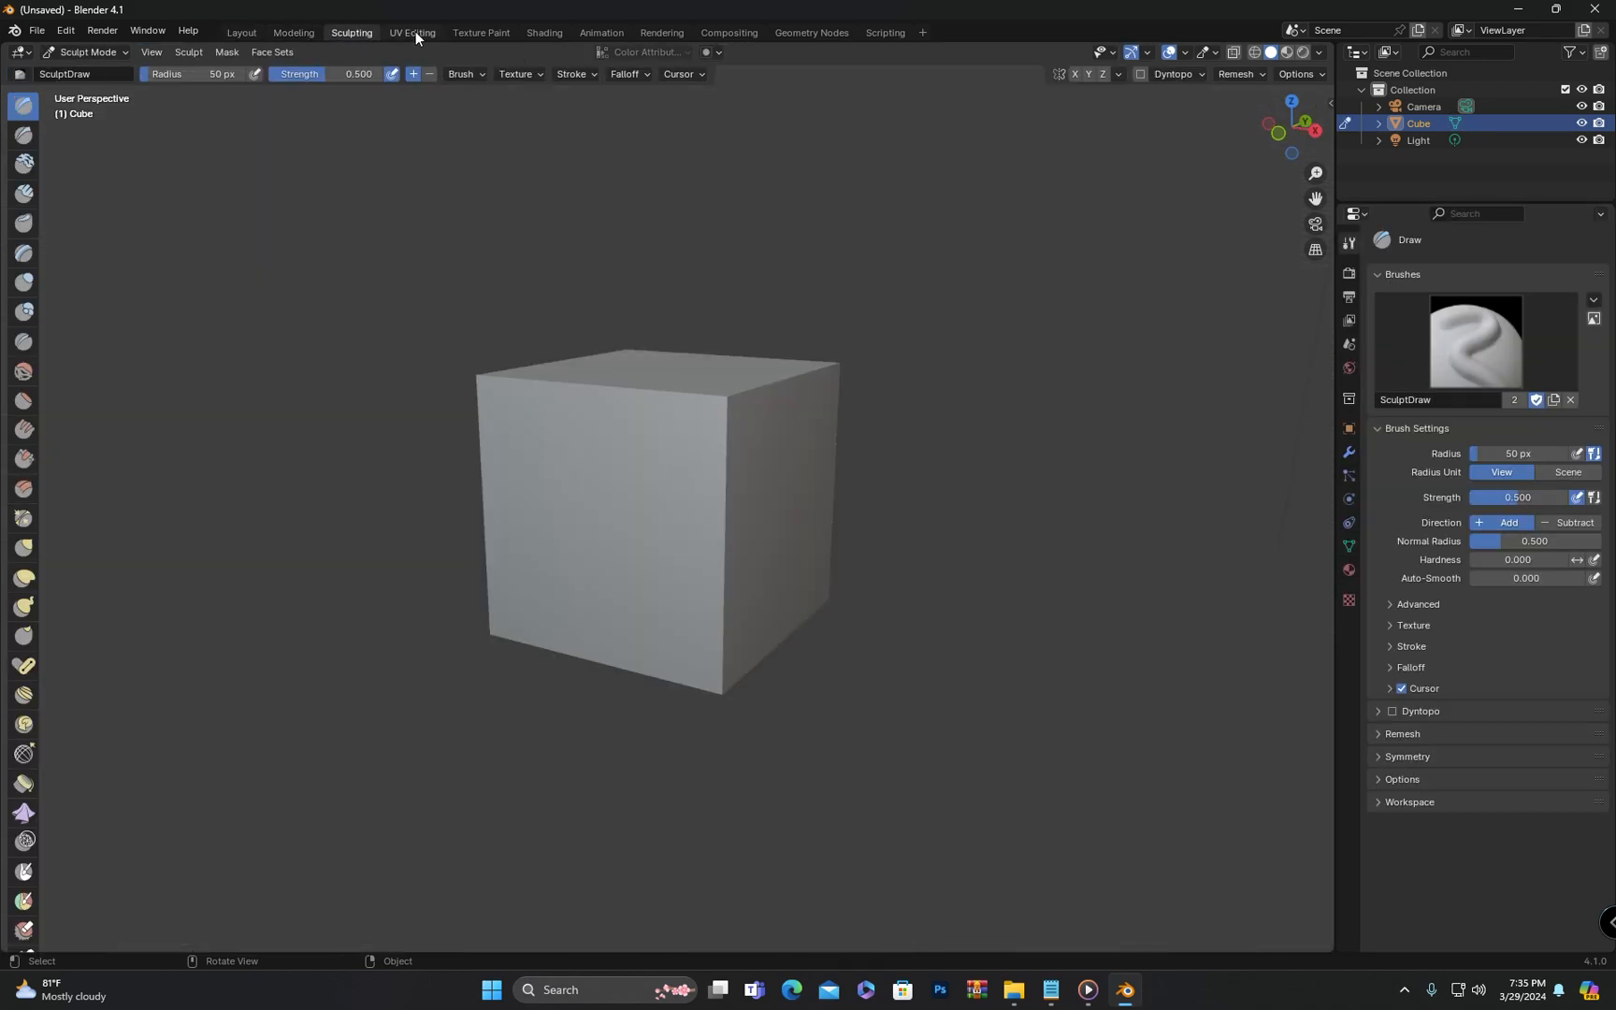
click(412, 32)
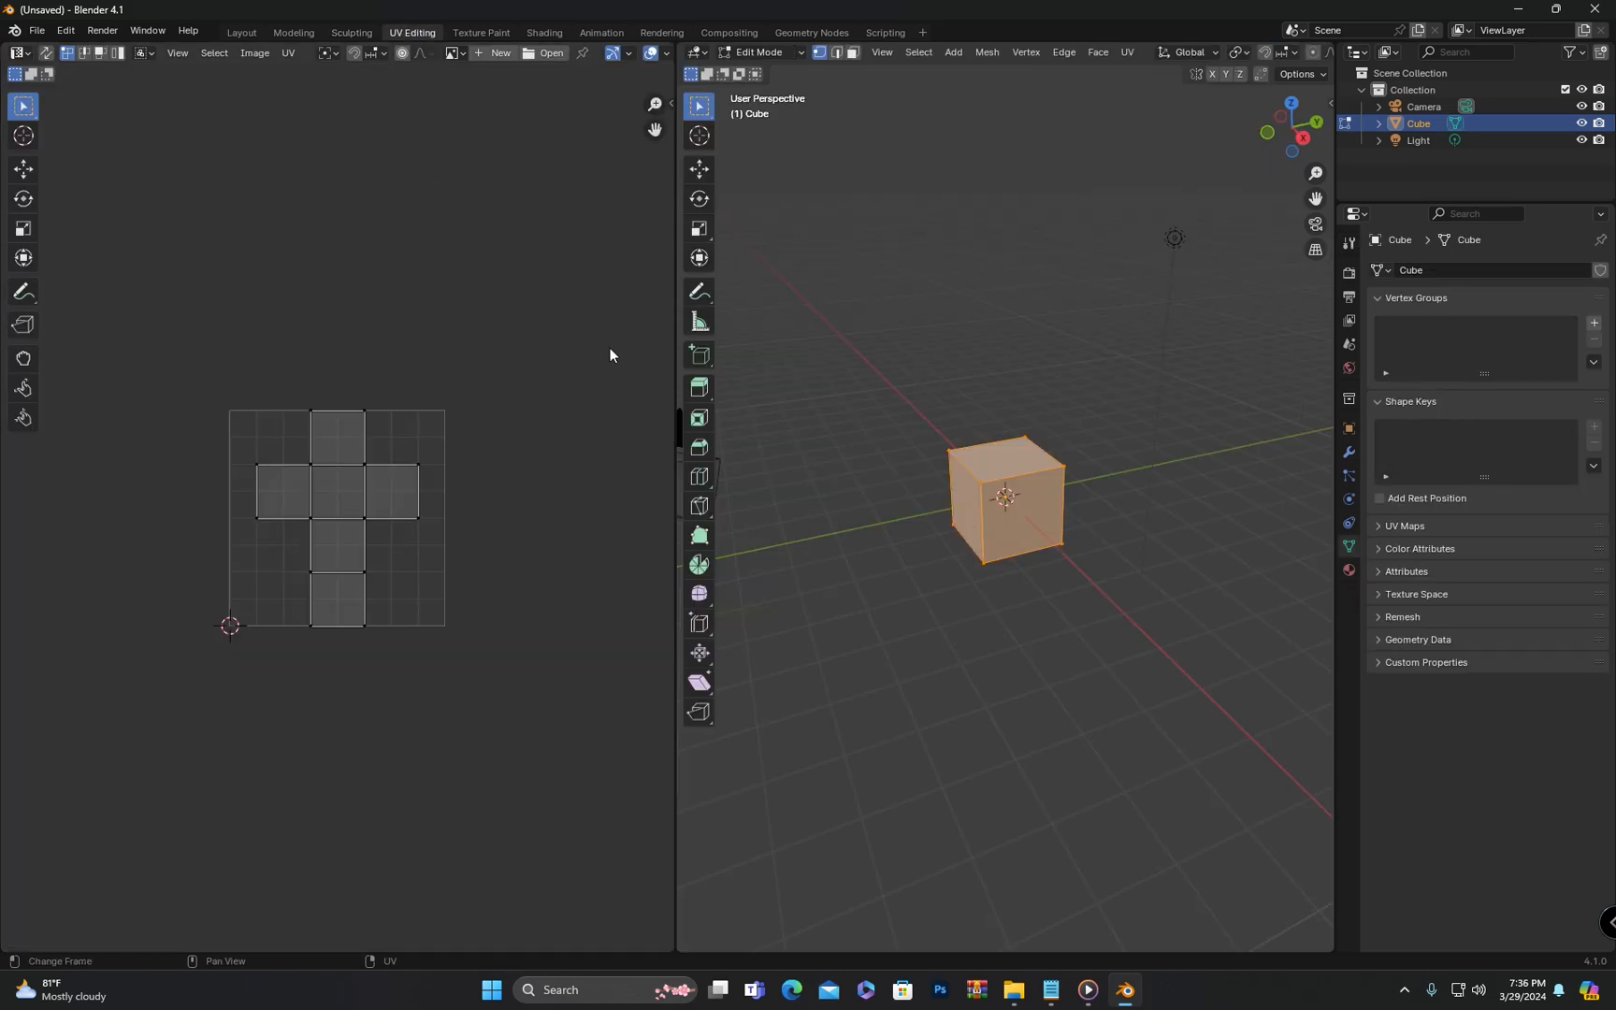
click(481, 32)
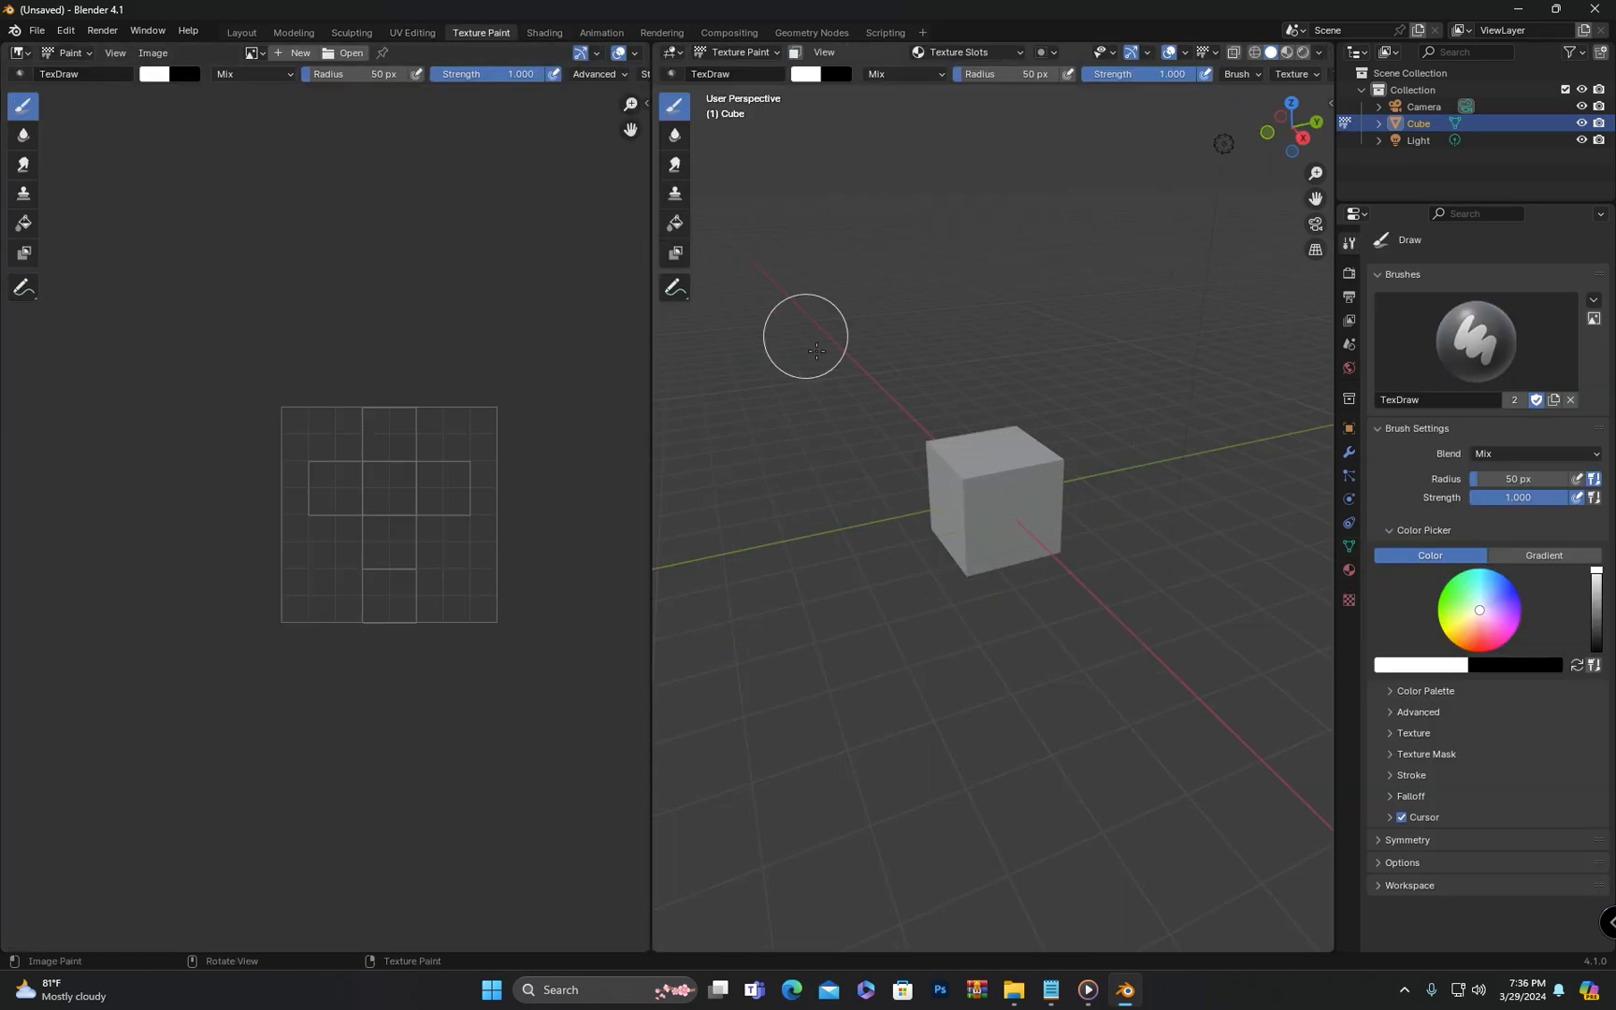
click(544, 32)
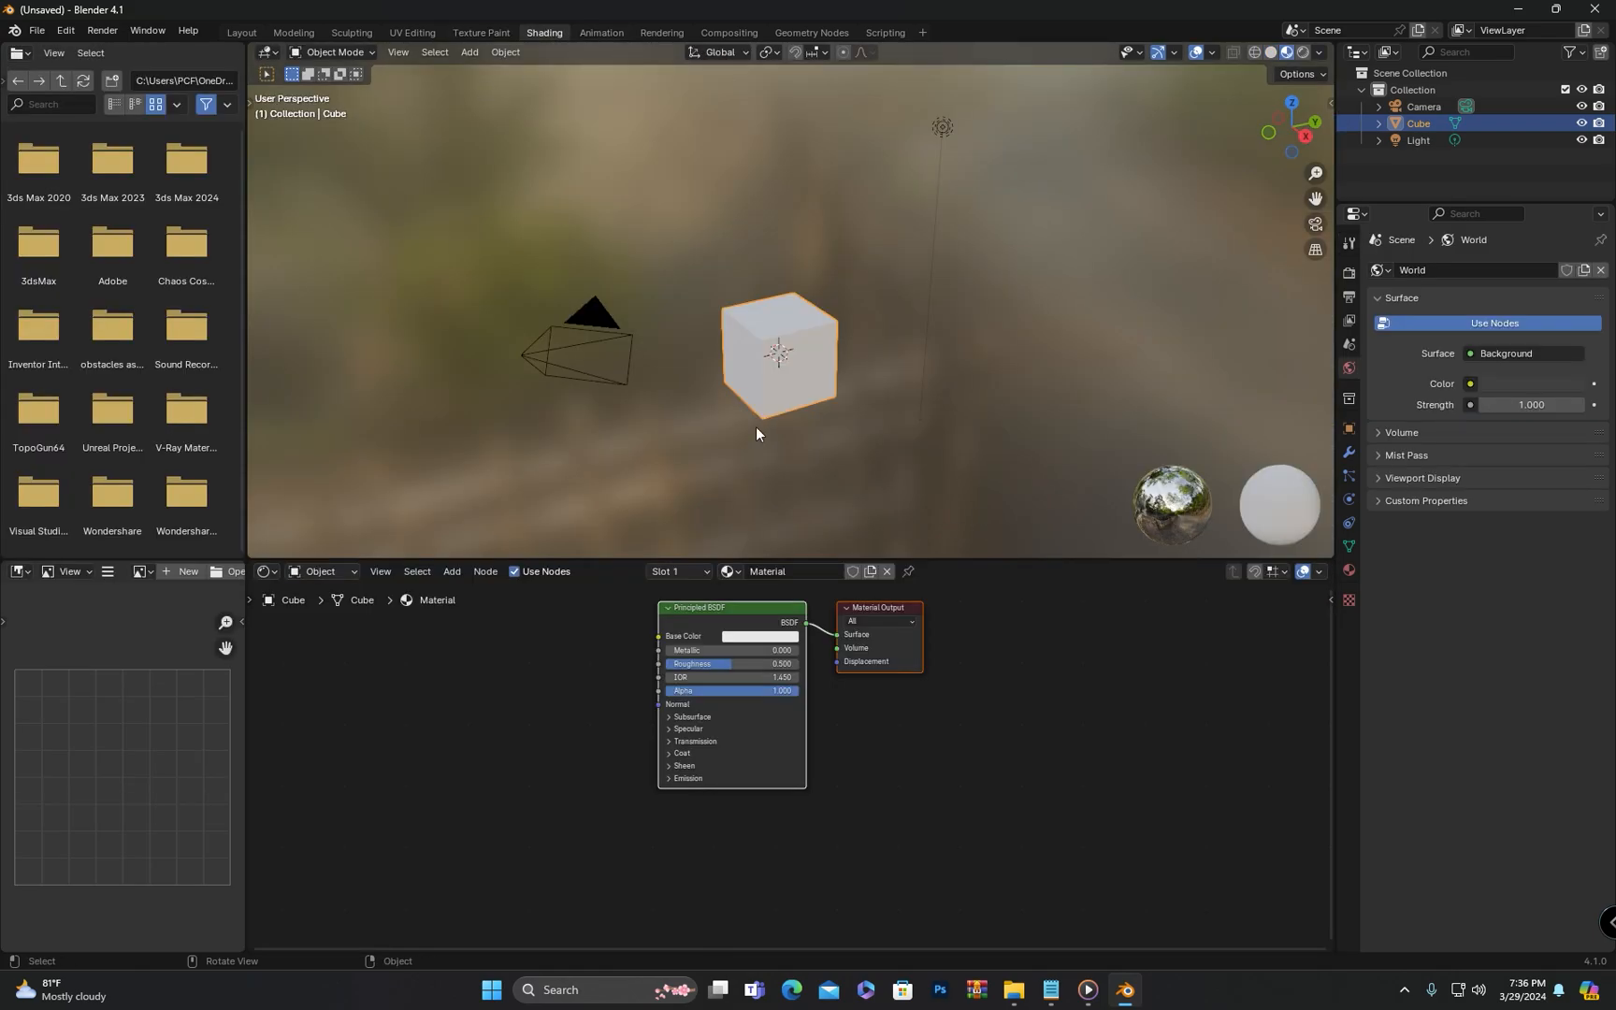
click(601, 32)
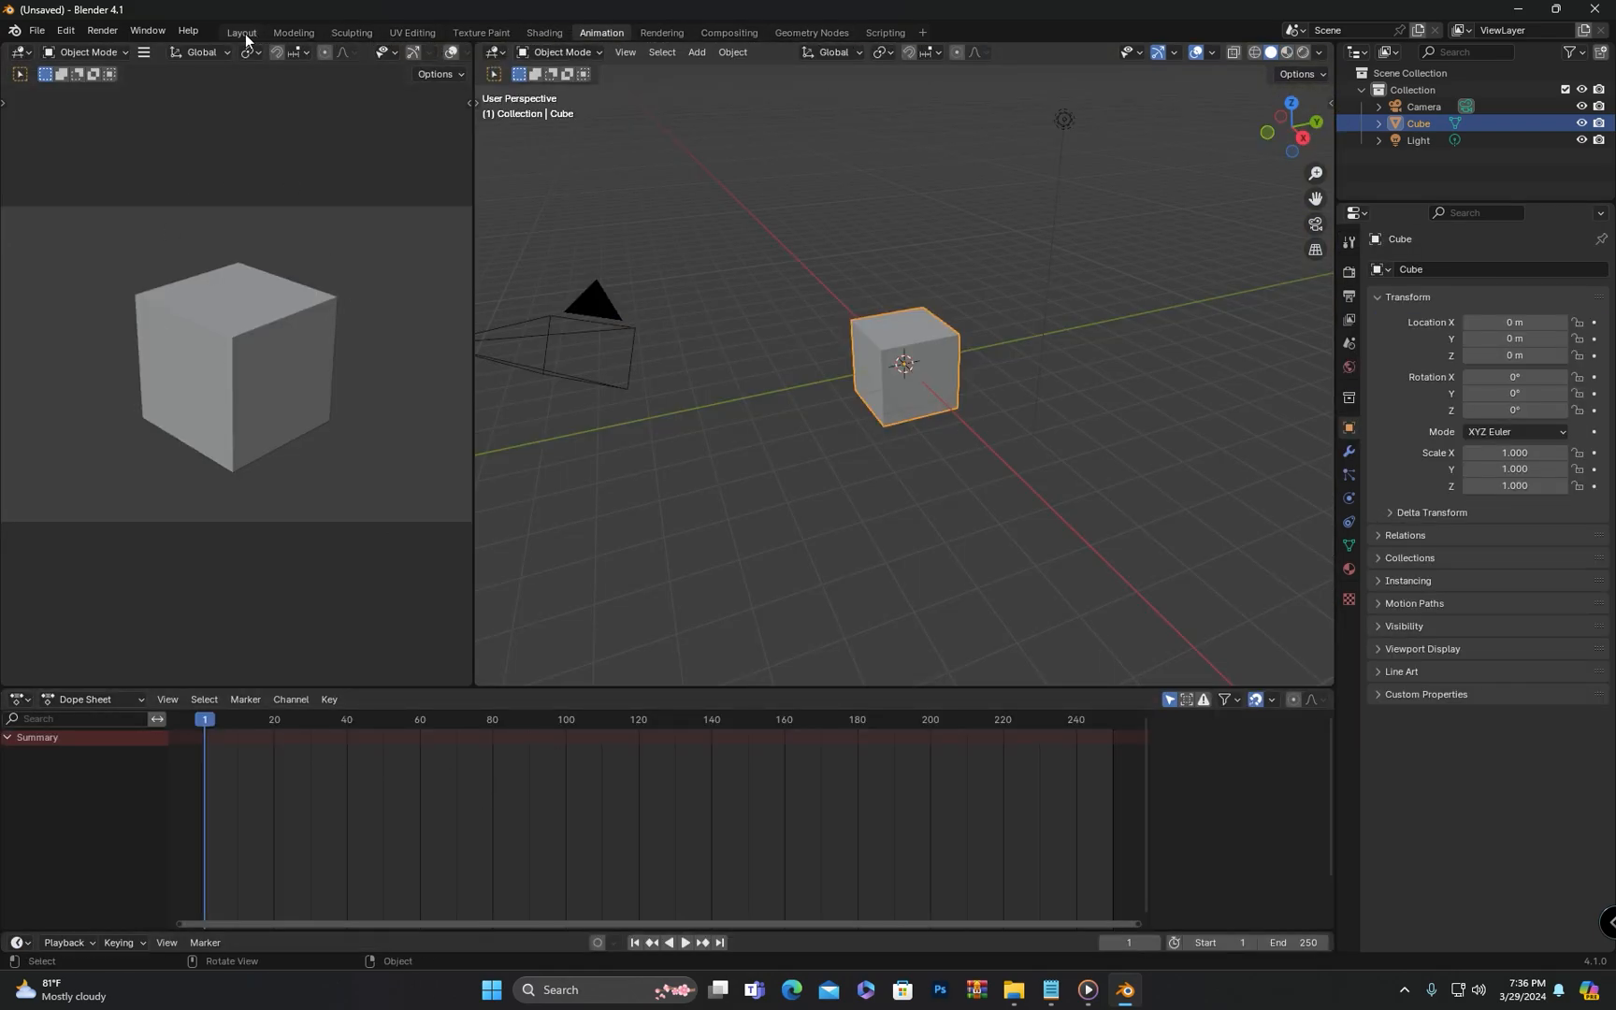
click(240, 32)
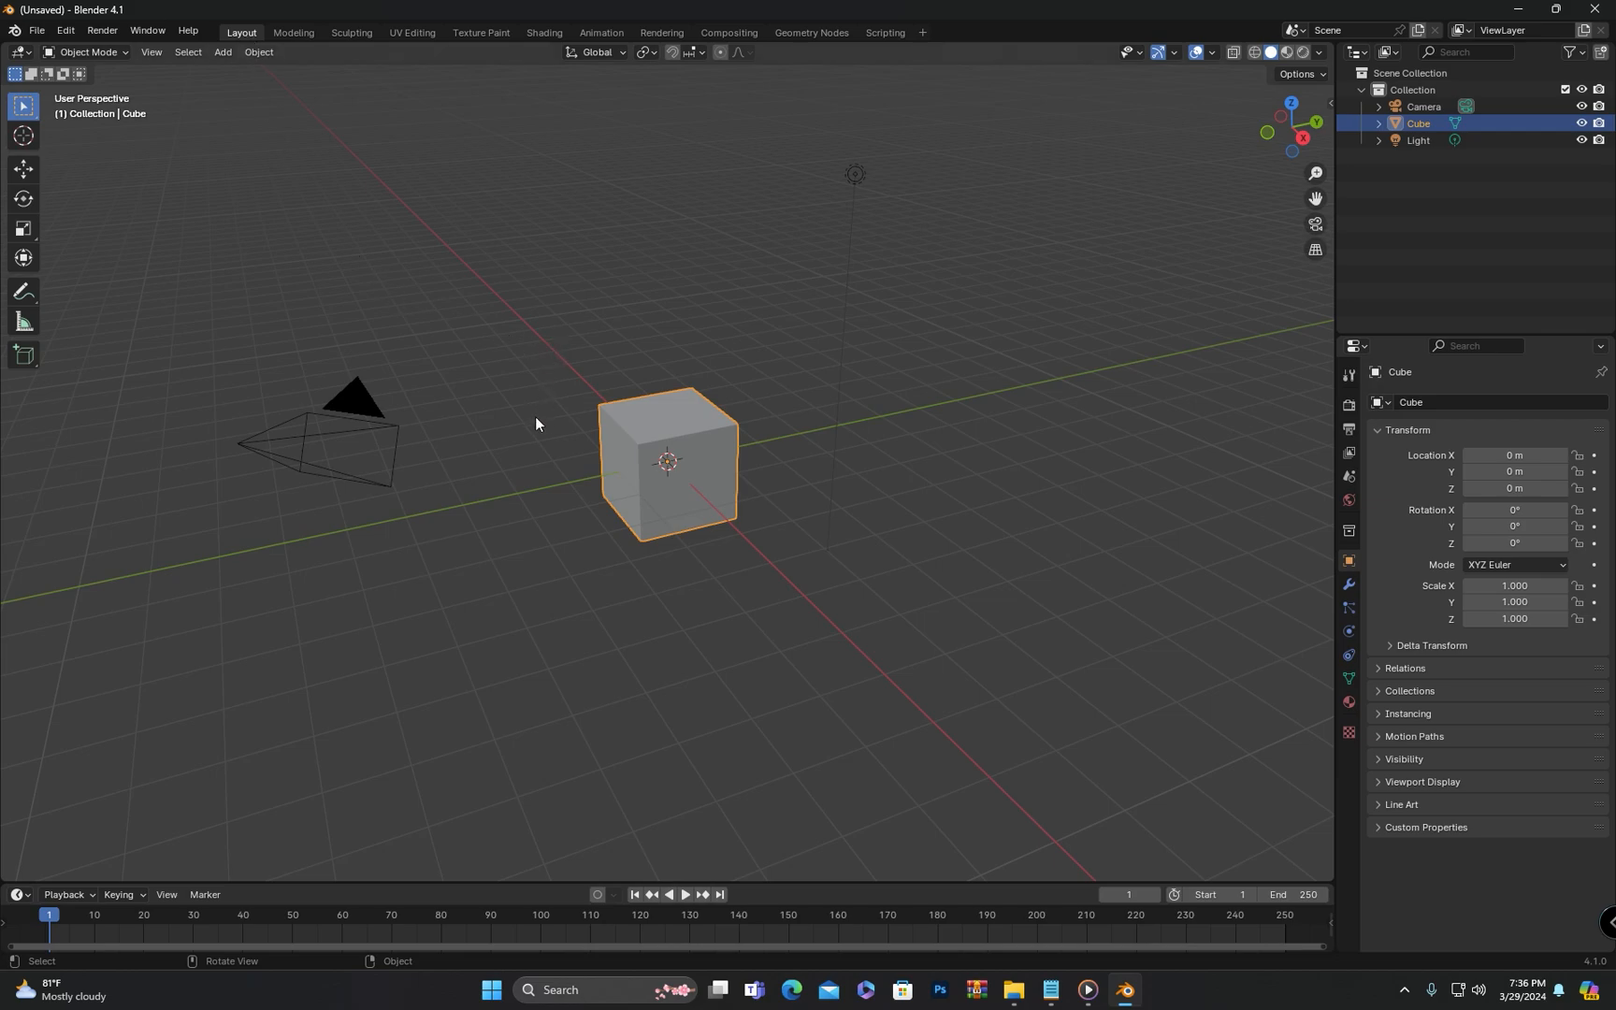
mouse_move(352, 32)
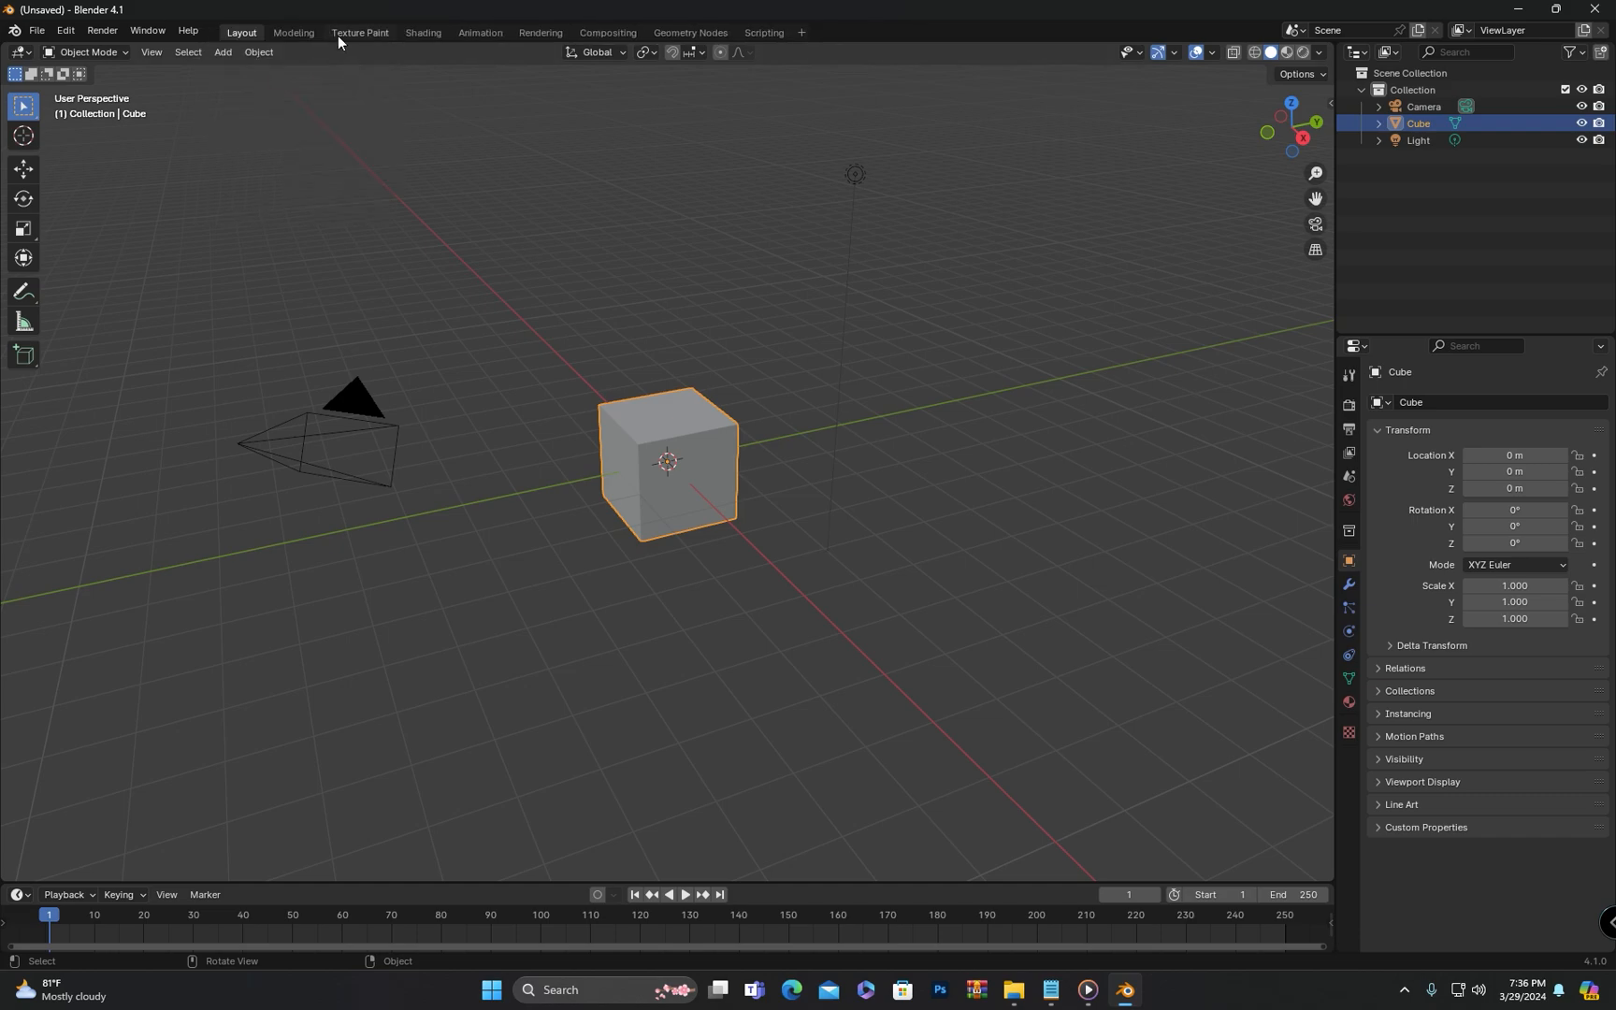
- Remove the Texture Paint tab, then append new Sculpting and Texture Paint workspaces from General
right_click(360, 32)
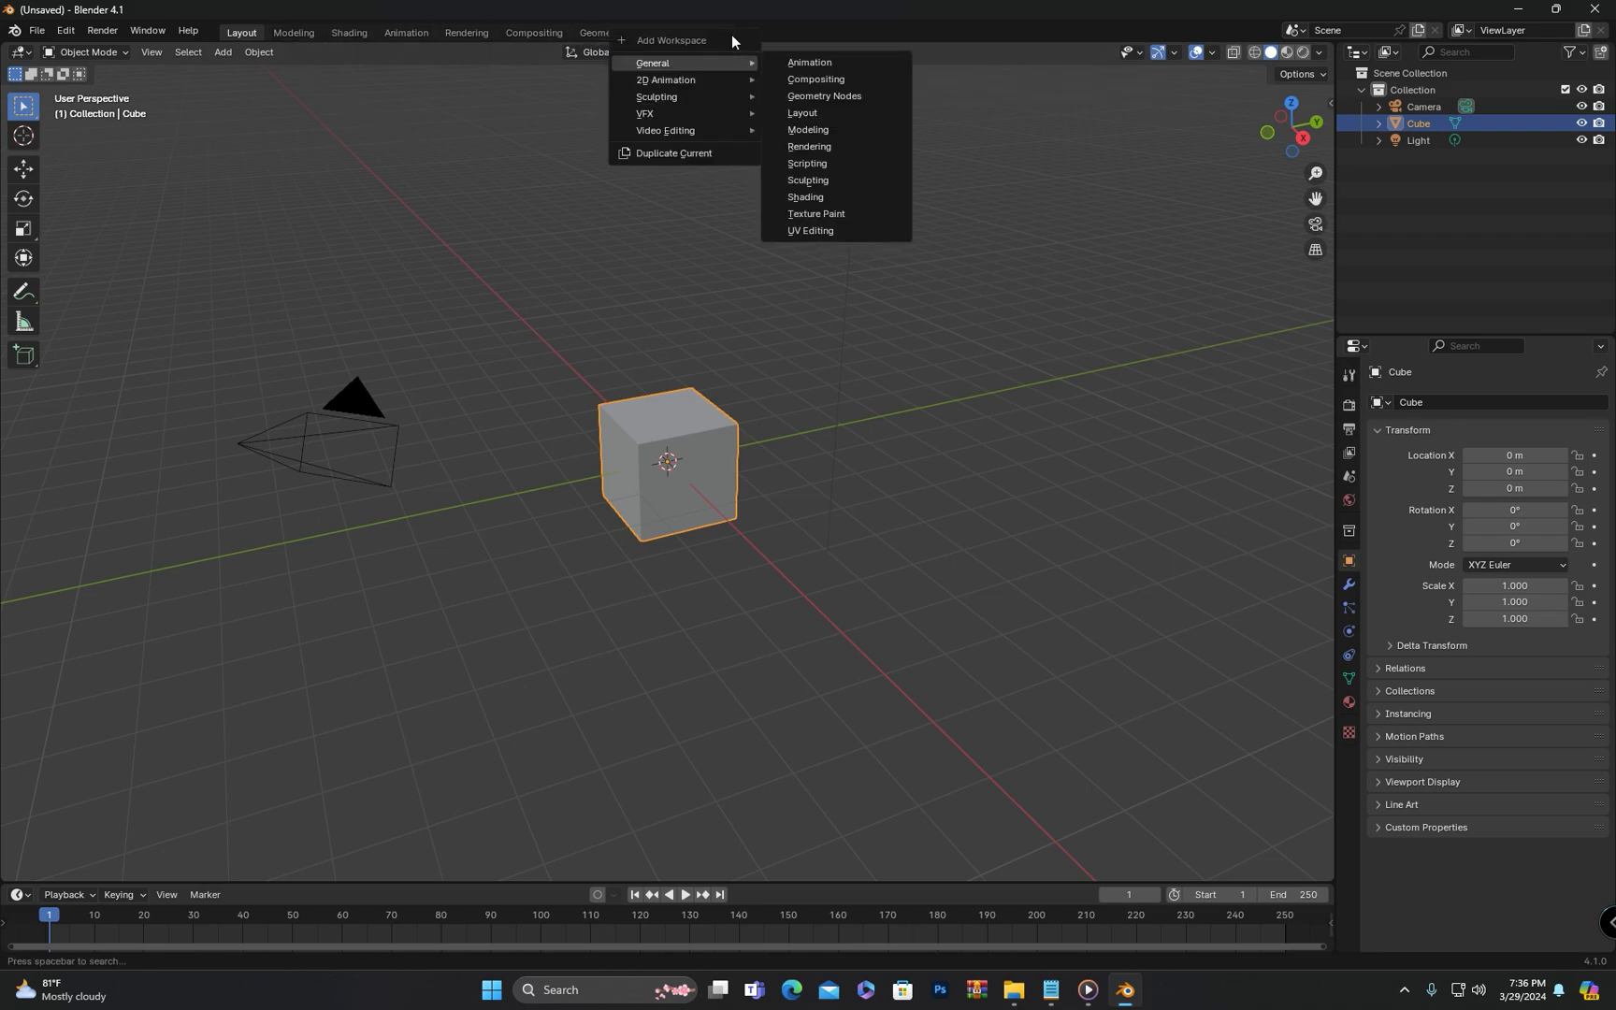
mouse_move(808, 62)
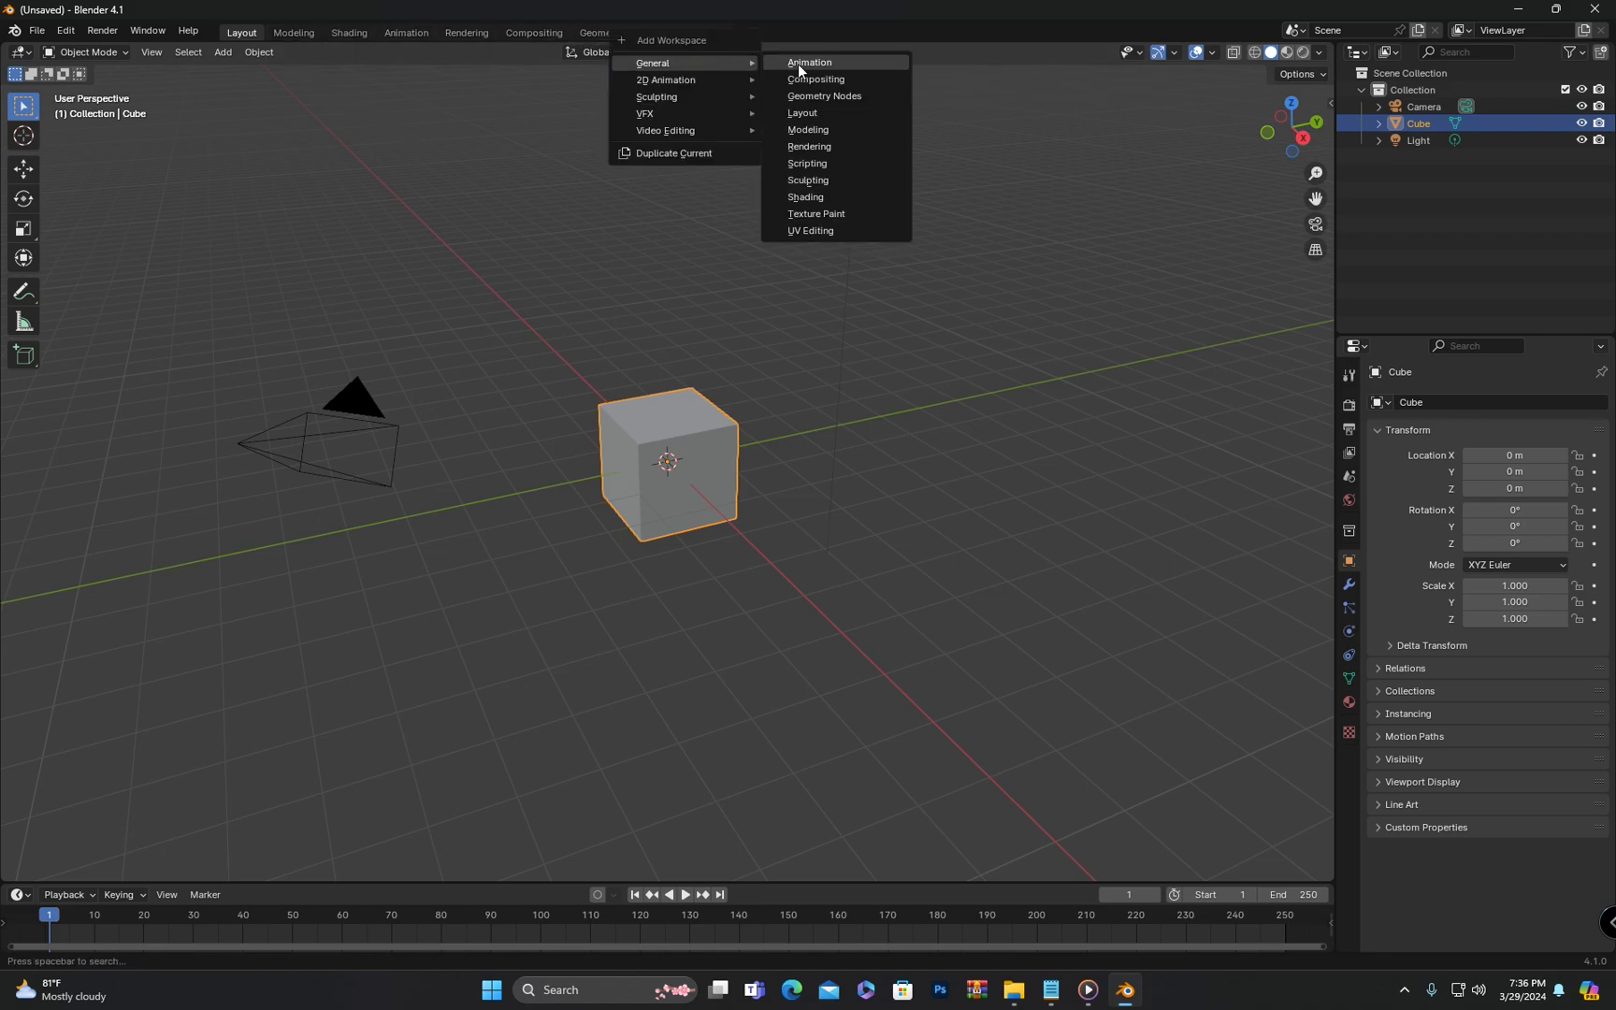
mouse_move(825, 182)
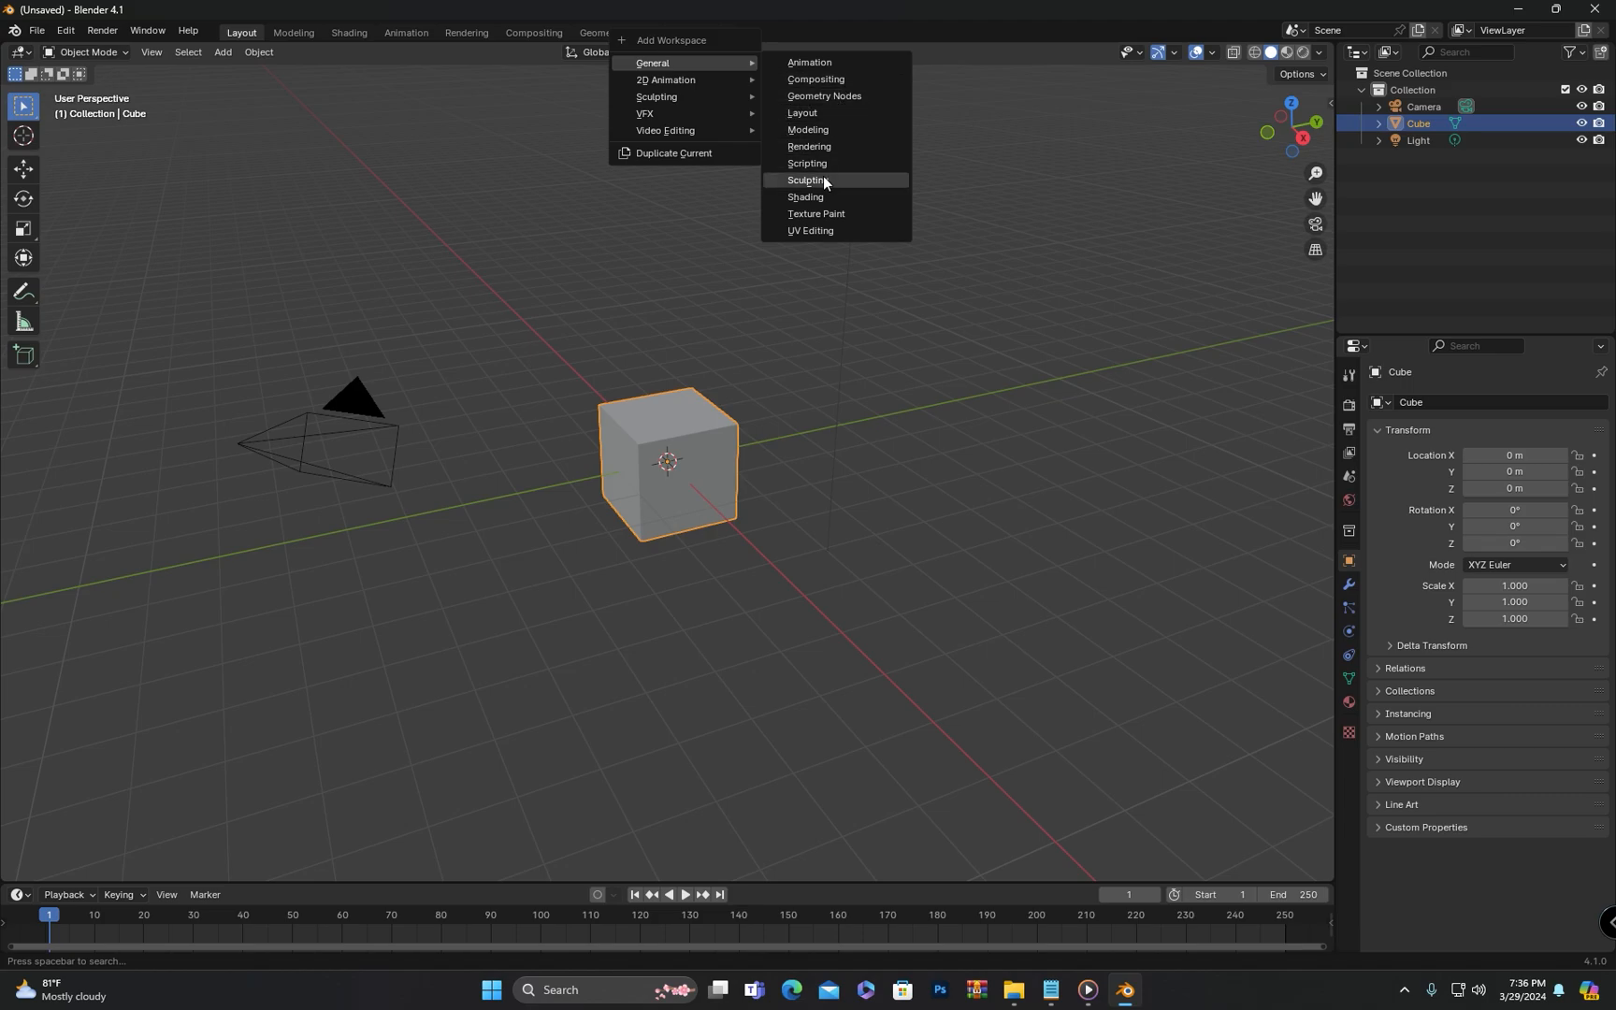
click(806, 180)
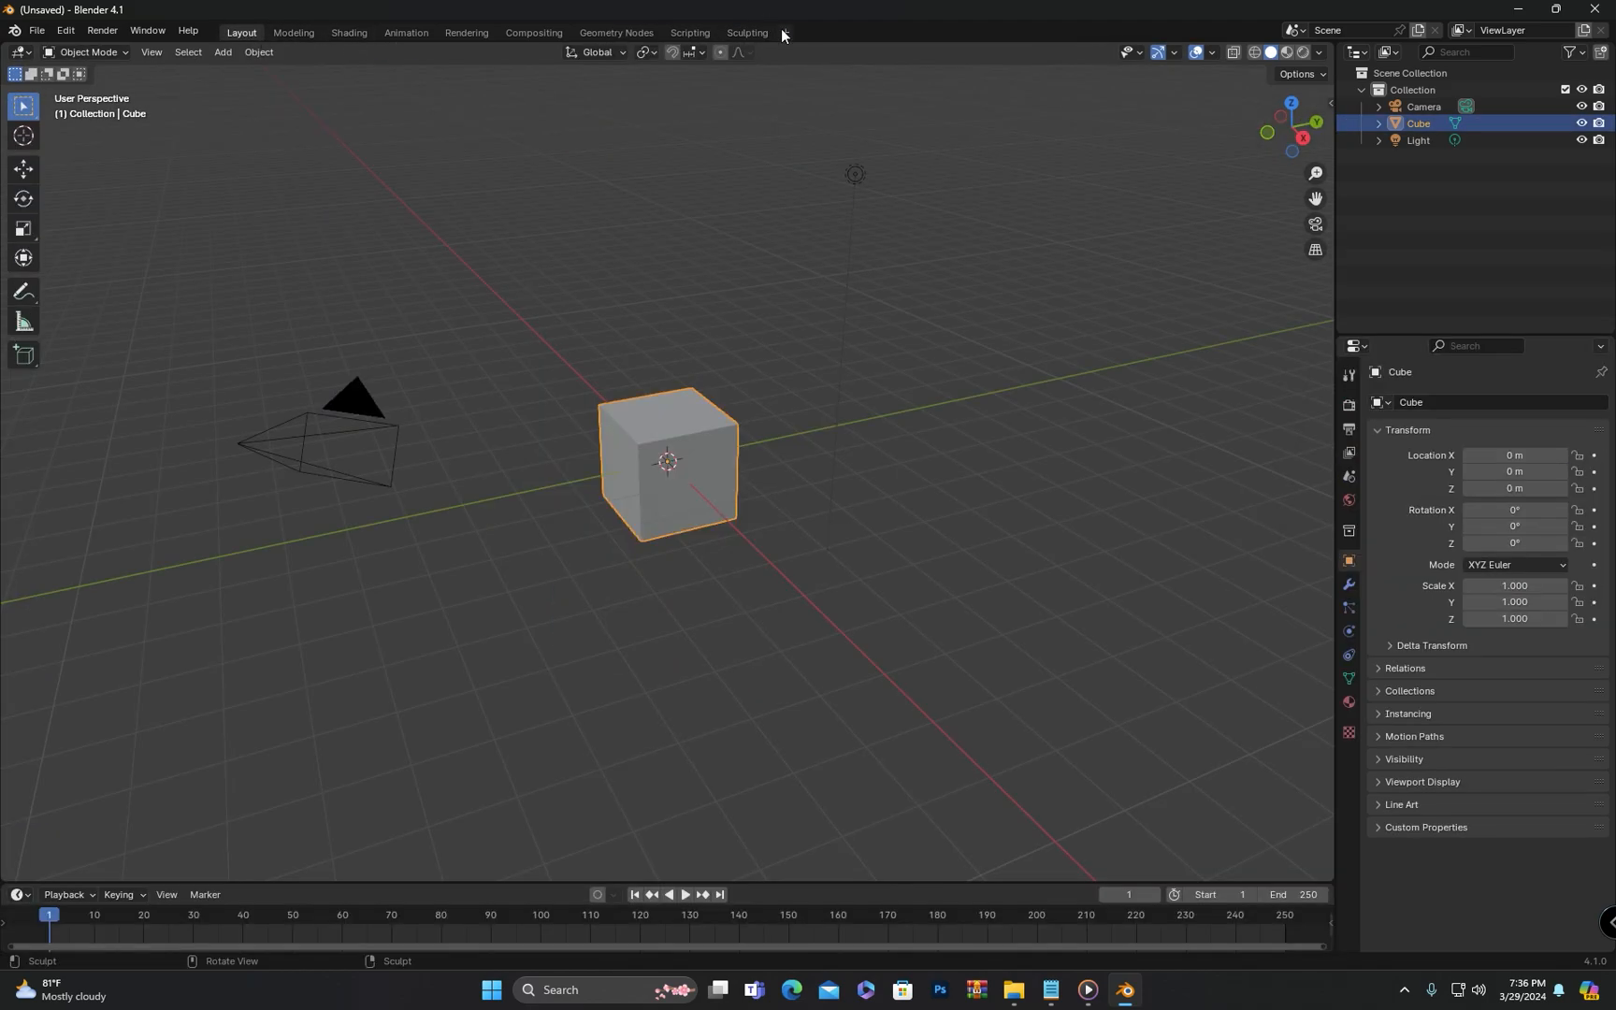
click(782, 34)
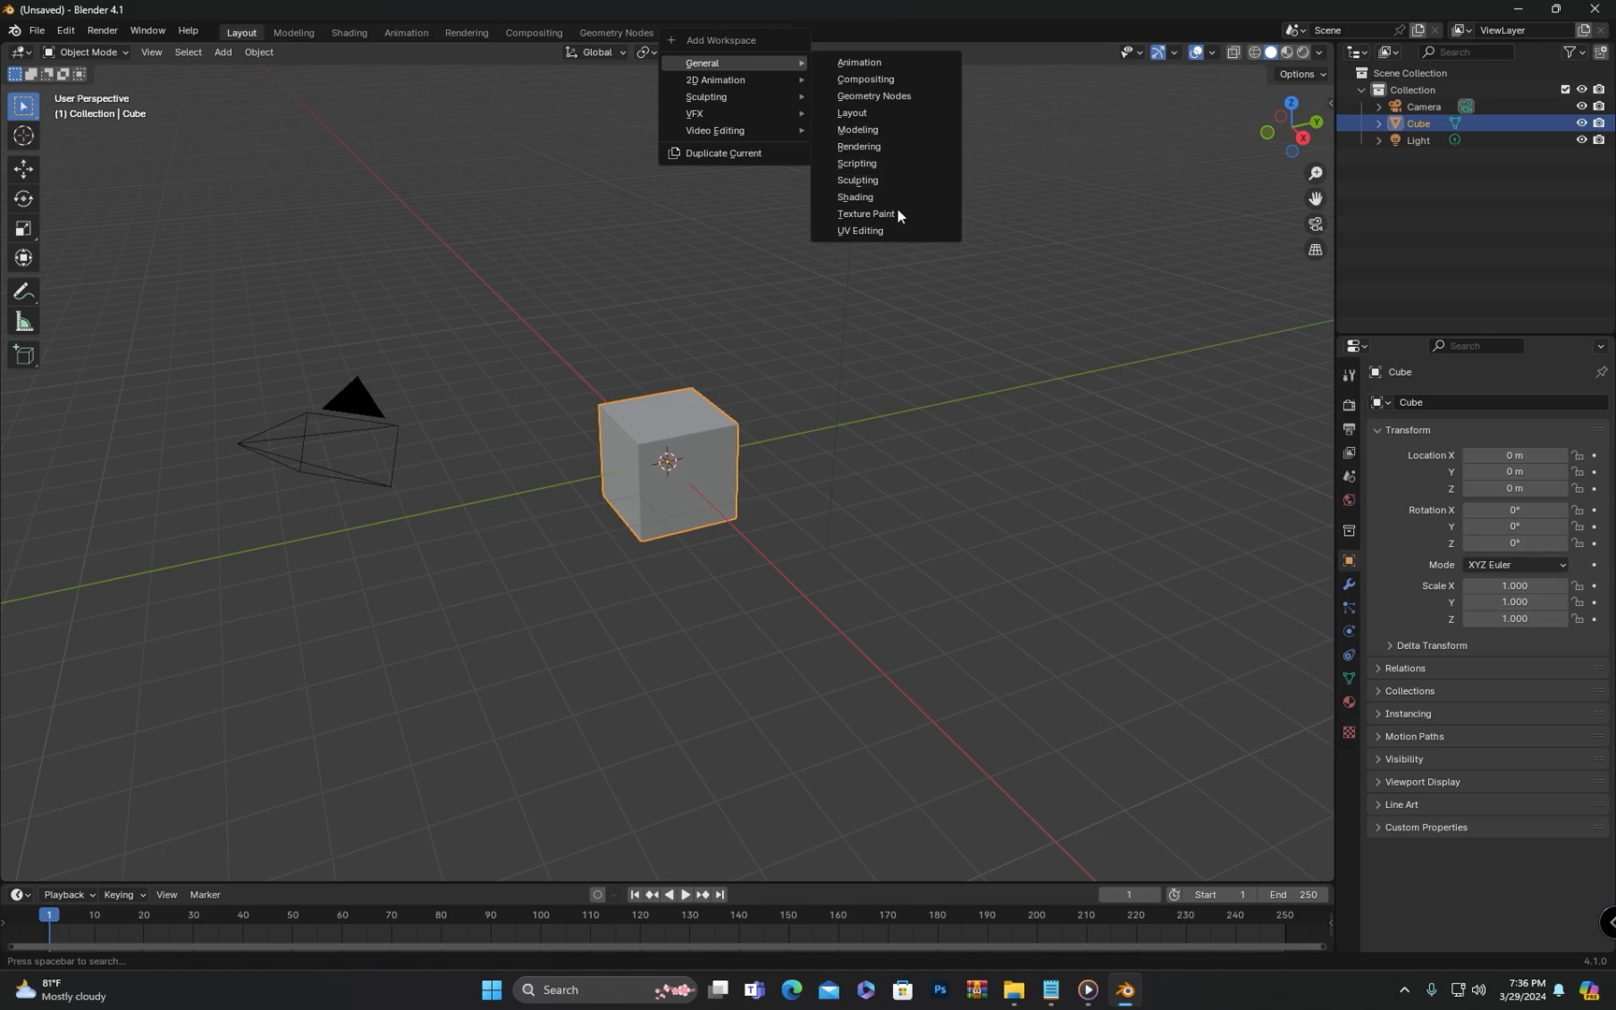
click(866, 215)
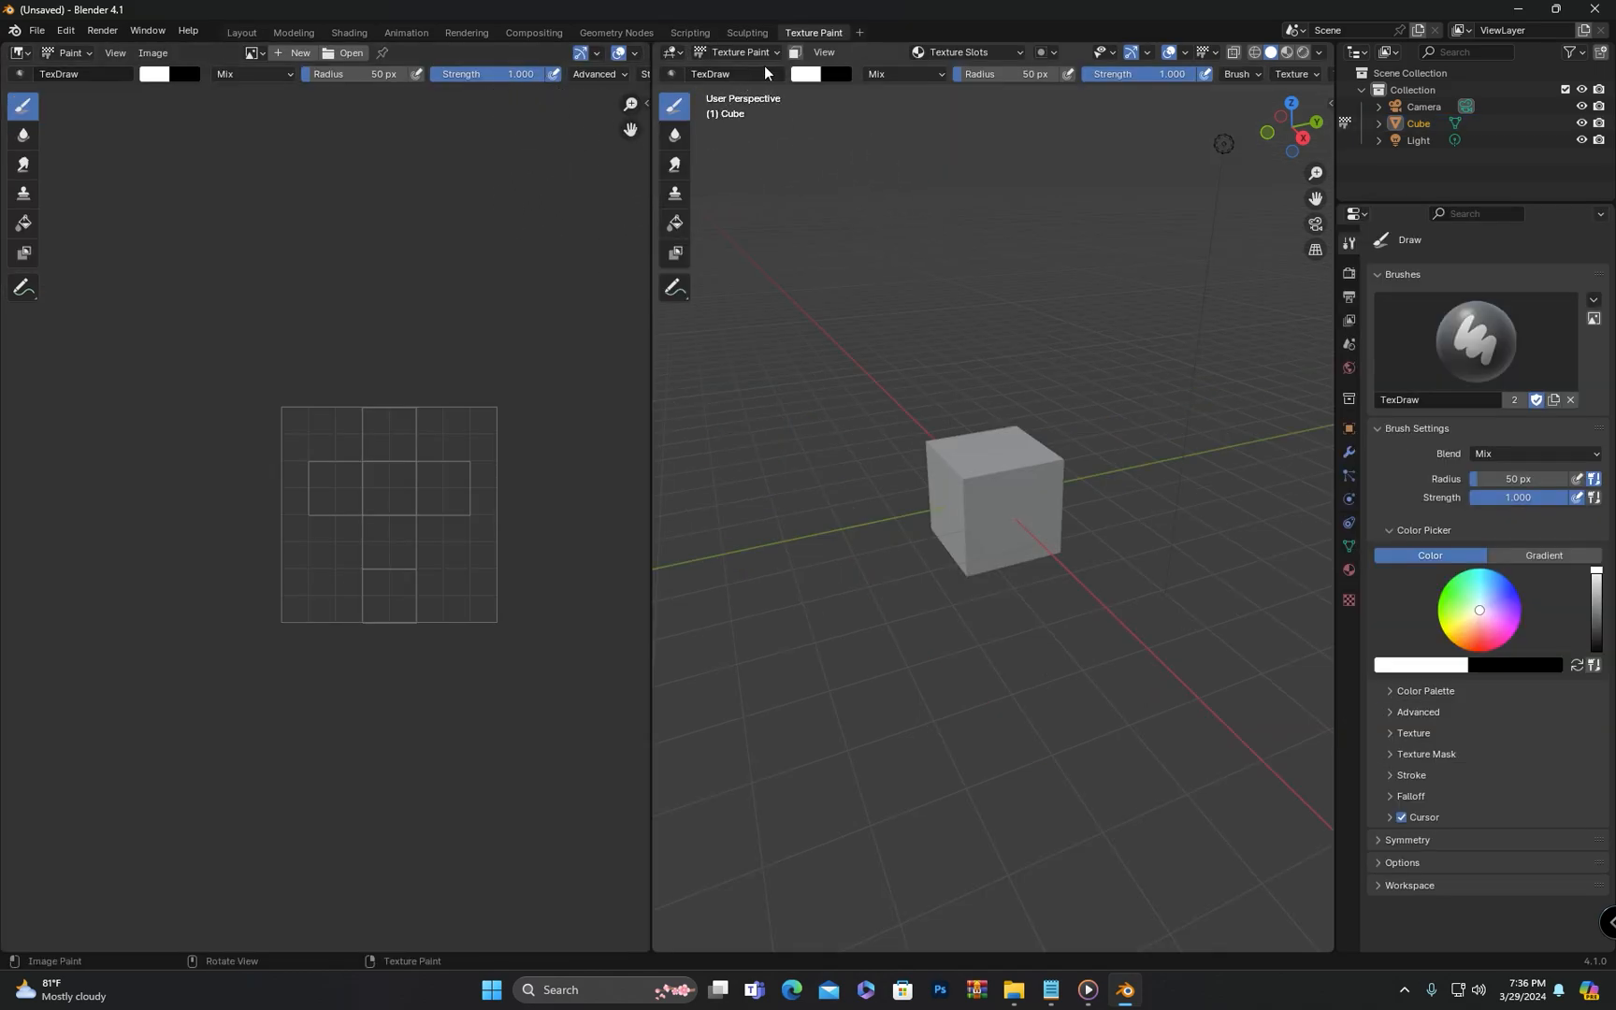
mouse_move(859, 31)
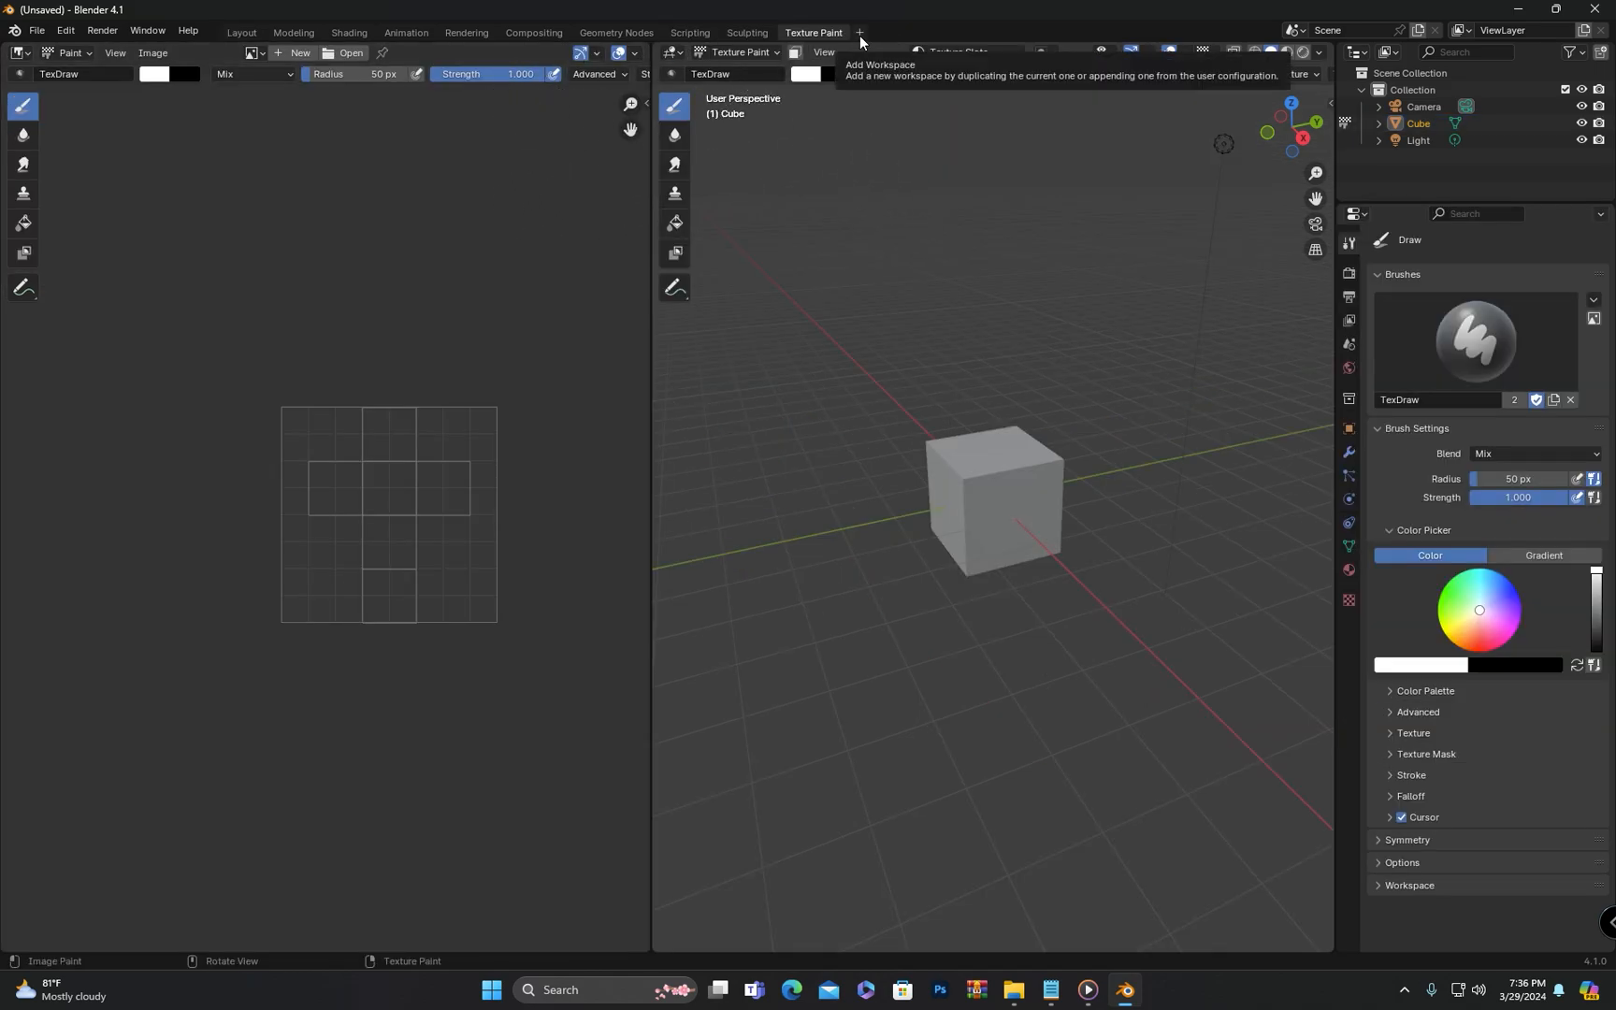
click(241, 32)
text(main workplace)
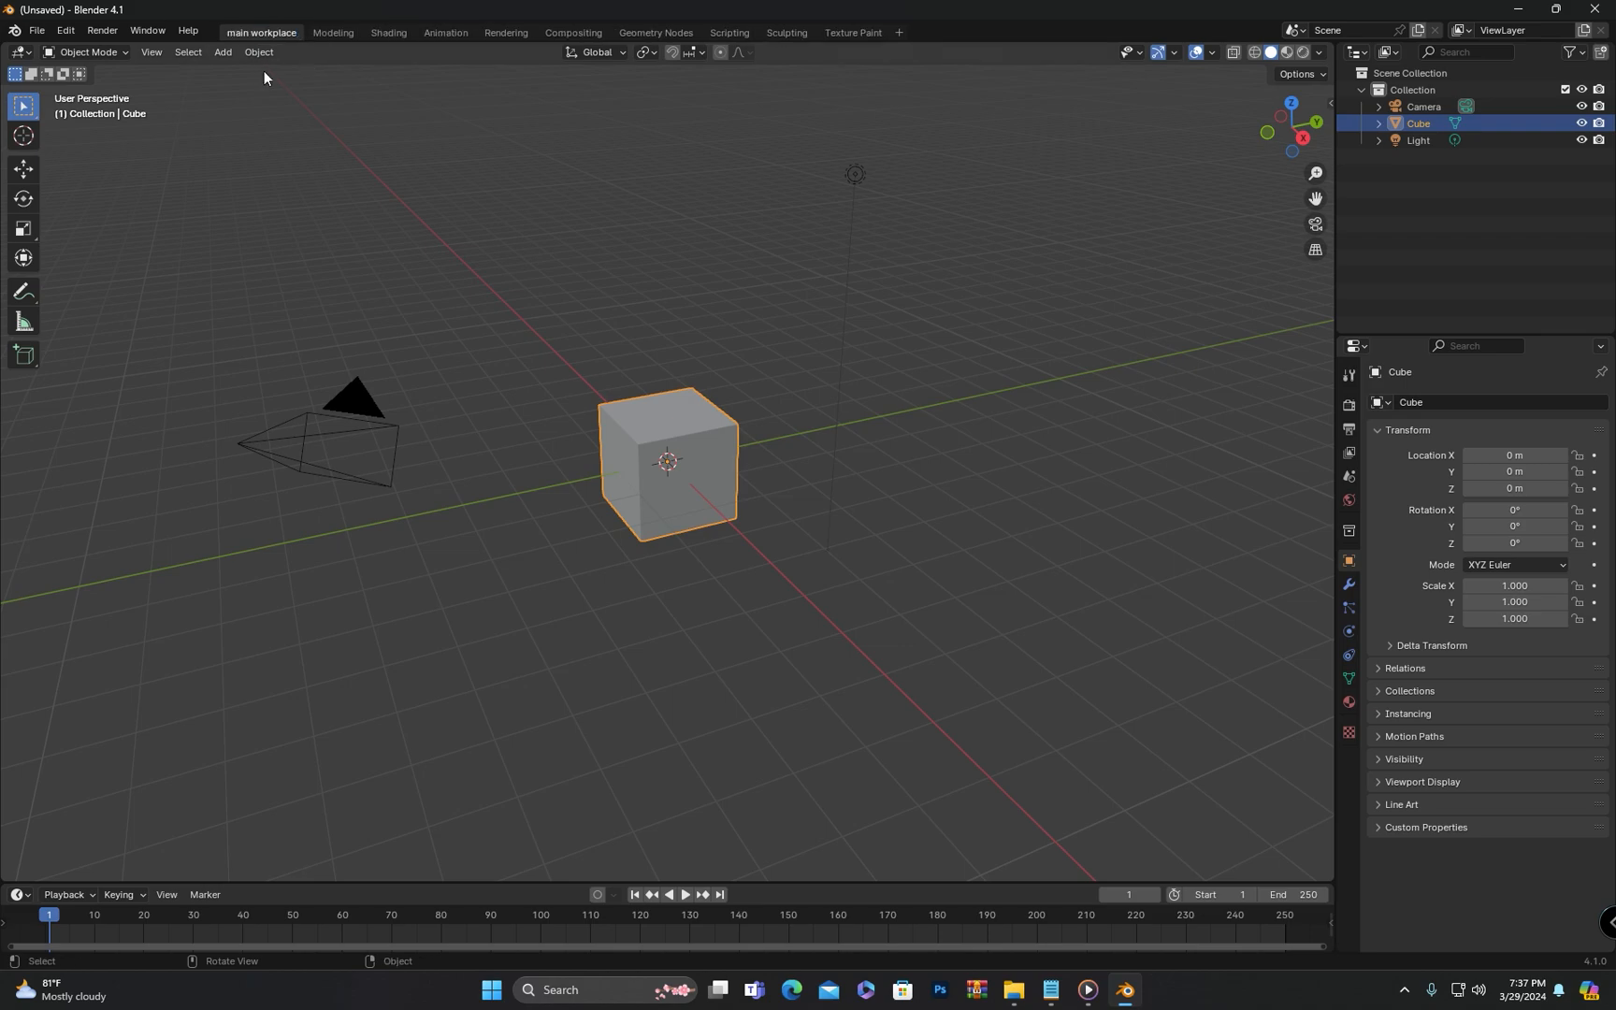
- Reorder the 'main workplace' tab to the back of the list, then to the front
right_click(260, 31)
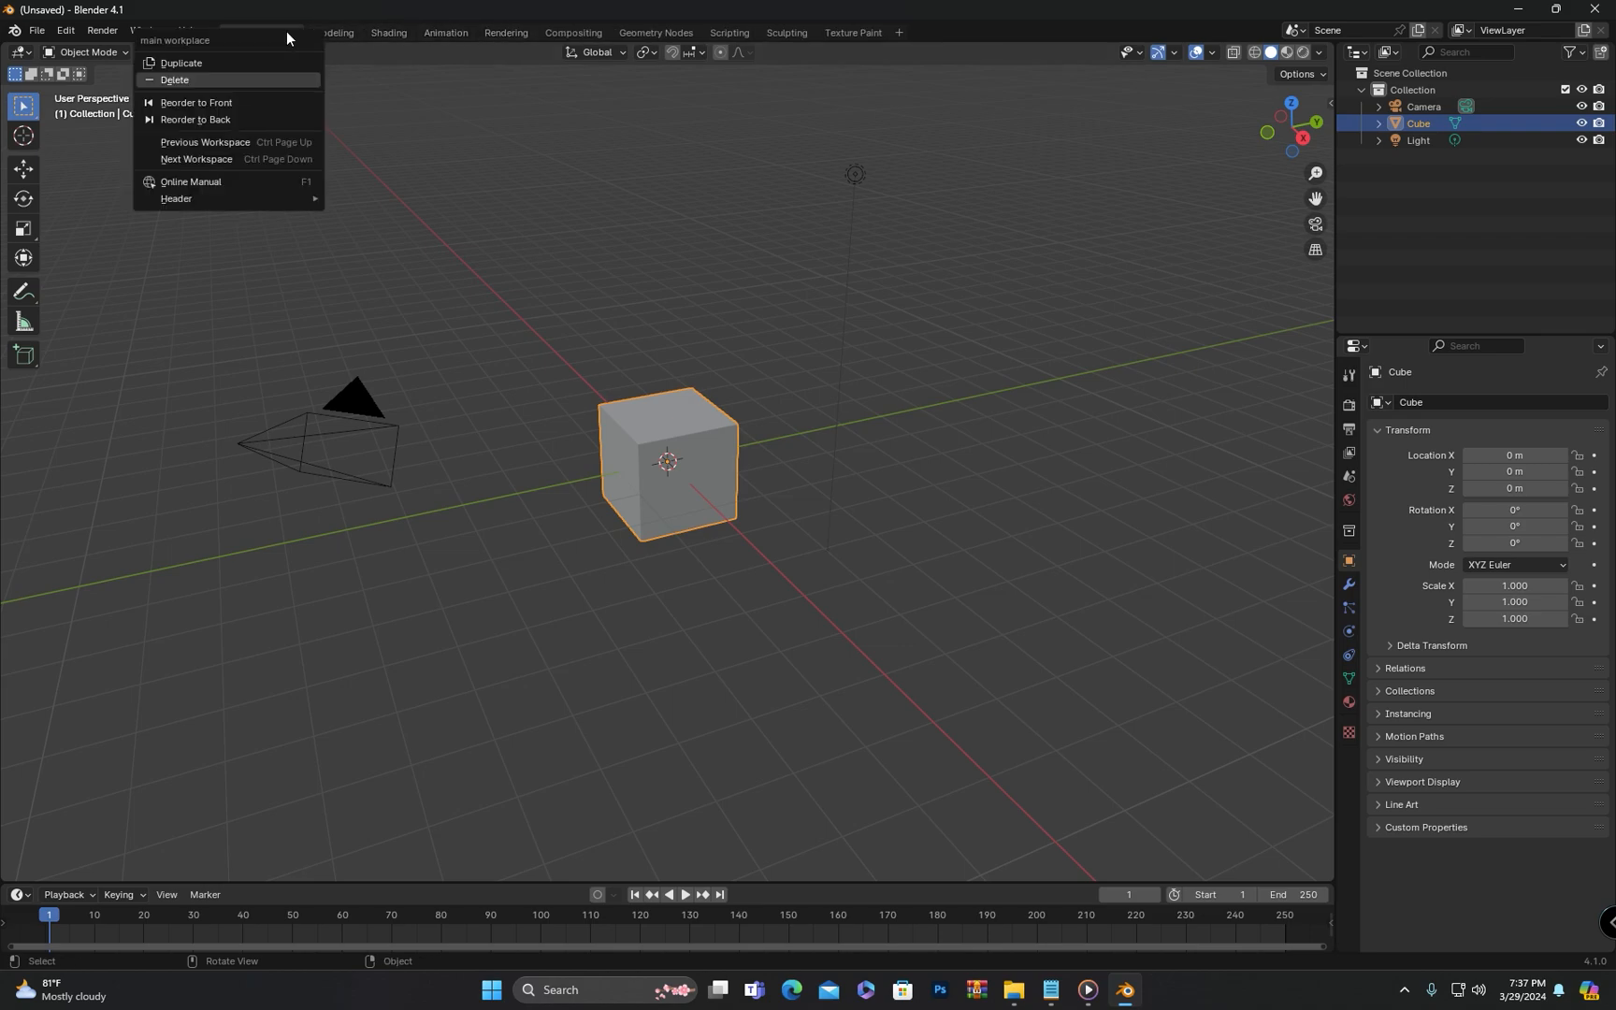
mouse_move(232, 122)
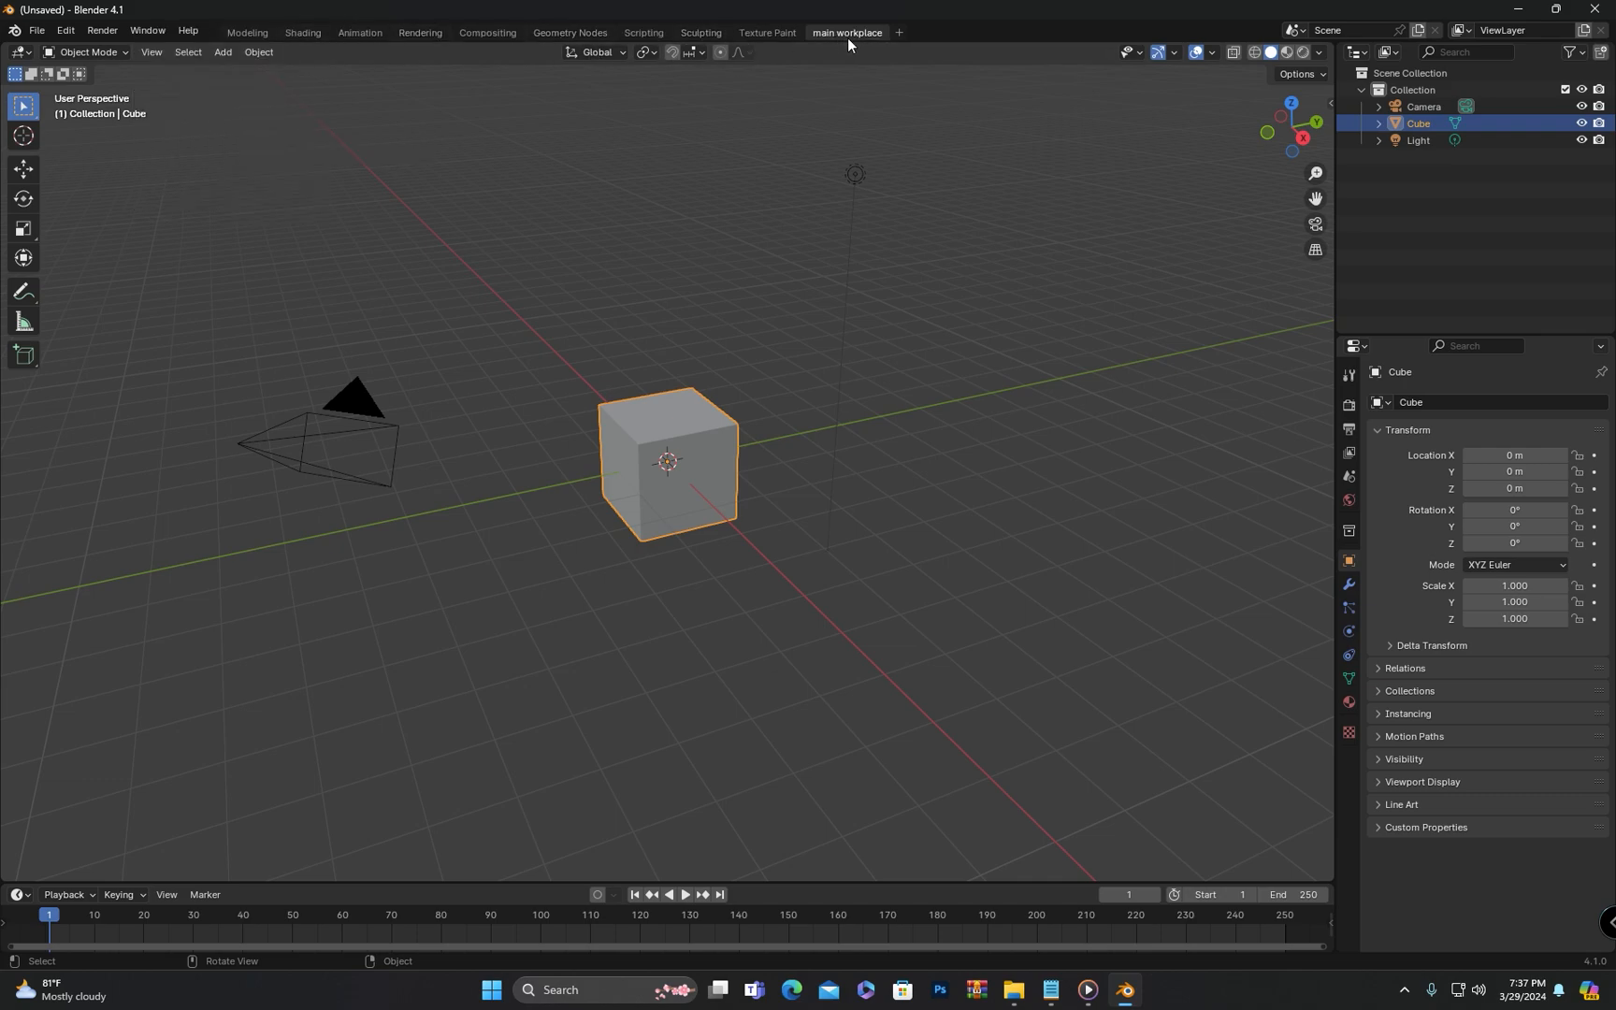
mouse_move(848, 41)
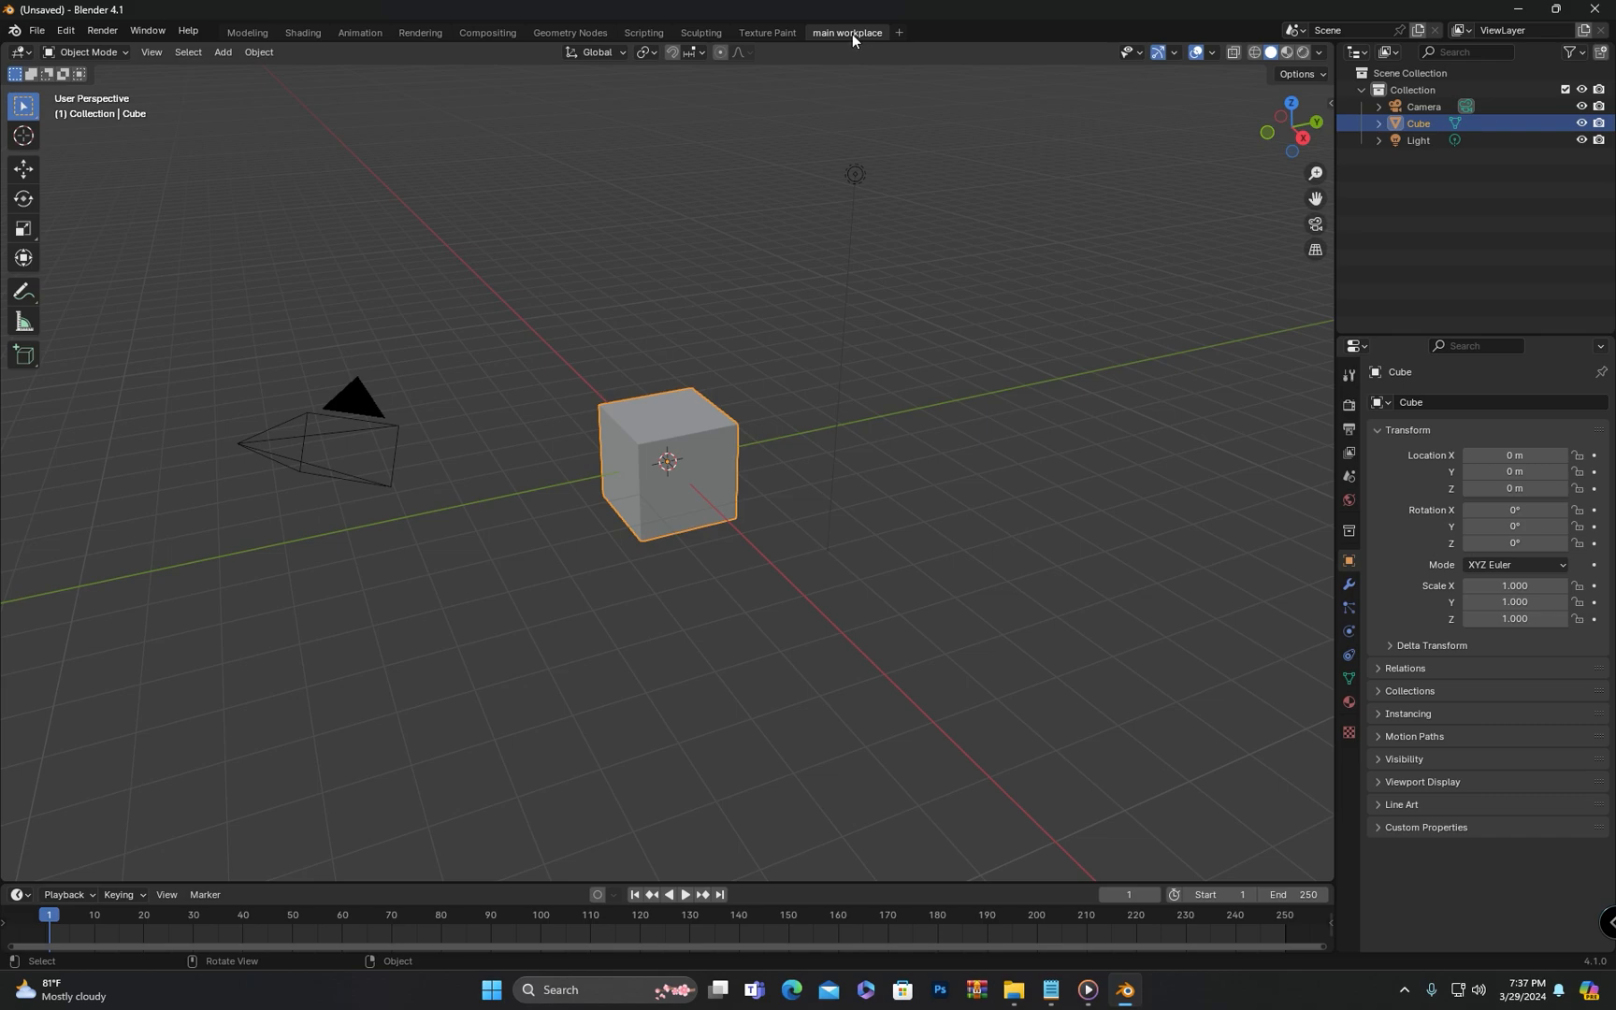
right_click(846, 32)
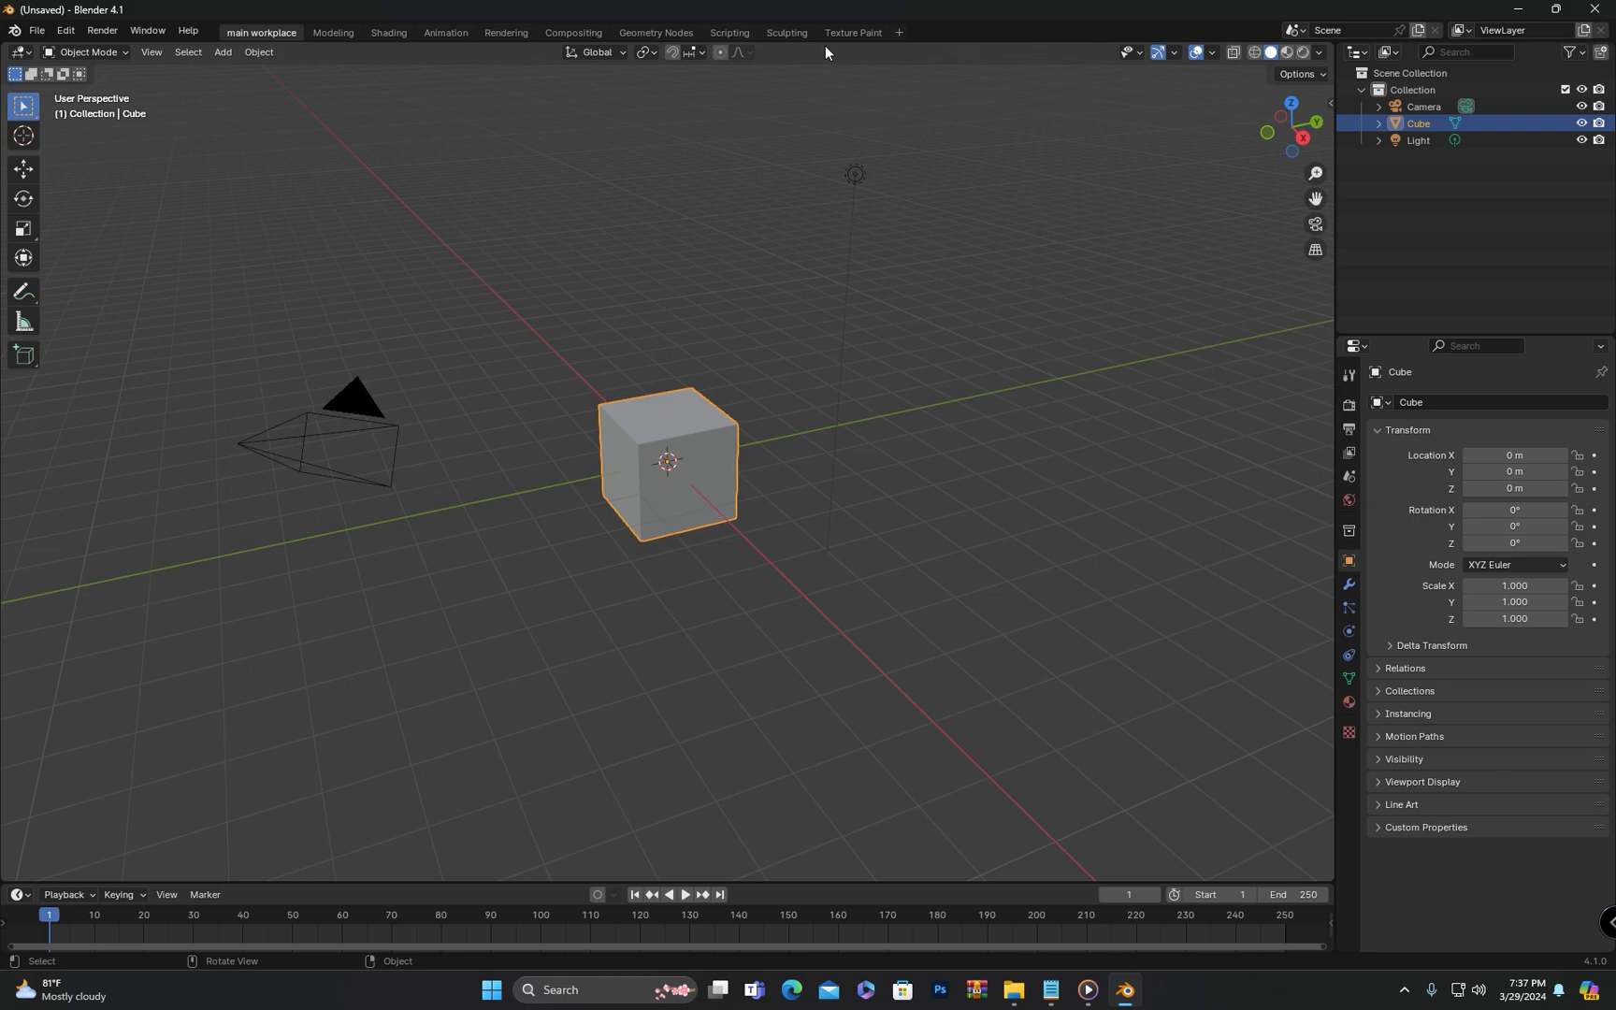
mouse_move(272, 45)
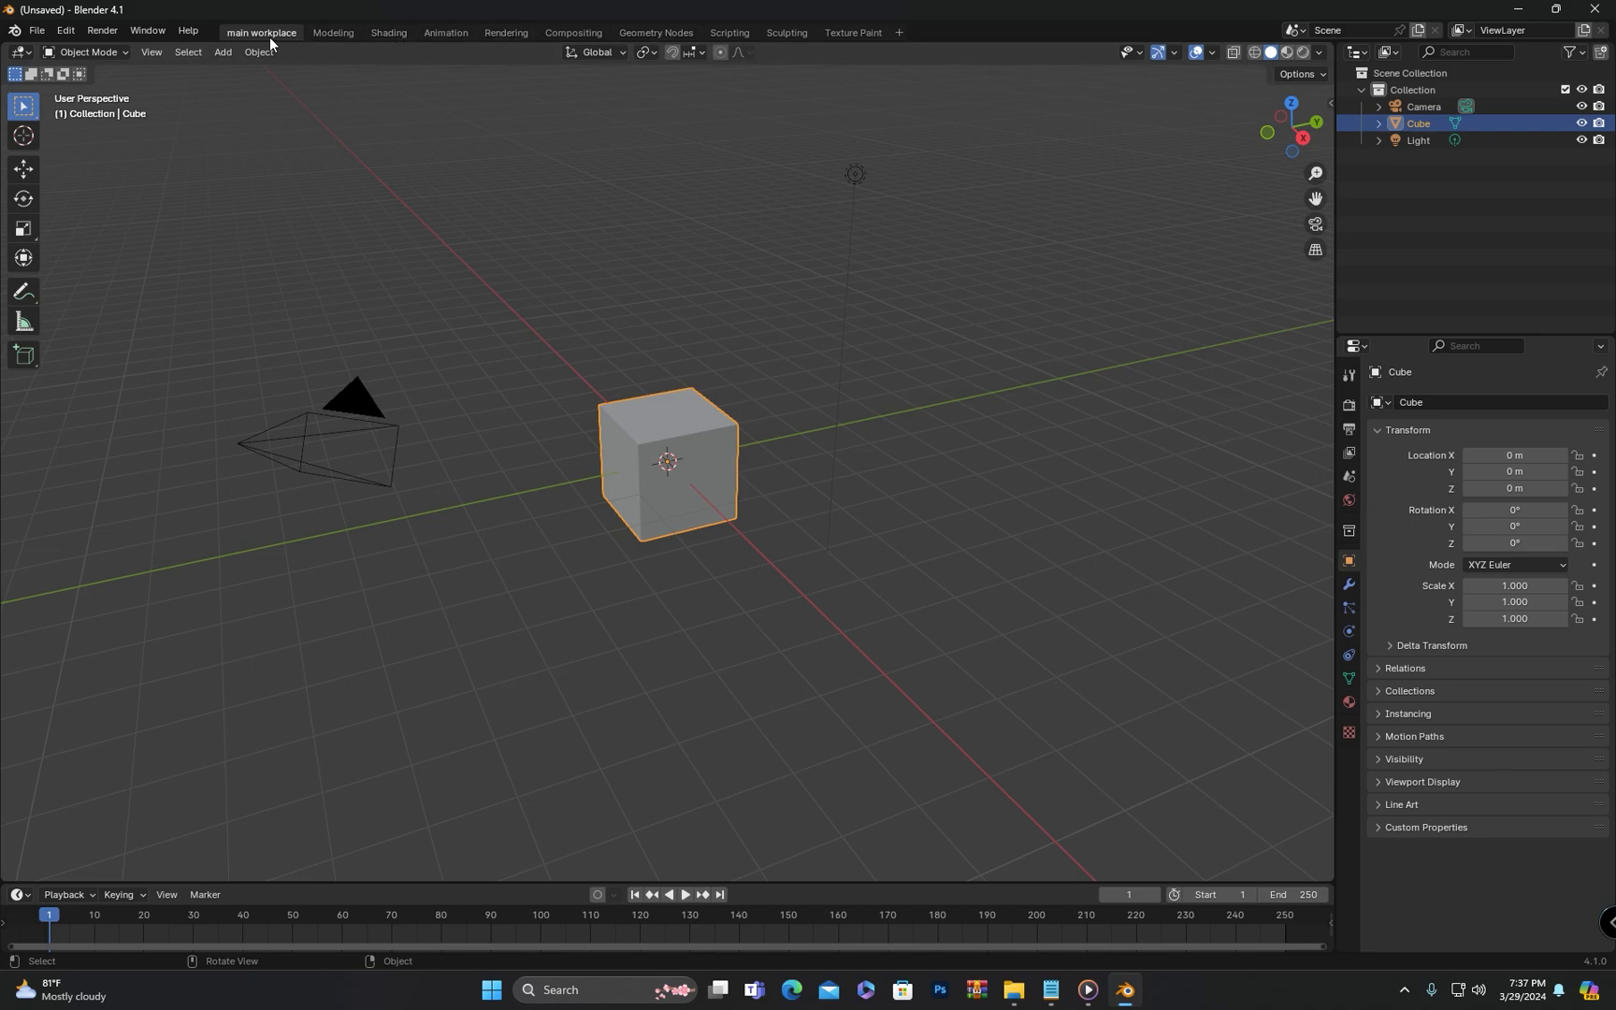
mouse_move(261, 32)
text(layout)
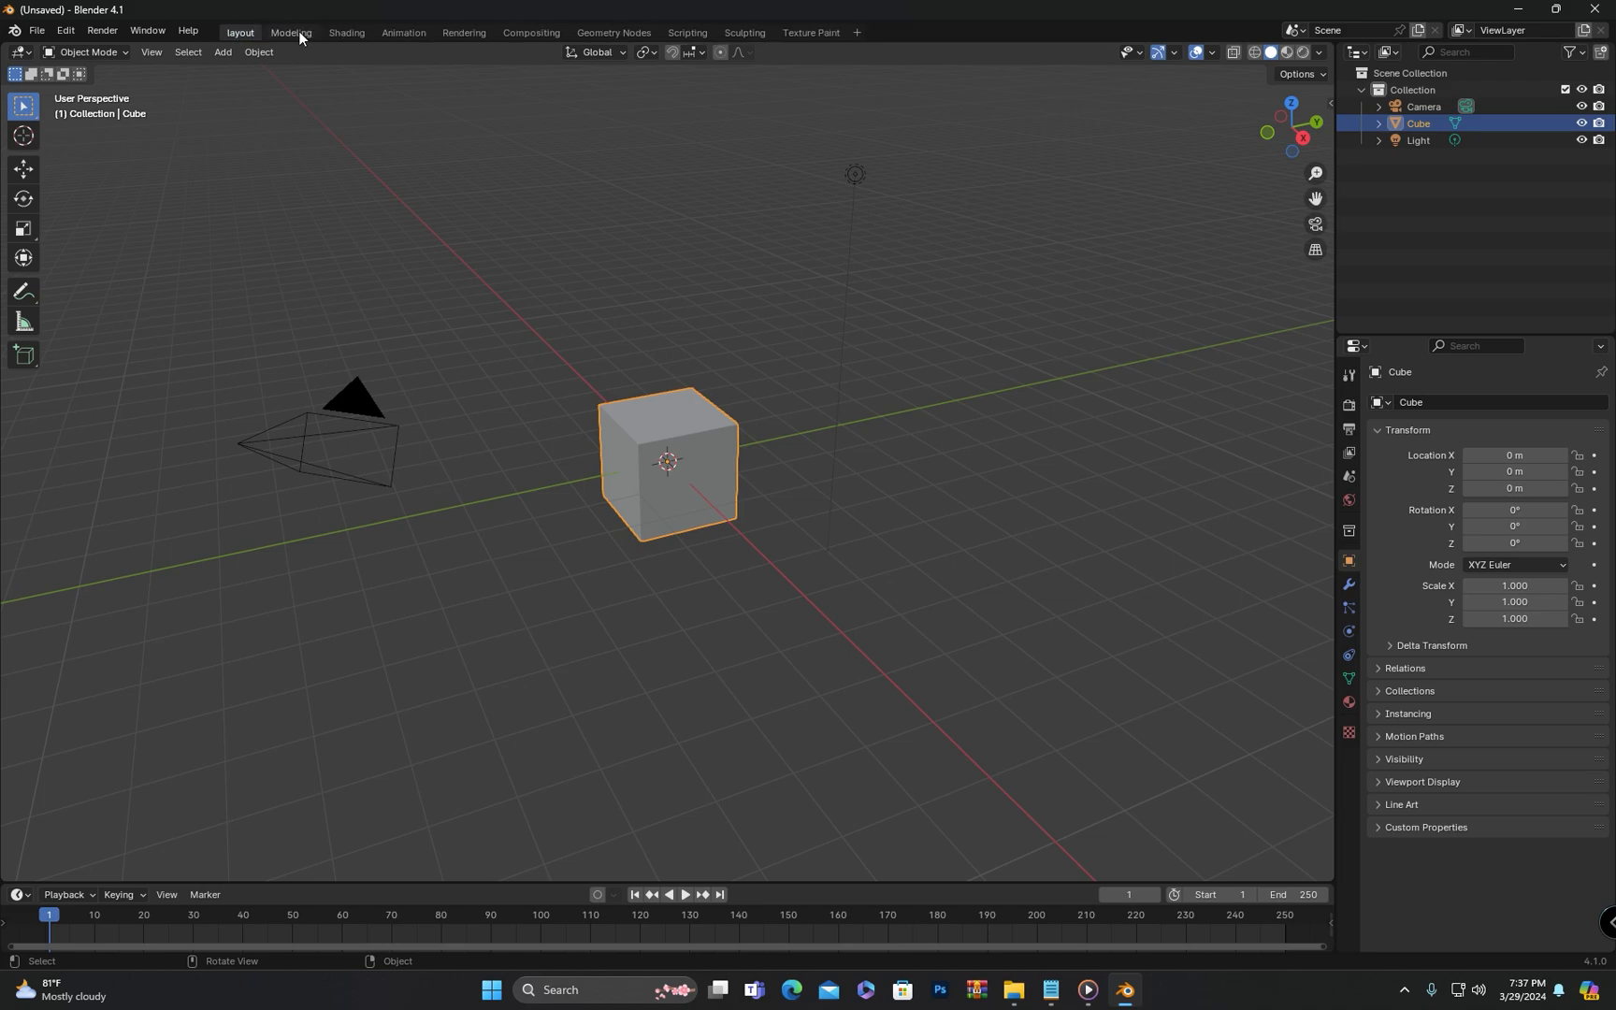
mouse_move(659, 313)
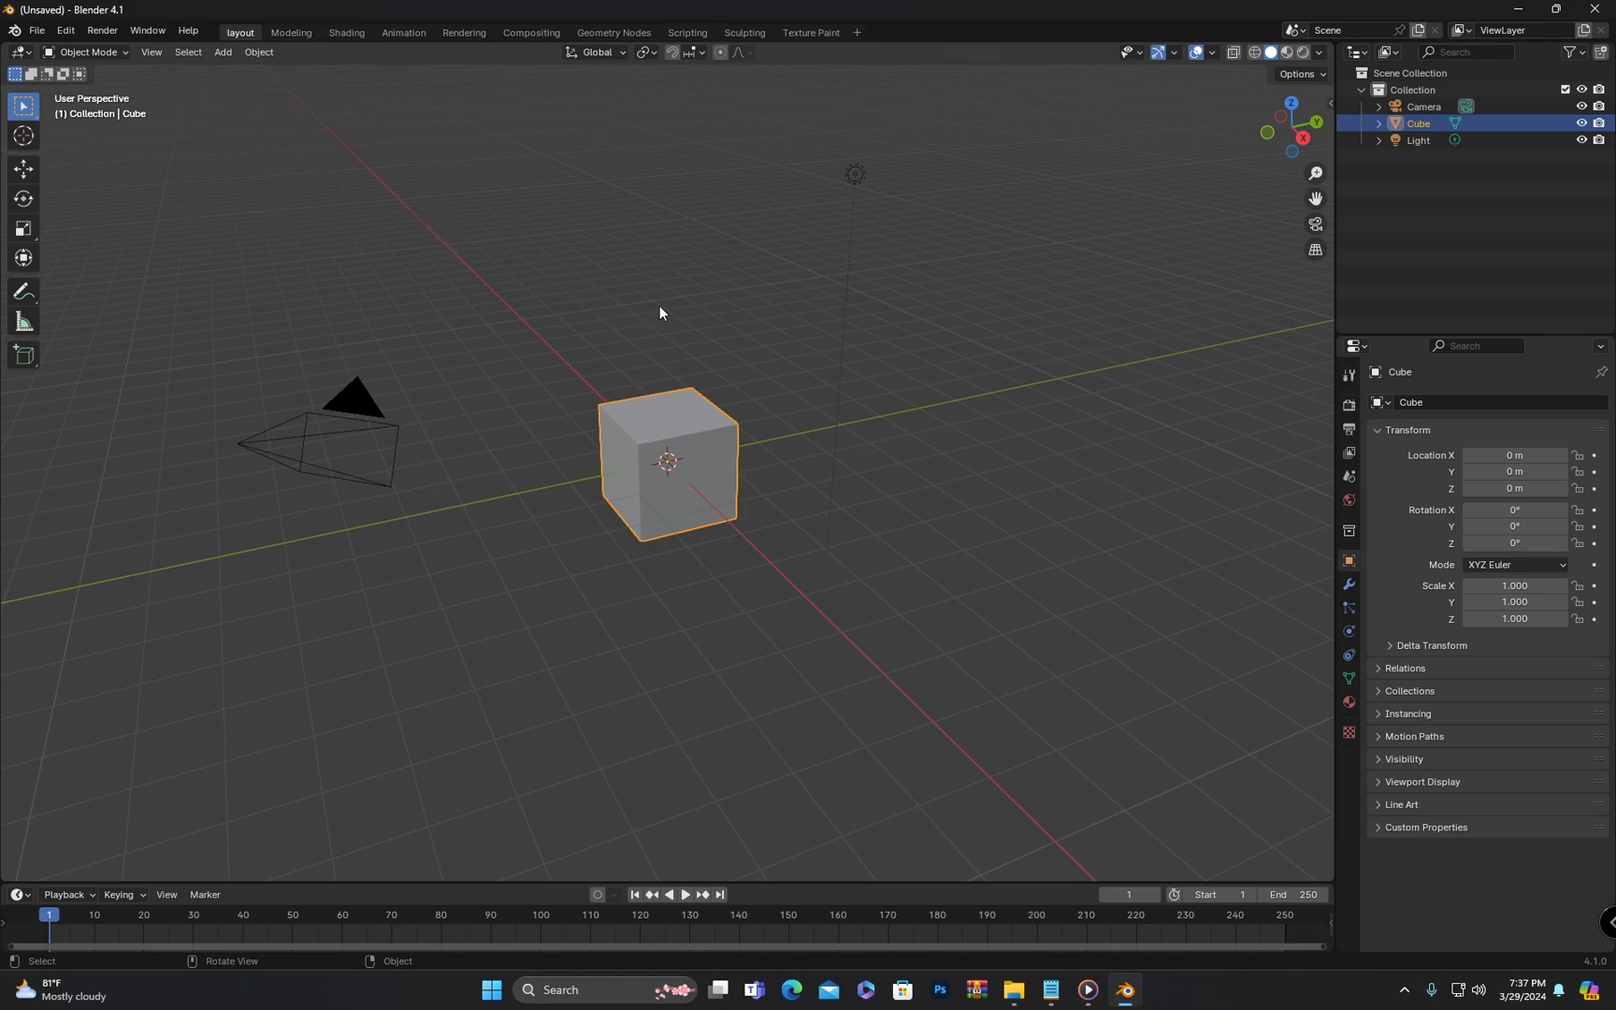
- Orbit the 3D viewport to see the cube from another side
drag(660, 309, 780, 400)
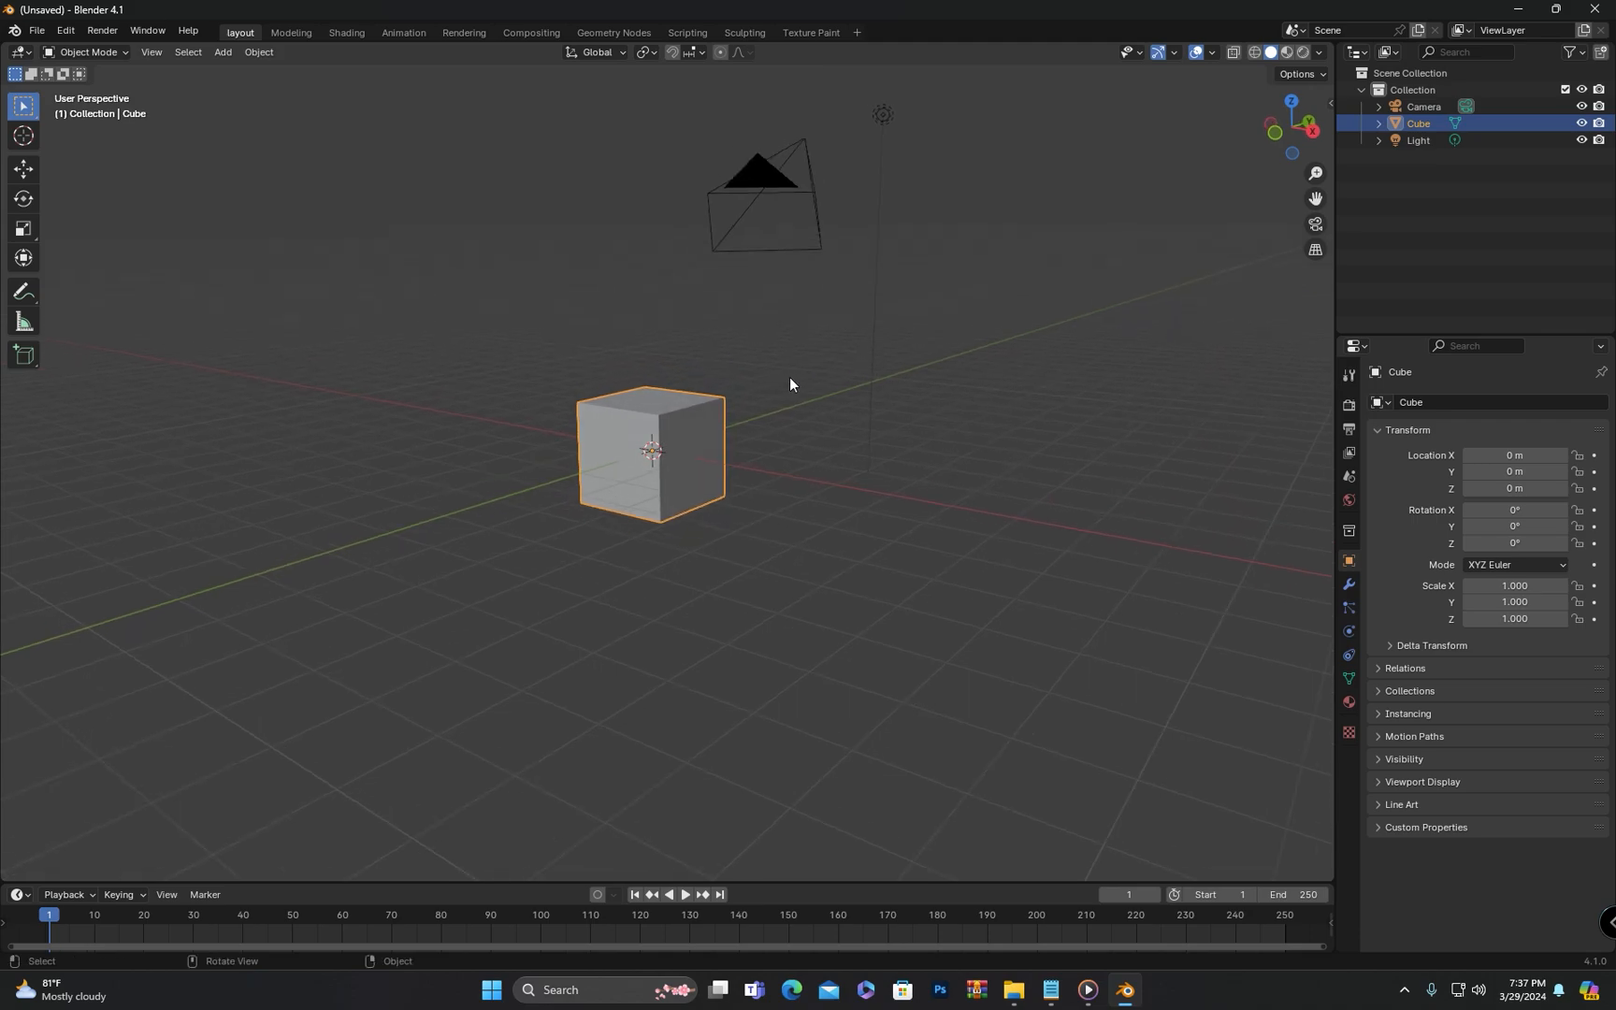
mouse_move(788, 392)
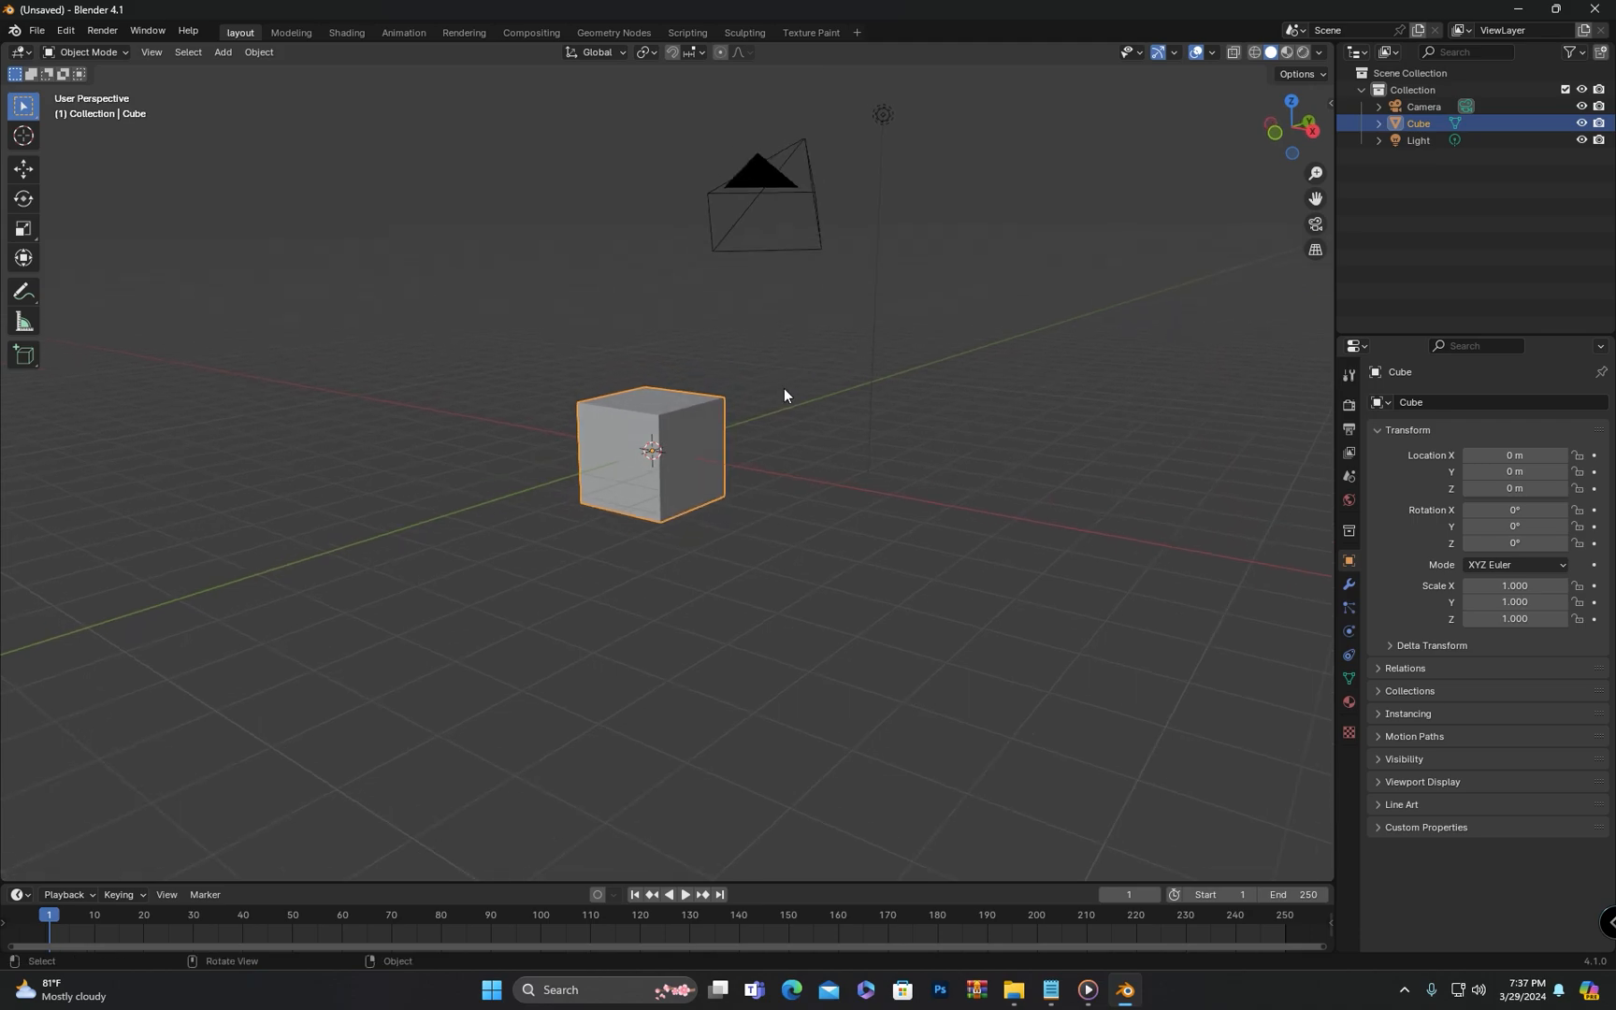